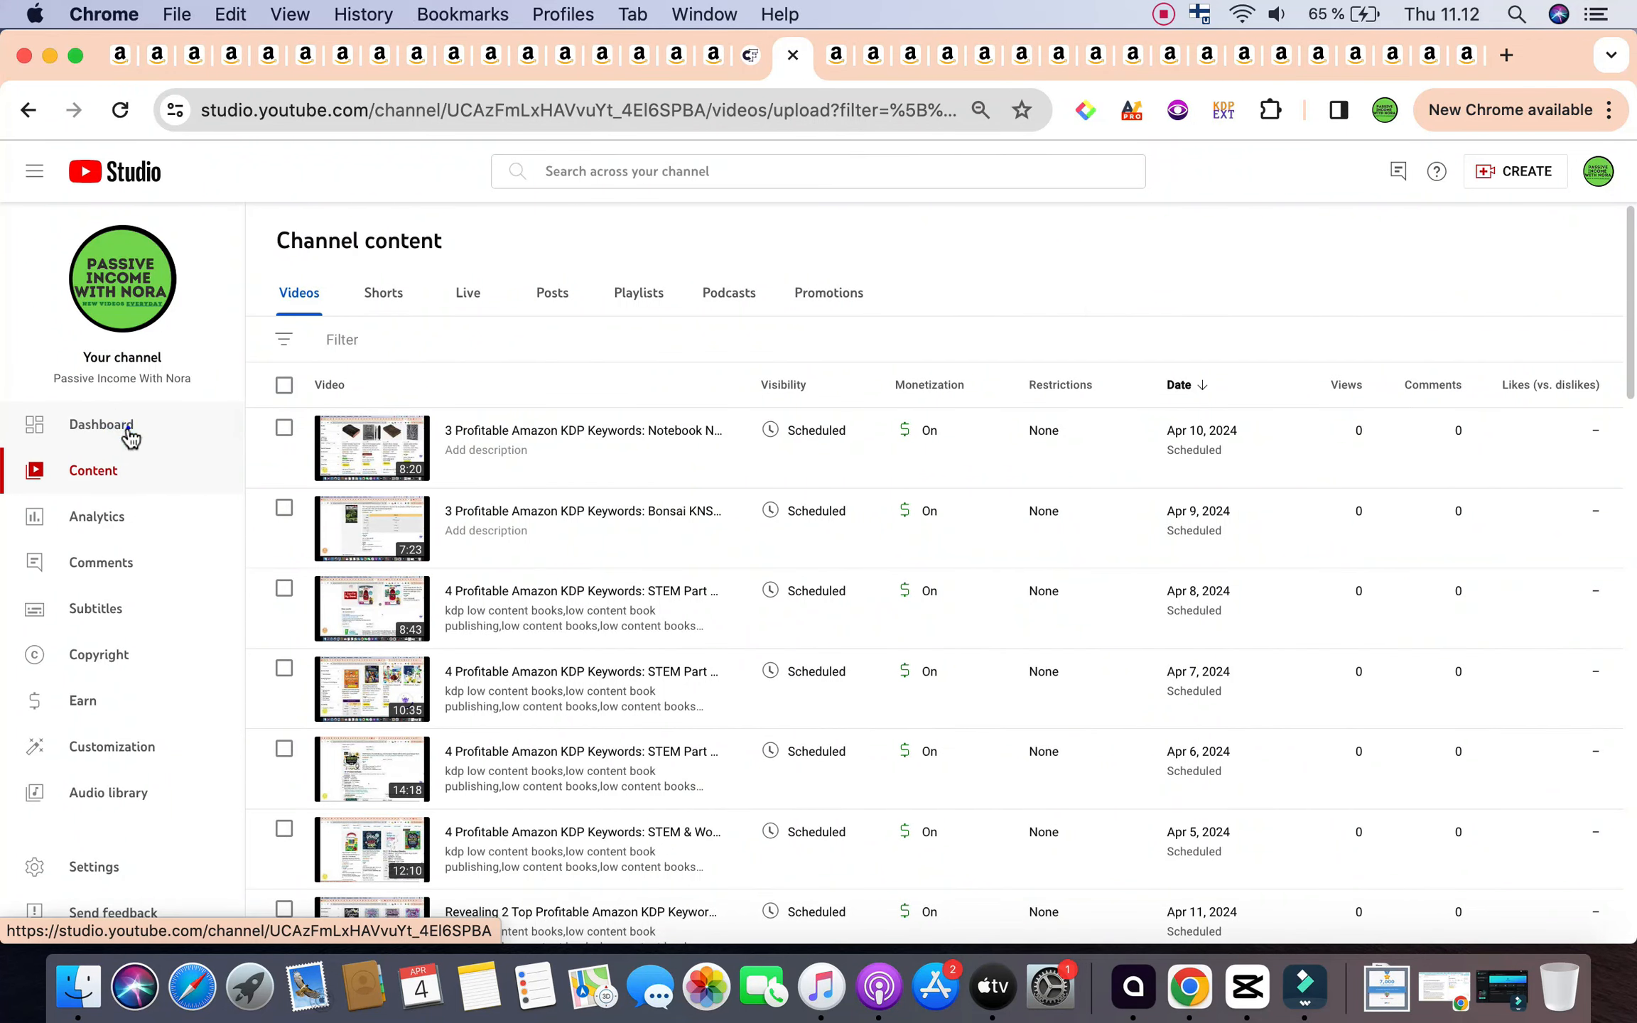
Step: Show the YouTube Studio channel dashboard with latest video performance and analytics
{"action": "left_click", "coordinate": [101, 425]}
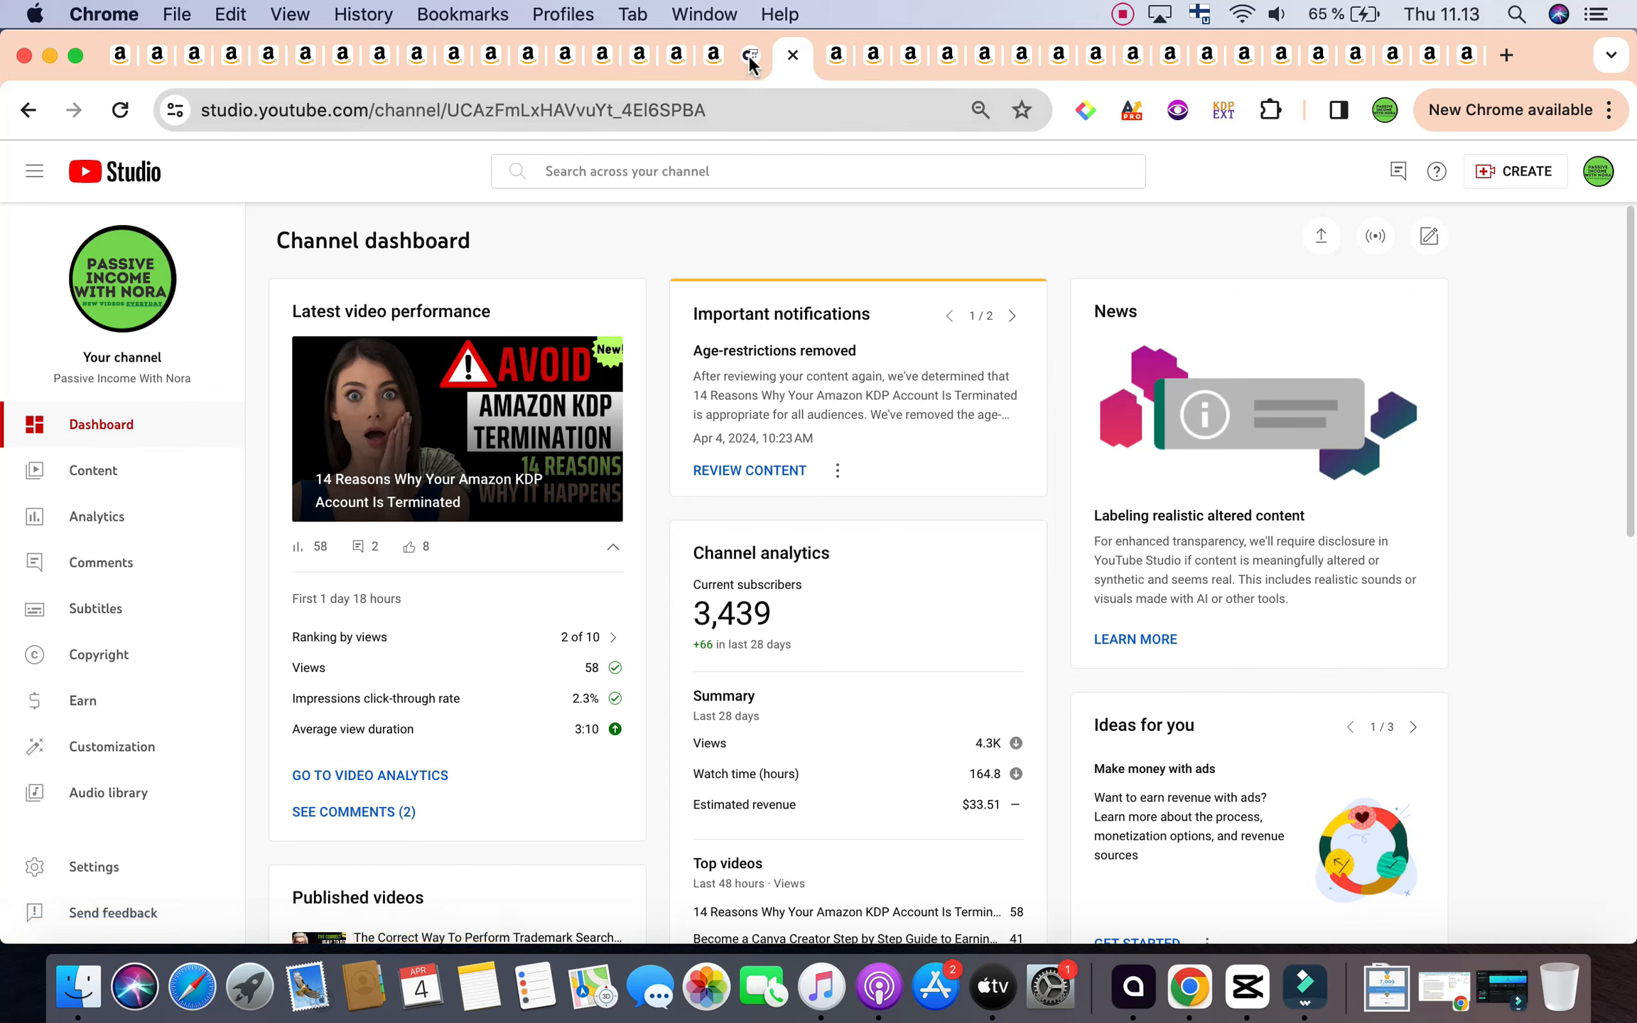
Step: Return from the Creepy Kawaii Pastel Goth results to the Creative Fabrica homepage
{"action": "left_click", "coordinate": [799, 54]}
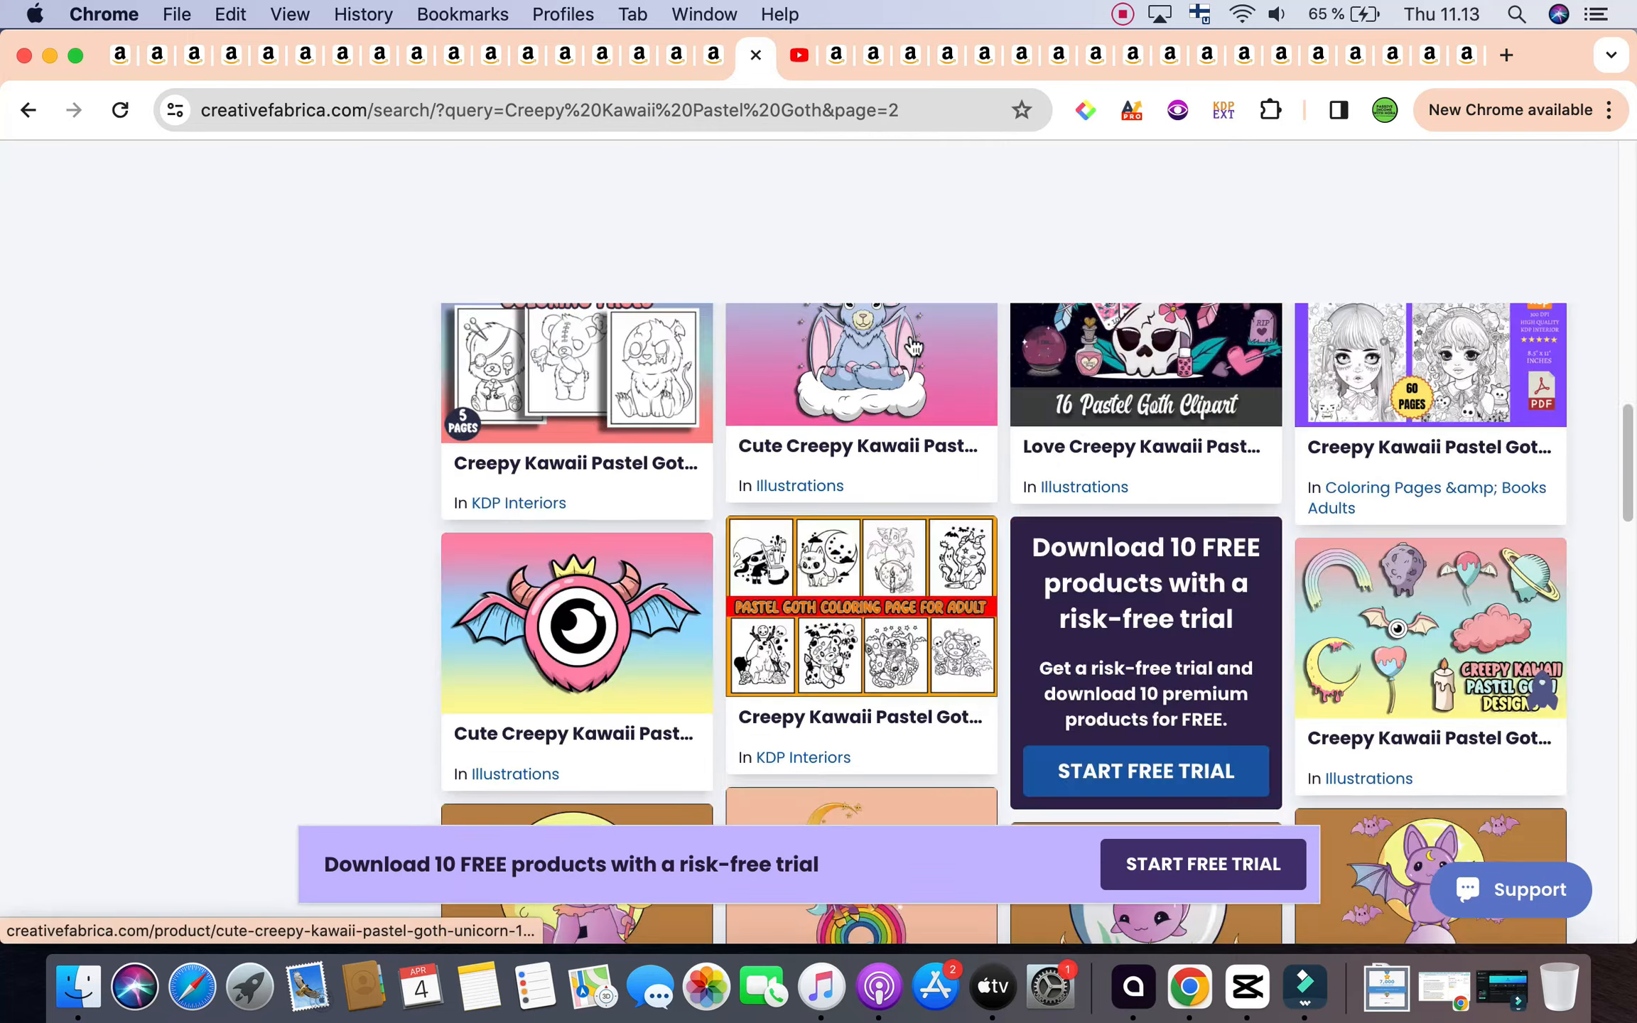
{"action": "scroll", "scroll_direction": "up", "scroll_amount": 3}
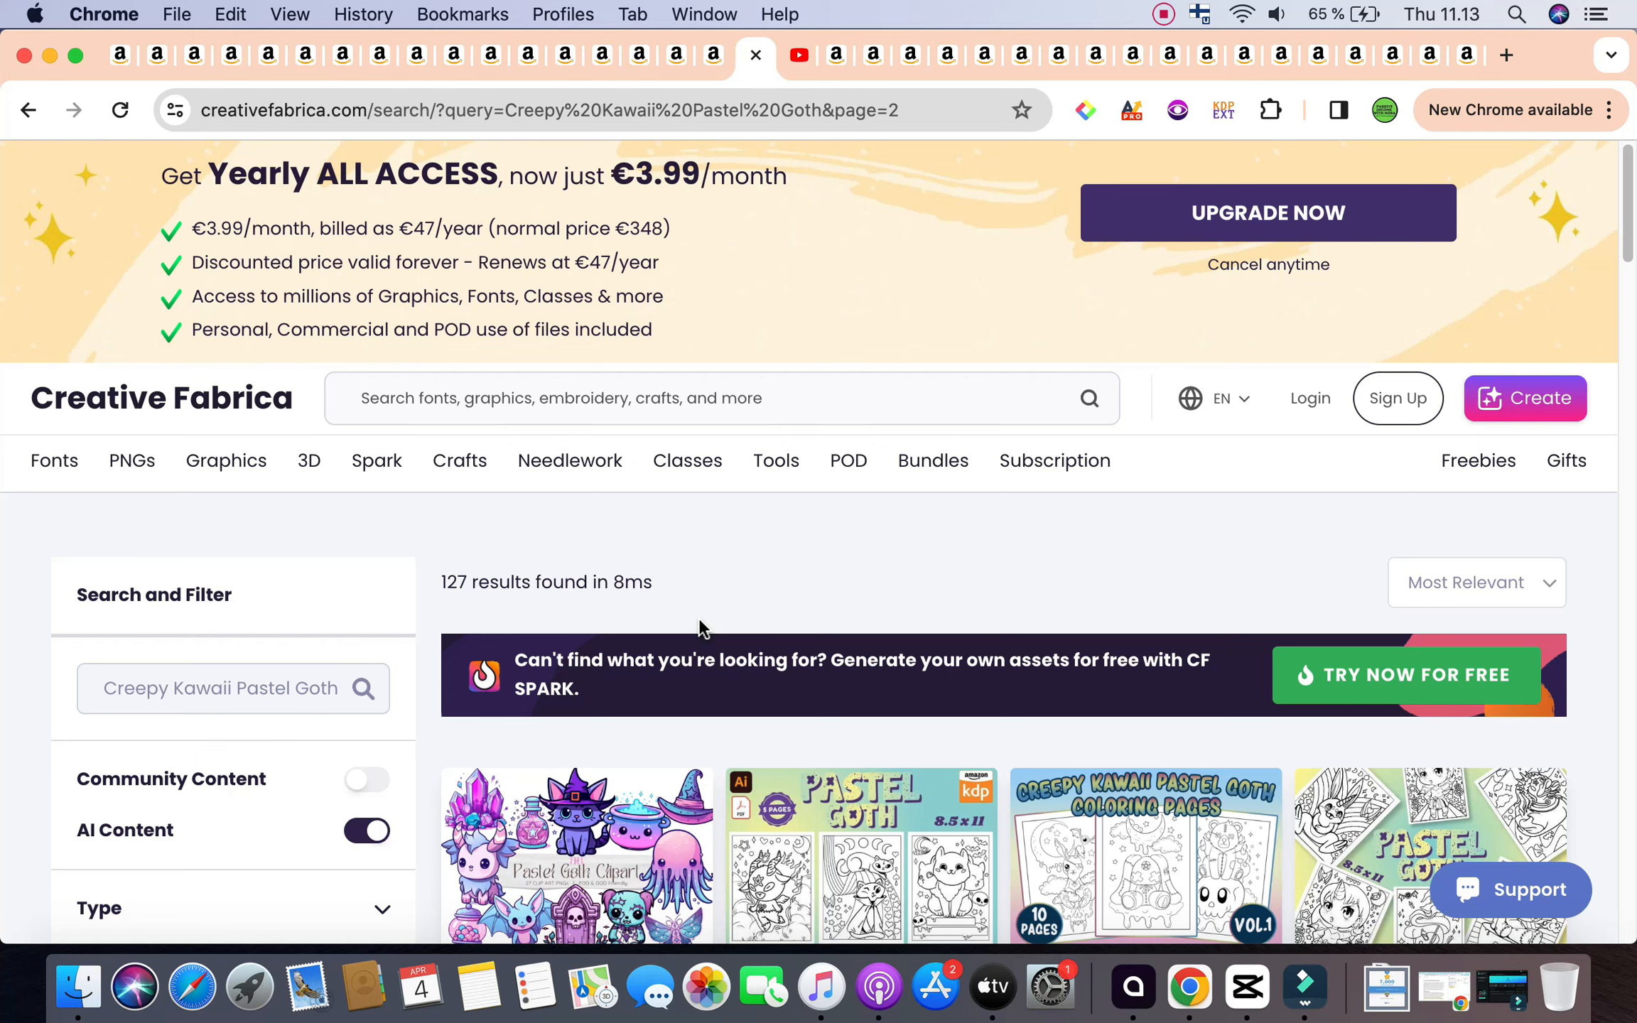
{"action": "left_click", "coordinate": [162, 398]}
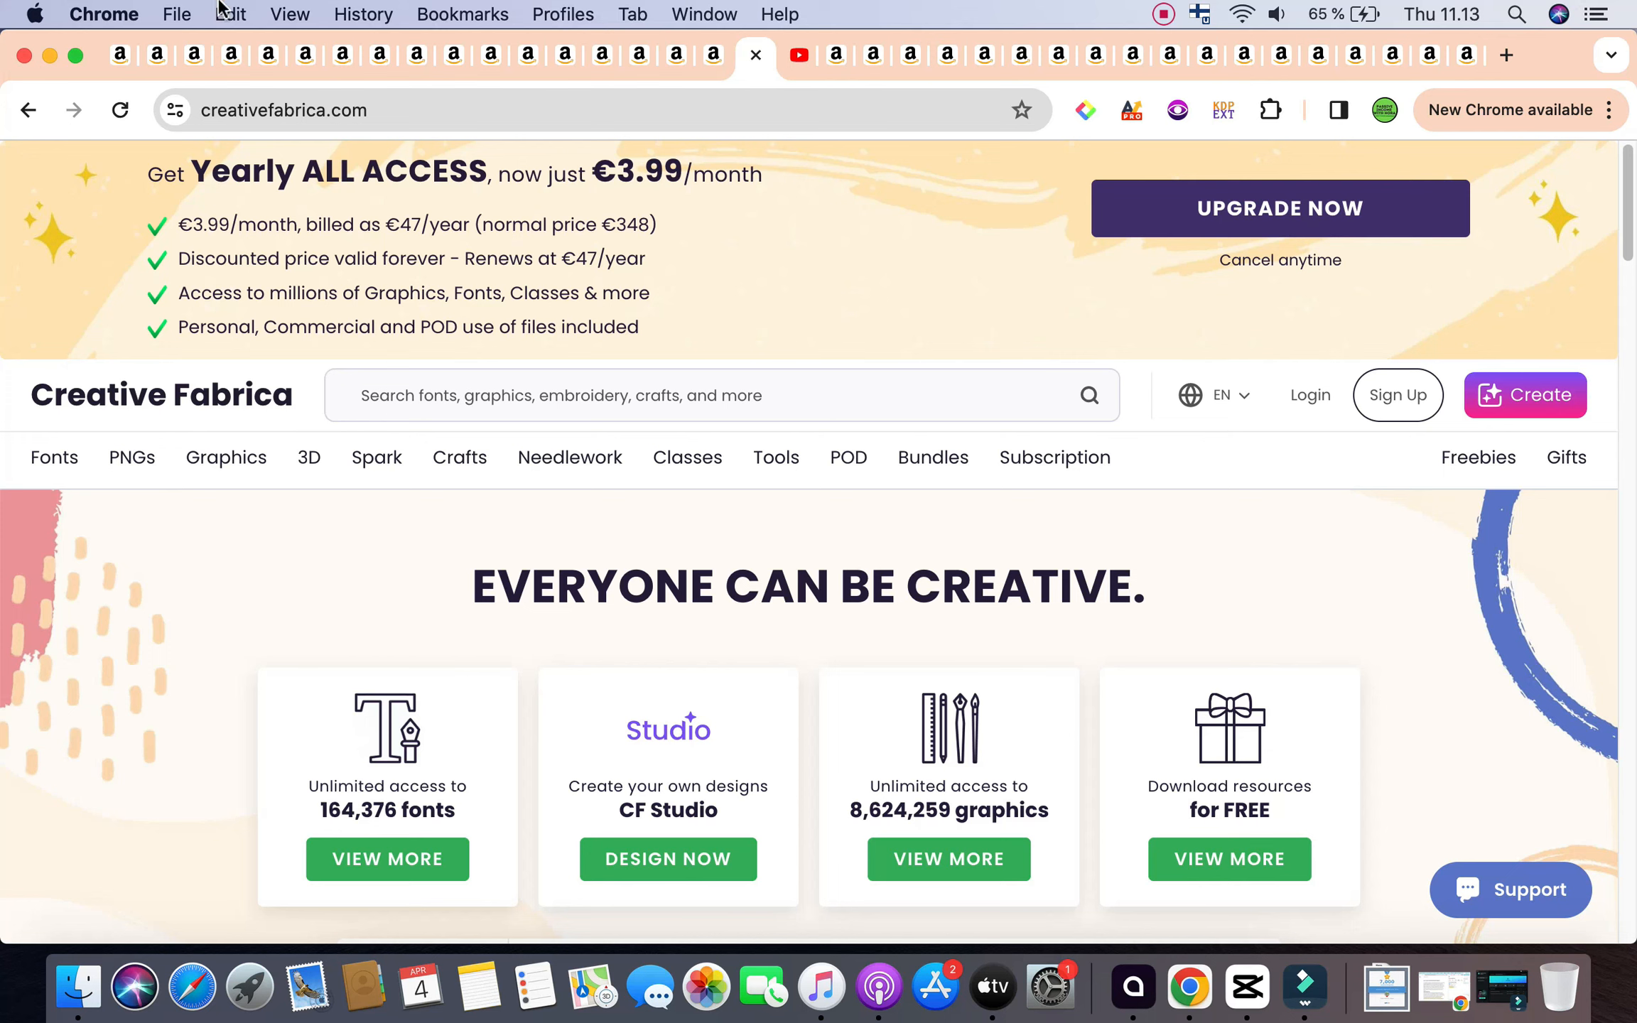
Step: Show the human anatomy coloring book results (347) and highlight the average best seller rank
{"action": "left_click", "coordinate": [678, 54]}
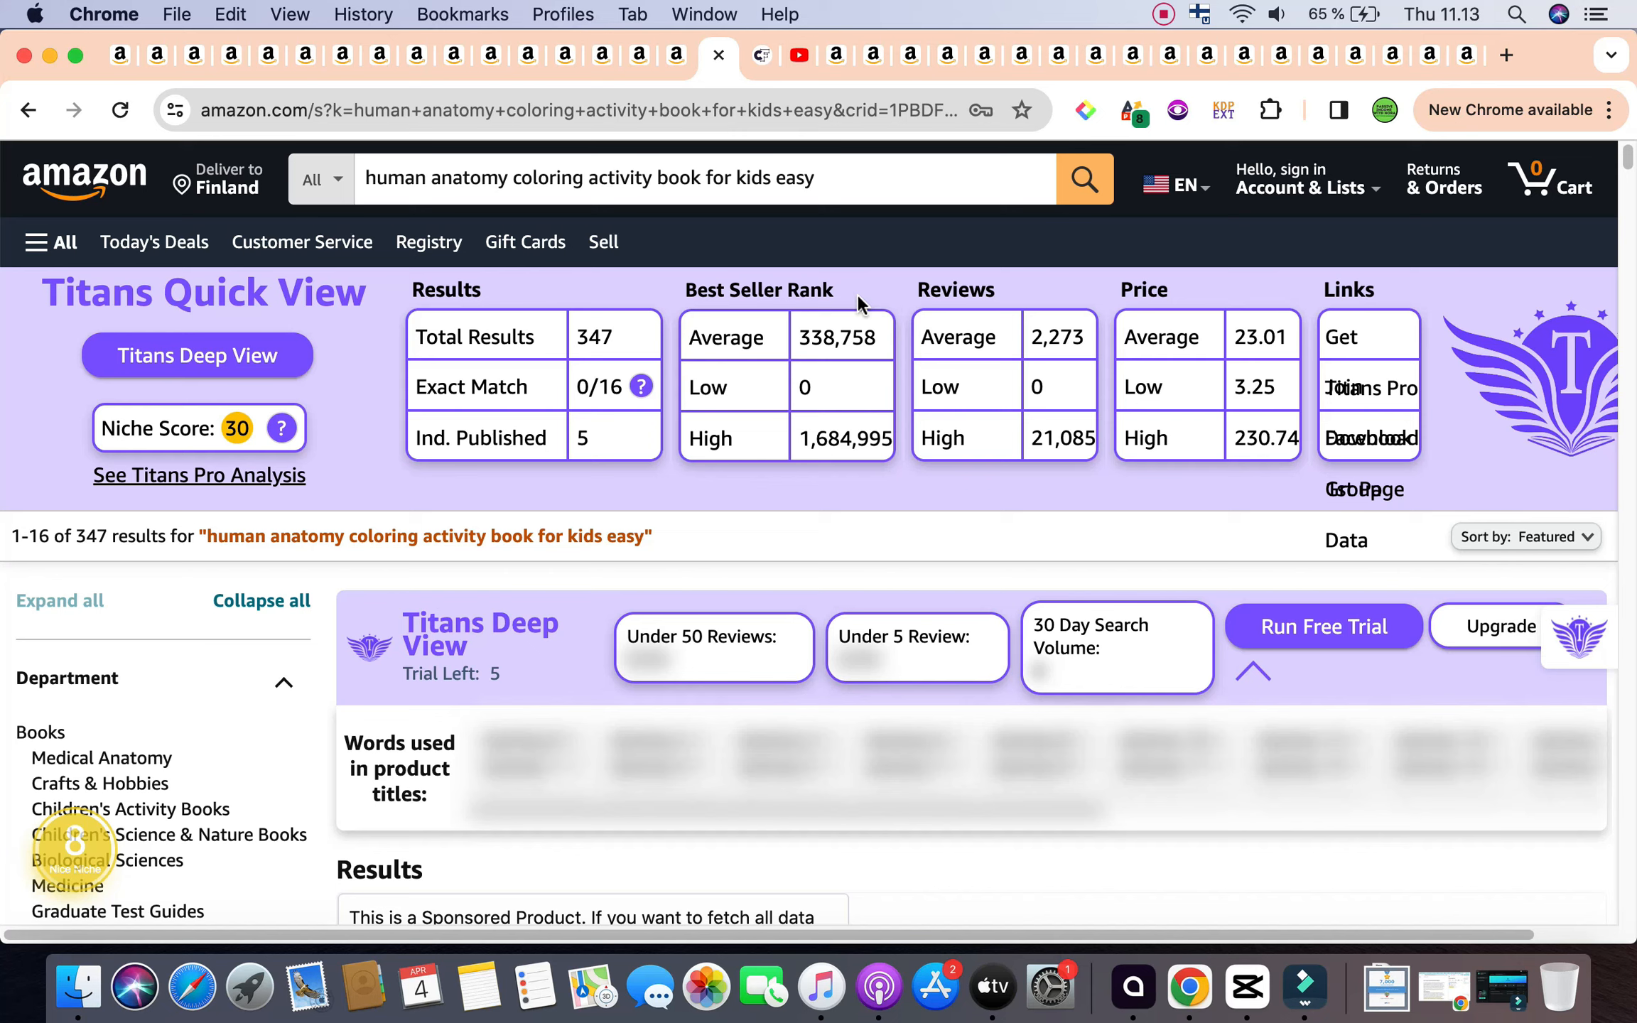
{"action": "mouse_move", "coordinate": [782, 332]}
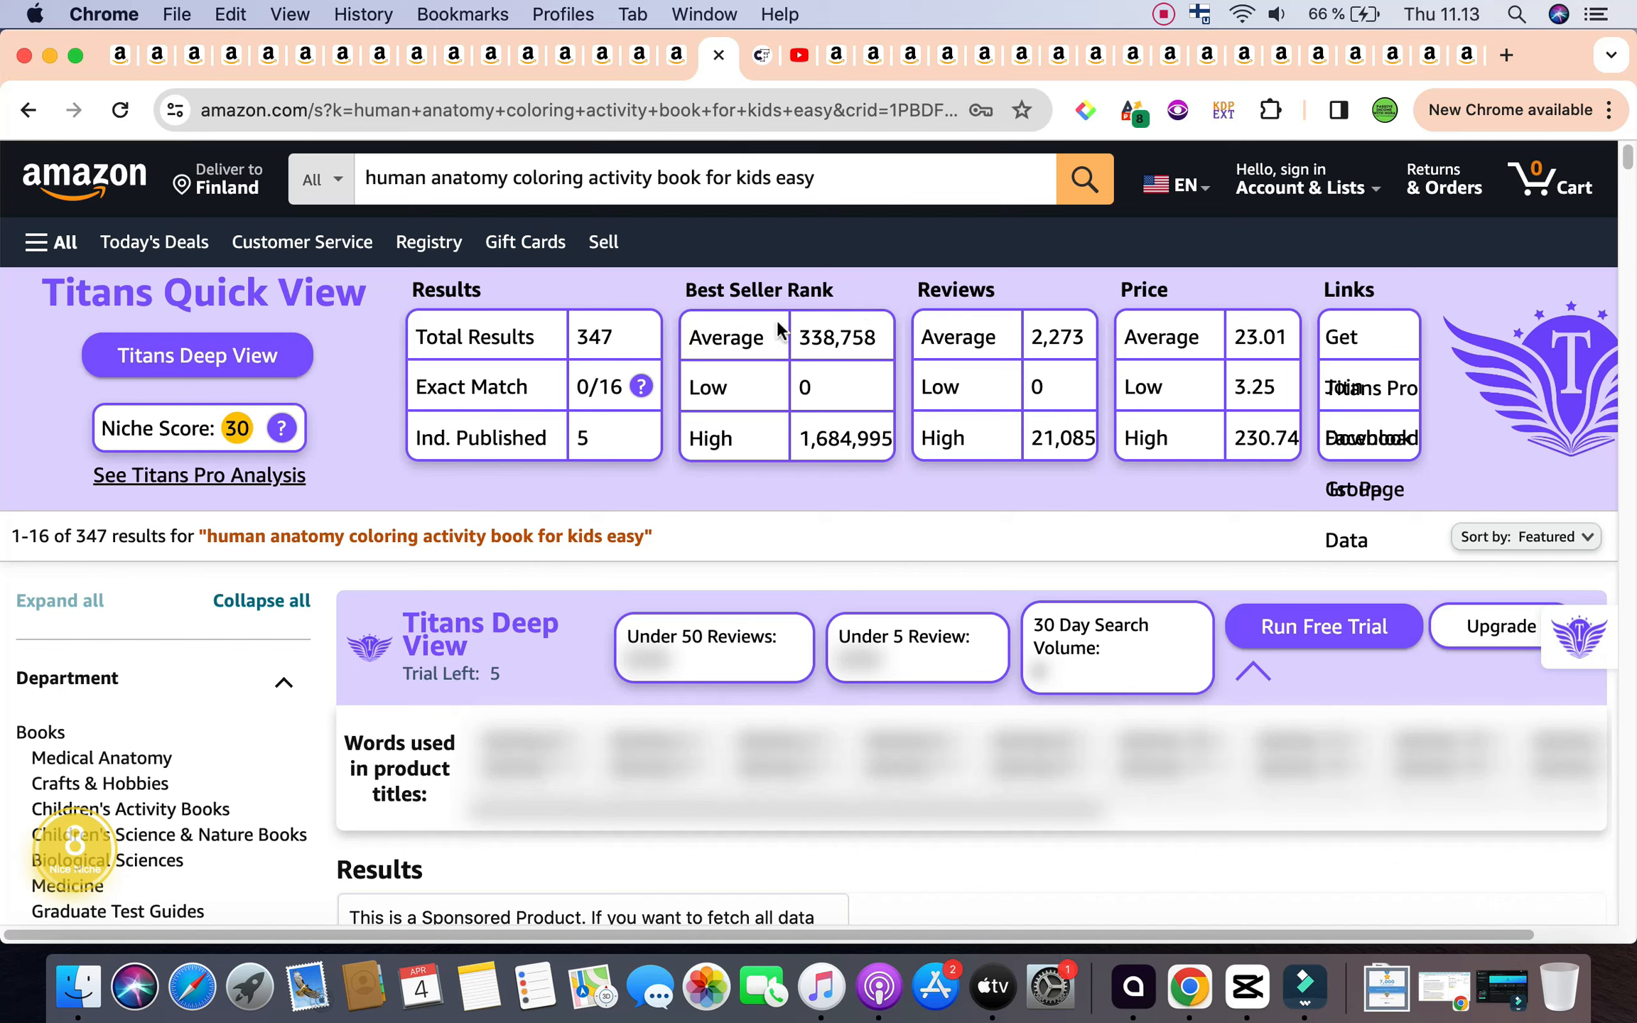
{"action": "mouse_move", "coordinate": [643, 387]}
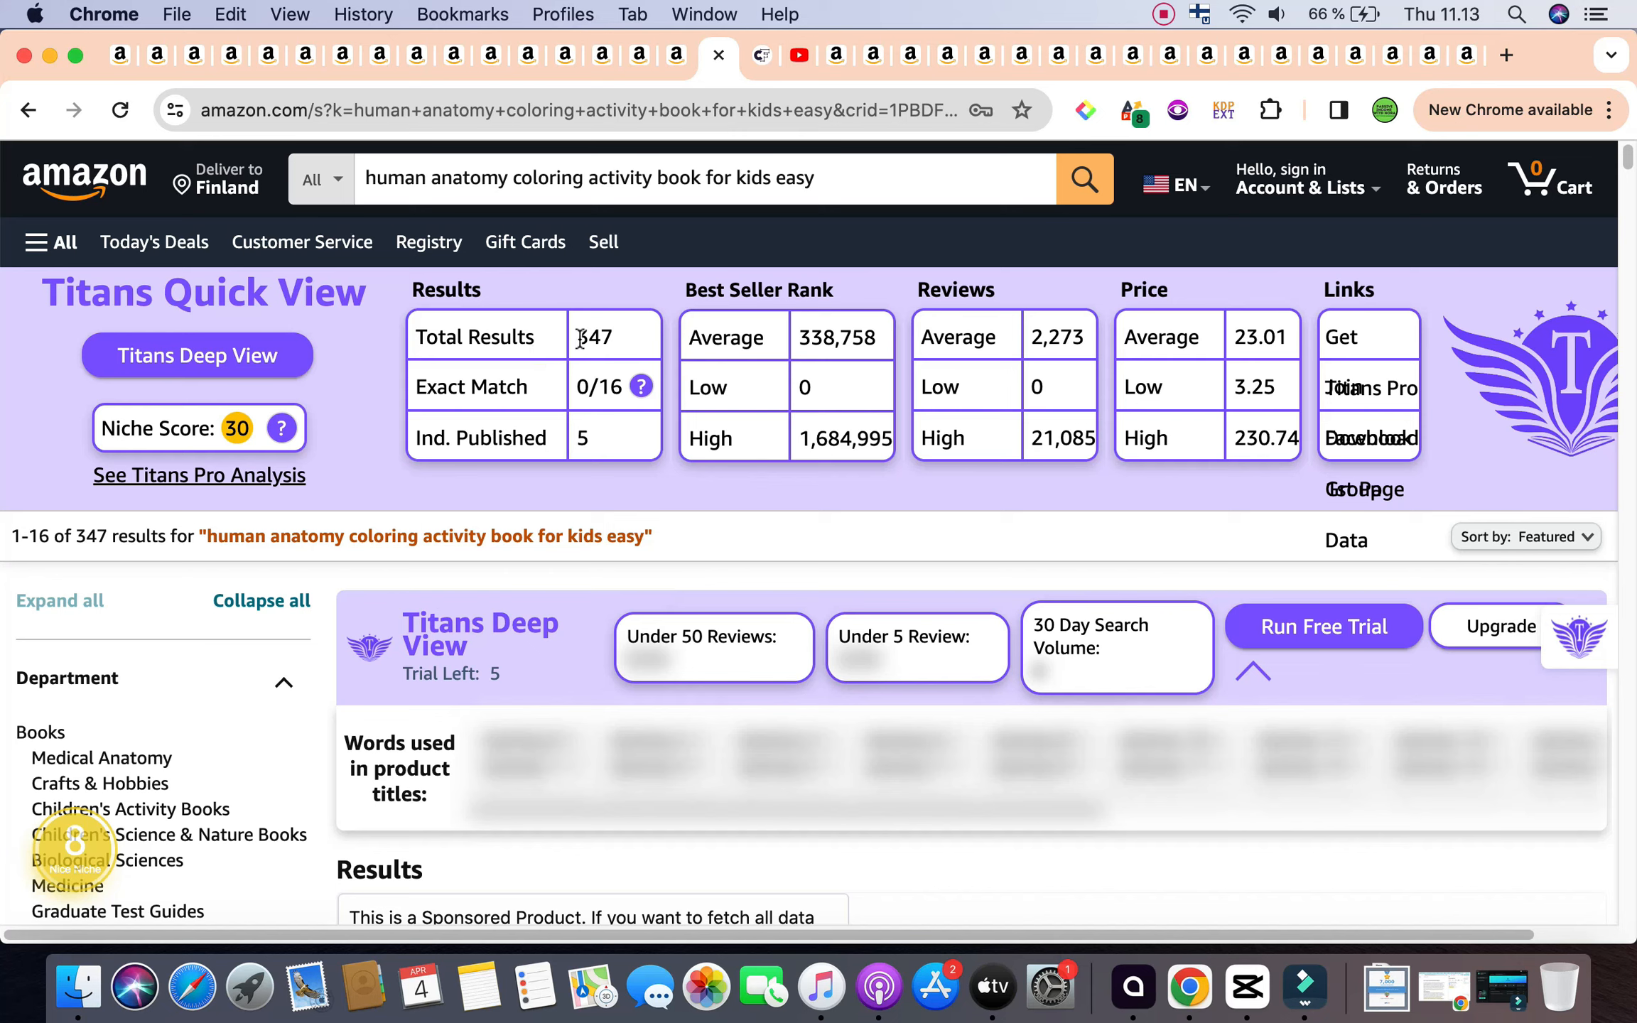
{"action": "mouse_move", "coordinate": [636, 356]}
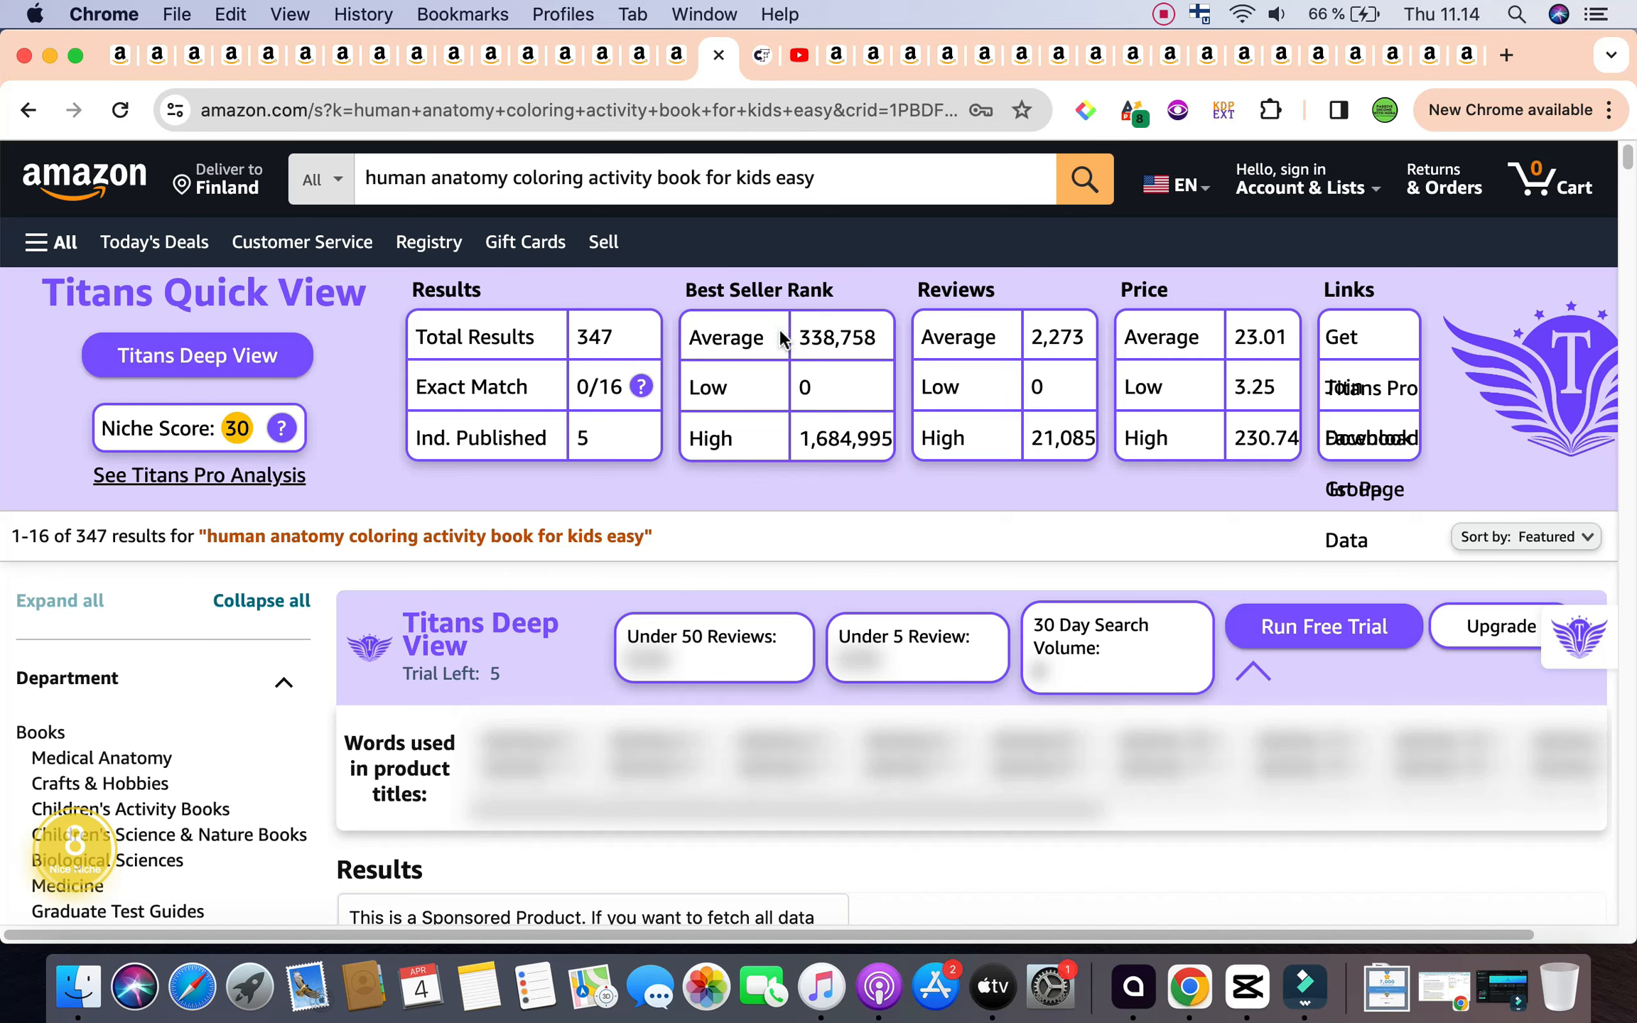
{"action": "double_click", "coordinate": [595, 337]}
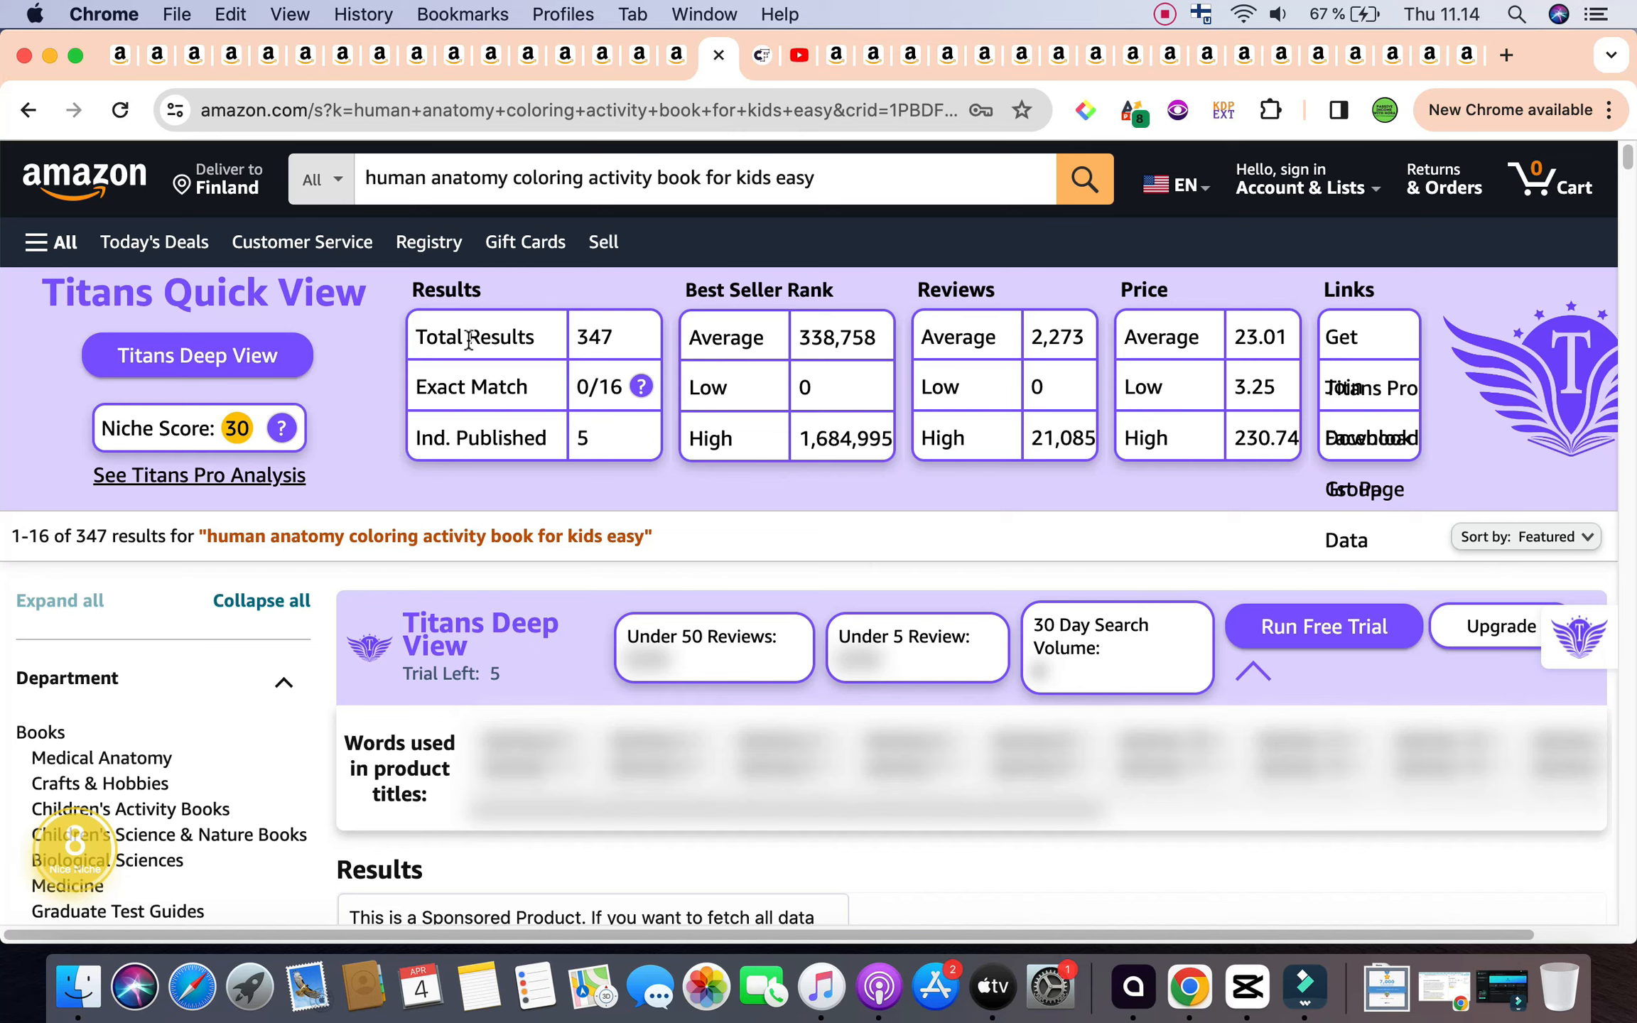
{"action": "mouse_move", "coordinate": [662, 302]}
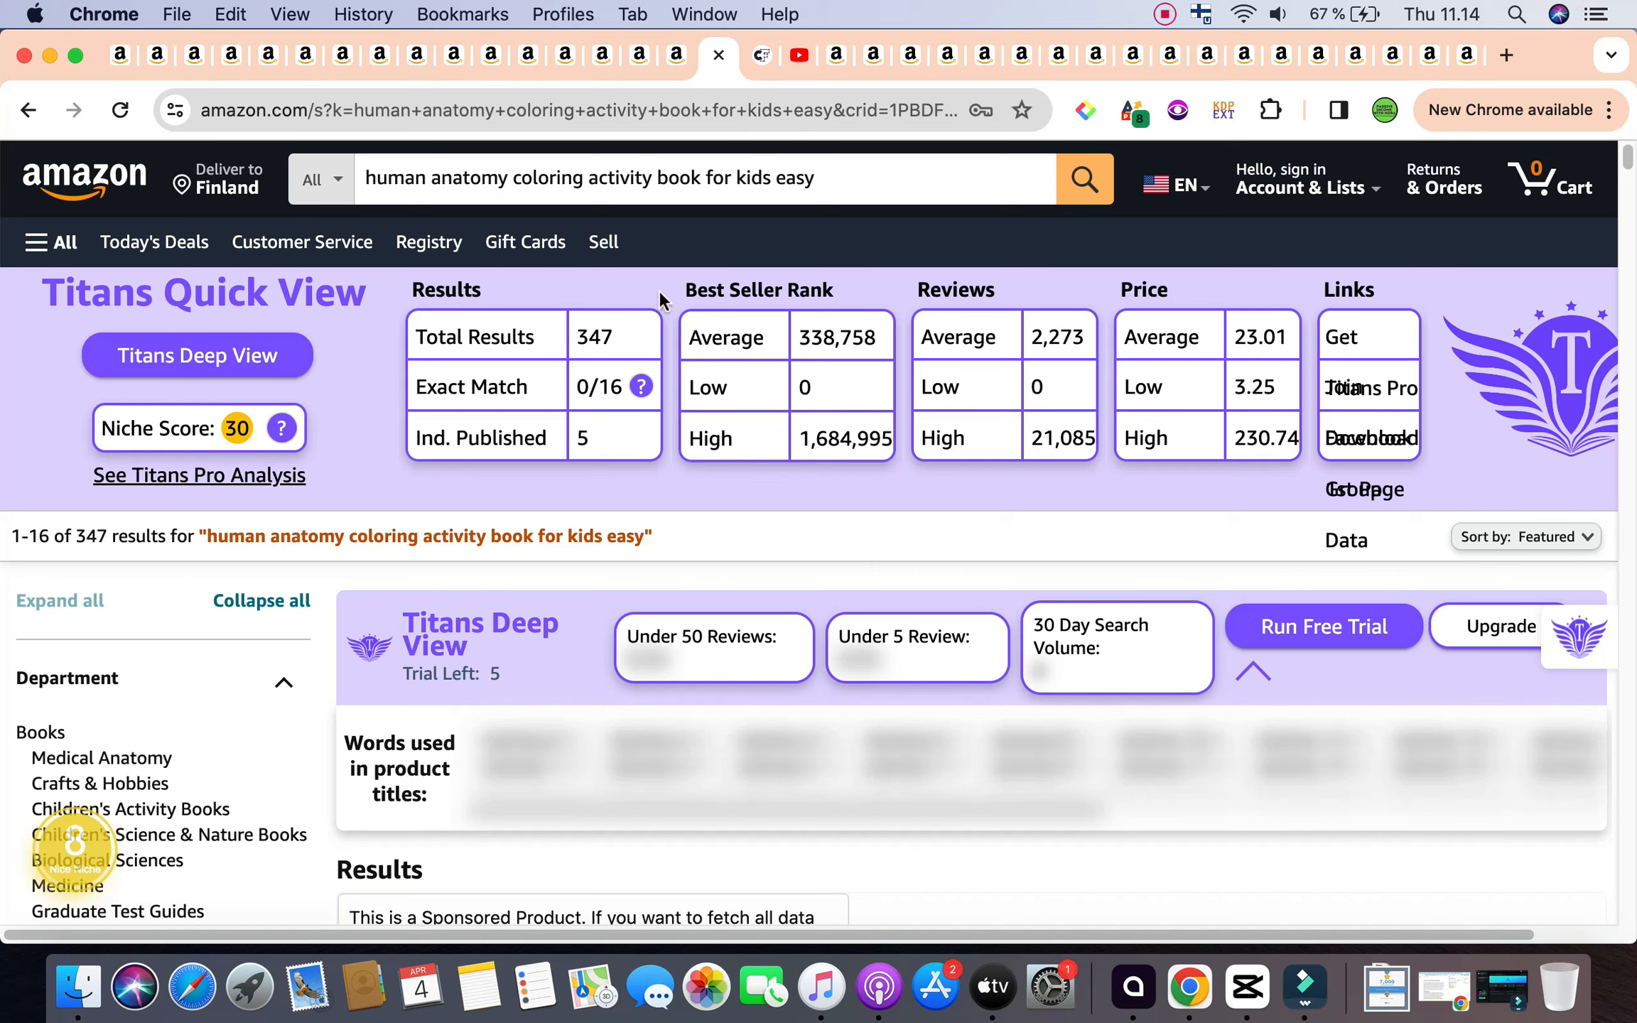
{"action": "mouse_move", "coordinate": [817, 324]}
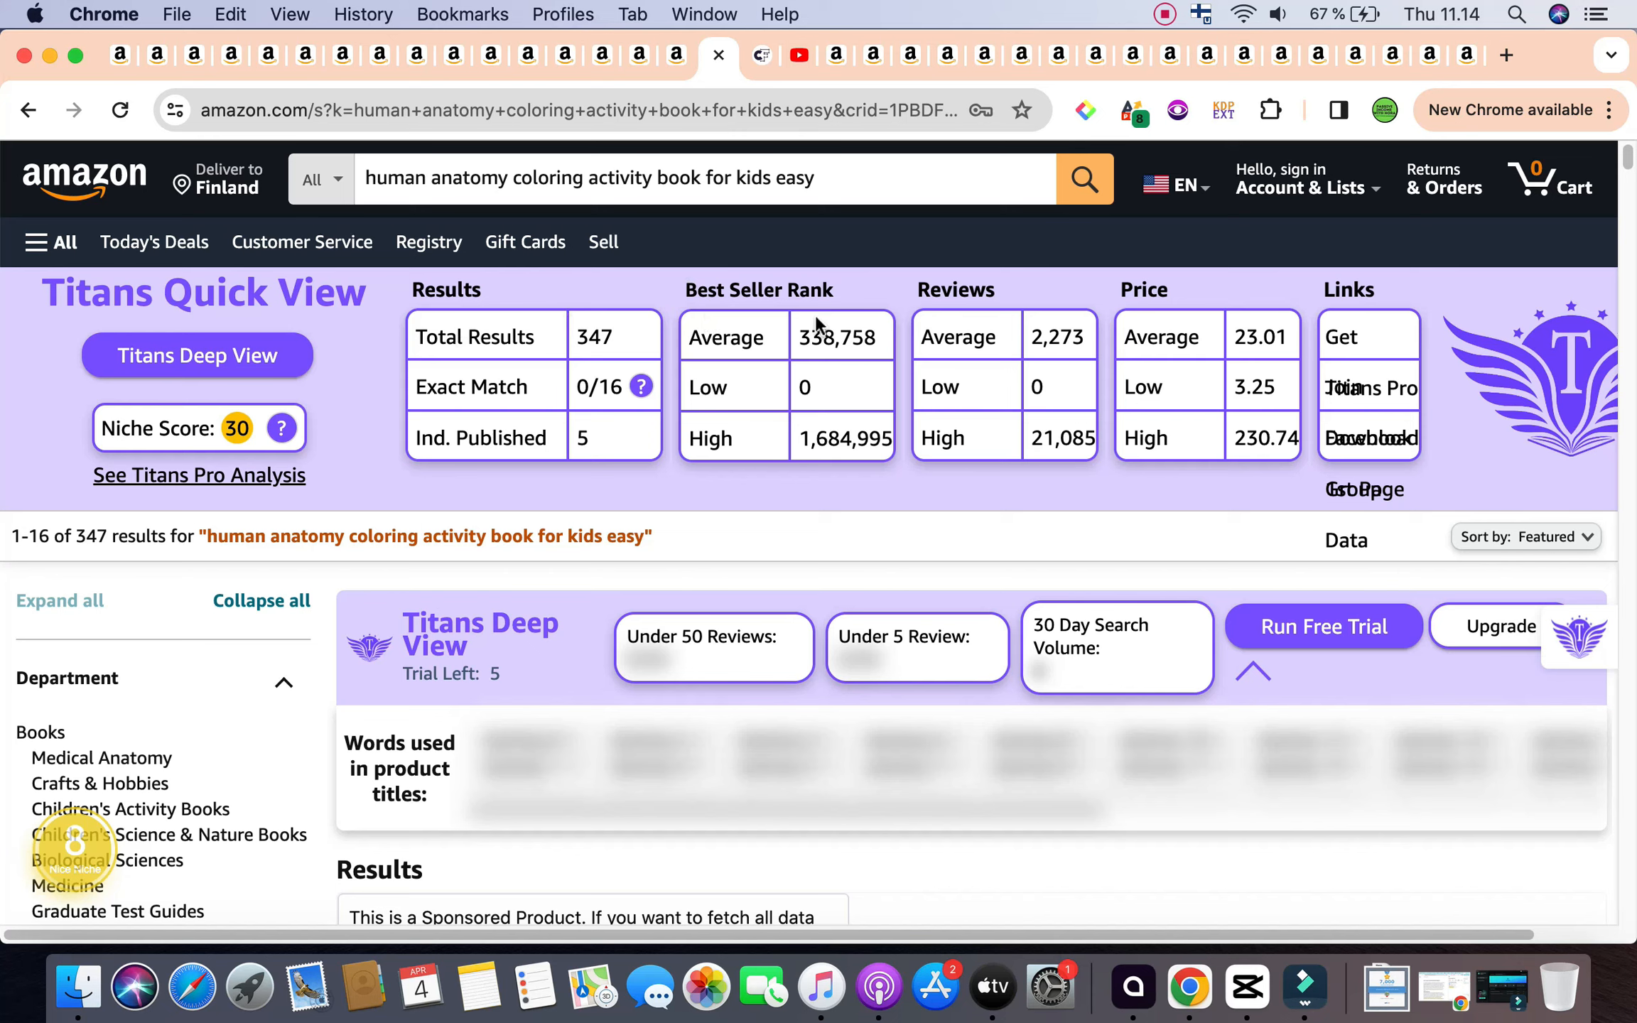
{"action": "mouse_move", "coordinate": [989, 373]}
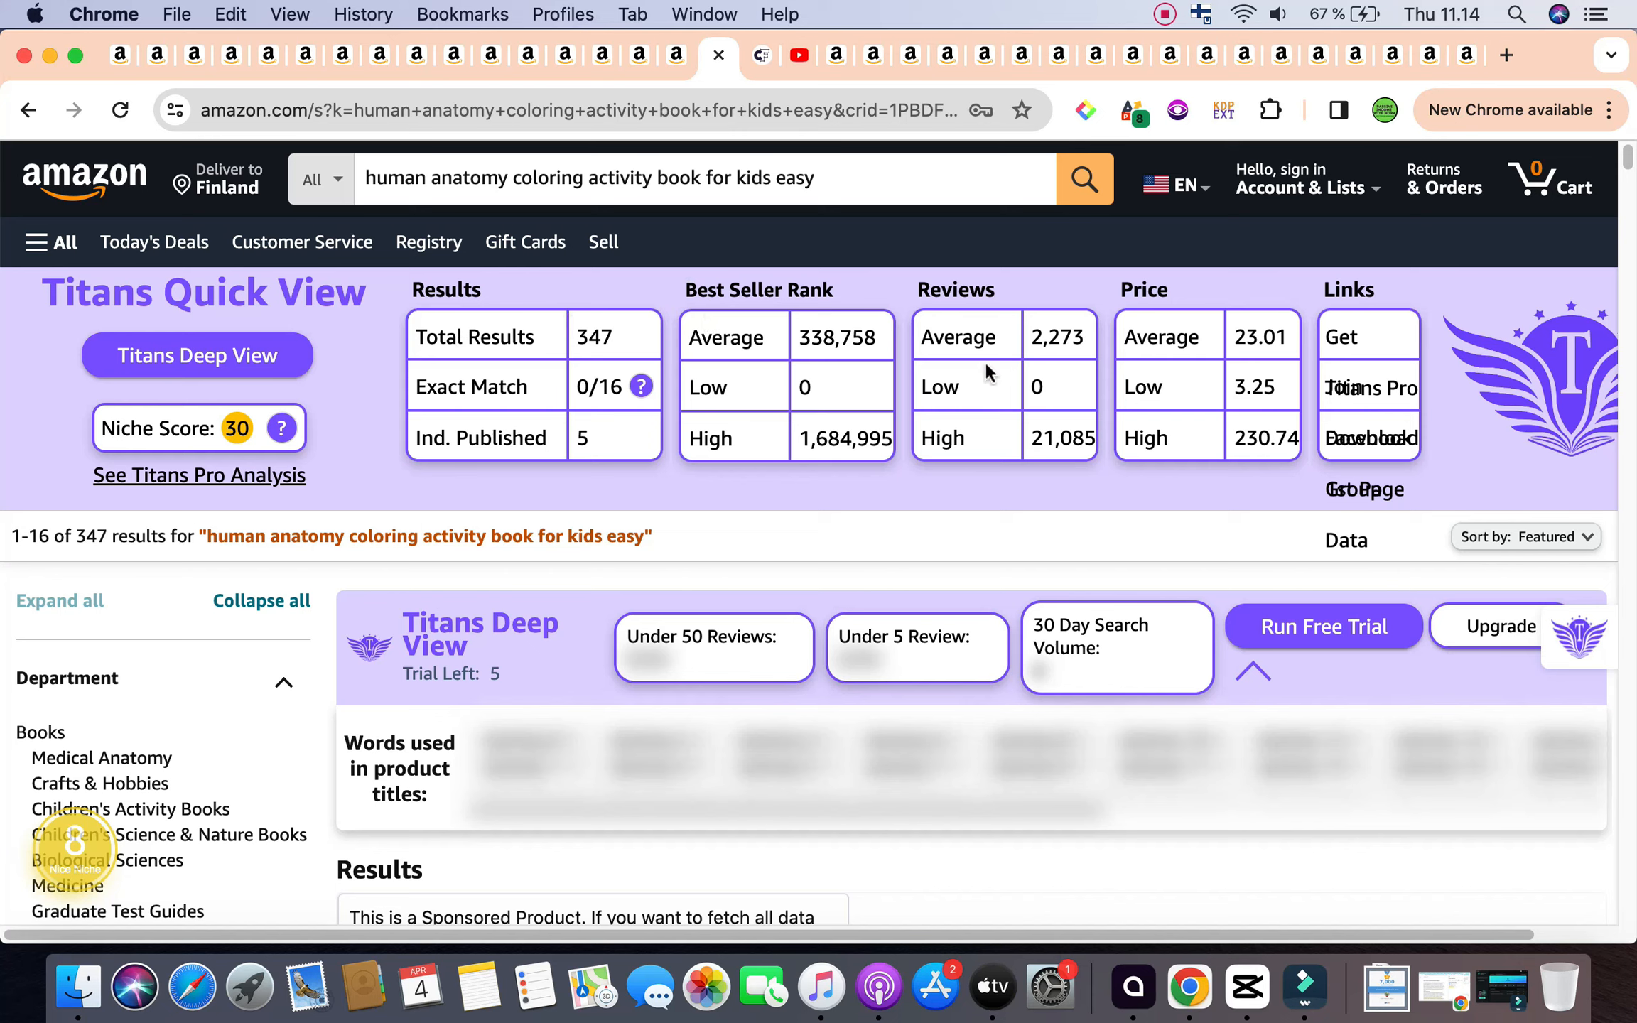
{"action": "mouse_move", "coordinate": [1188, 384]}
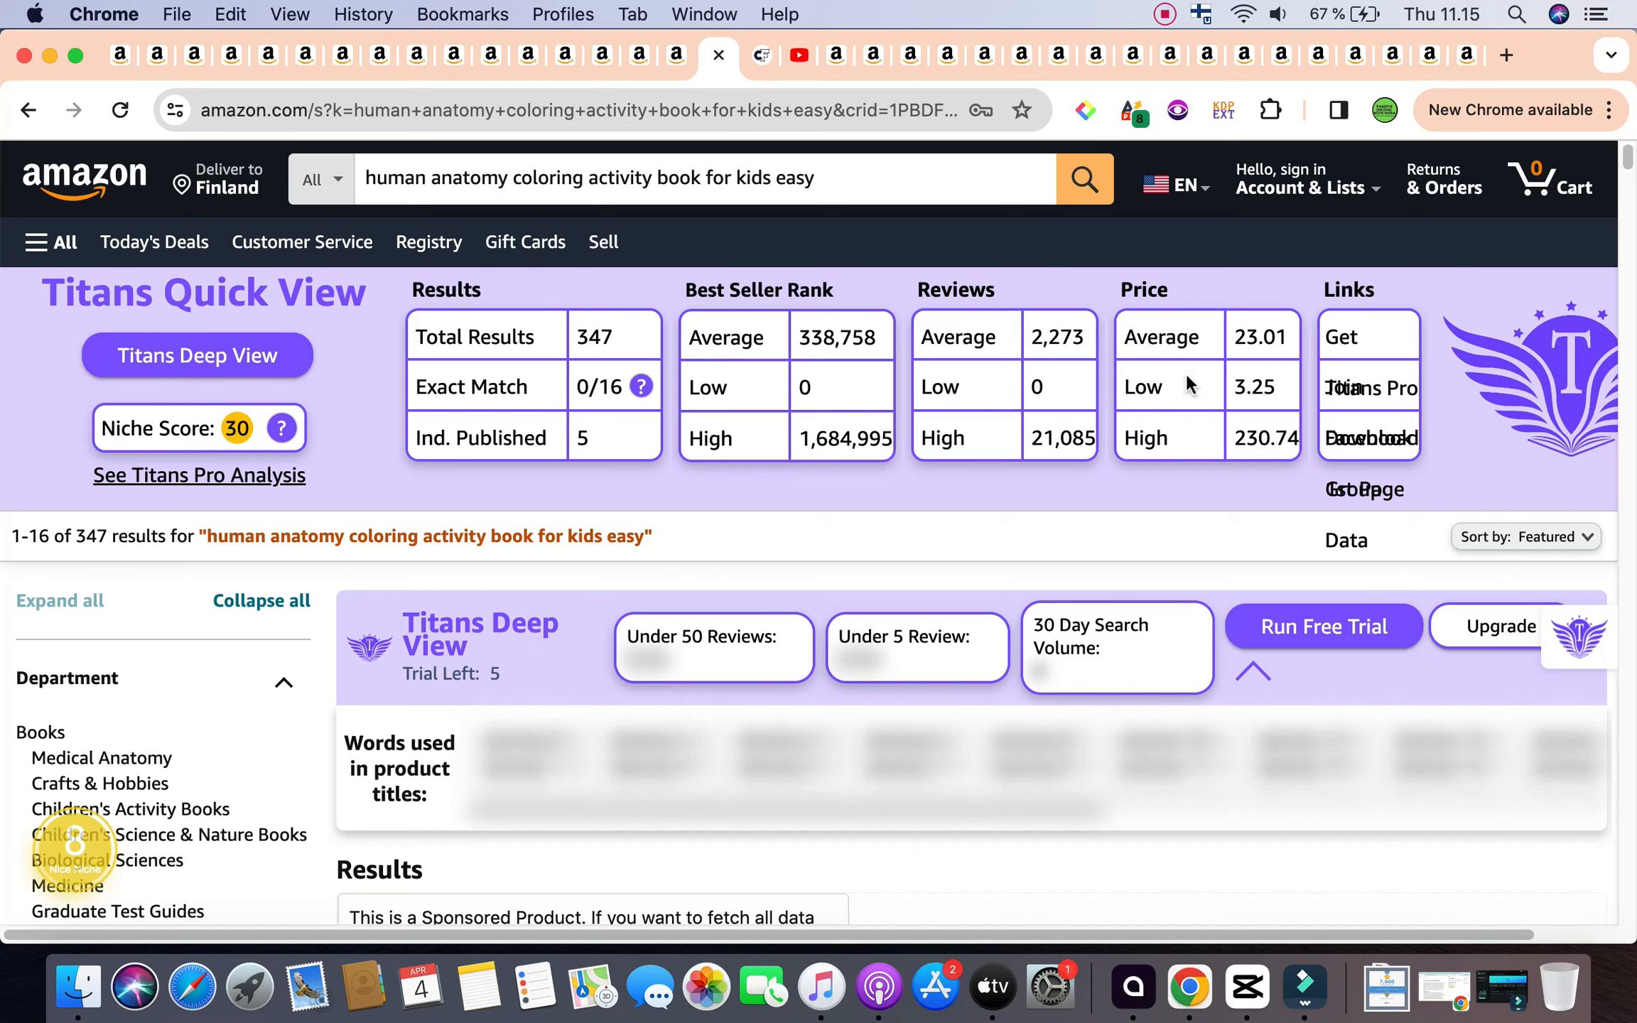
Step: Bring the Anatomy & Physiology Made Easy listing's sales, royalty and profit table into view
{"action": "scroll", "scroll_direction": "down", "scroll_amount": 3}
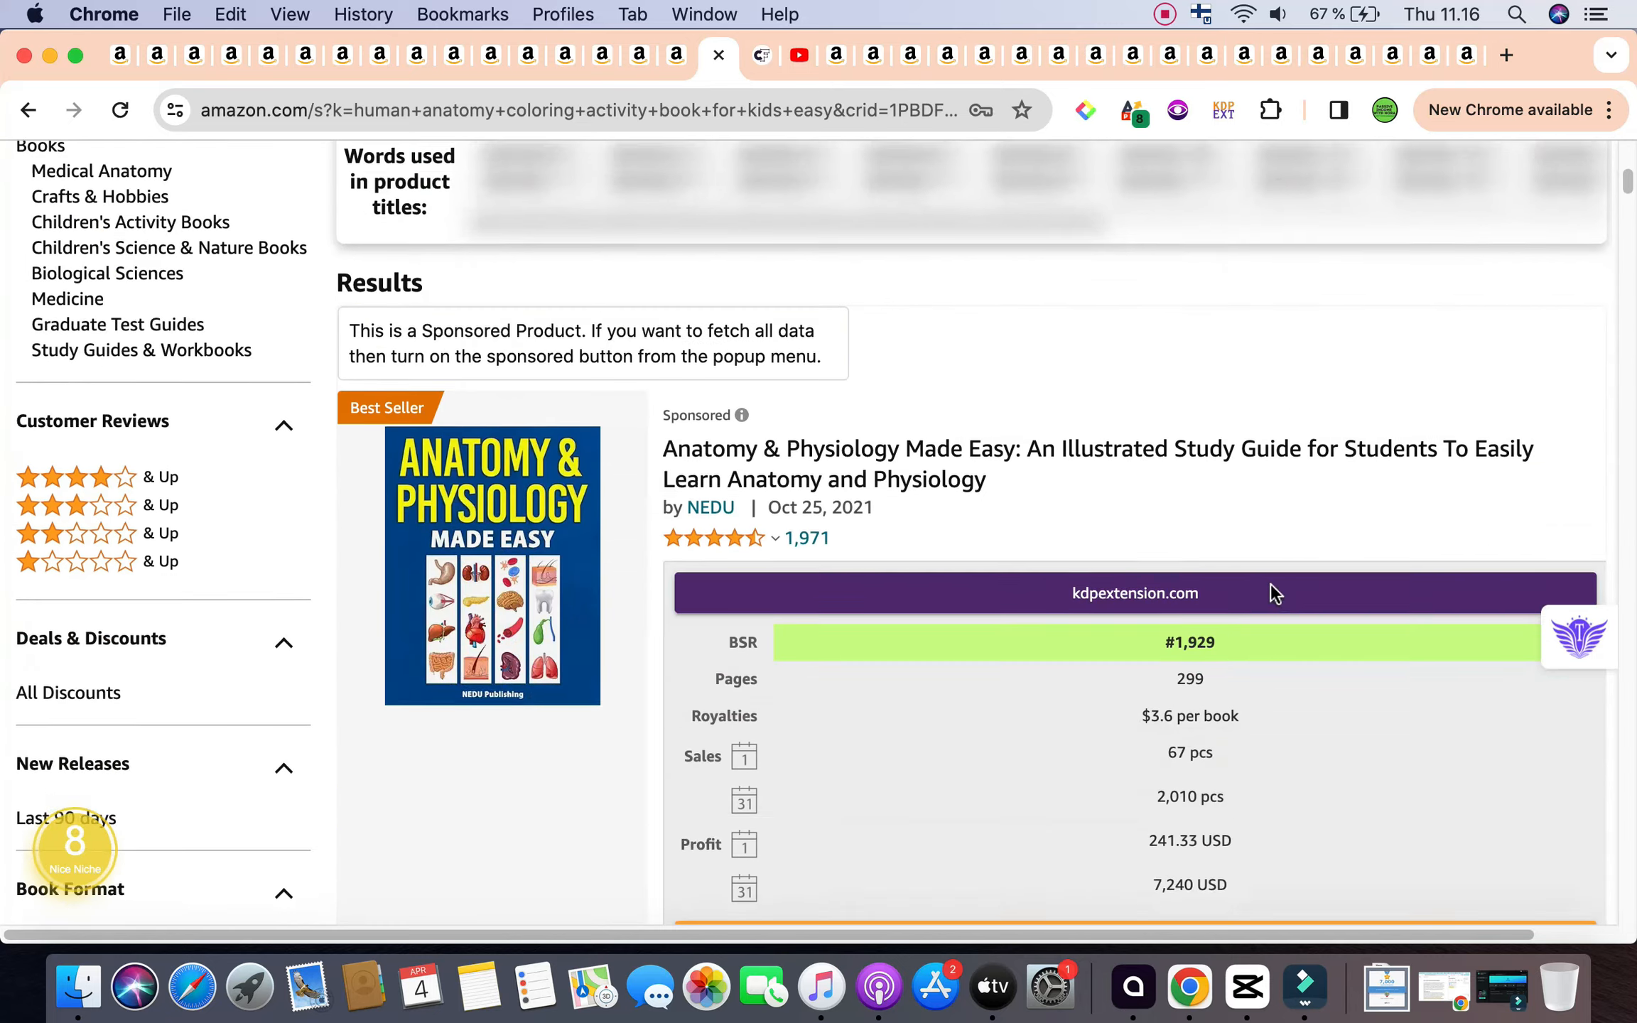
Step: Highlight the 1,830 pcs 31-day sales estimate for Human Anatomy for Kids while browsing listings
{"action": "scroll", "scroll_direction": "down", "scroll_amount": 3}
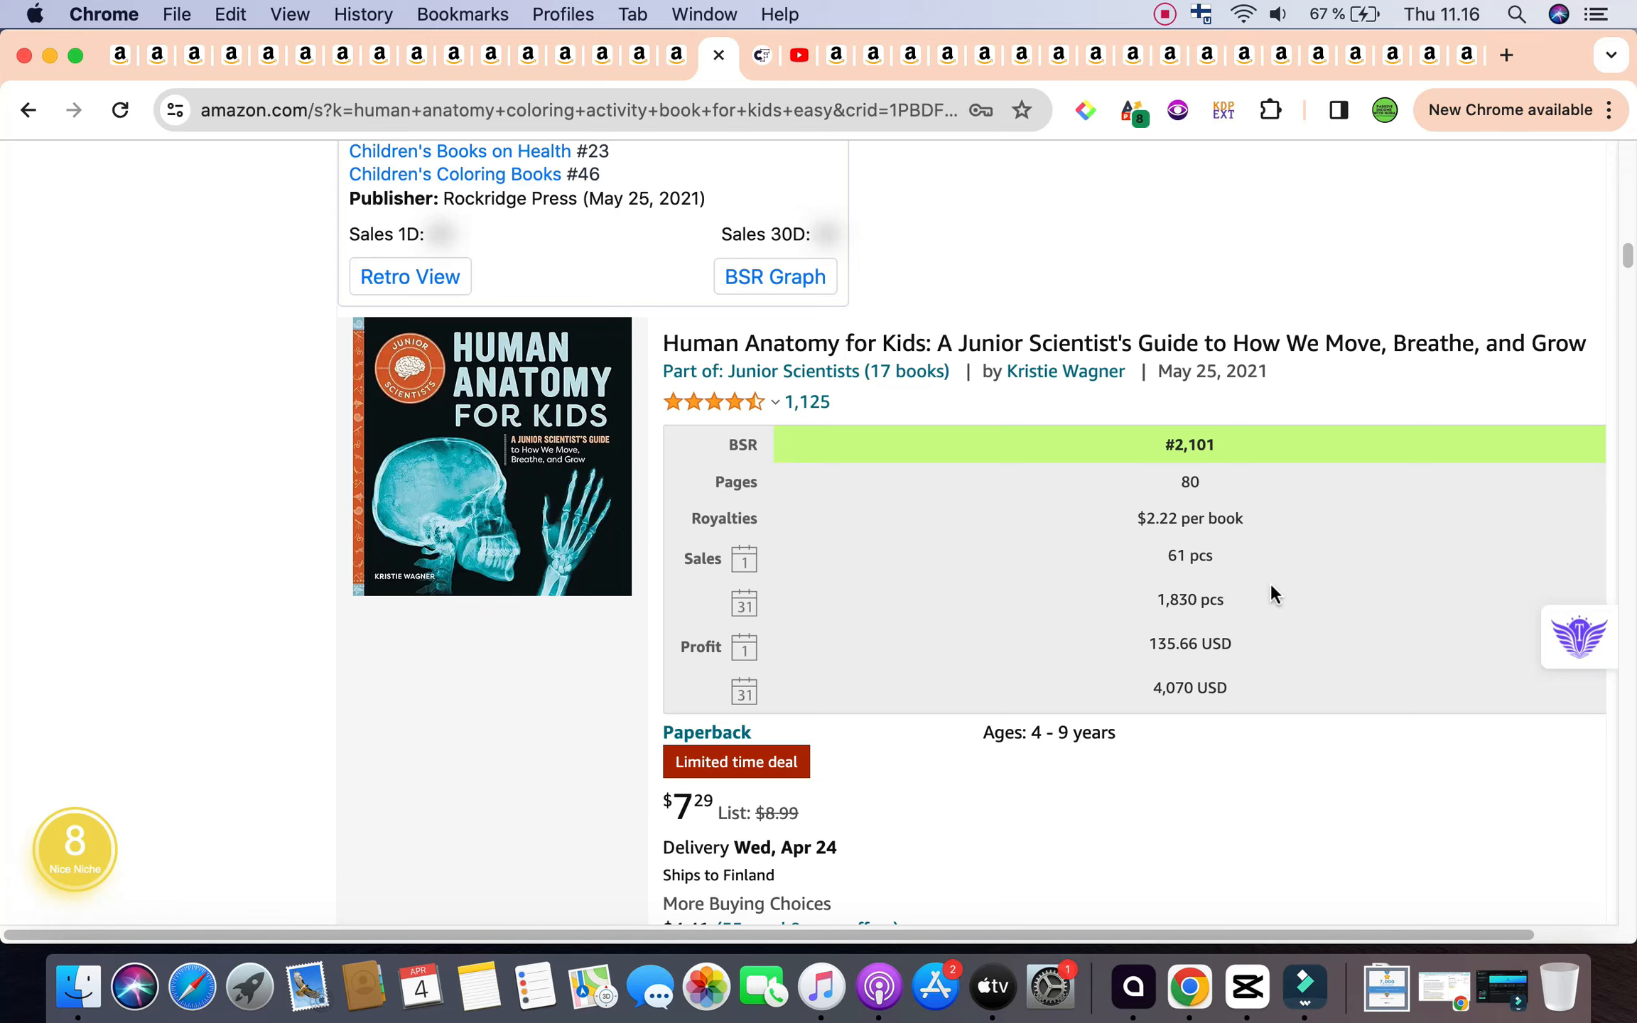
{"action": "scroll", "scroll_direction": "down", "scroll_amount": 3}
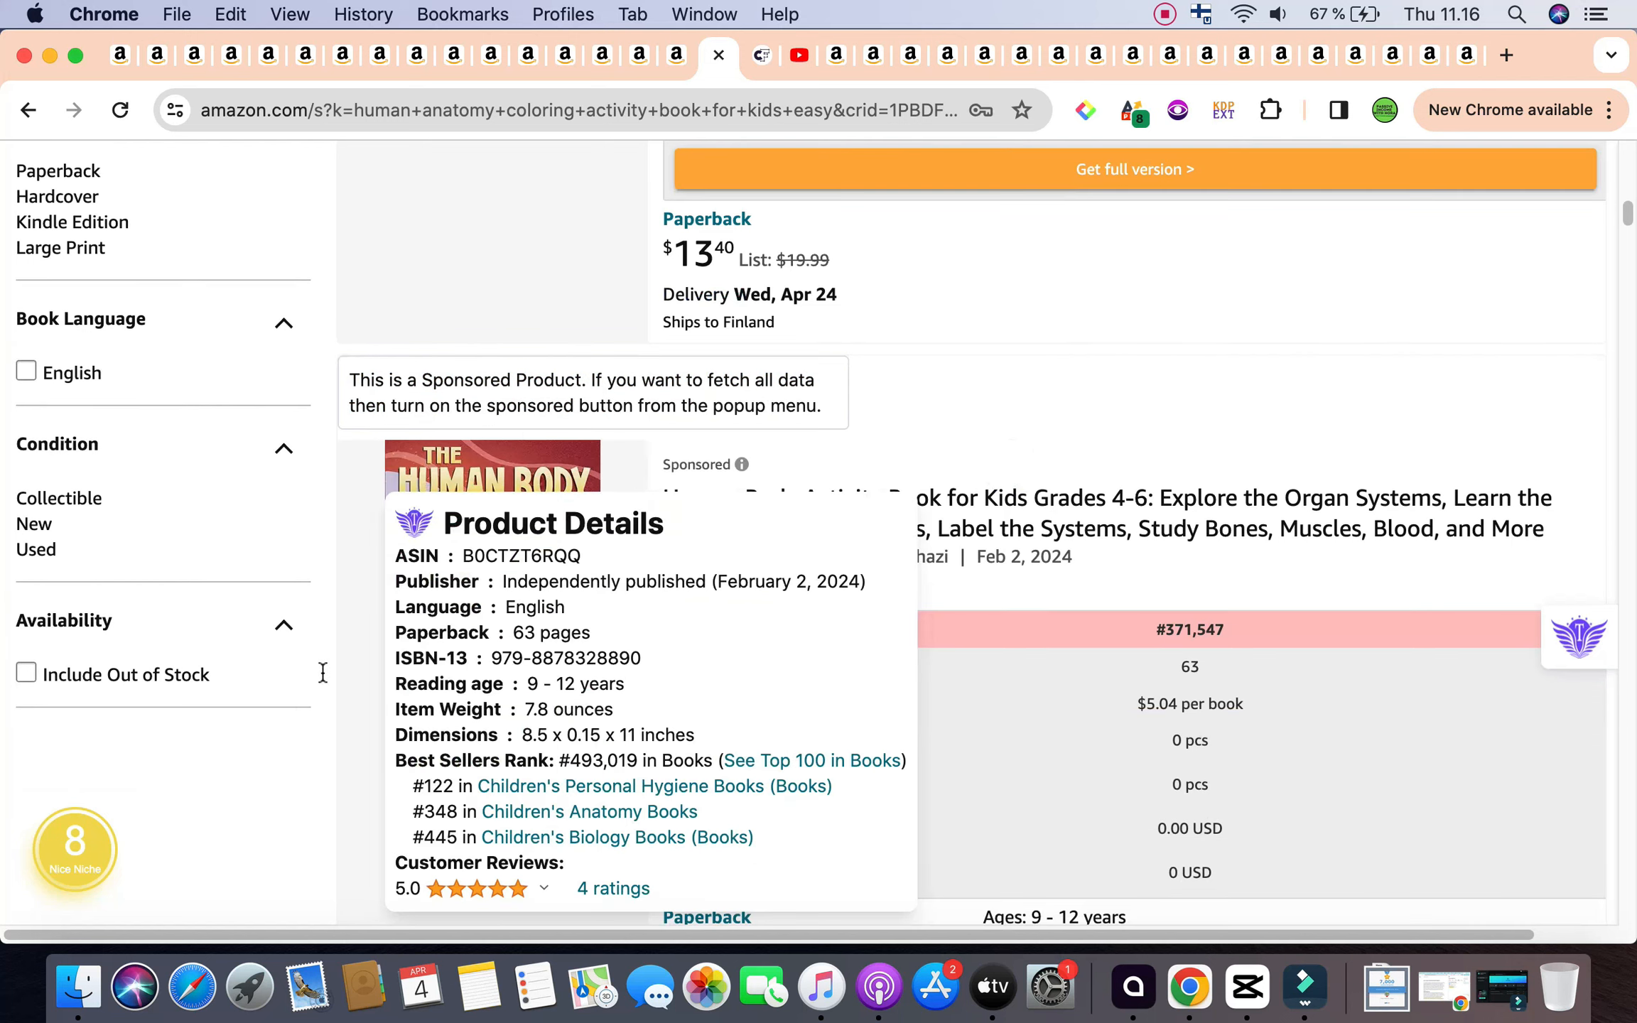
{"action": "scroll", "scroll_direction": "down", "scroll_amount": 3}
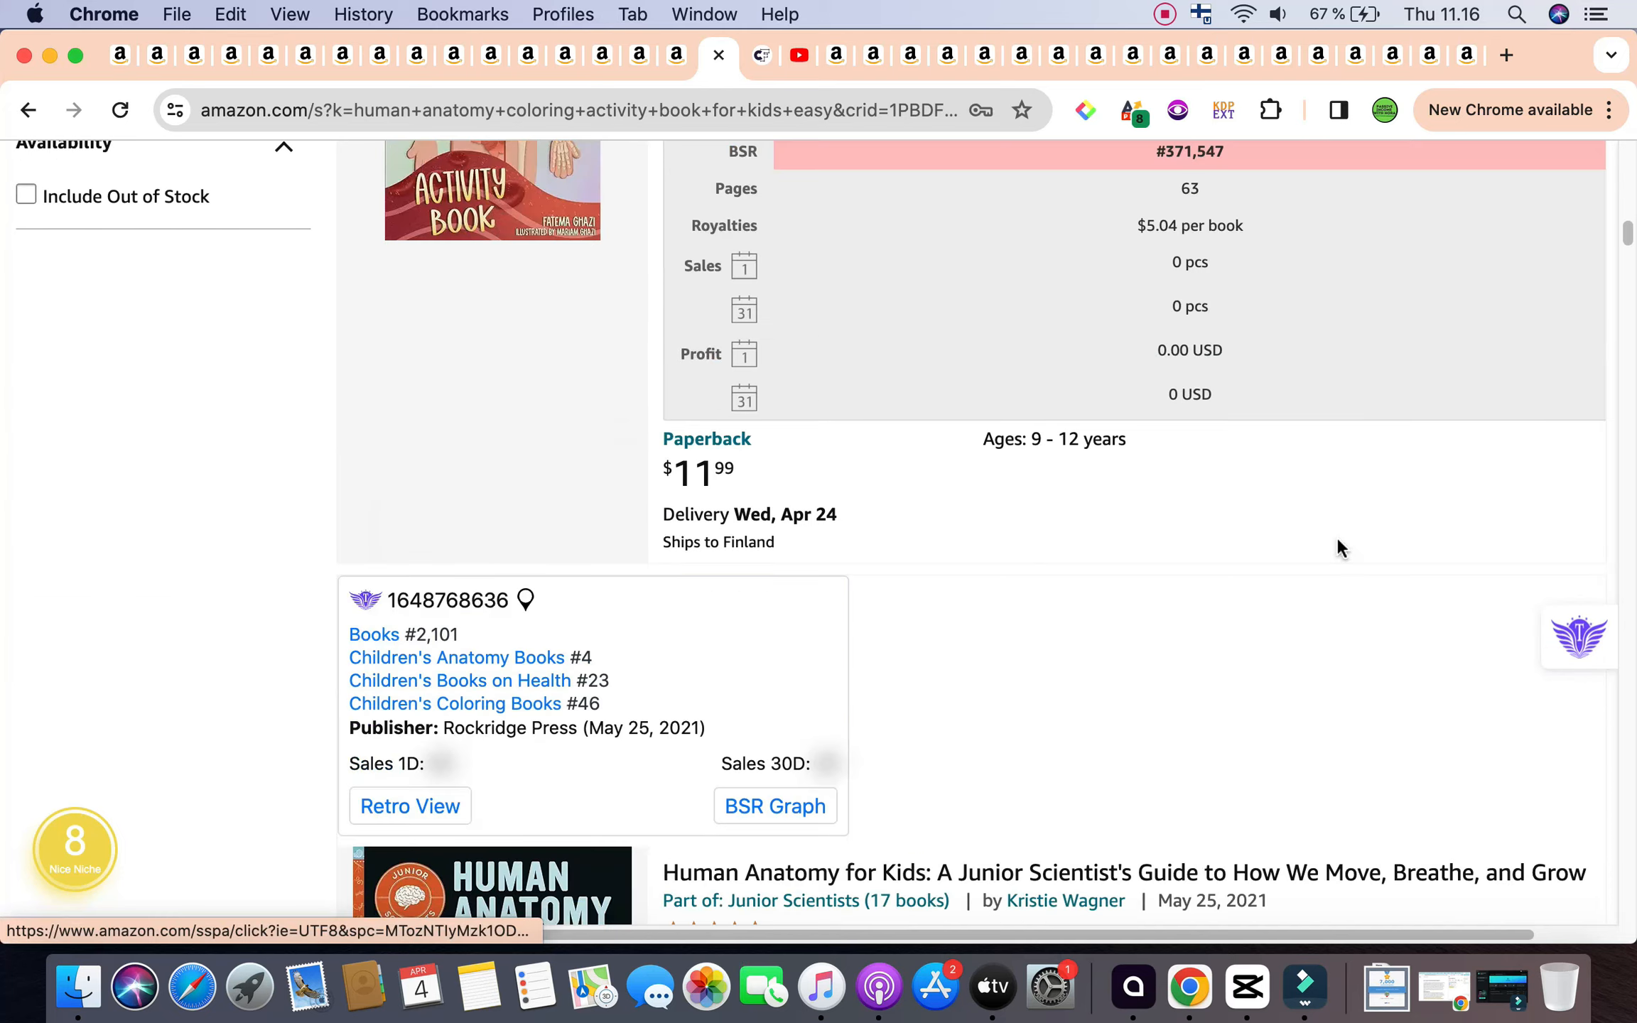
{"action": "scroll", "scroll_direction": "down", "scroll_amount": 3}
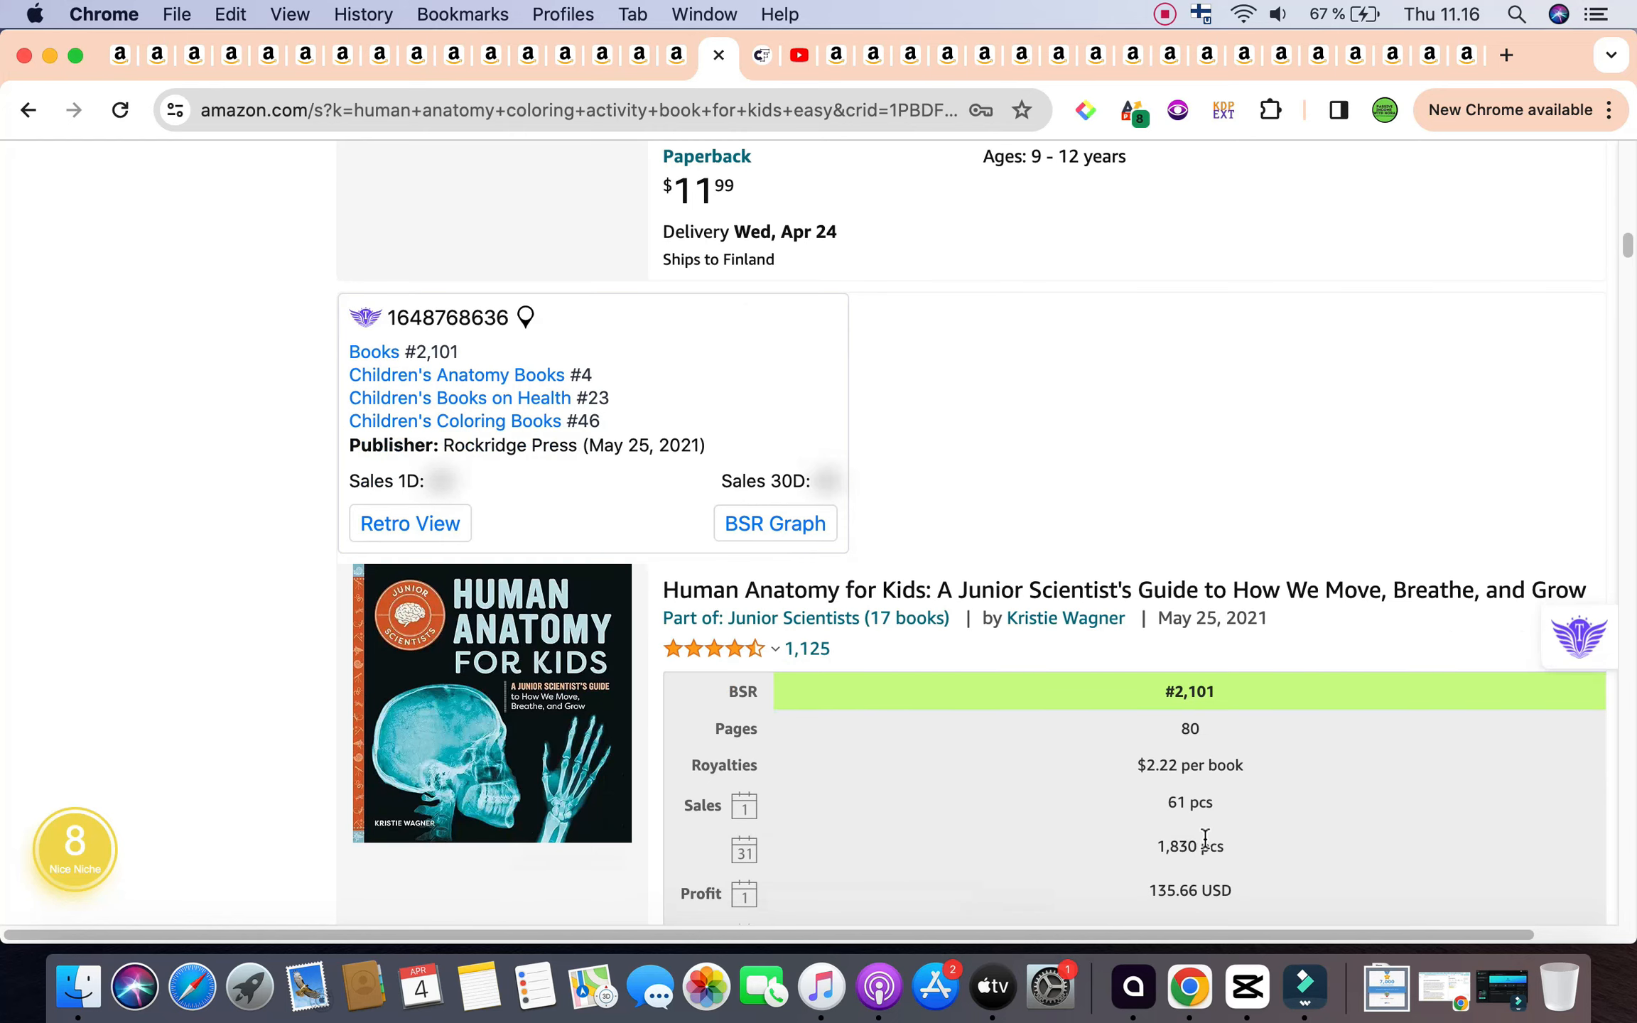
{"action": "double_click", "coordinate": [1190, 846]}
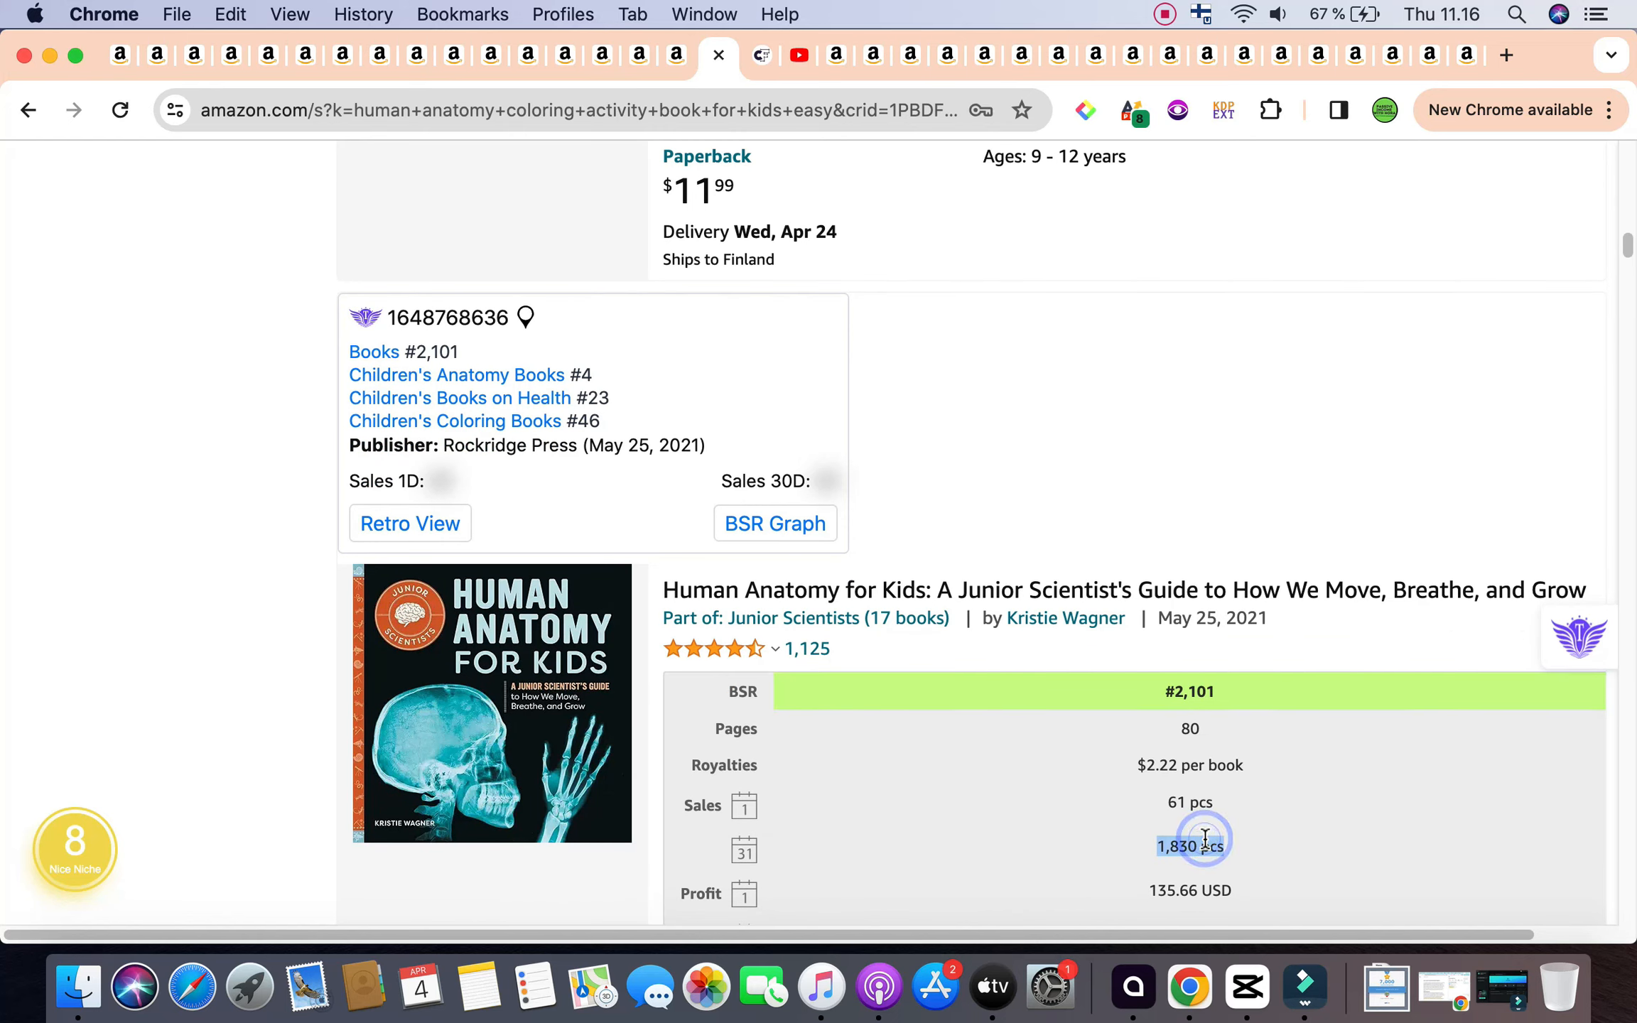
{"action": "scroll", "scroll_direction": "down", "scroll_amount": 3}
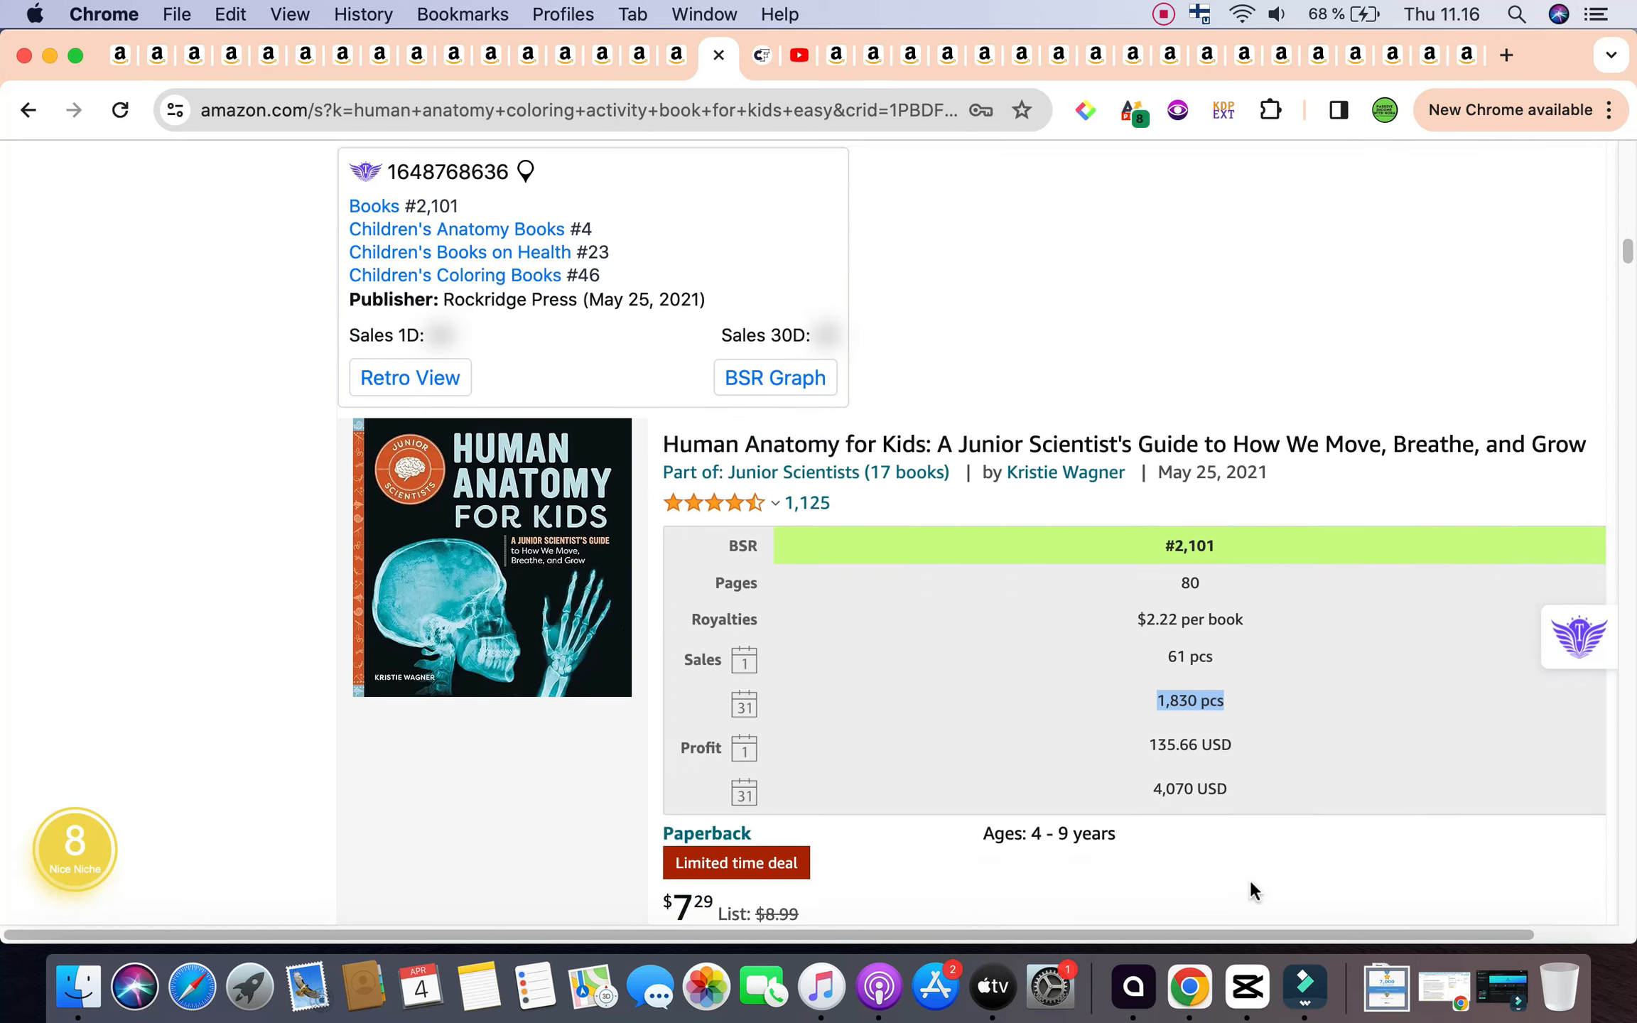
{"action": "scroll", "scroll_direction": "down", "scroll_amount": 3}
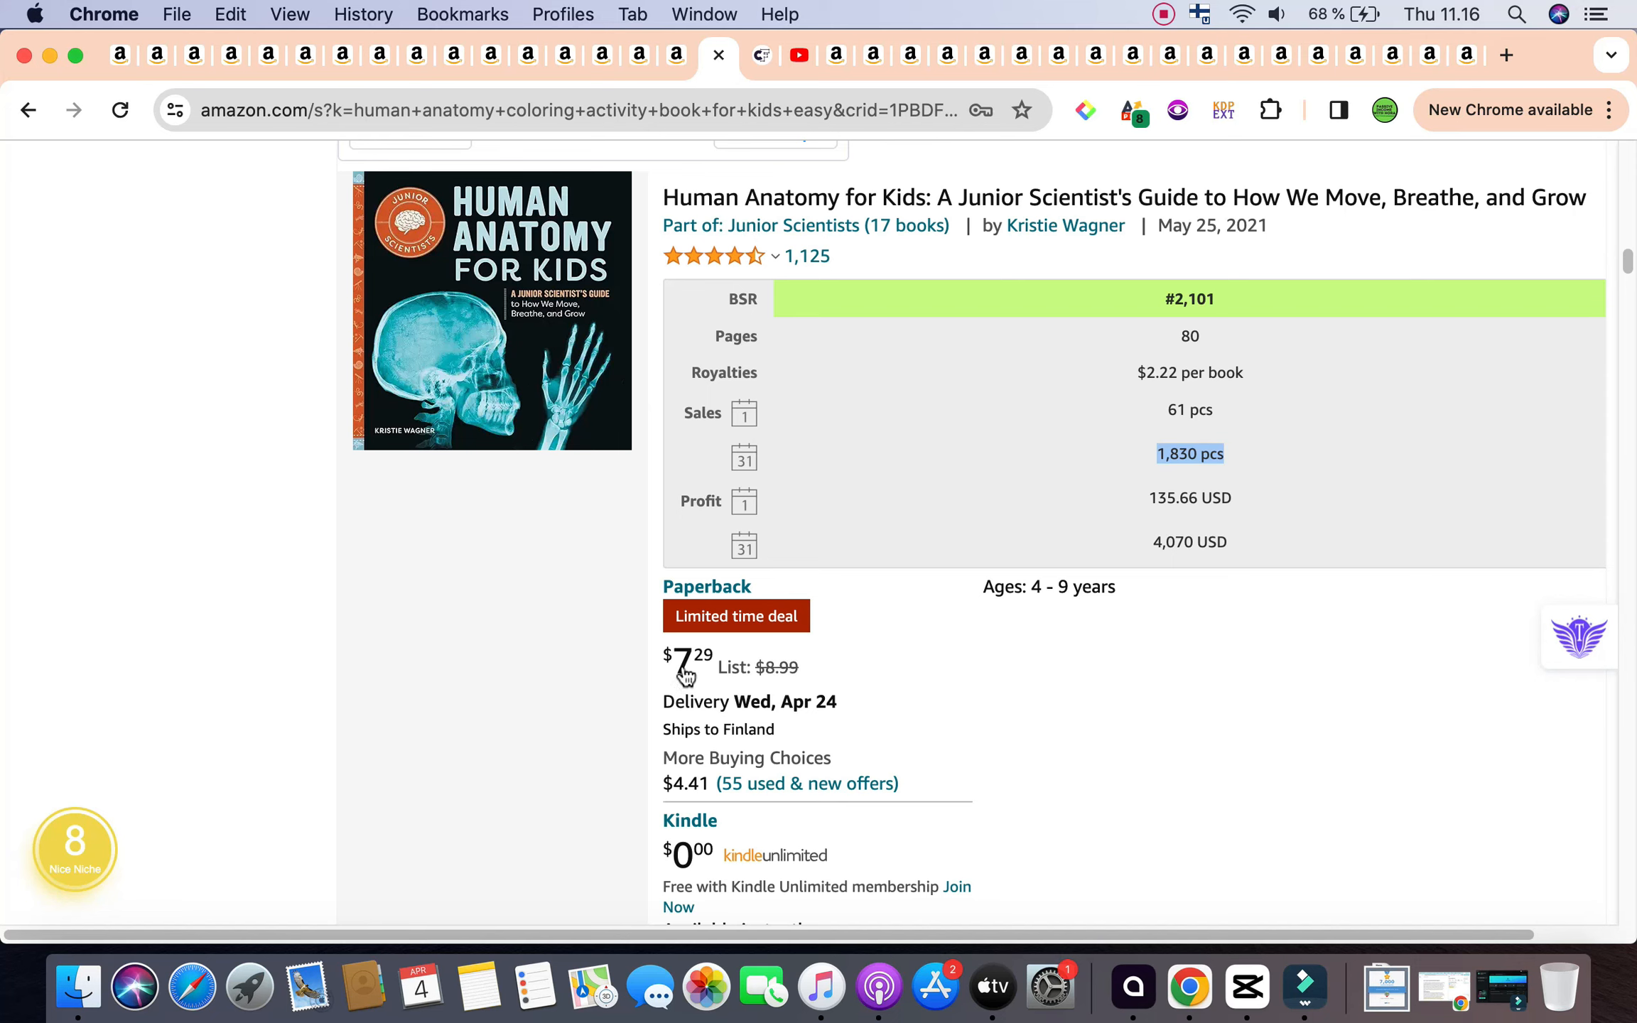
{"action": "mouse_move", "coordinate": [715, 704]}
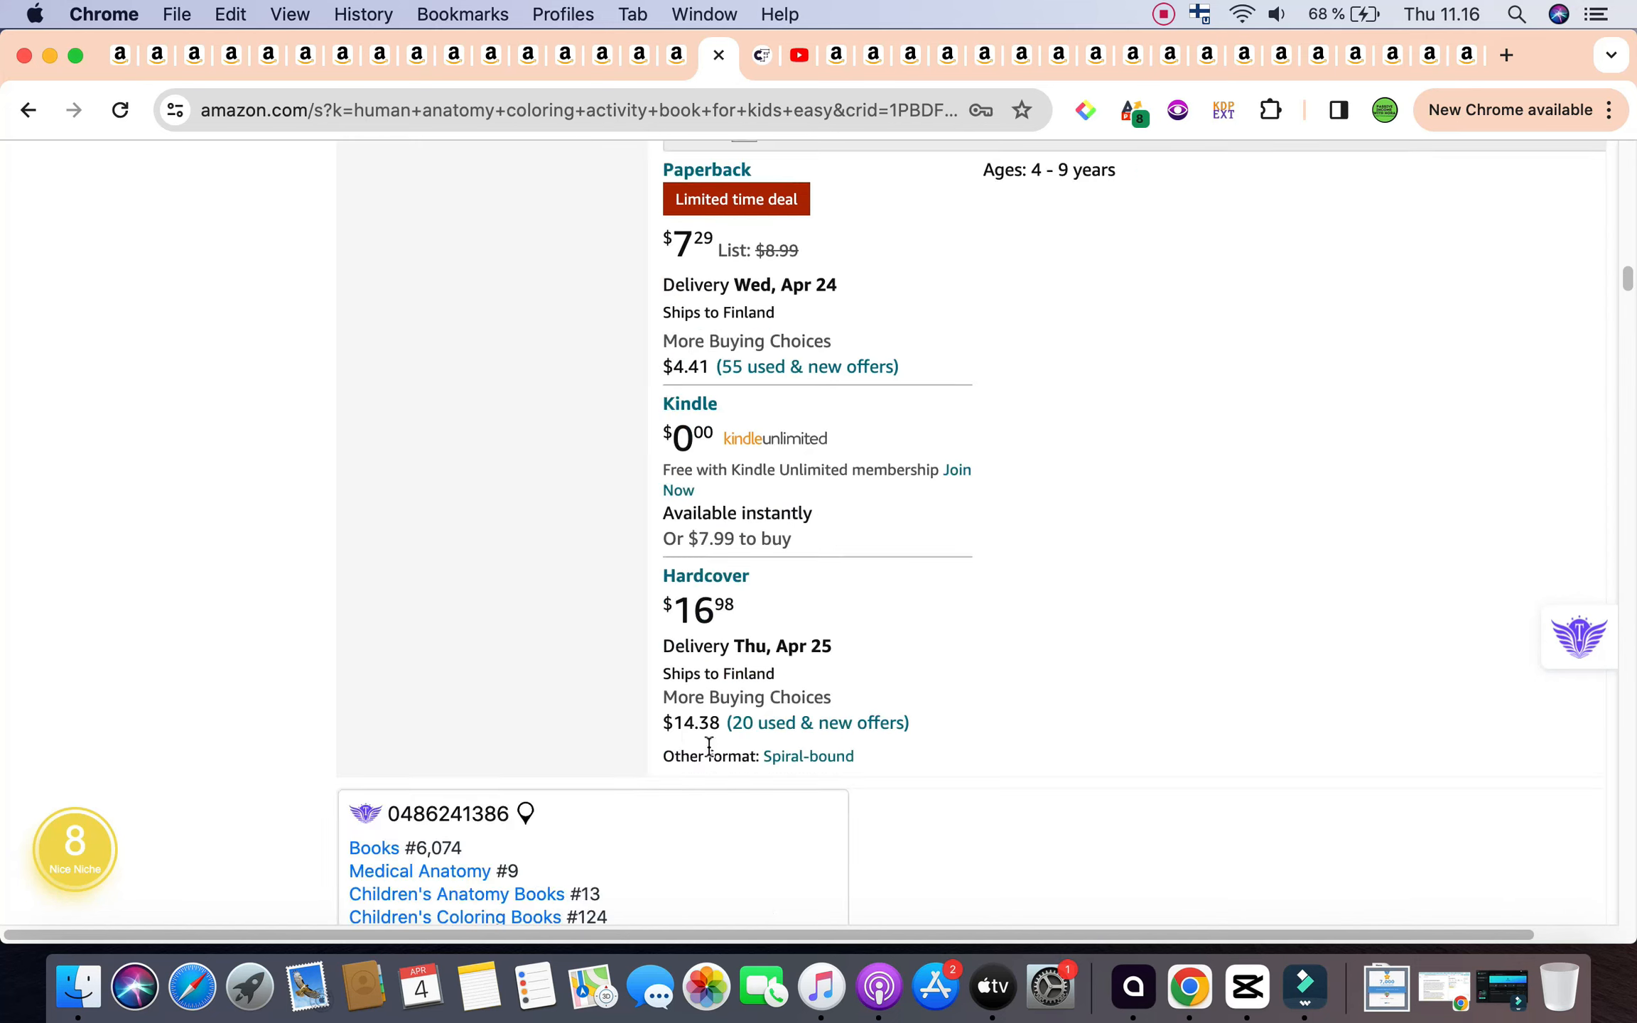
Step: Highlight the Dover coloring book's 481 USD monthly profit and continue to Human Anatomy Activity Book for Kids
{"action": "scroll", "scroll_direction": "down", "scroll_amount": 3}
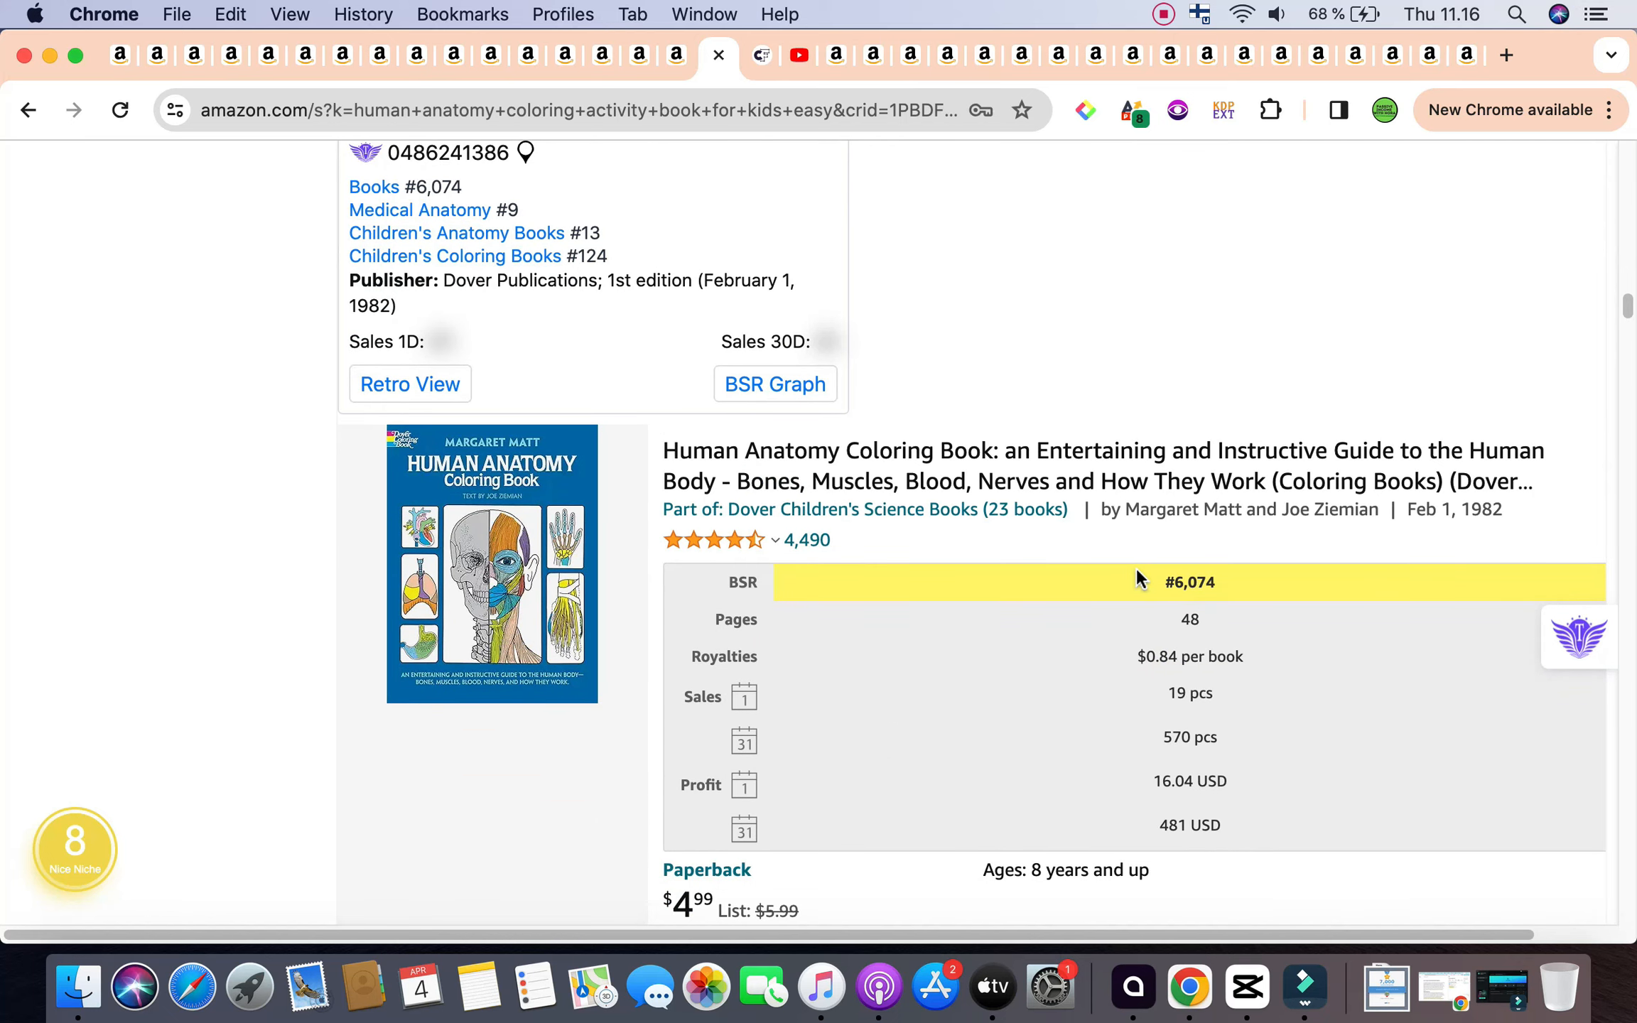
{"action": "mouse_move", "coordinate": [1159, 590]}
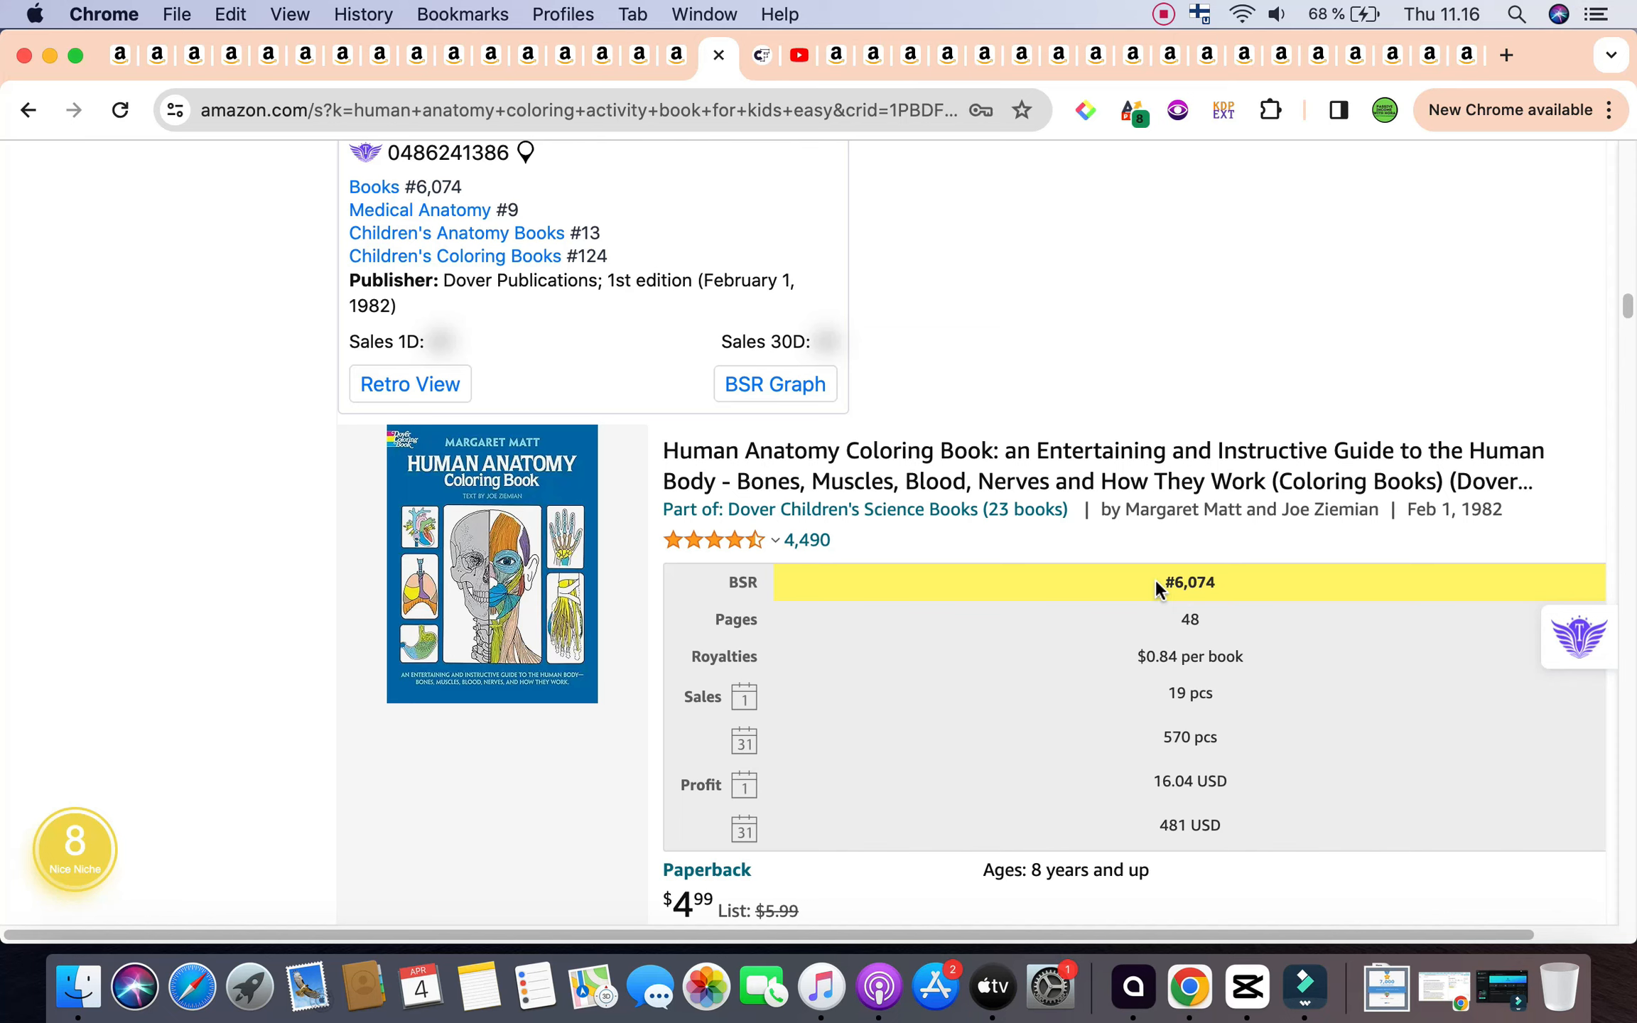
{"action": "double_click", "coordinate": [1187, 824]}
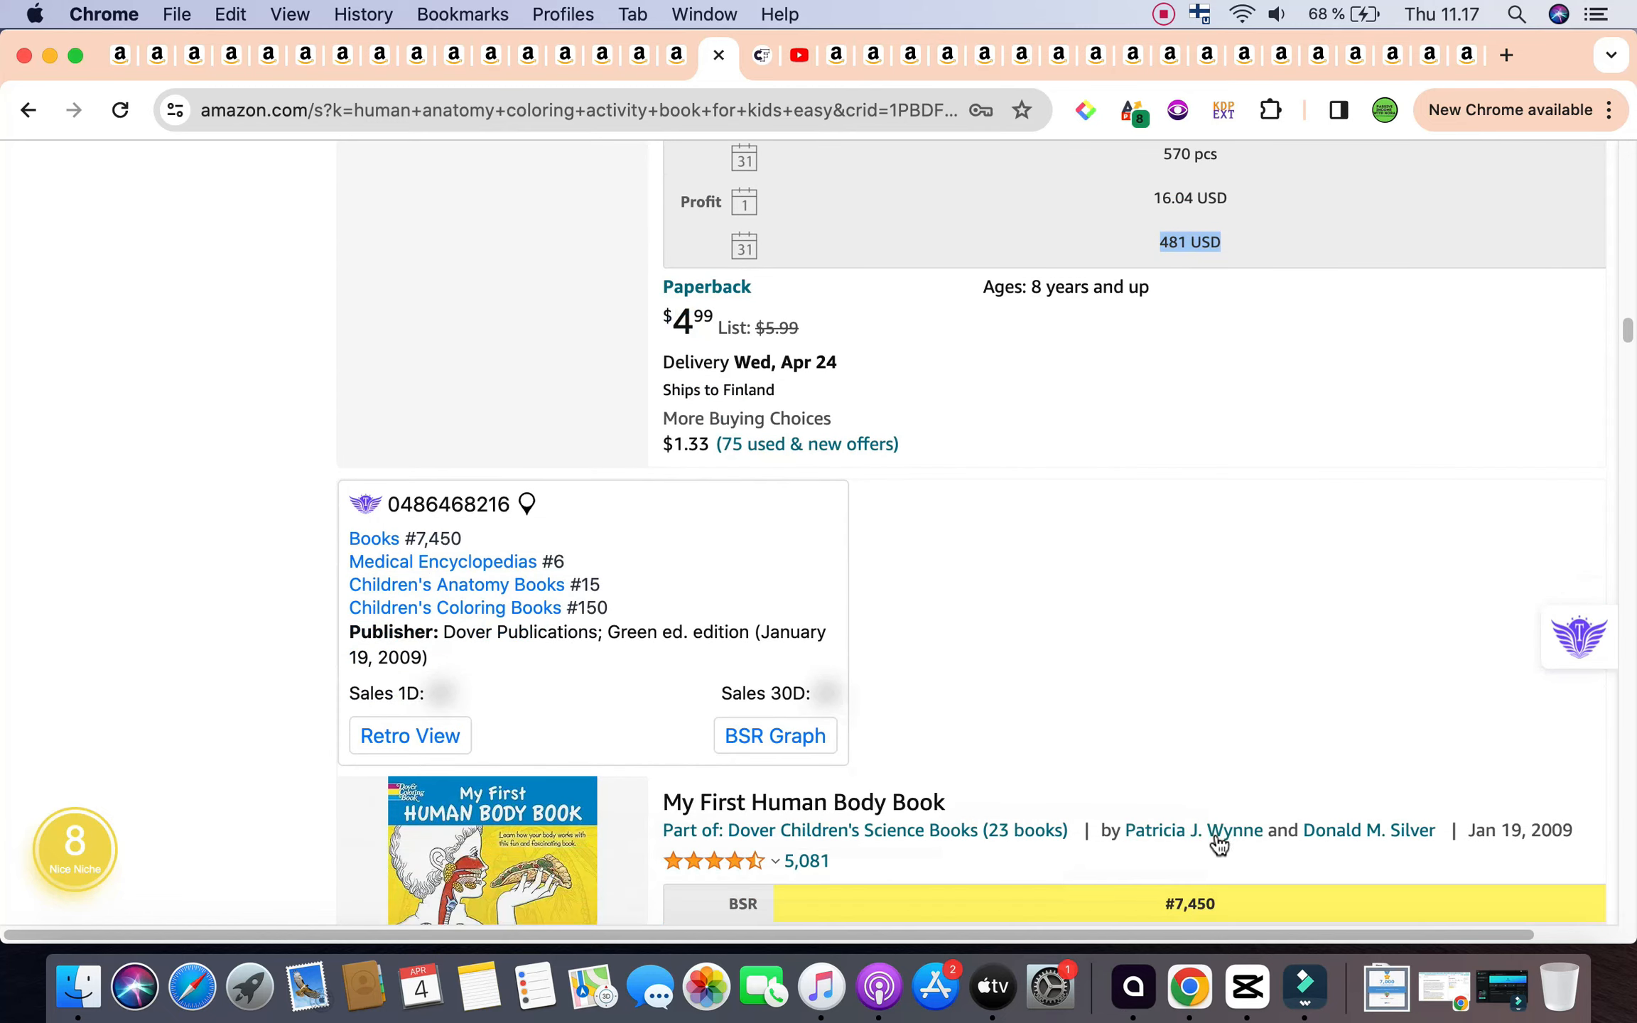
{"action": "scroll", "scroll_direction": "down", "scroll_amount": 3}
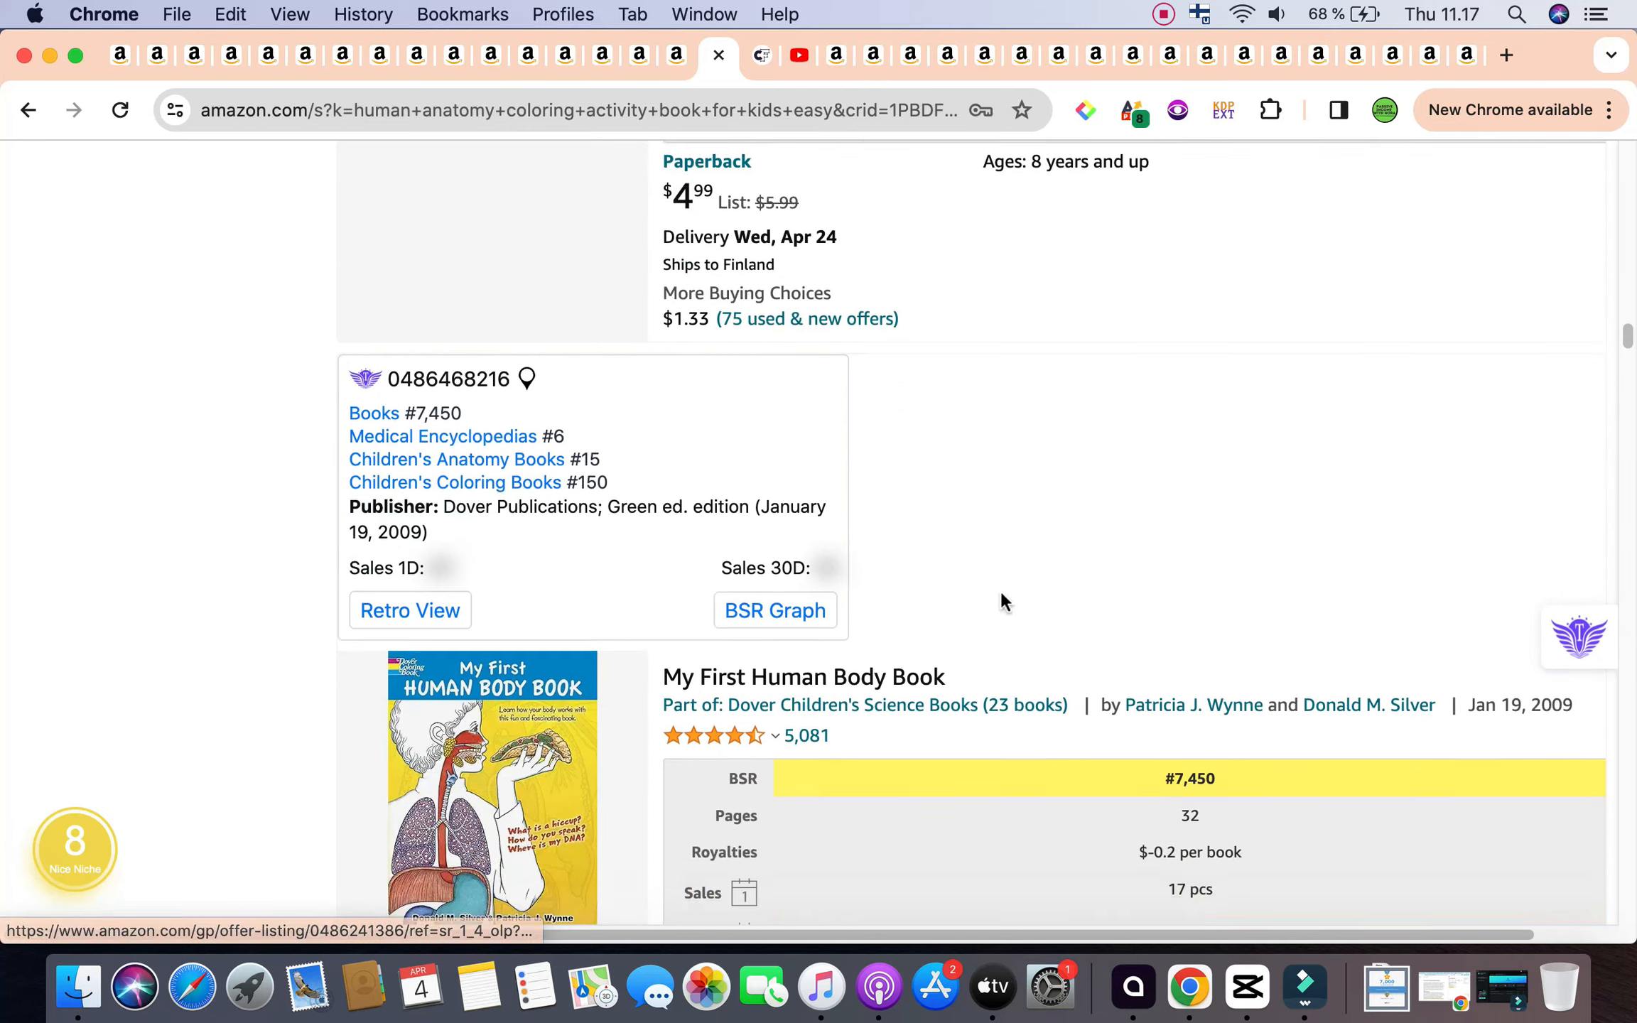
{"action": "scroll", "scroll_direction": "down", "scroll_amount": 3}
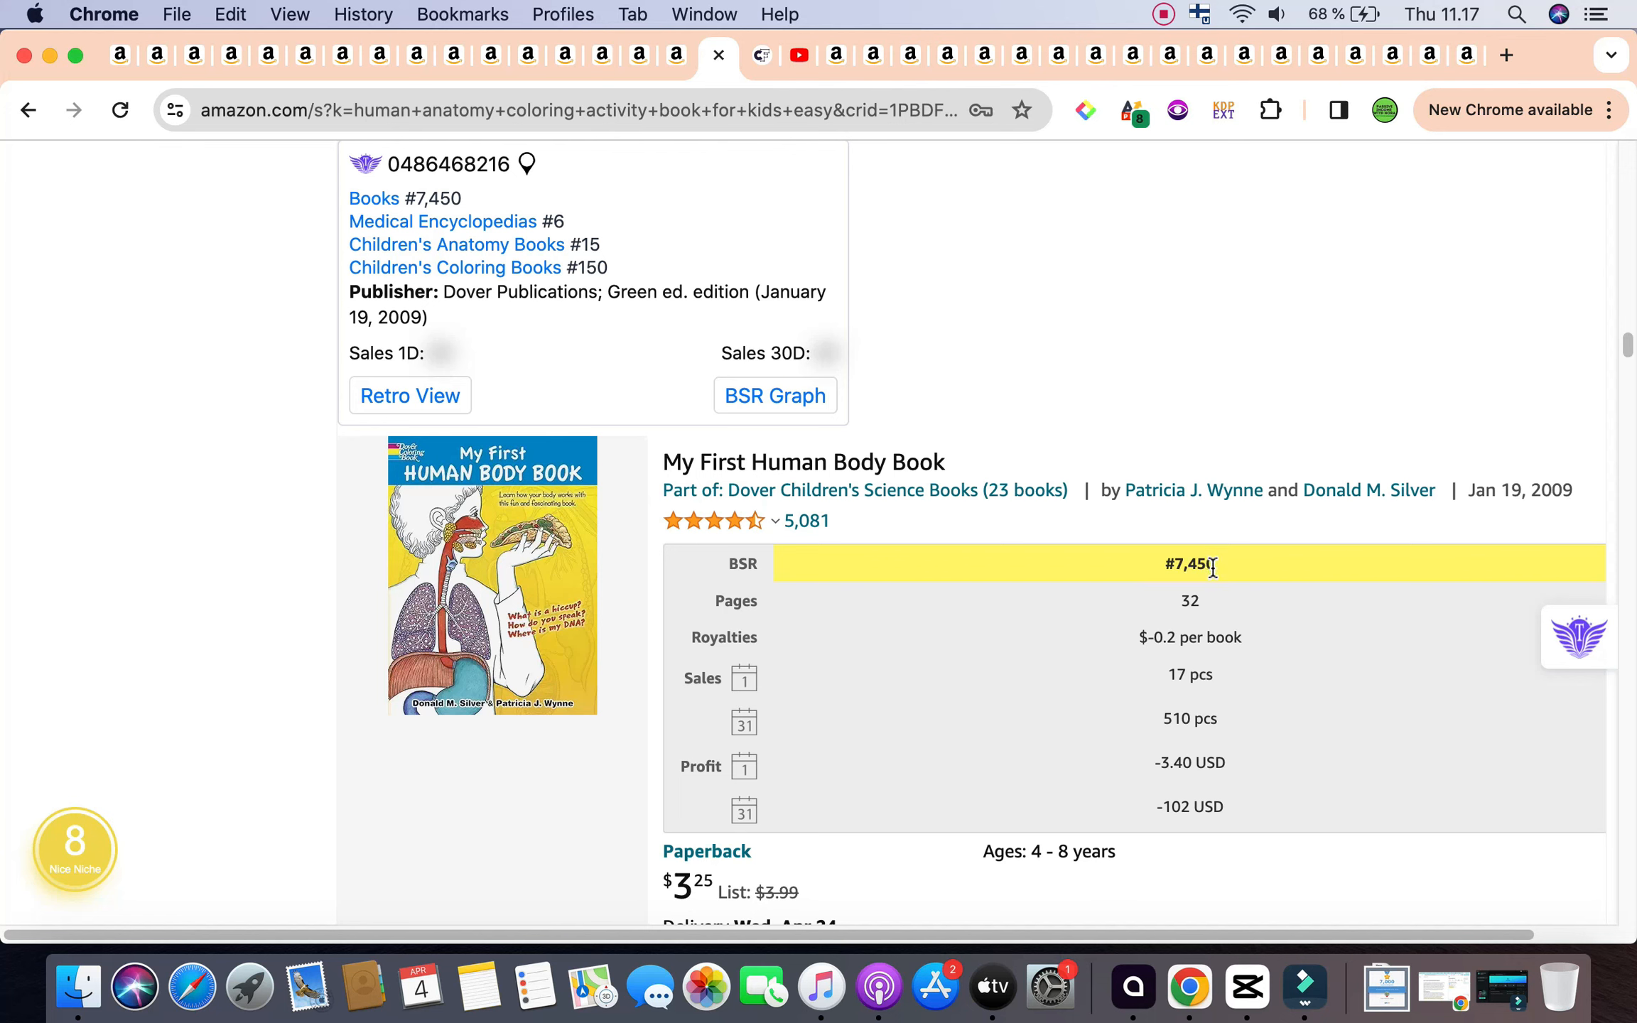
{"action": "scroll", "scroll_direction": "down", "scroll_amount": 3}
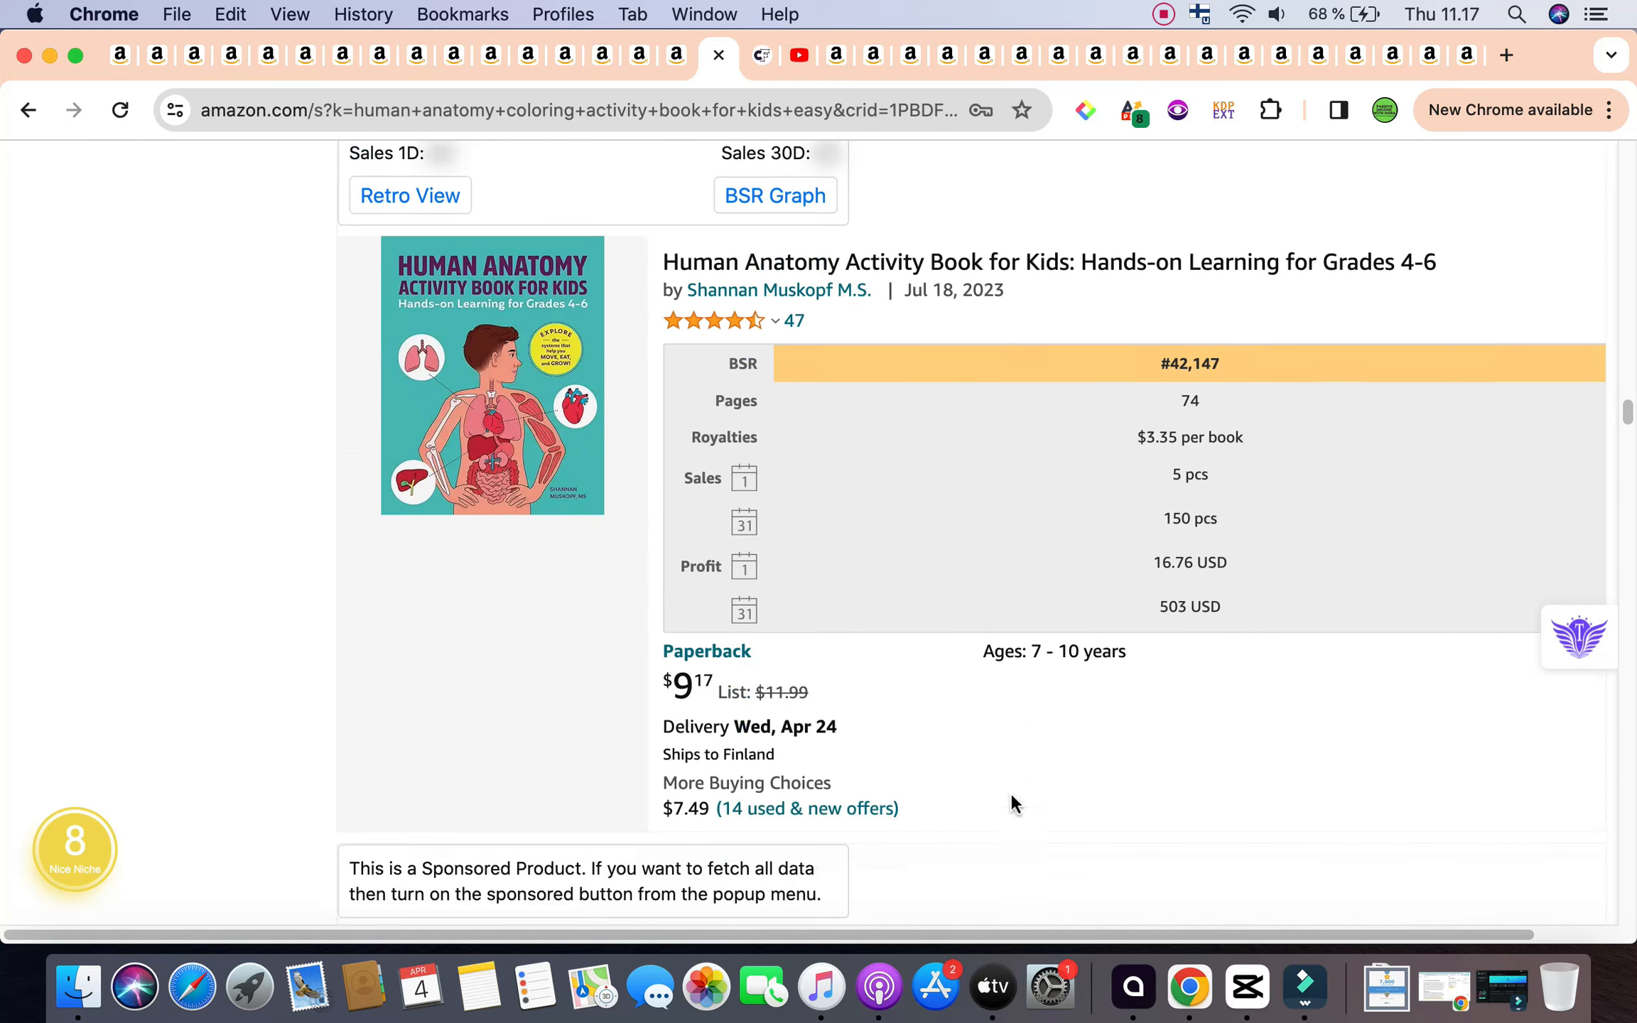
Step: Read the remaining listings' KDP stats and return to the 347-result Titans niche summary
{"action": "scroll", "scroll_direction": "down", "scroll_amount": 3}
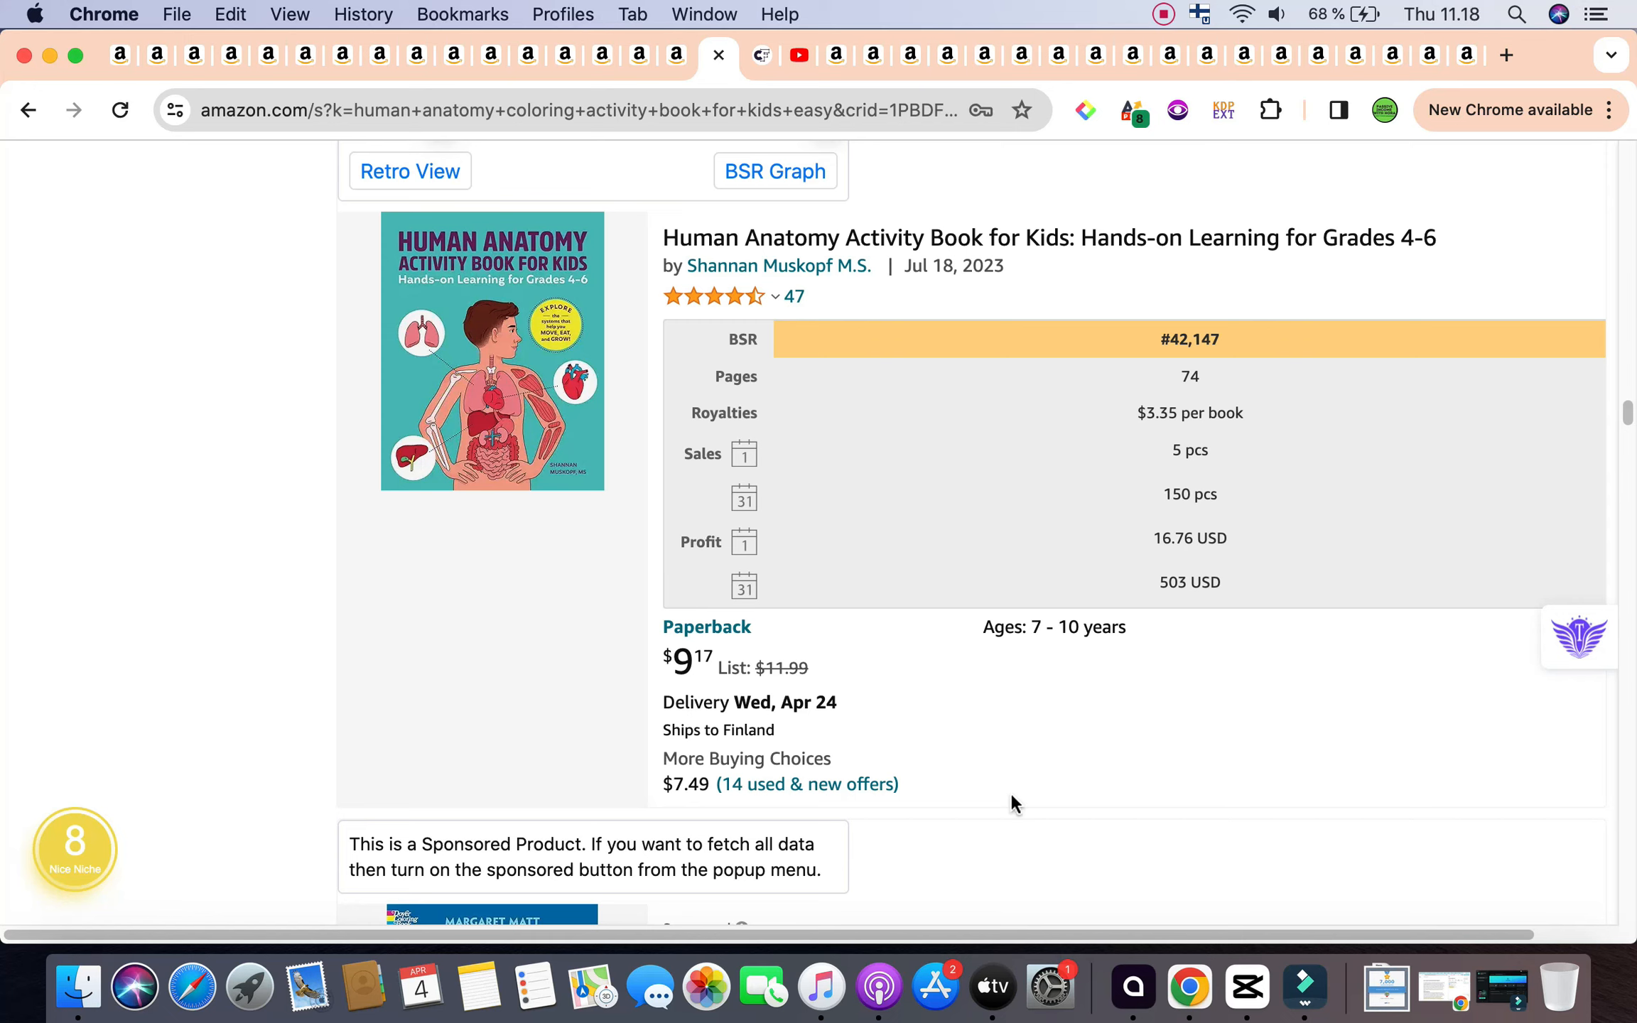
{"action": "scroll", "scroll_direction": "down", "scroll_amount": 3}
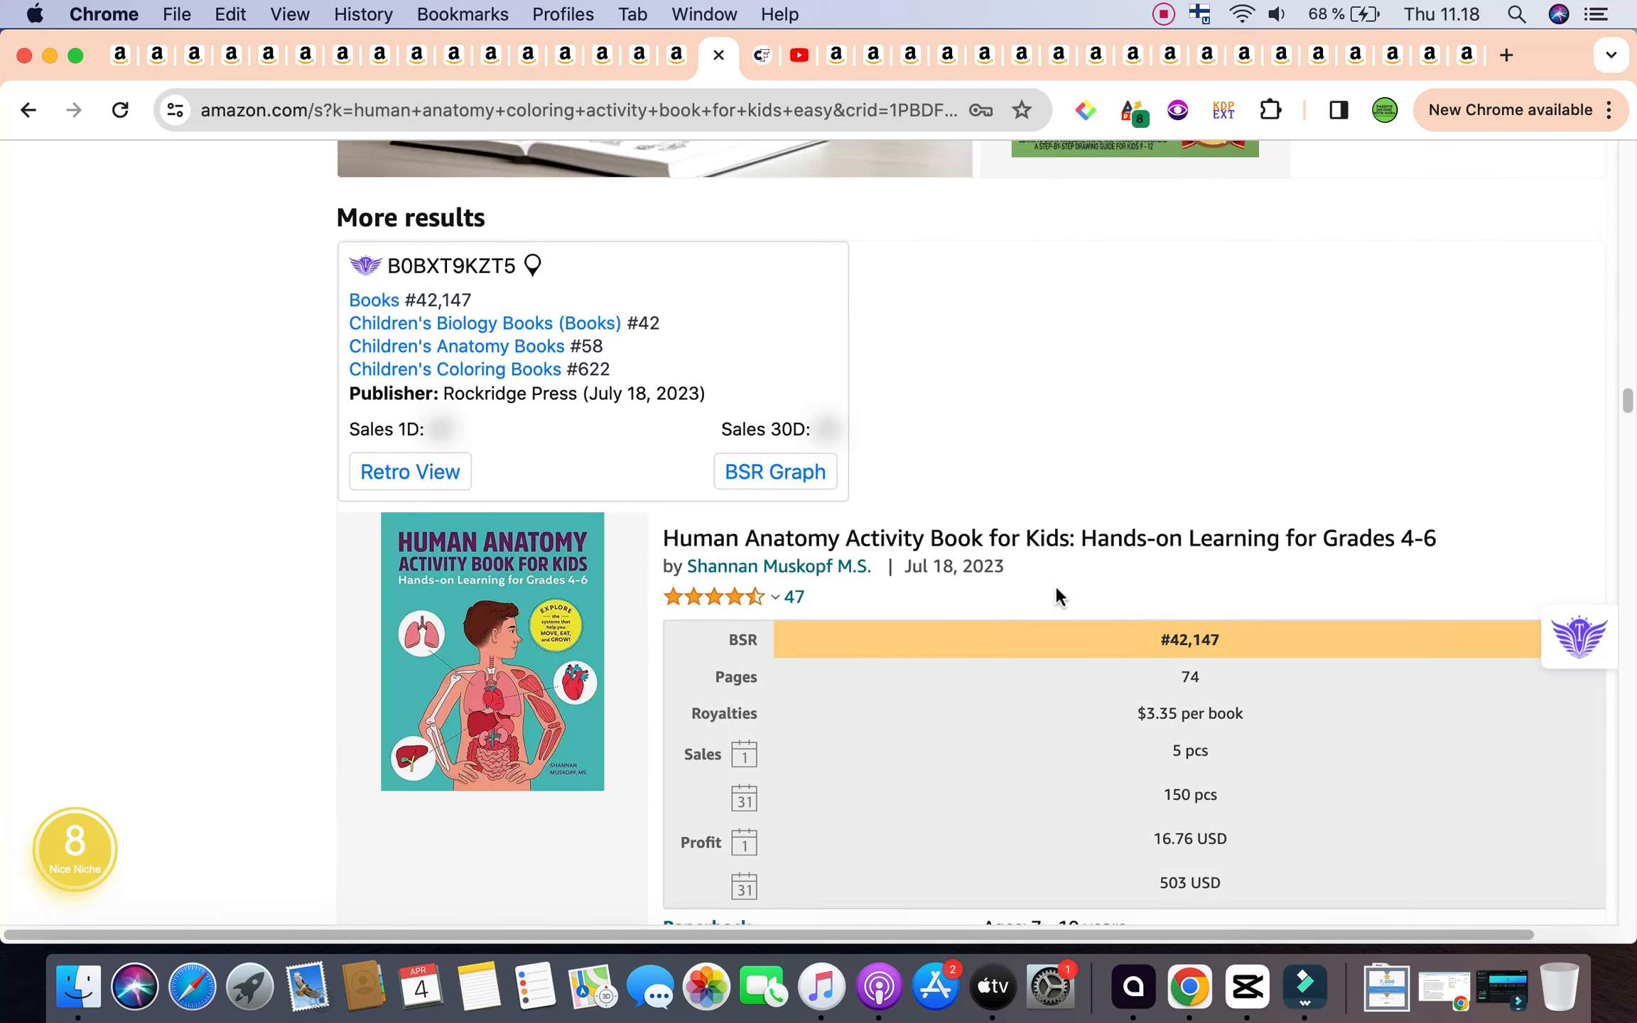
{"action": "scroll", "scroll_direction": "down", "scroll_amount": 3}
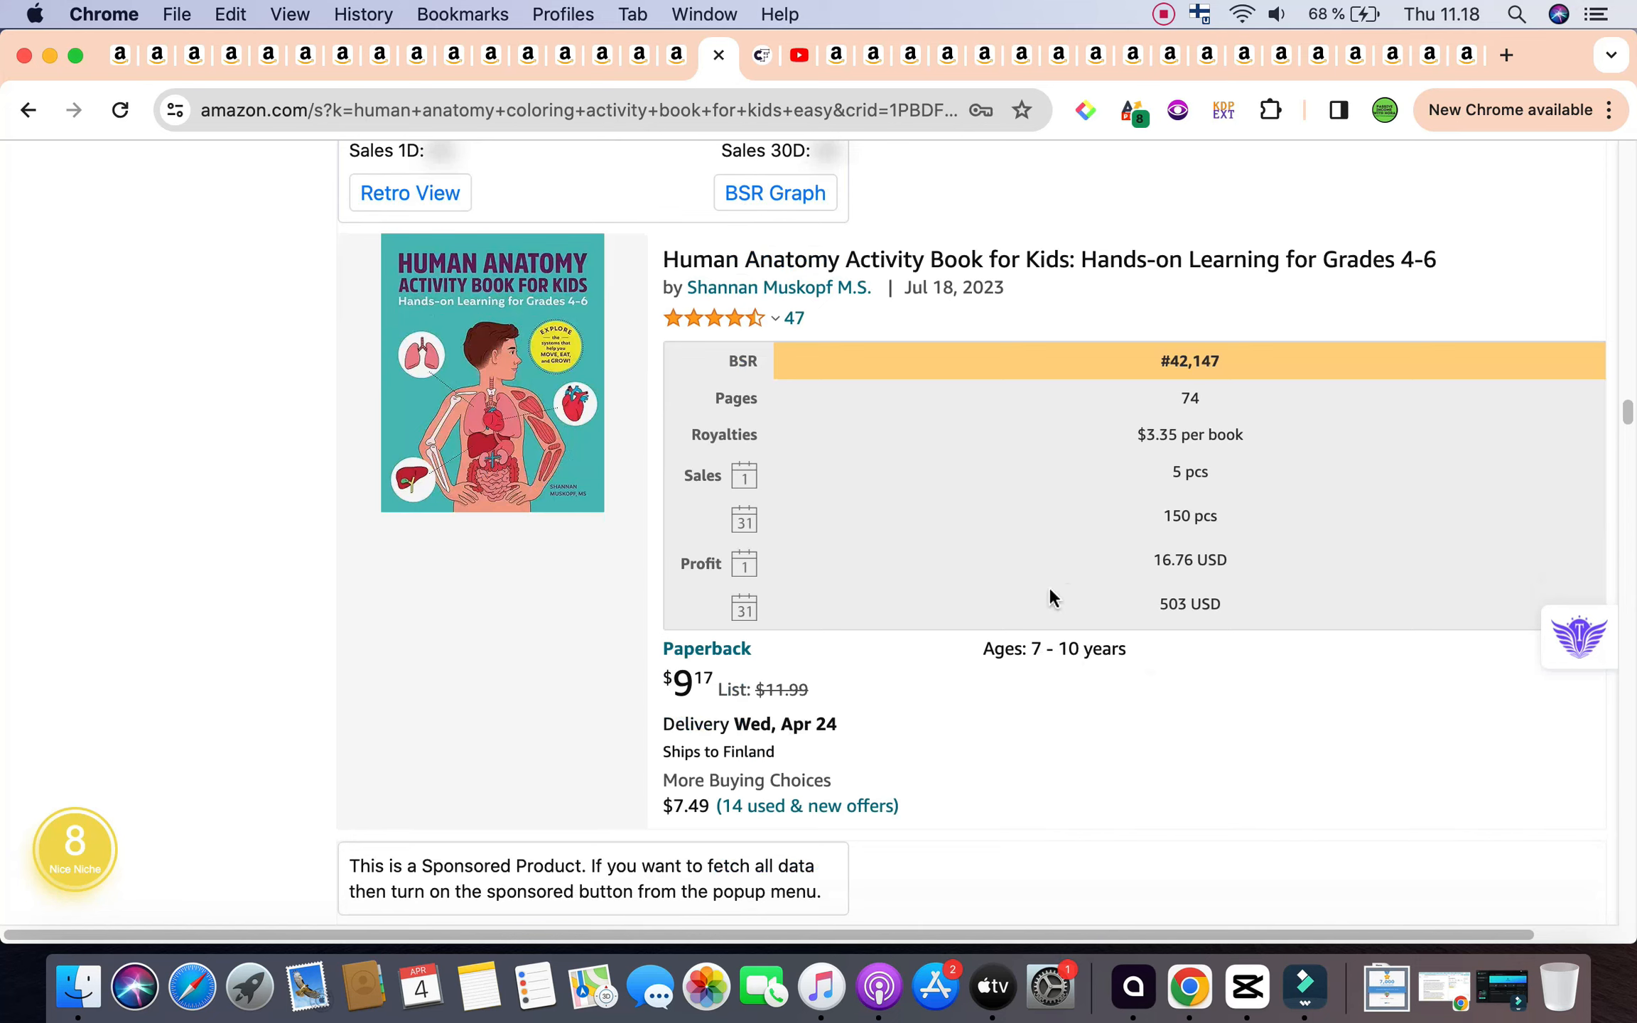
{"action": "mouse_move", "coordinate": [1136, 679]}
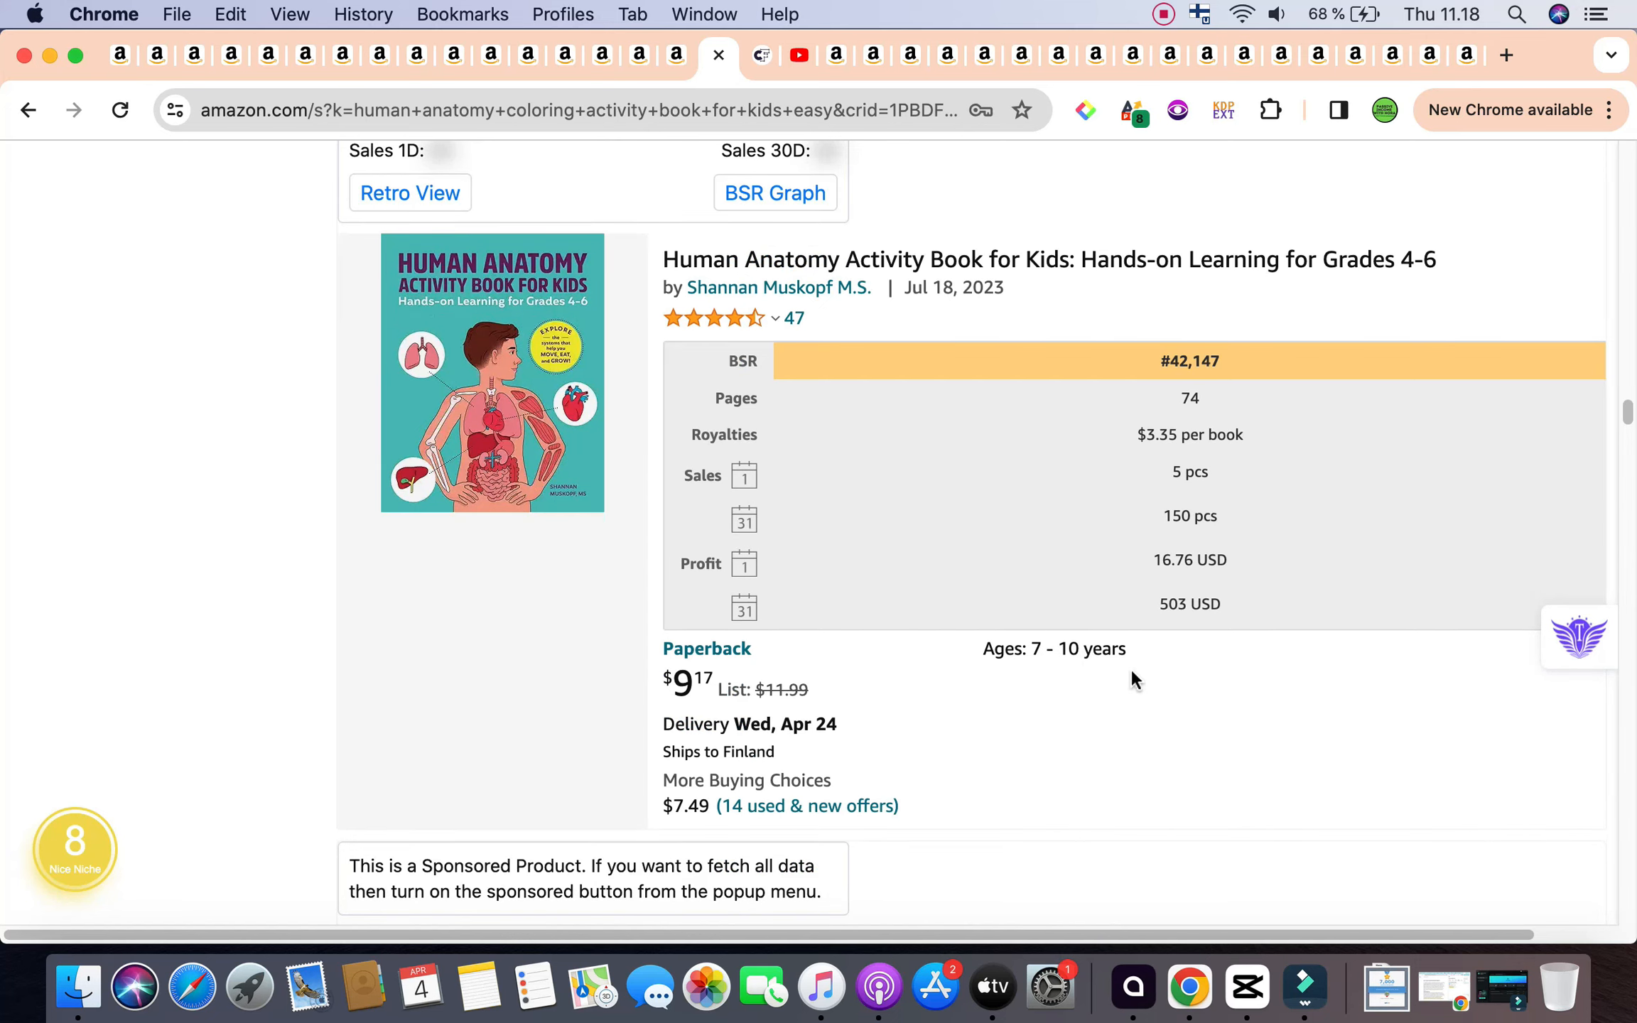
{"action": "mouse_move", "coordinate": [1121, 732]}
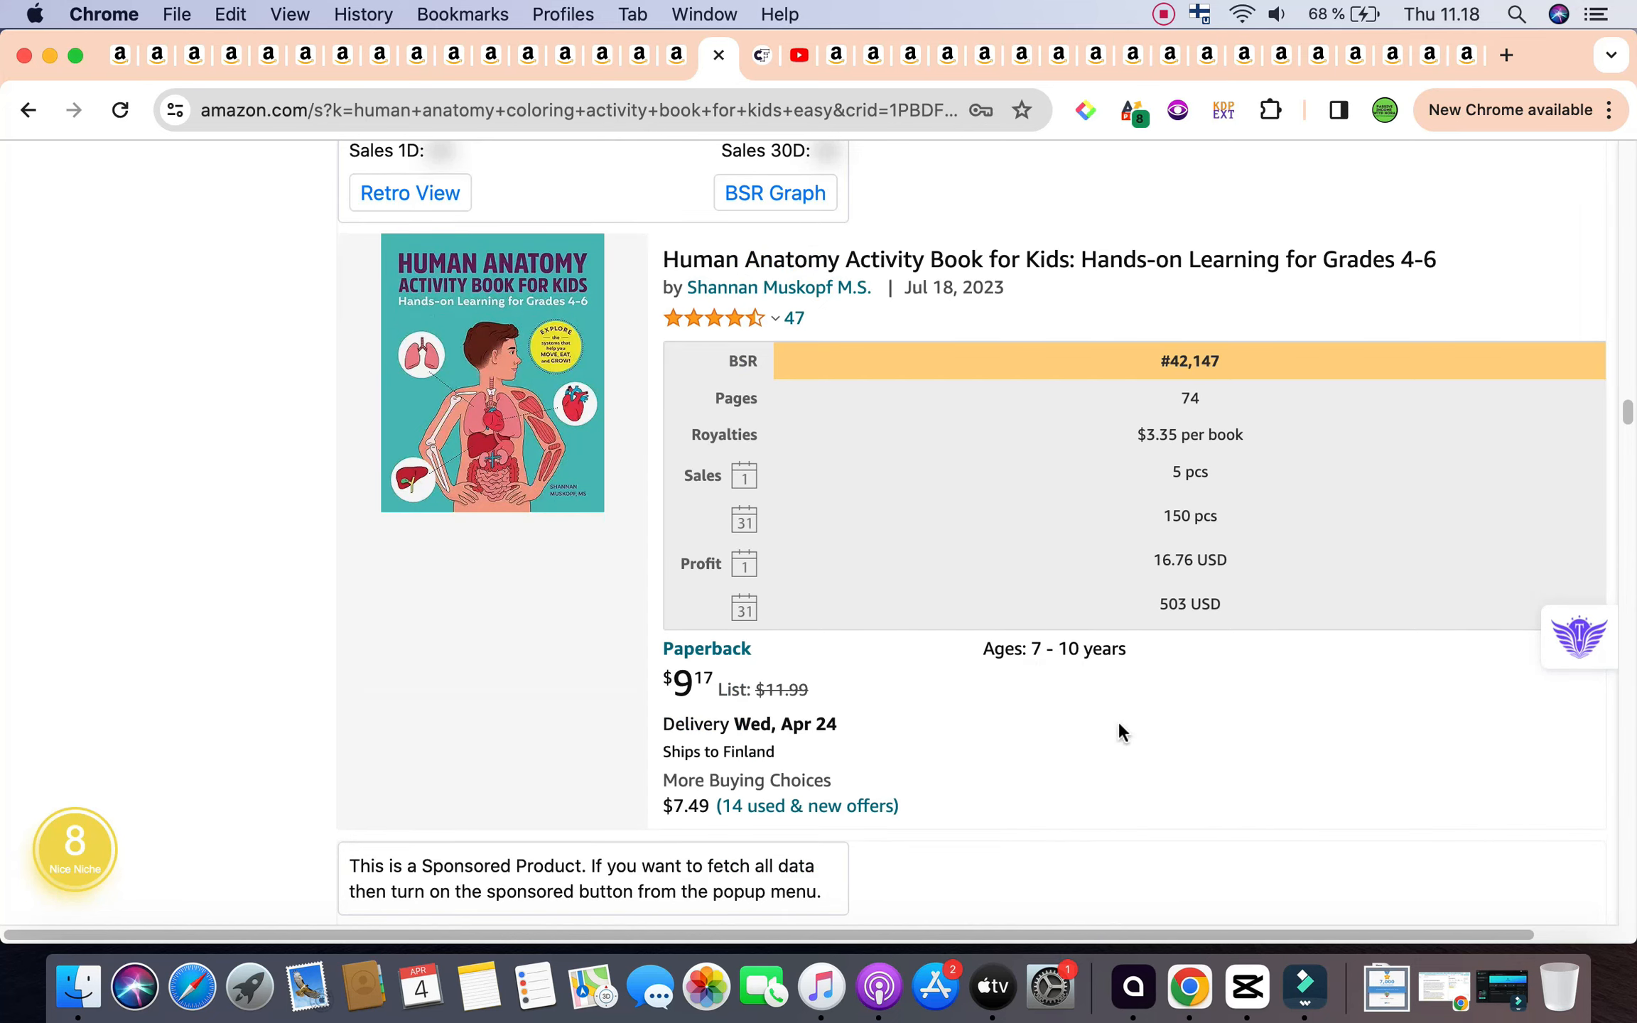
{"action": "scroll", "scroll_direction": "down", "scroll_amount": 3}
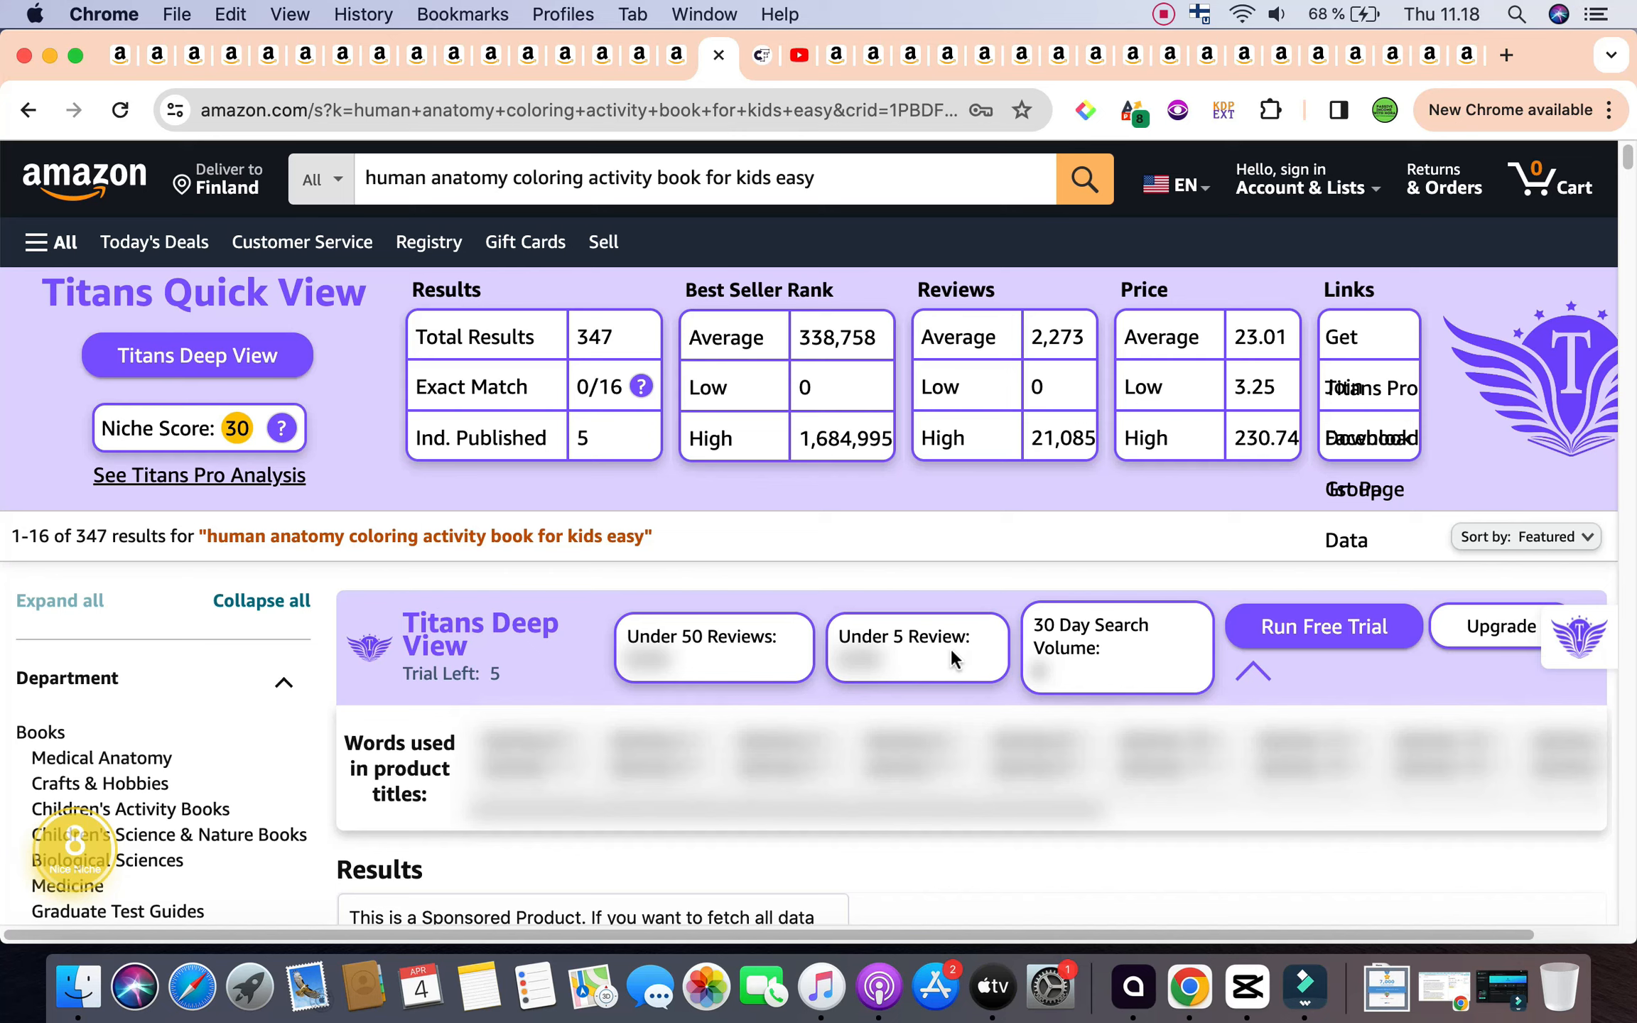
{"action": "mouse_move", "coordinate": [525, 205]}
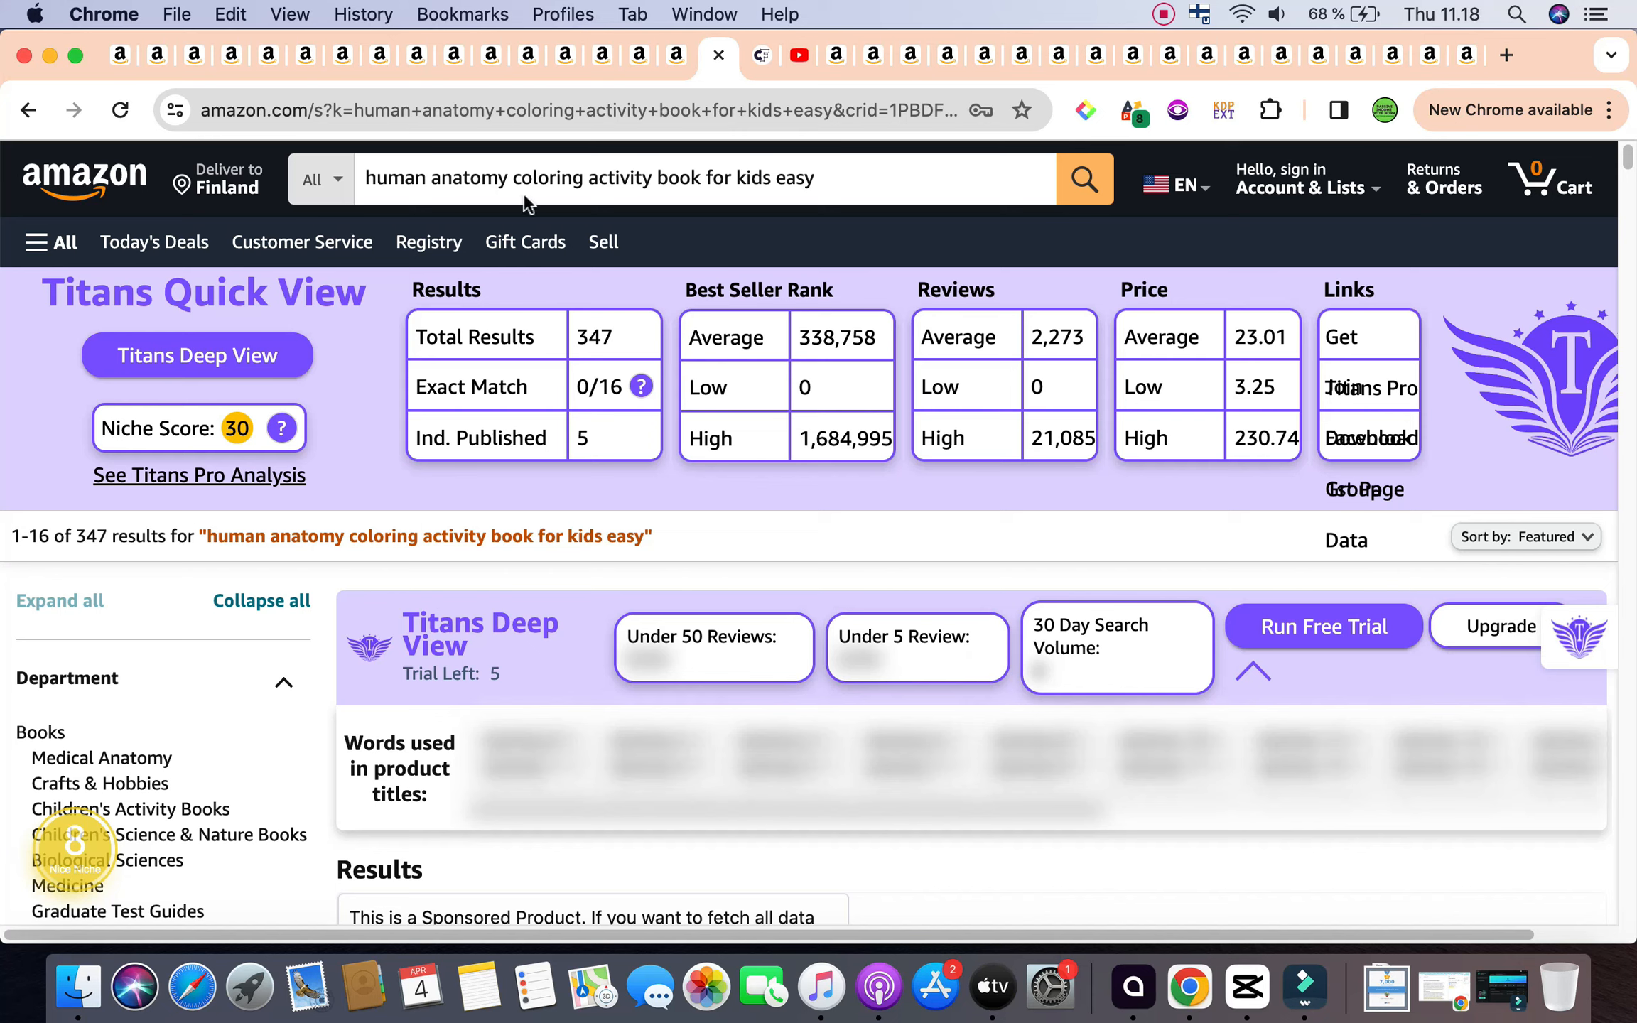
Step: Search Creative Fabrica for 'human anatomy coloring activity book for kids' copied from Amazon
{"action": "left_click", "coordinate": [588, 177]}
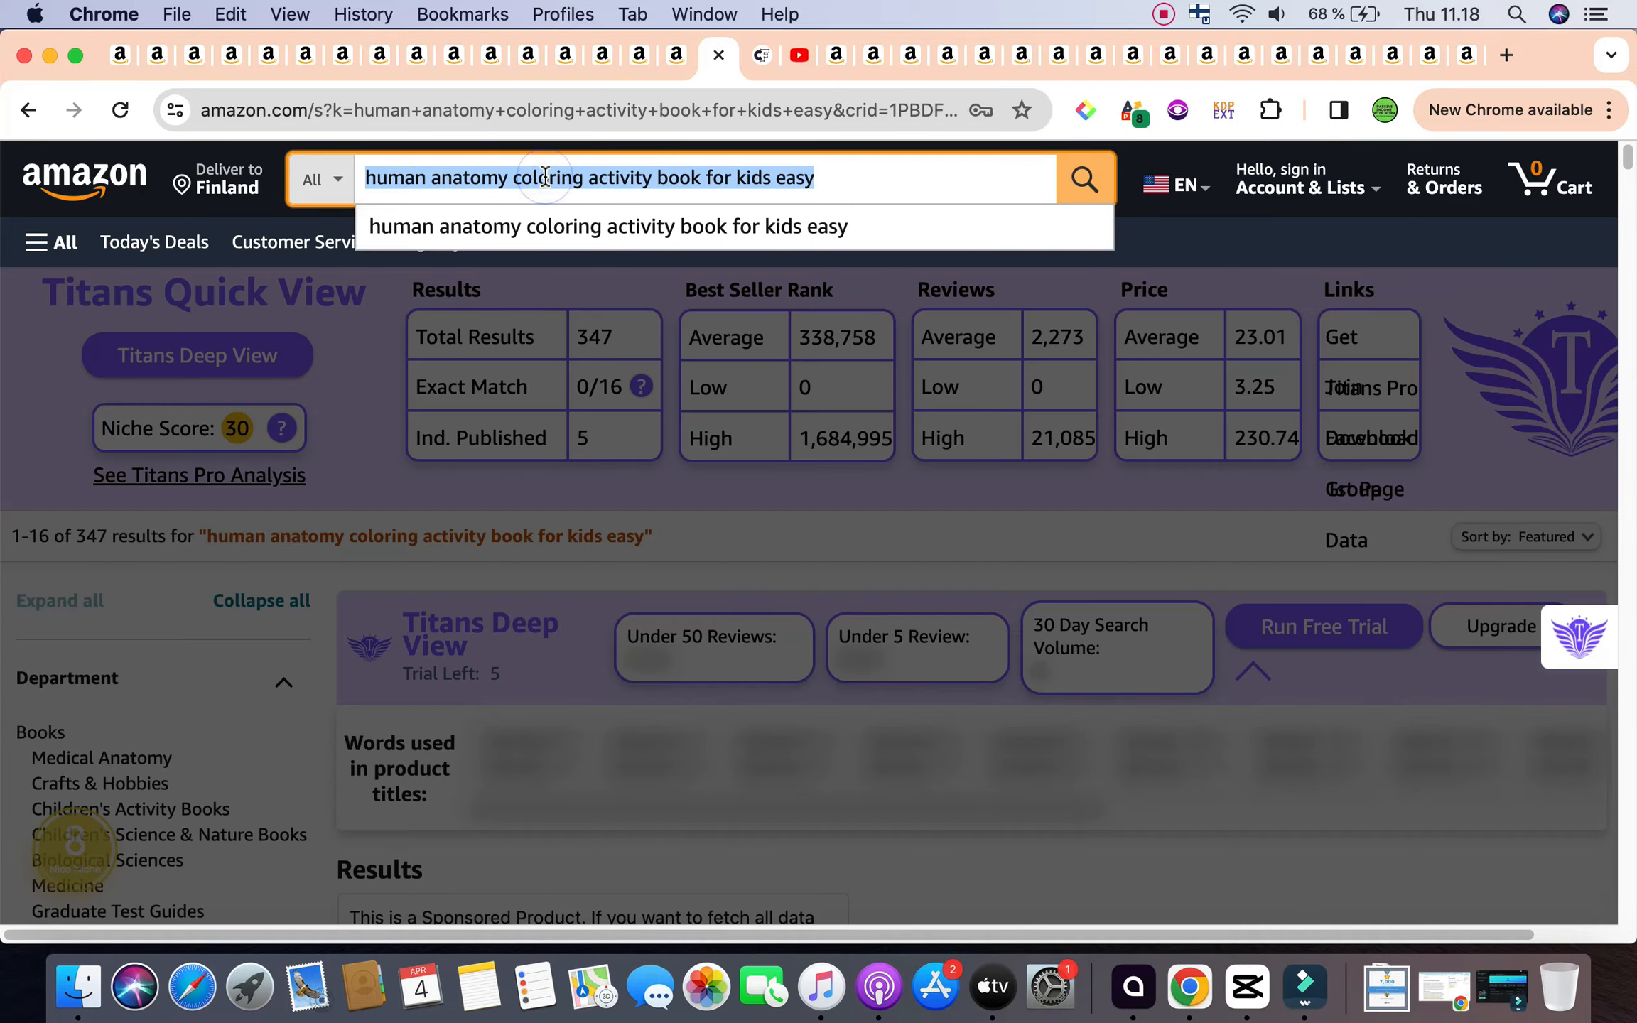
{"action": "left_click", "coordinate": [760, 54]}
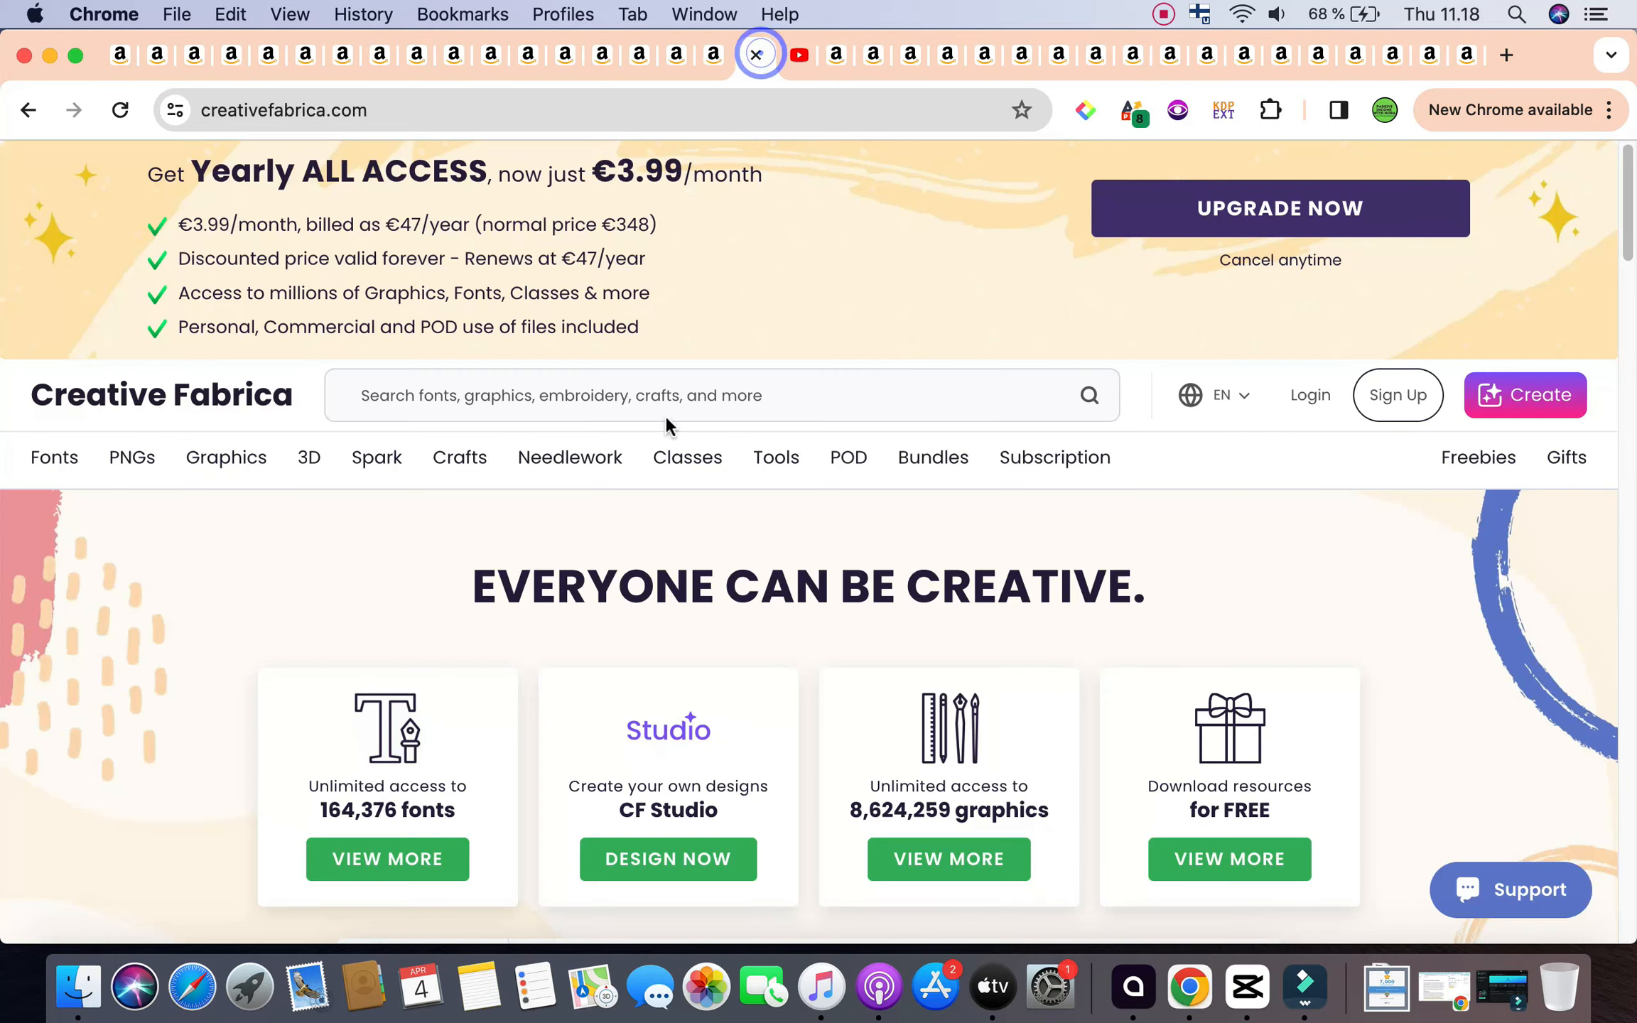
{"action": "type", "text": "human anatomy coloring activity book for kids eas"}
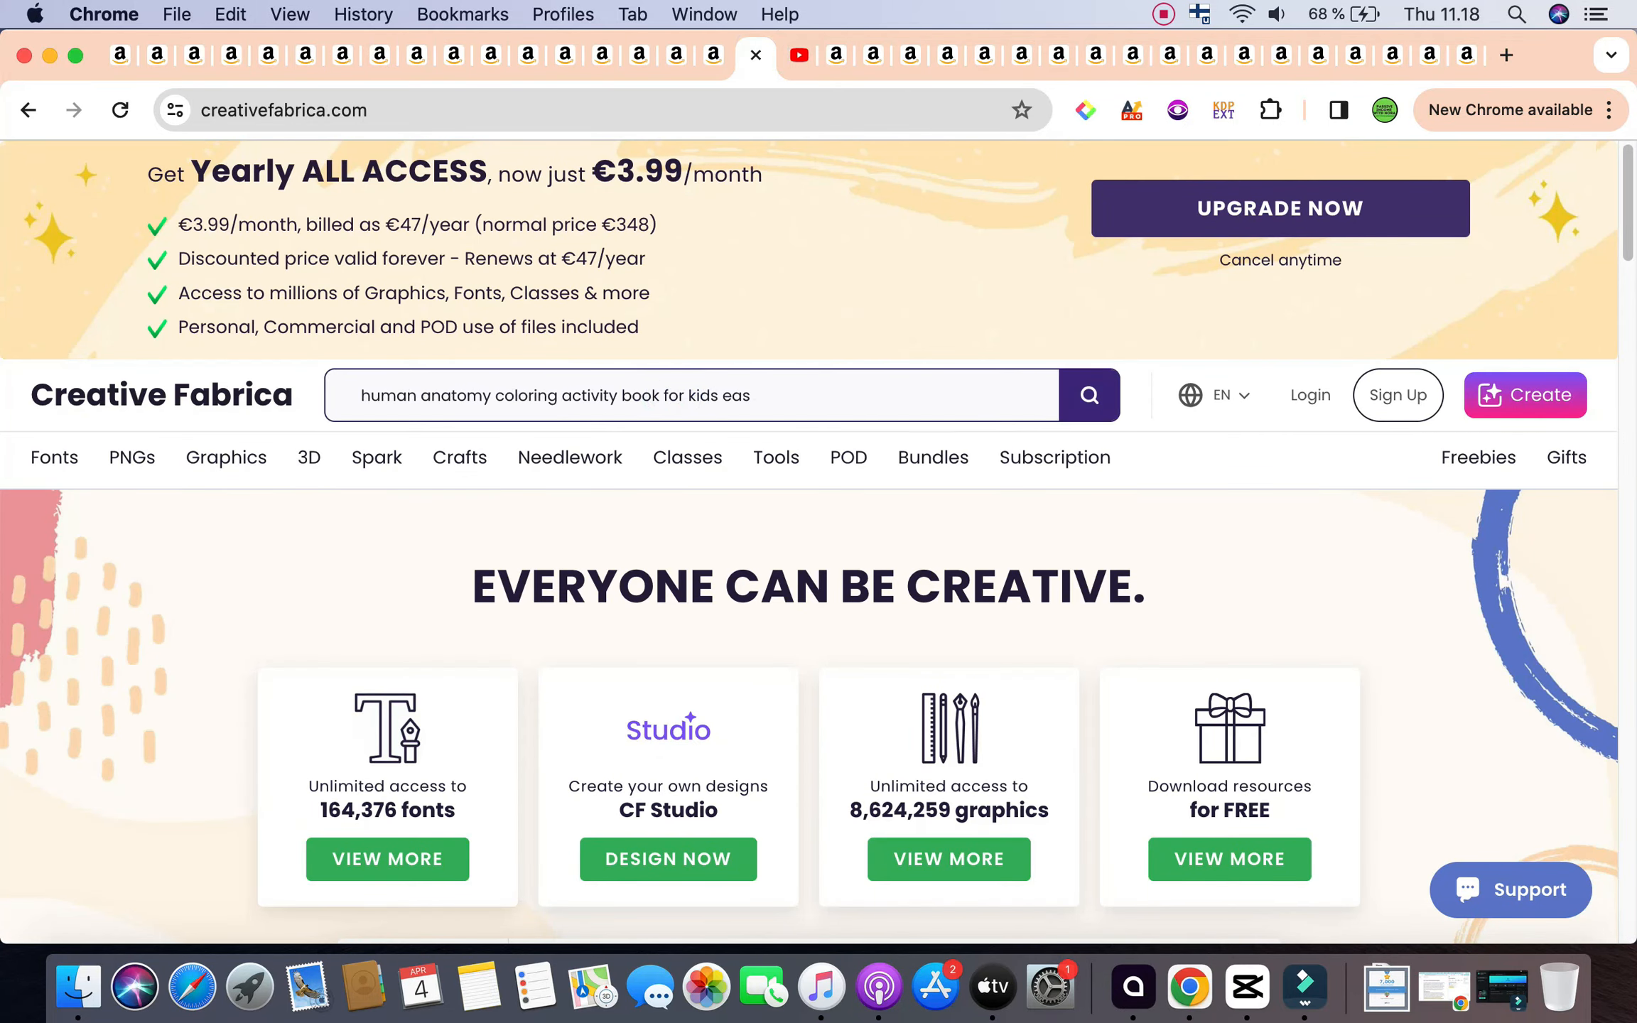
{"action": "key", "text": "Backspace"}
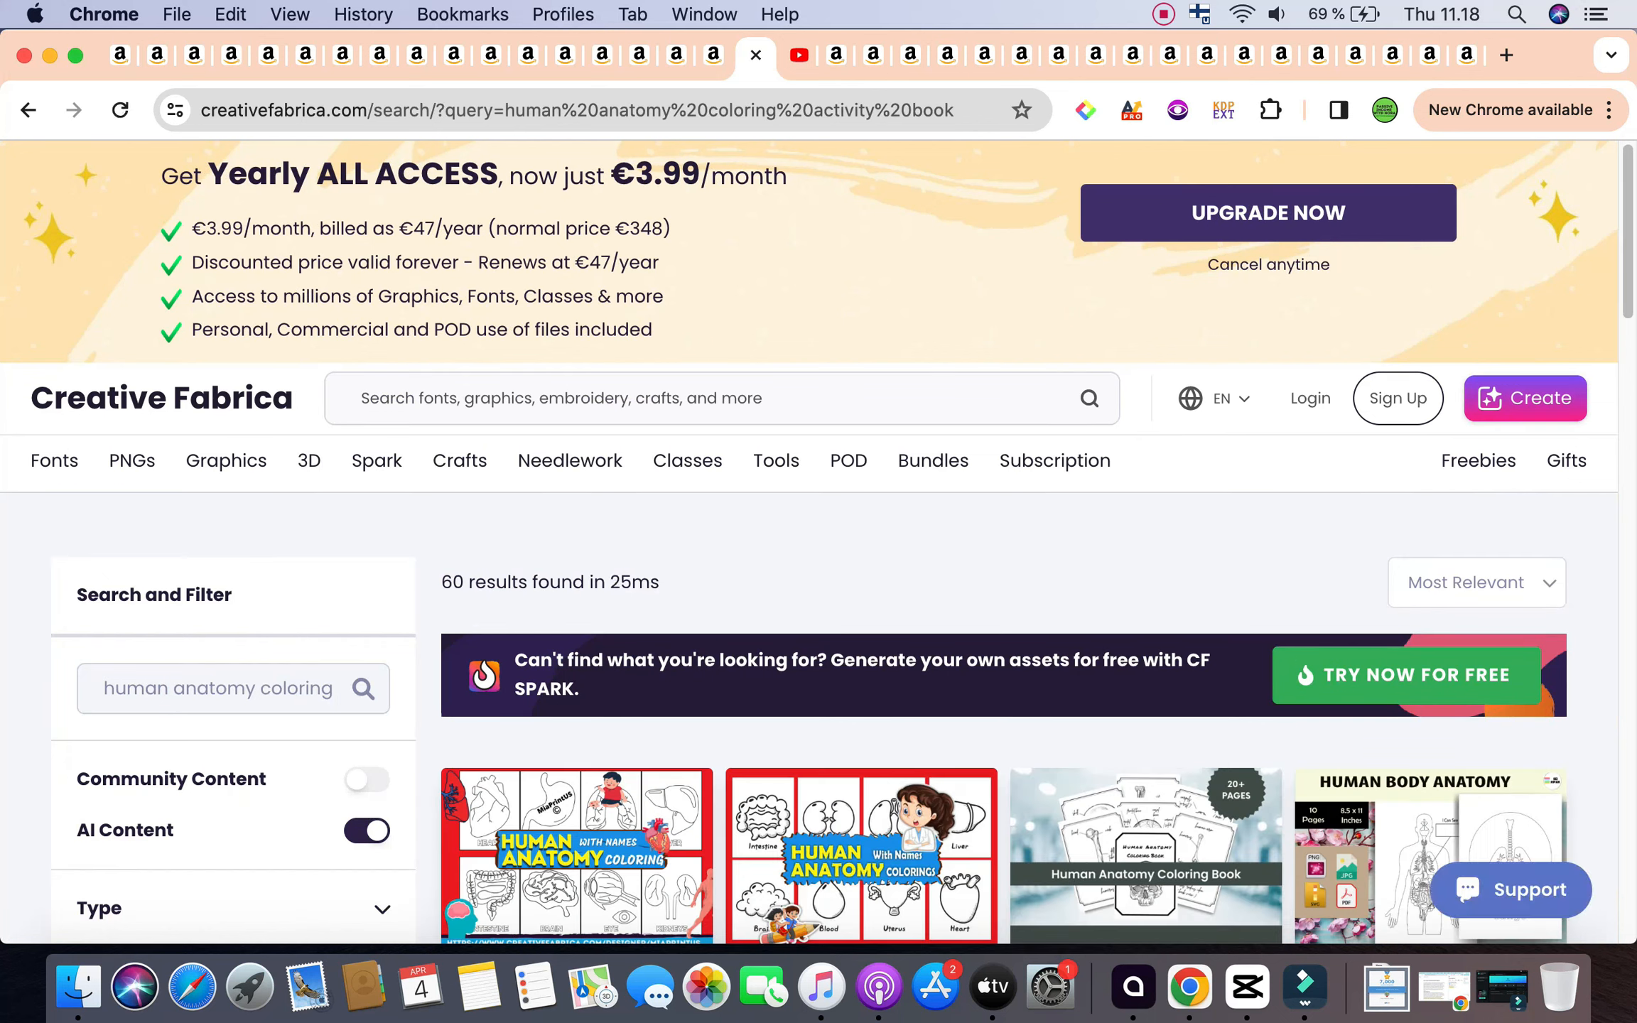
Step: Browse the 60 matching interior designs and return to the top of the results
{"action": "scroll", "scroll_direction": "down", "scroll_amount": 3}
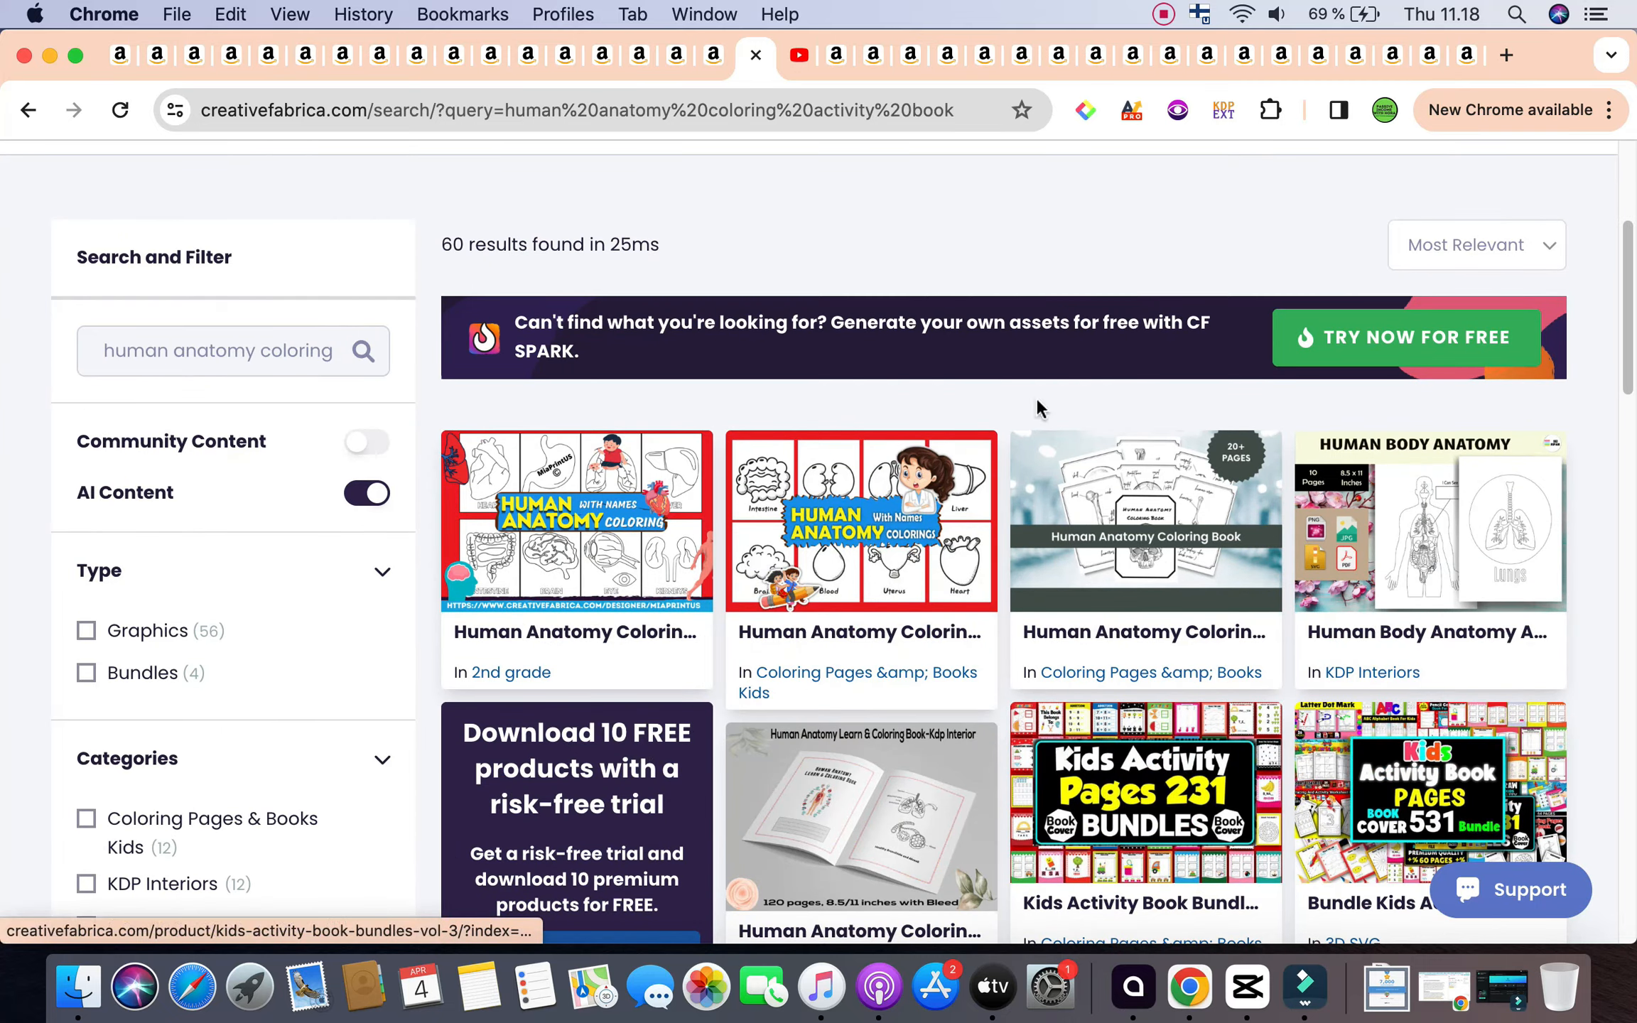
{"action": "scroll", "scroll_direction": "down", "scroll_amount": 3}
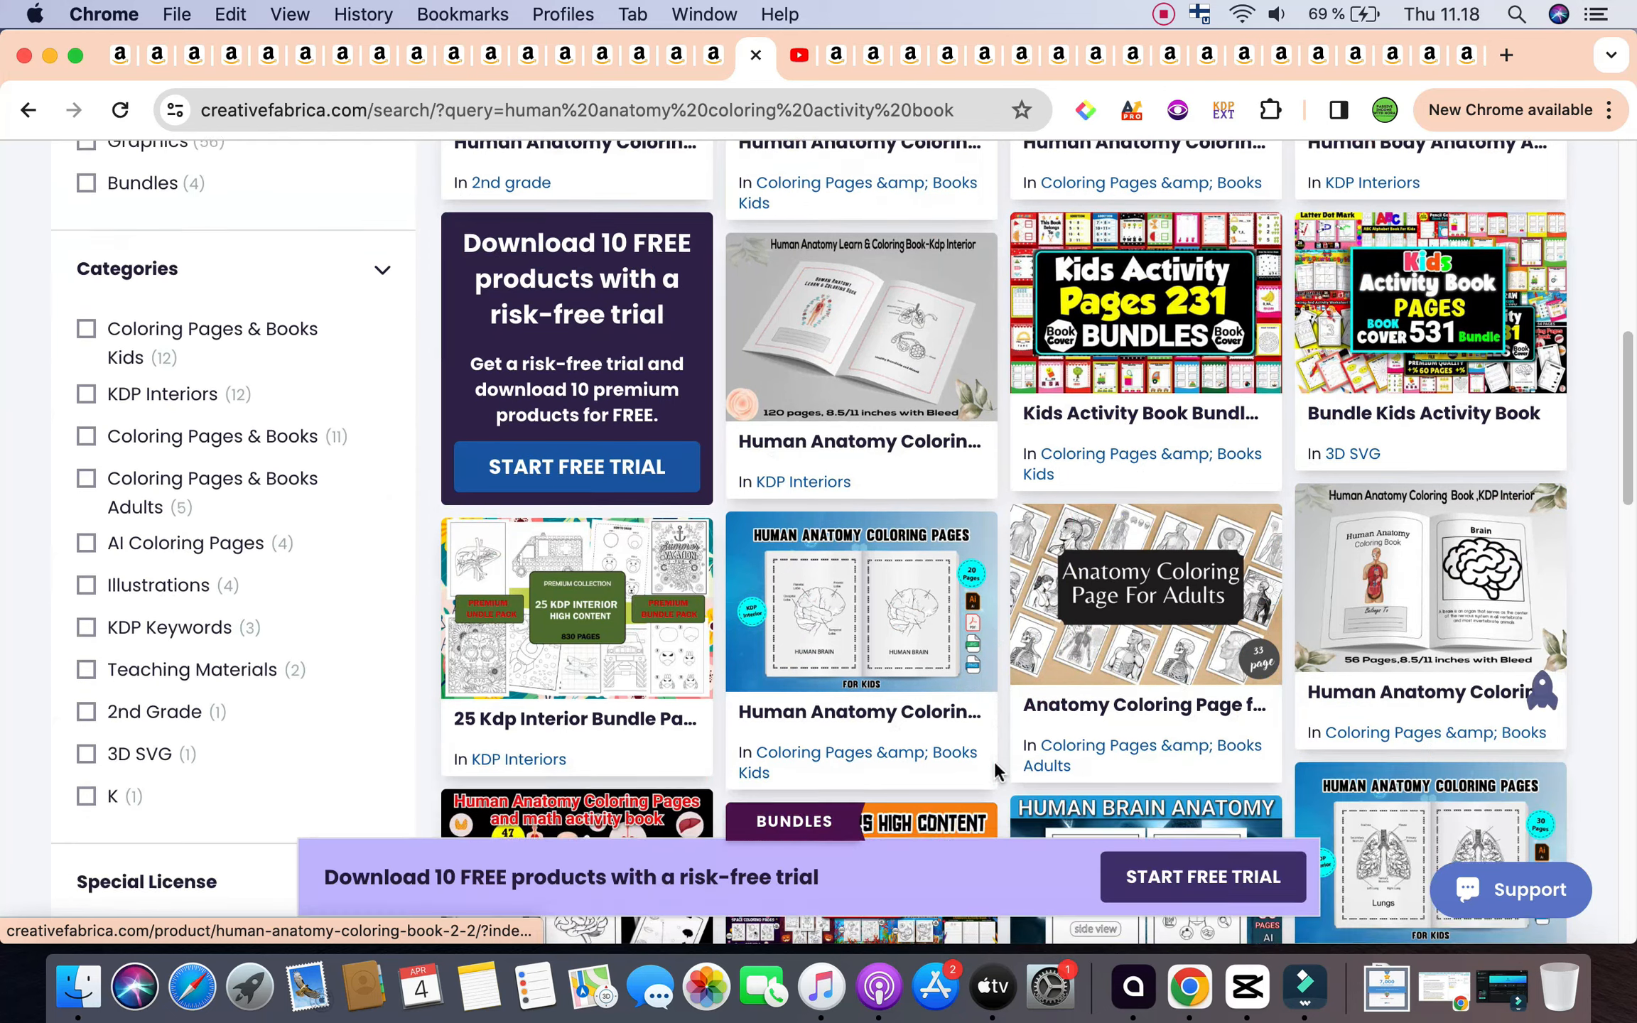
{"action": "scroll", "scroll_direction": "down", "scroll_amount": 3}
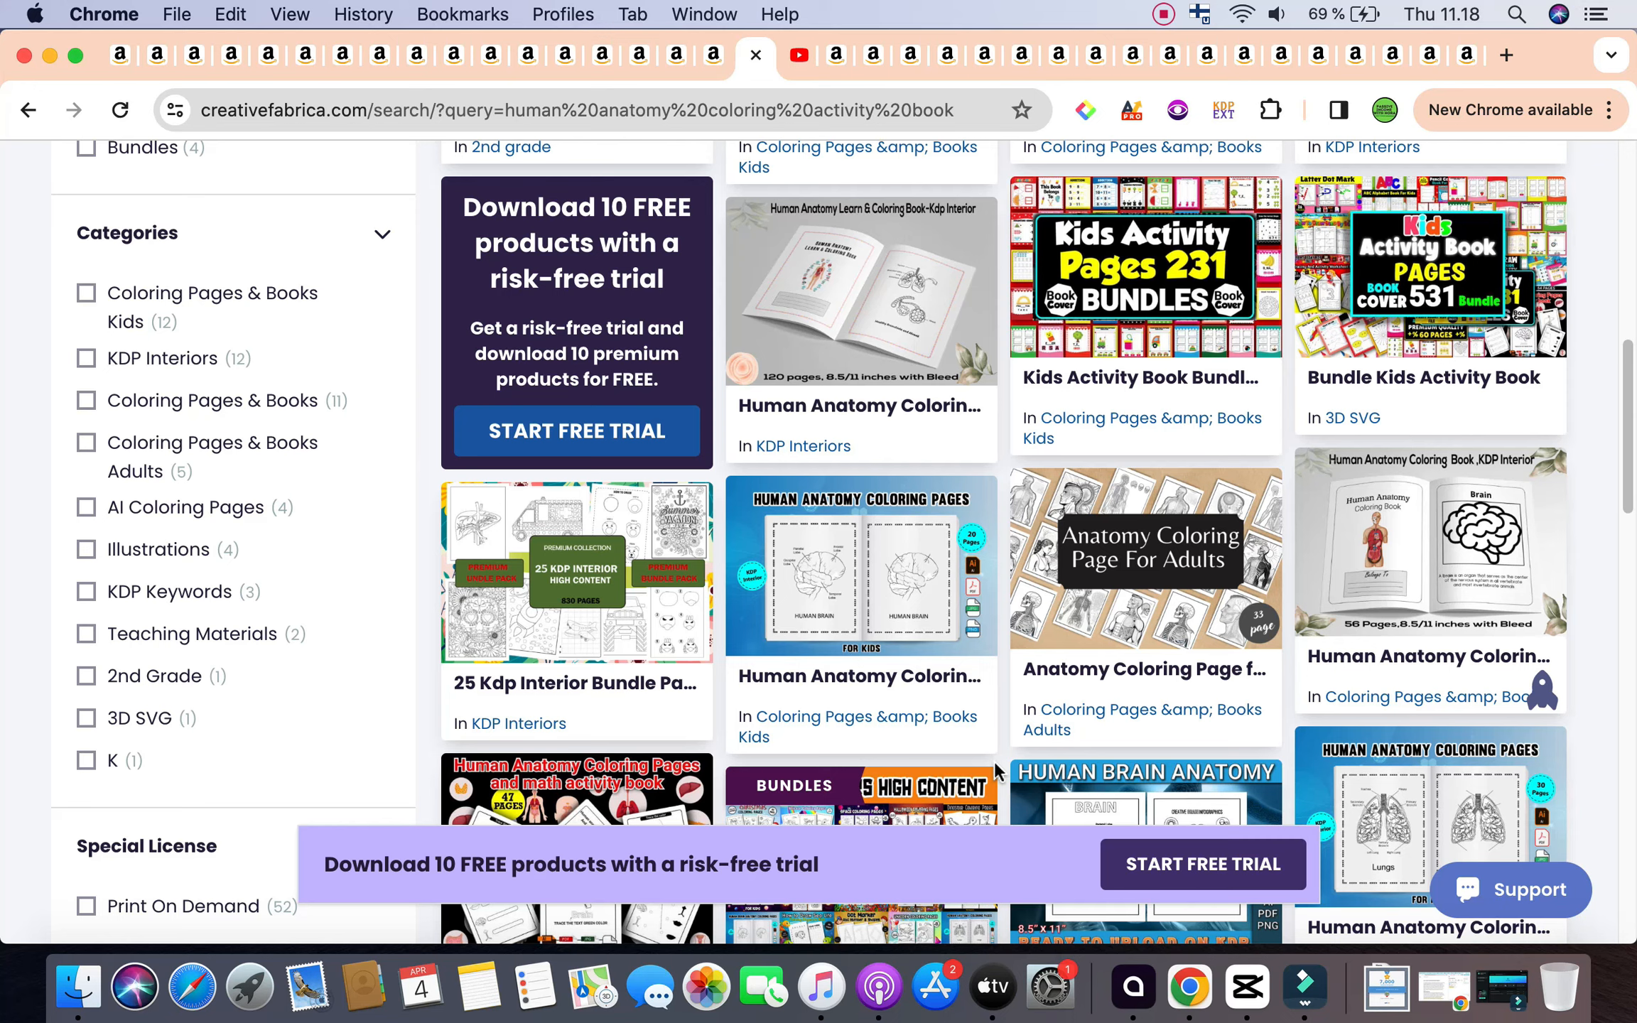
{"action": "scroll", "scroll_direction": "down", "scroll_amount": 3}
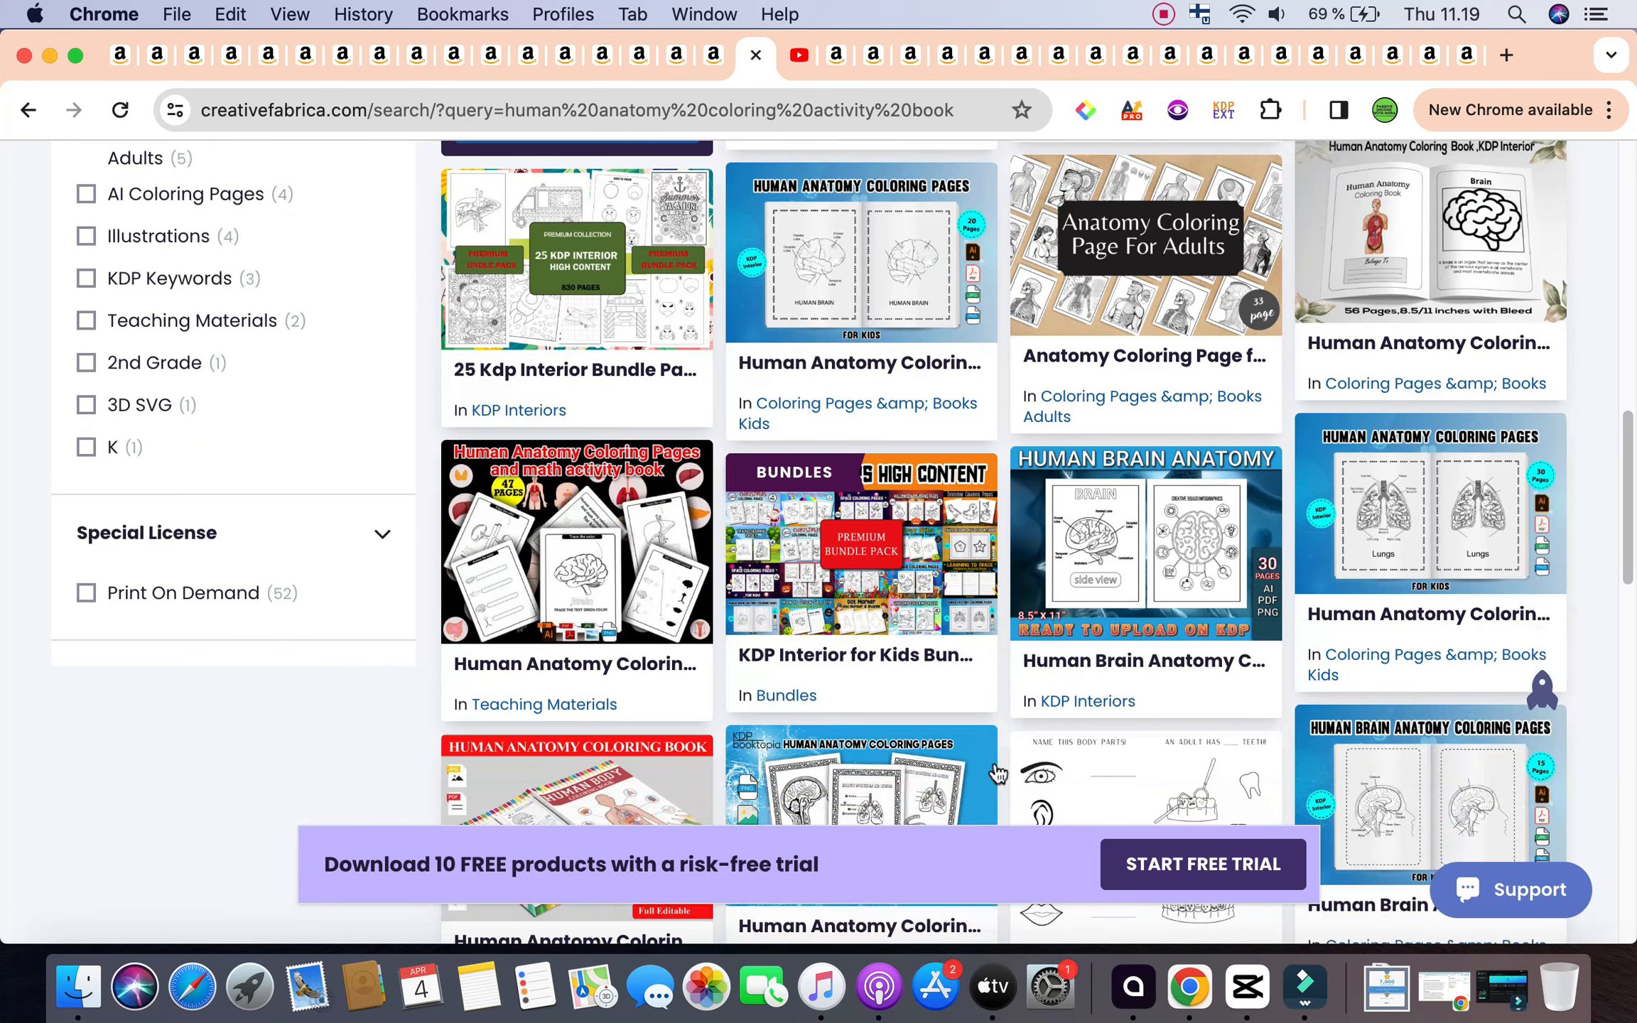
{"action": "mouse_move", "coordinate": [1111, 698]}
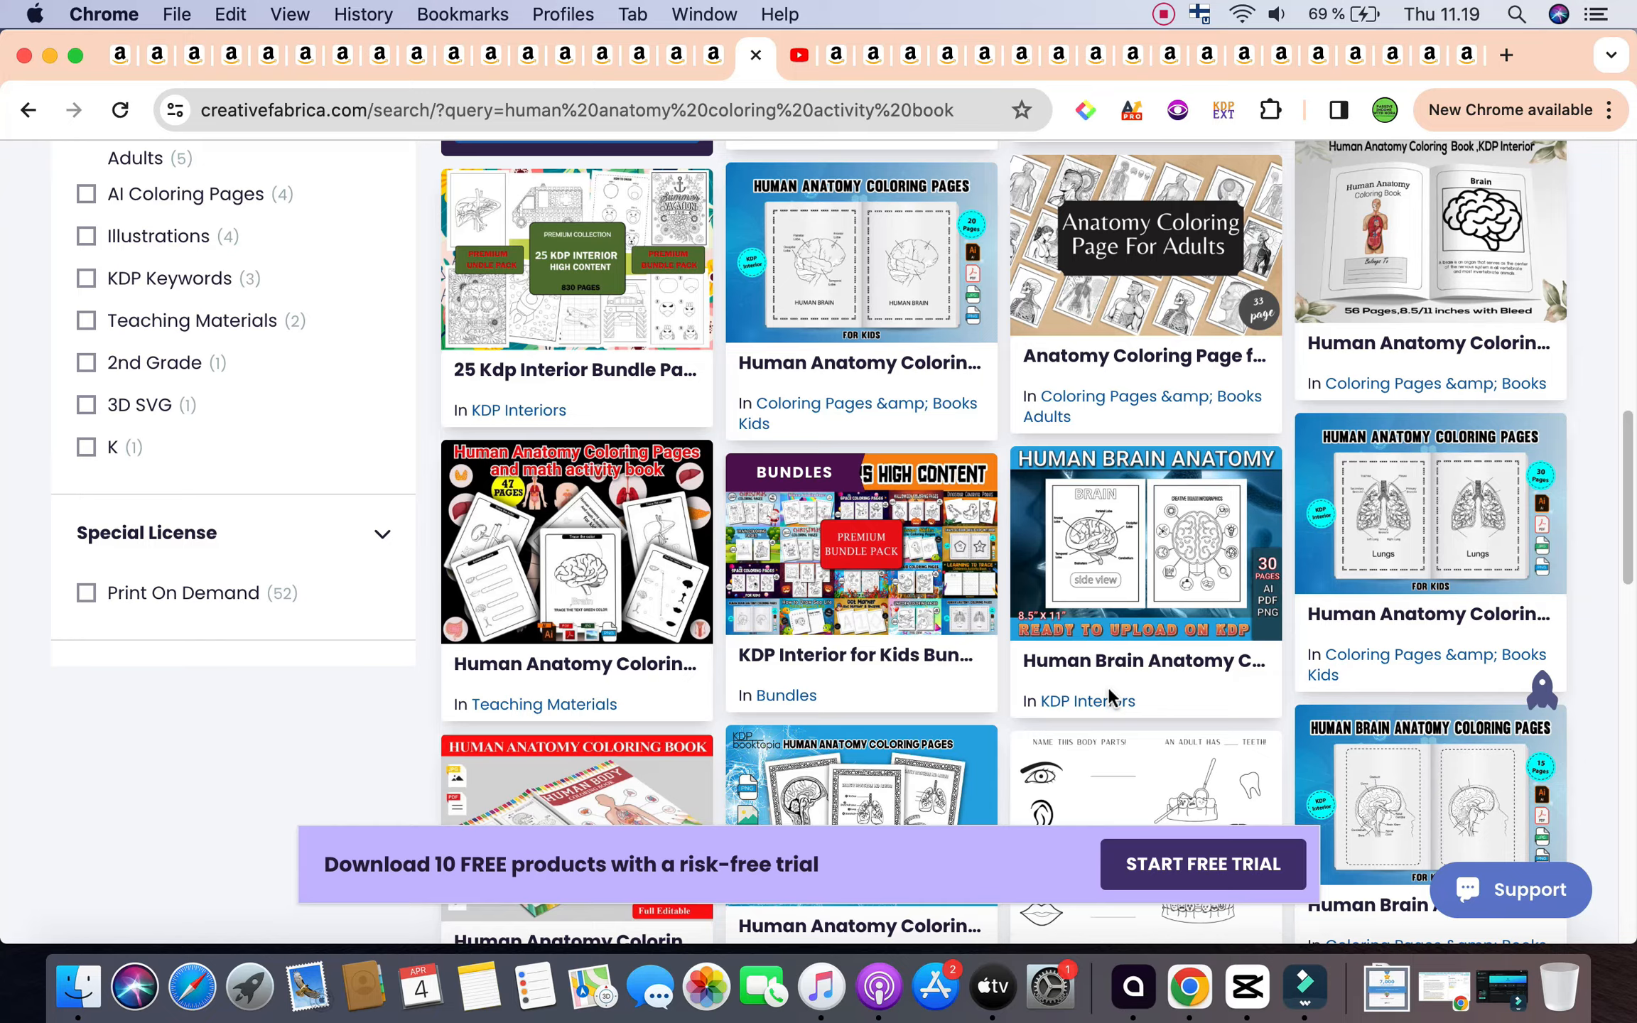
{"action": "scroll", "scroll_direction": "down", "scroll_amount": 3}
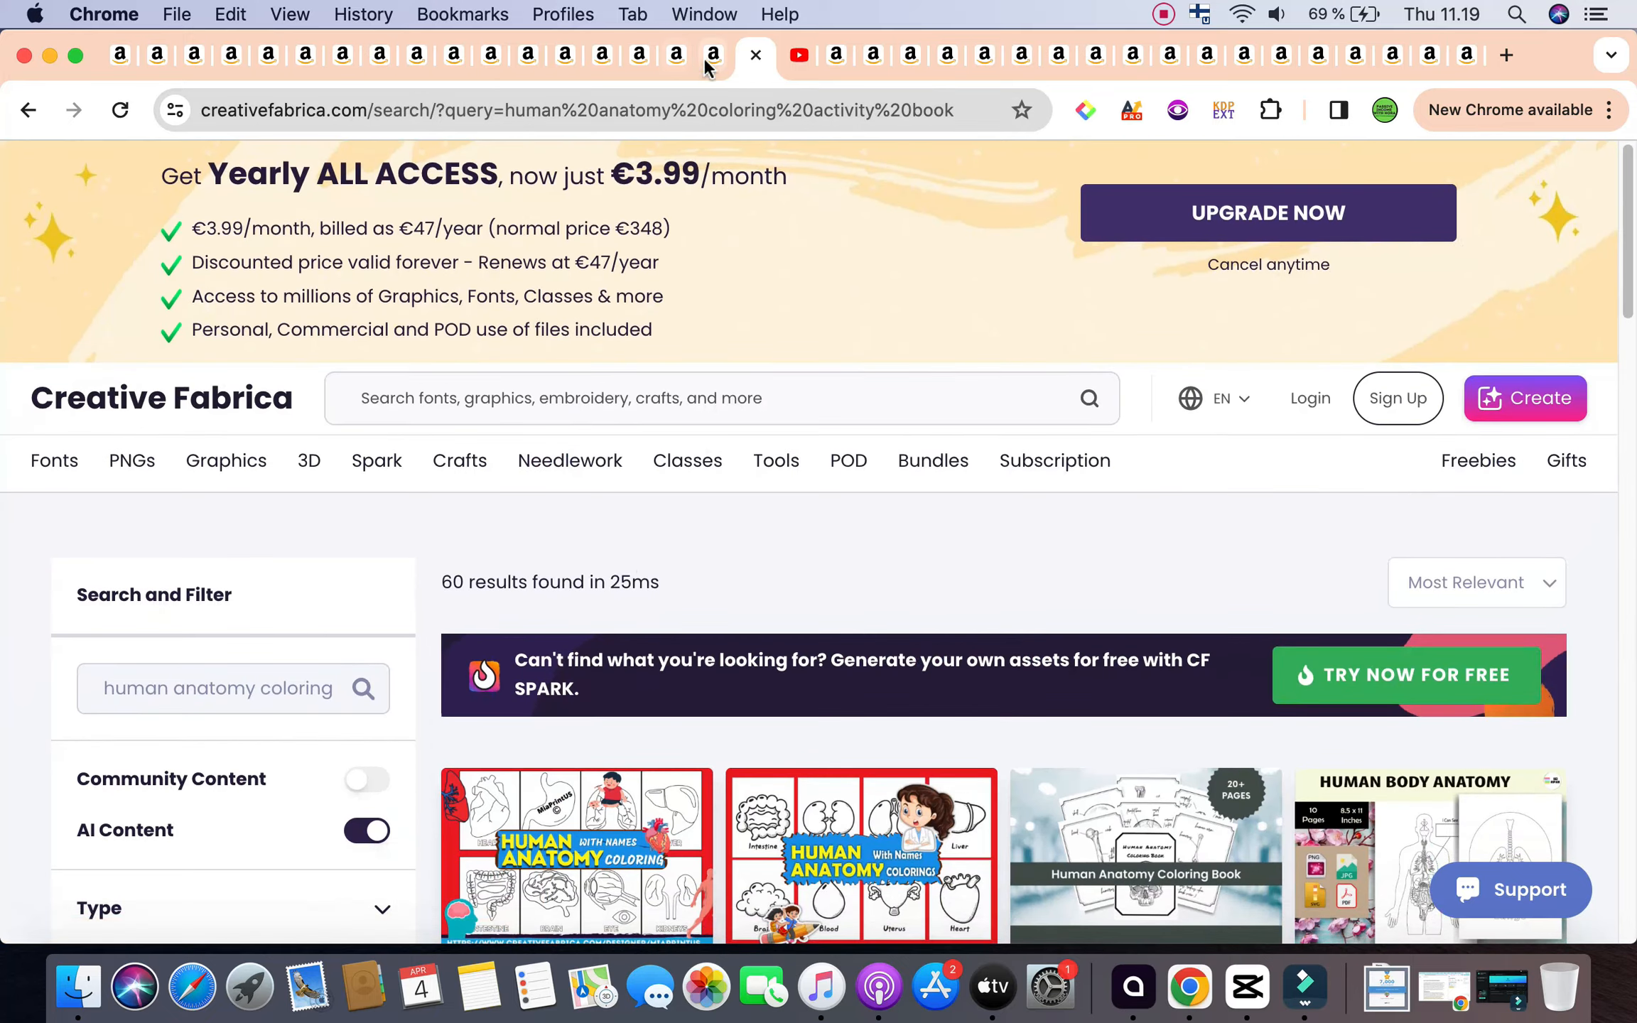
Step: Show the race car coloring book for kids 2-4 results: 561 results, niche score 59
{"action": "left_click", "coordinate": [723, 54]}
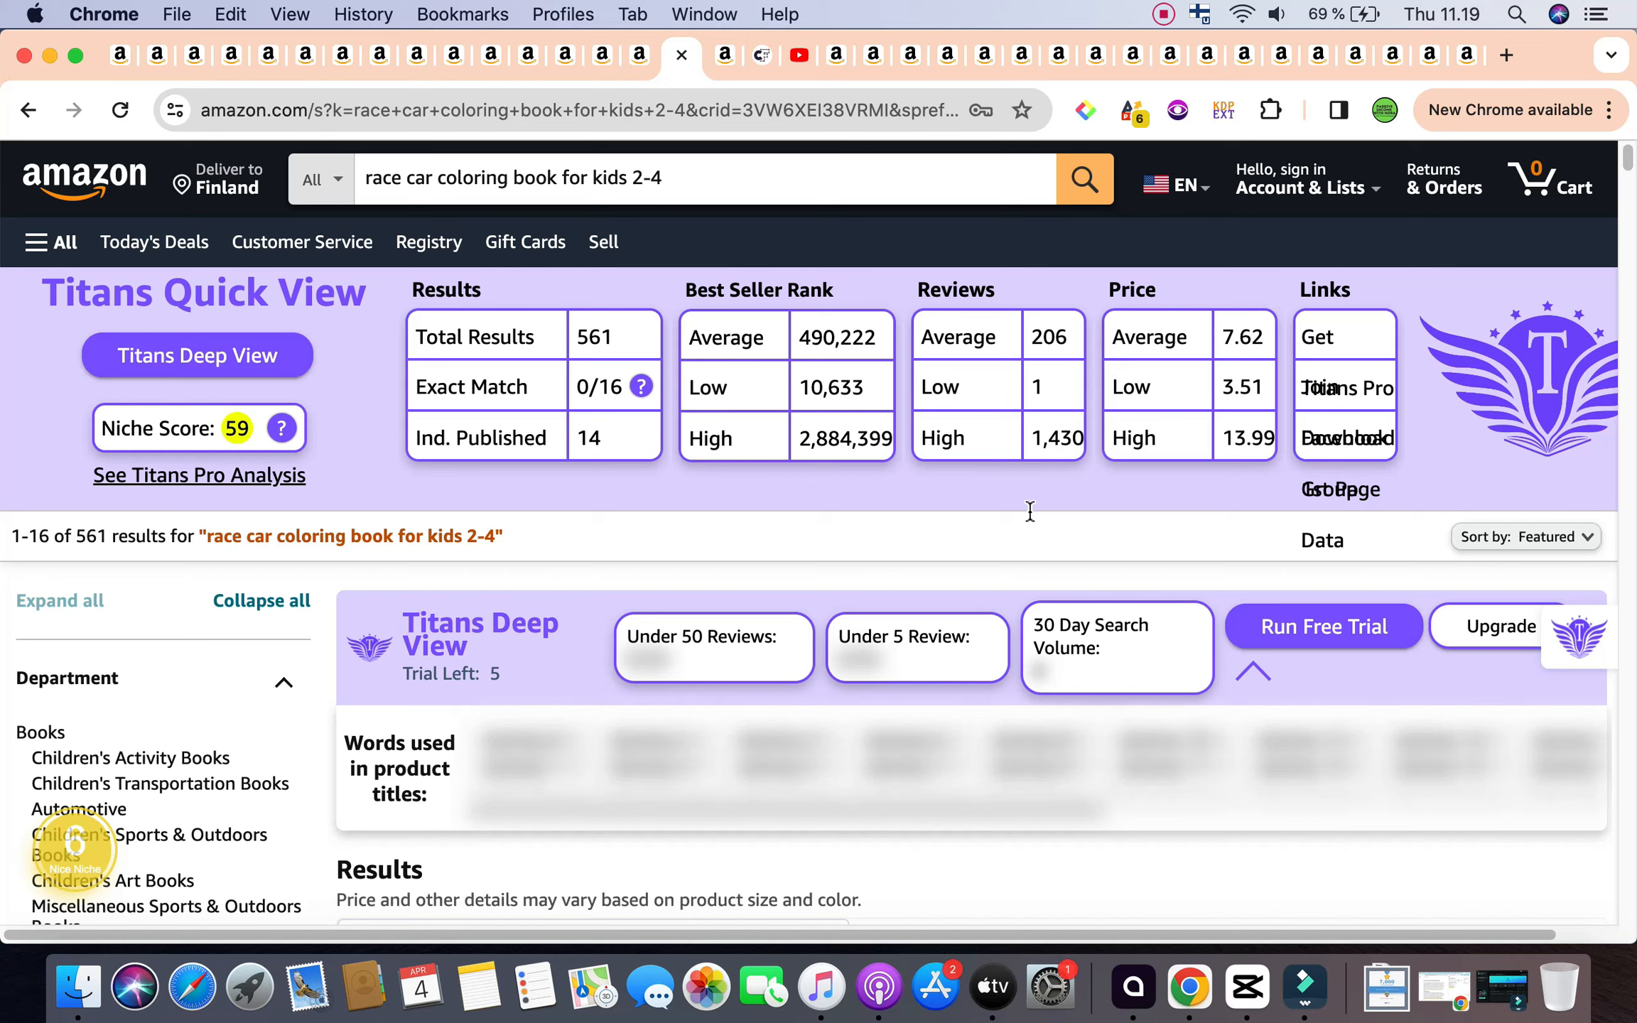
{"action": "mouse_move", "coordinate": [583, 349]}
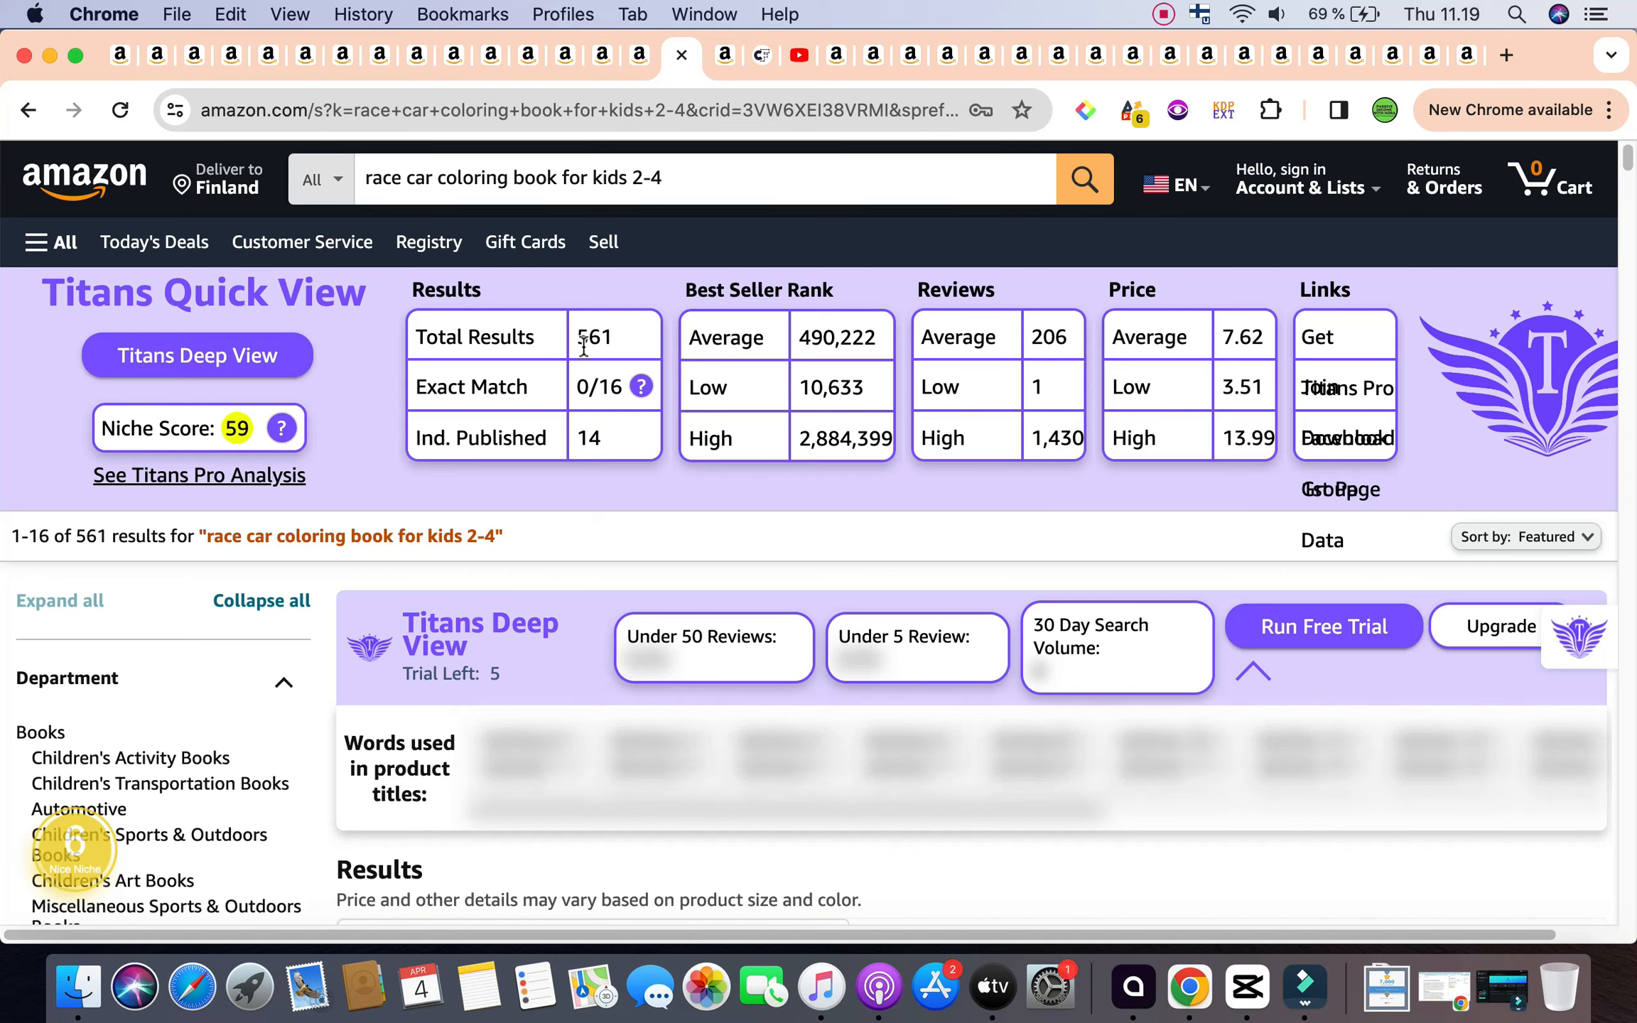
{"action": "mouse_move", "coordinate": [636, 371]}
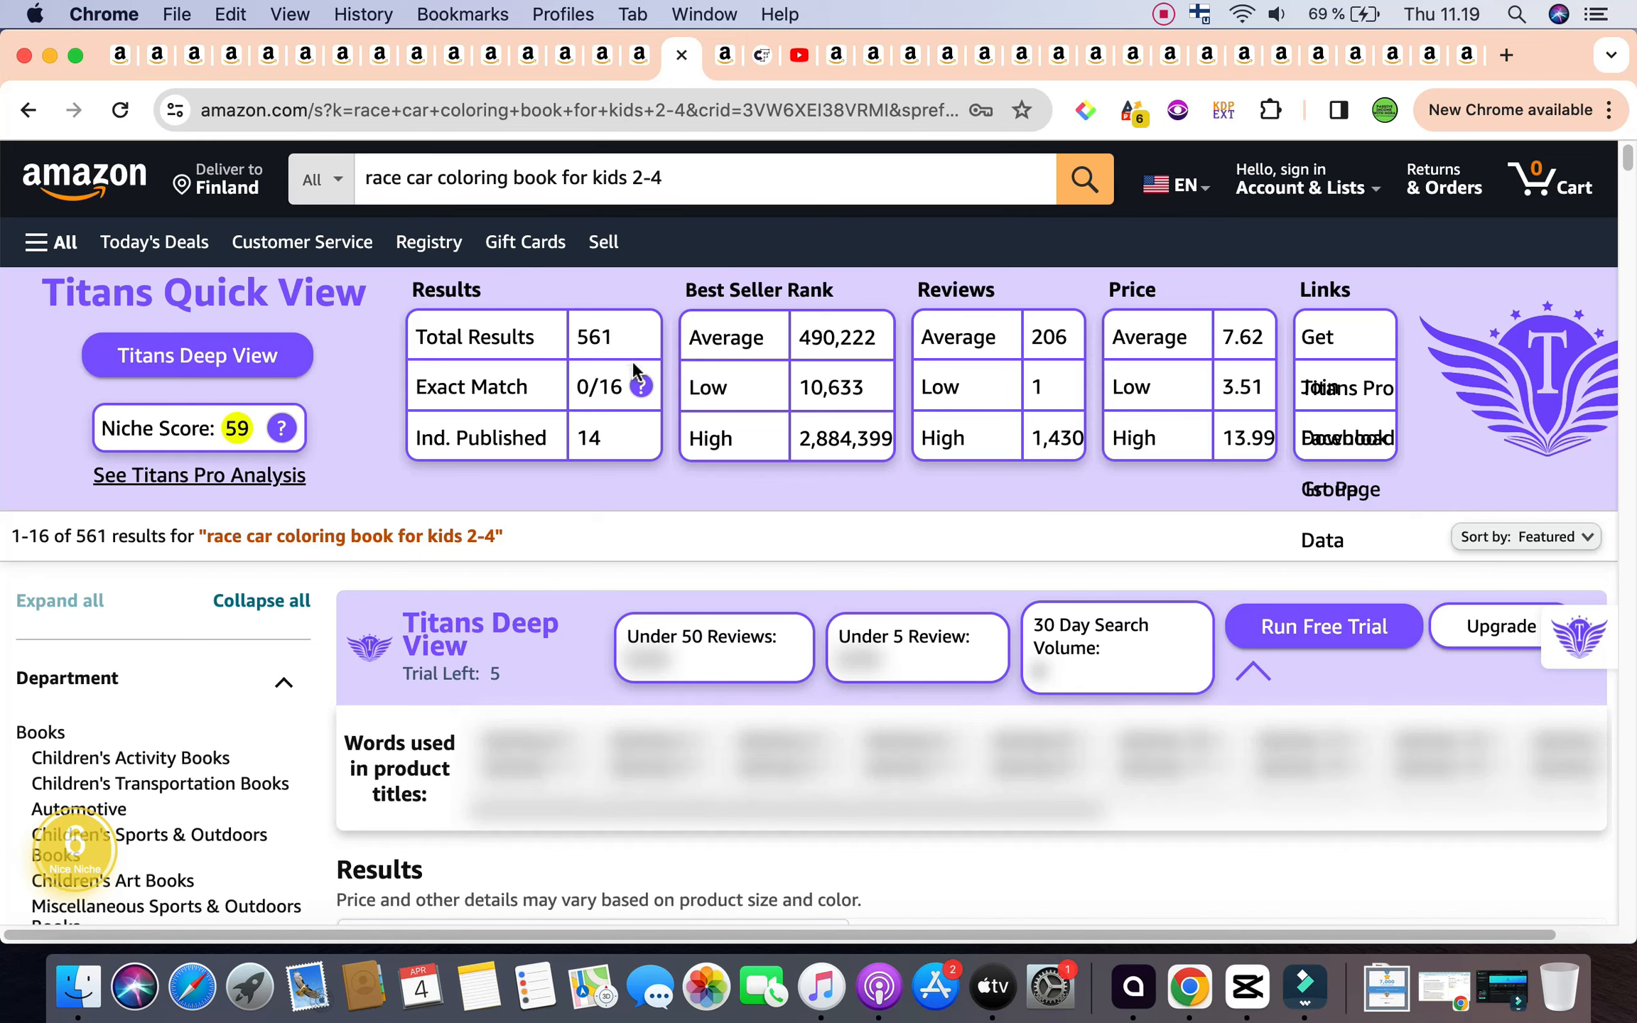
{"action": "mouse_move", "coordinate": [722, 329]}
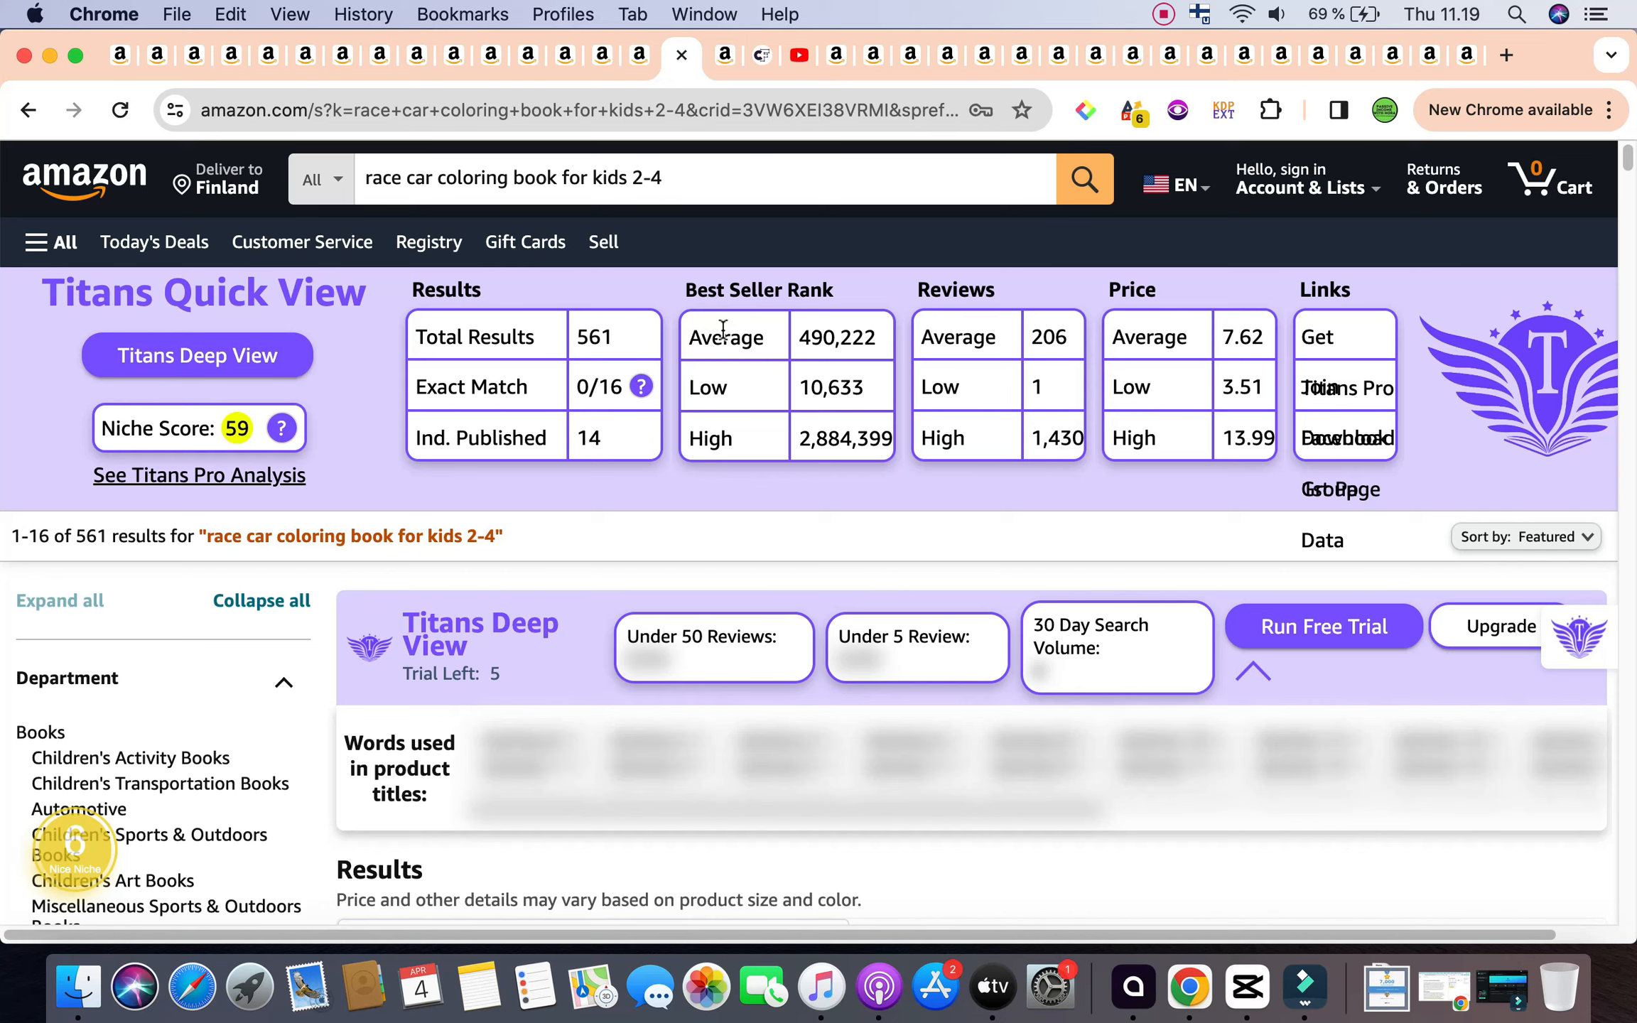
{"action": "mouse_move", "coordinate": [813, 357]}
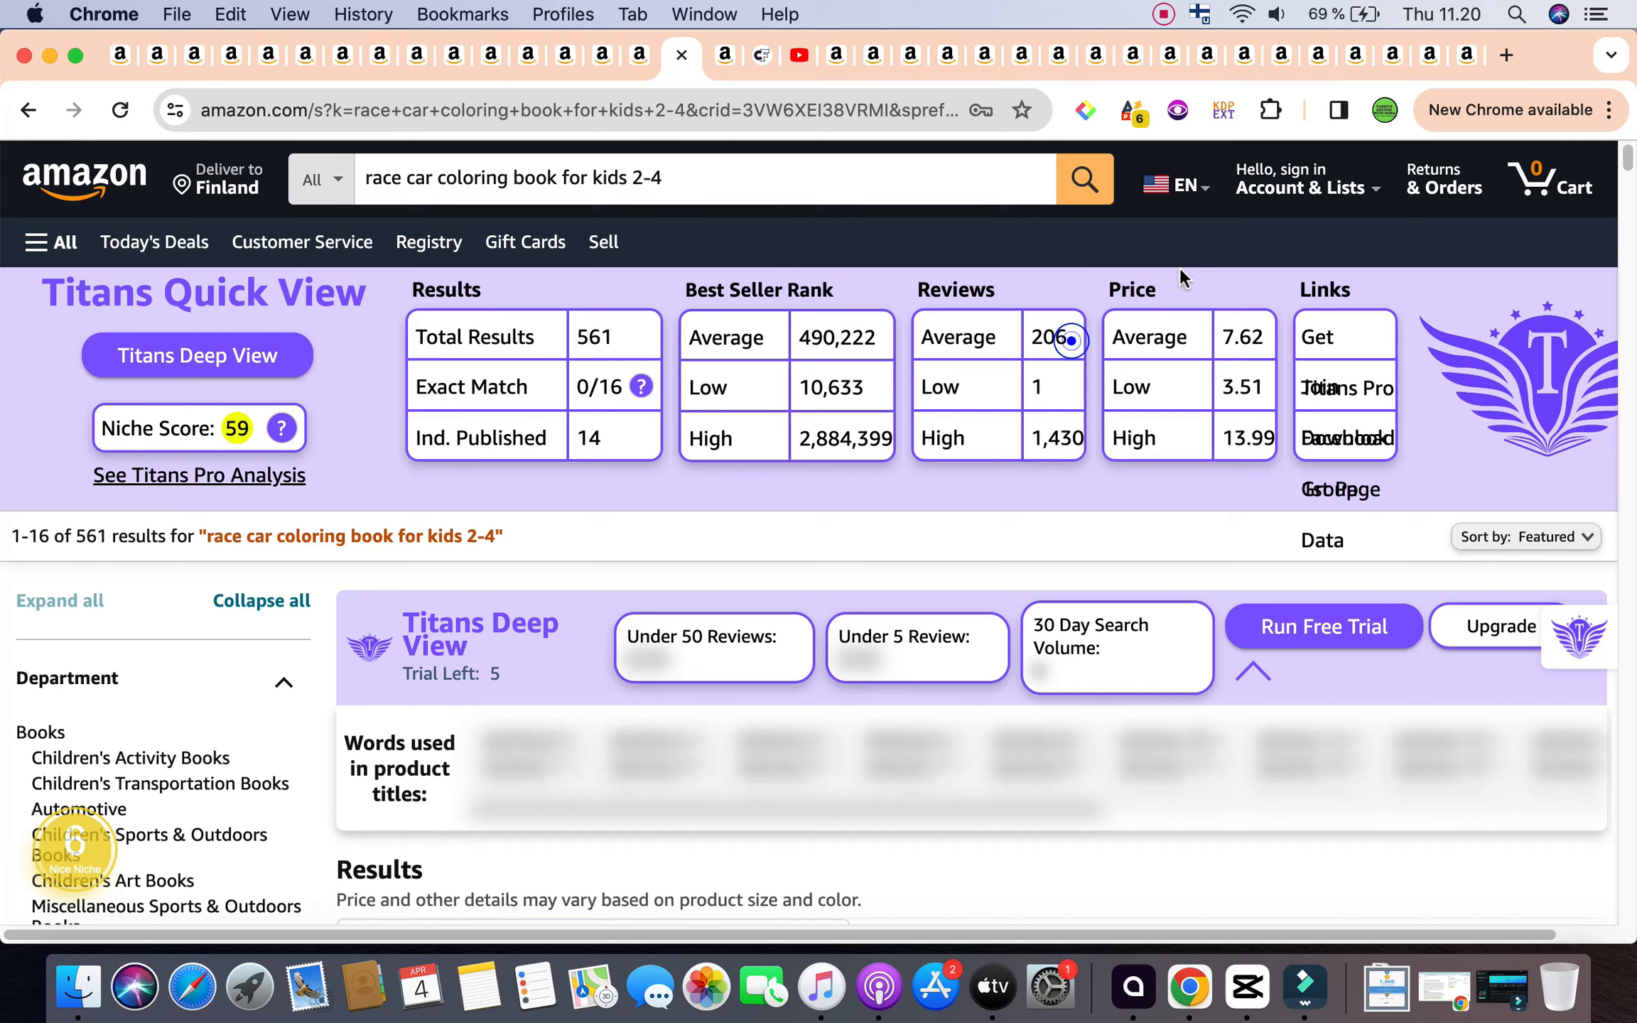
Step: Inspect the Dfa Pix Cars coloring book's product details and stats: BSR #11,535, 360 monthly sales
{"action": "scroll", "scroll_direction": "down", "scroll_amount": 3}
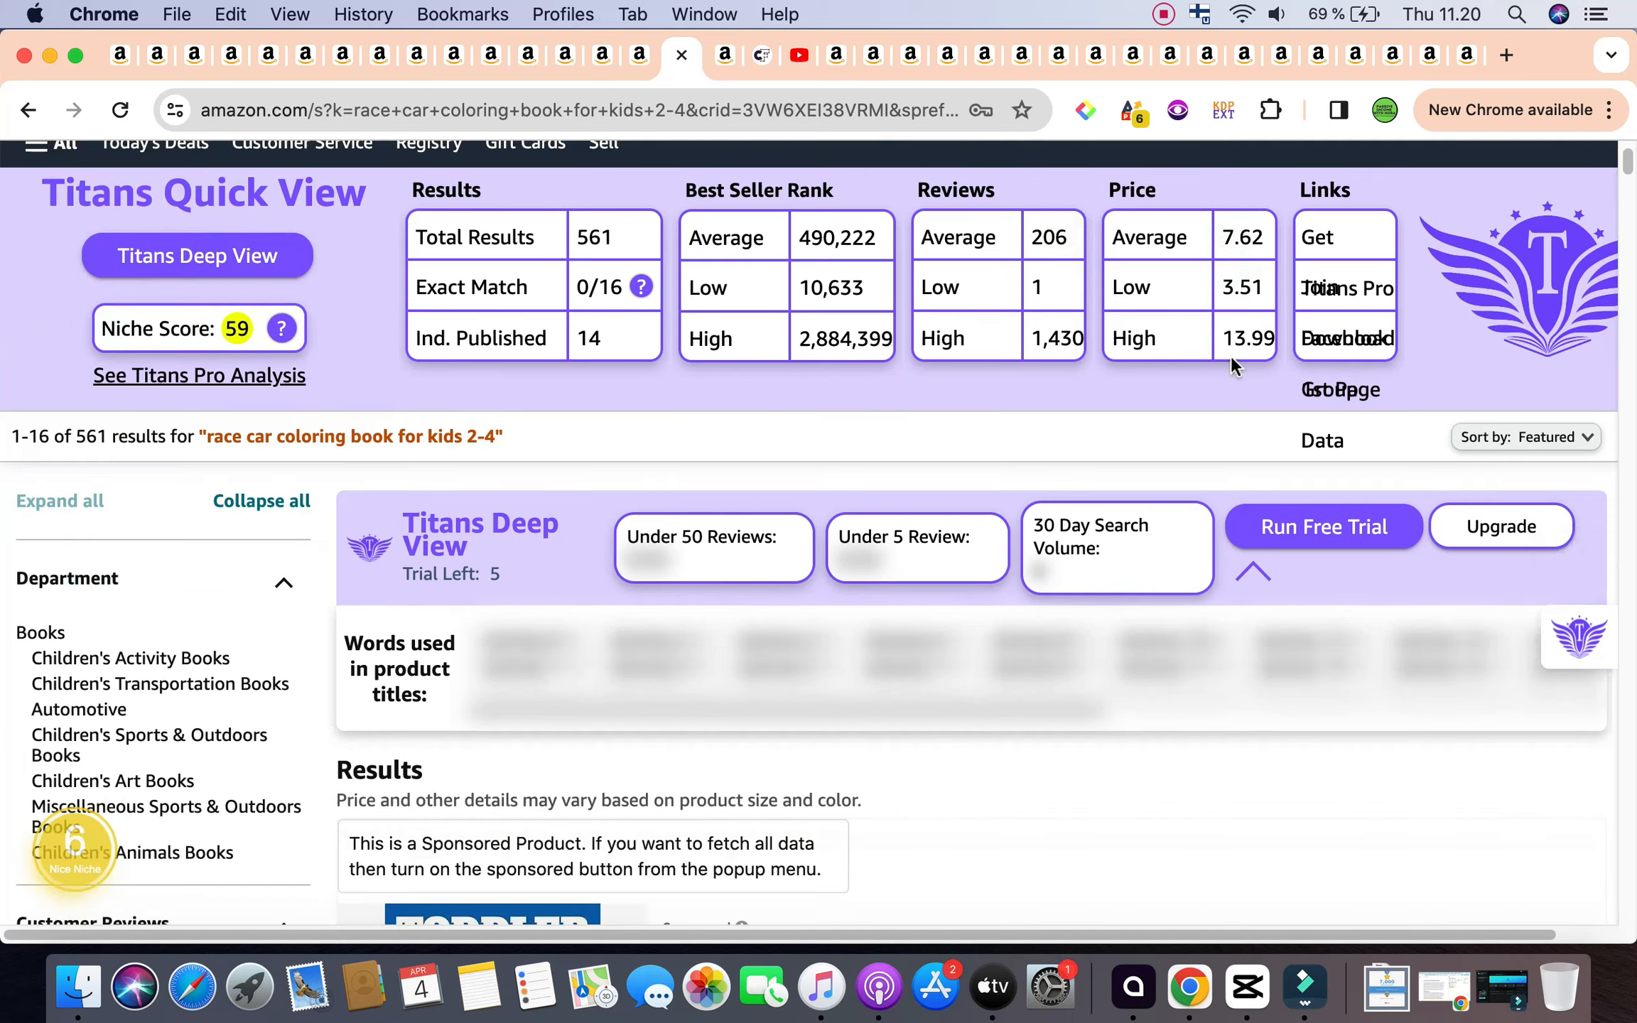
{"action": "scroll", "scroll_direction": "down", "scroll_amount": 3}
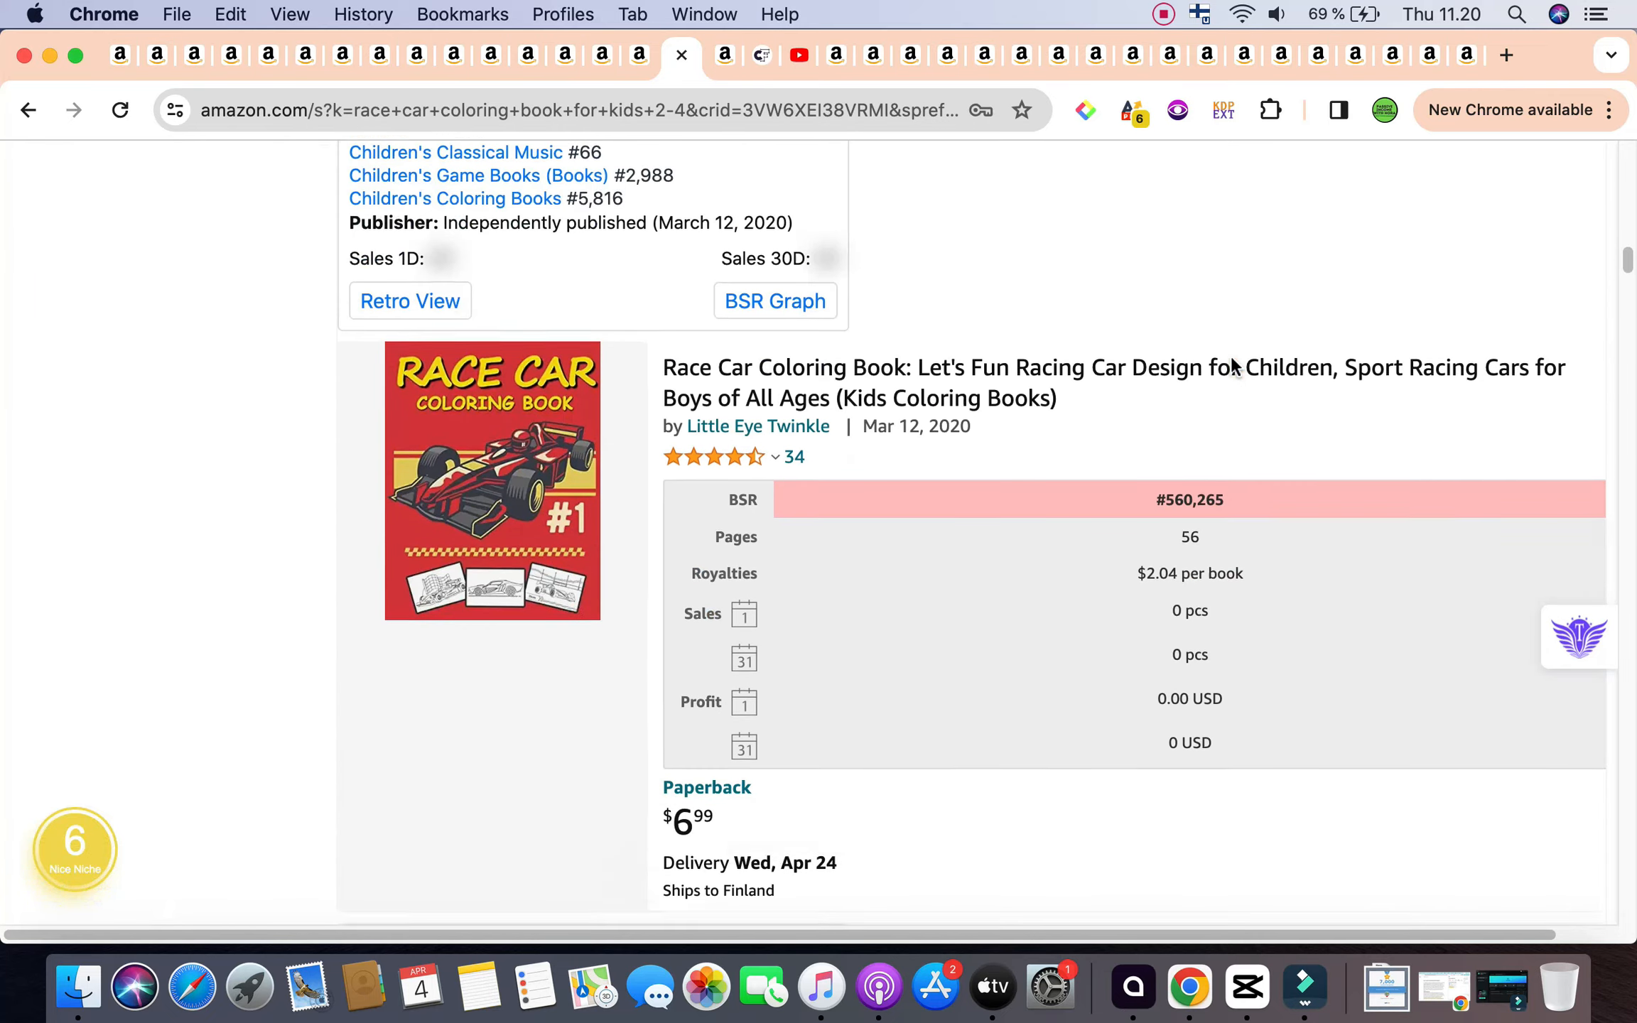
{"action": "right_click", "coordinate": [1040, 824]}
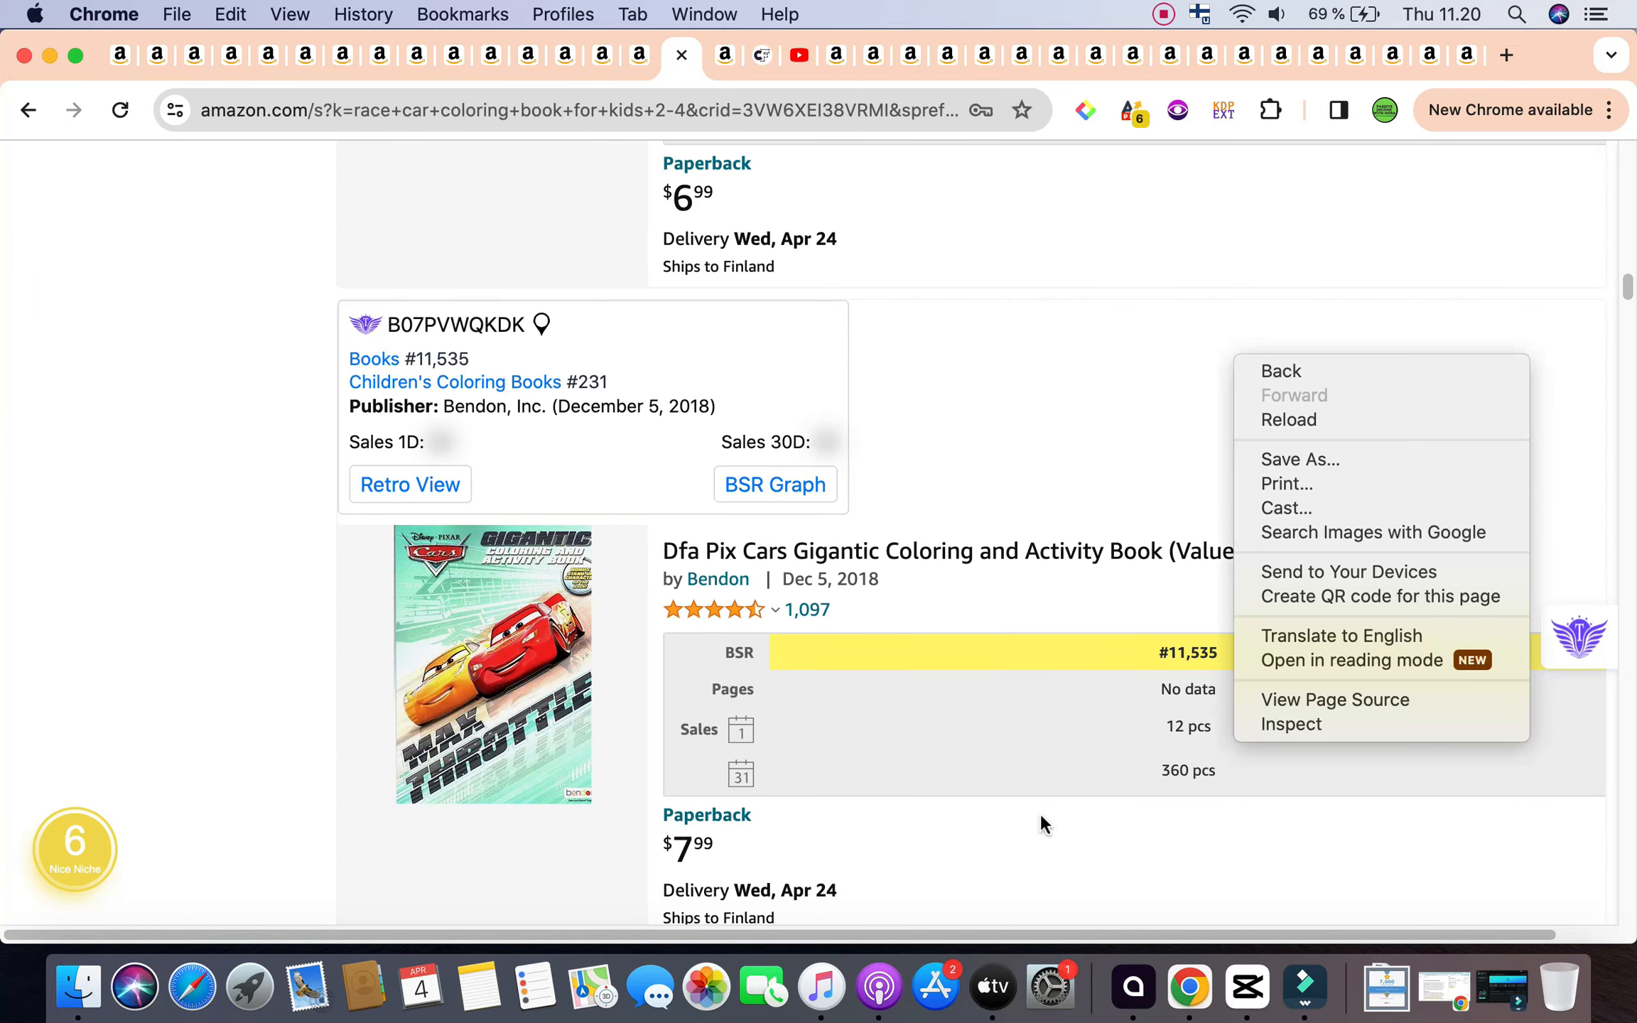
{"action": "mouse_move", "coordinate": [250, 727]}
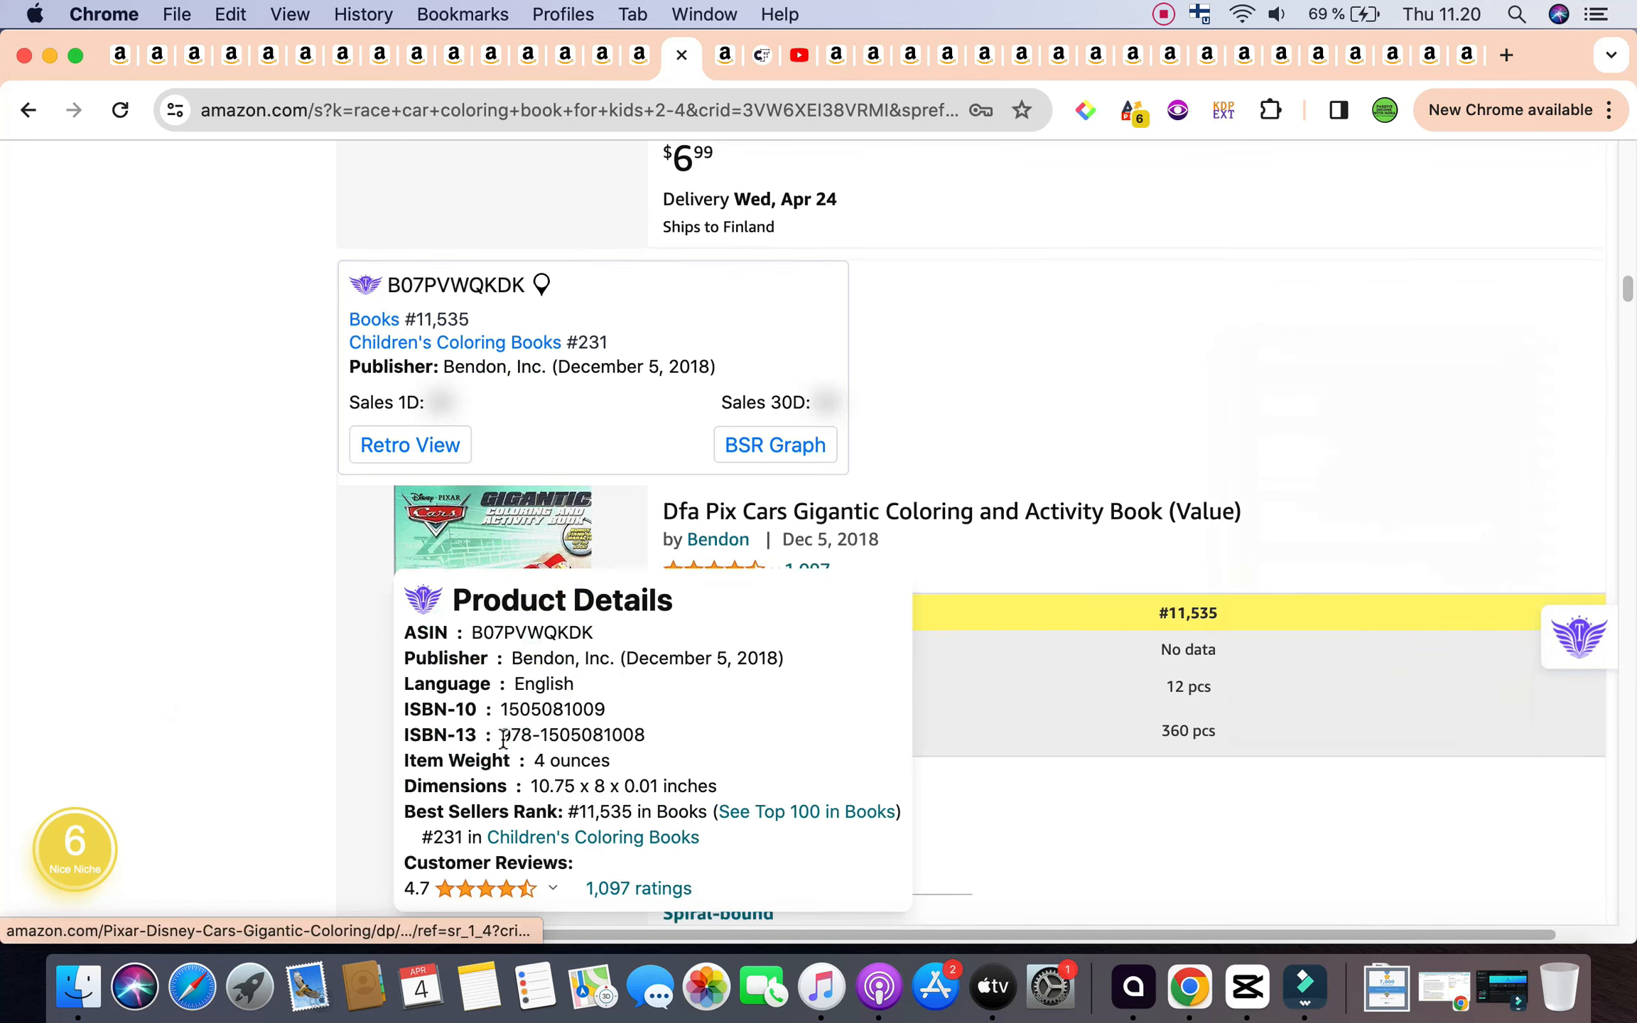
{"action": "scroll", "scroll_direction": "down", "scroll_amount": 3}
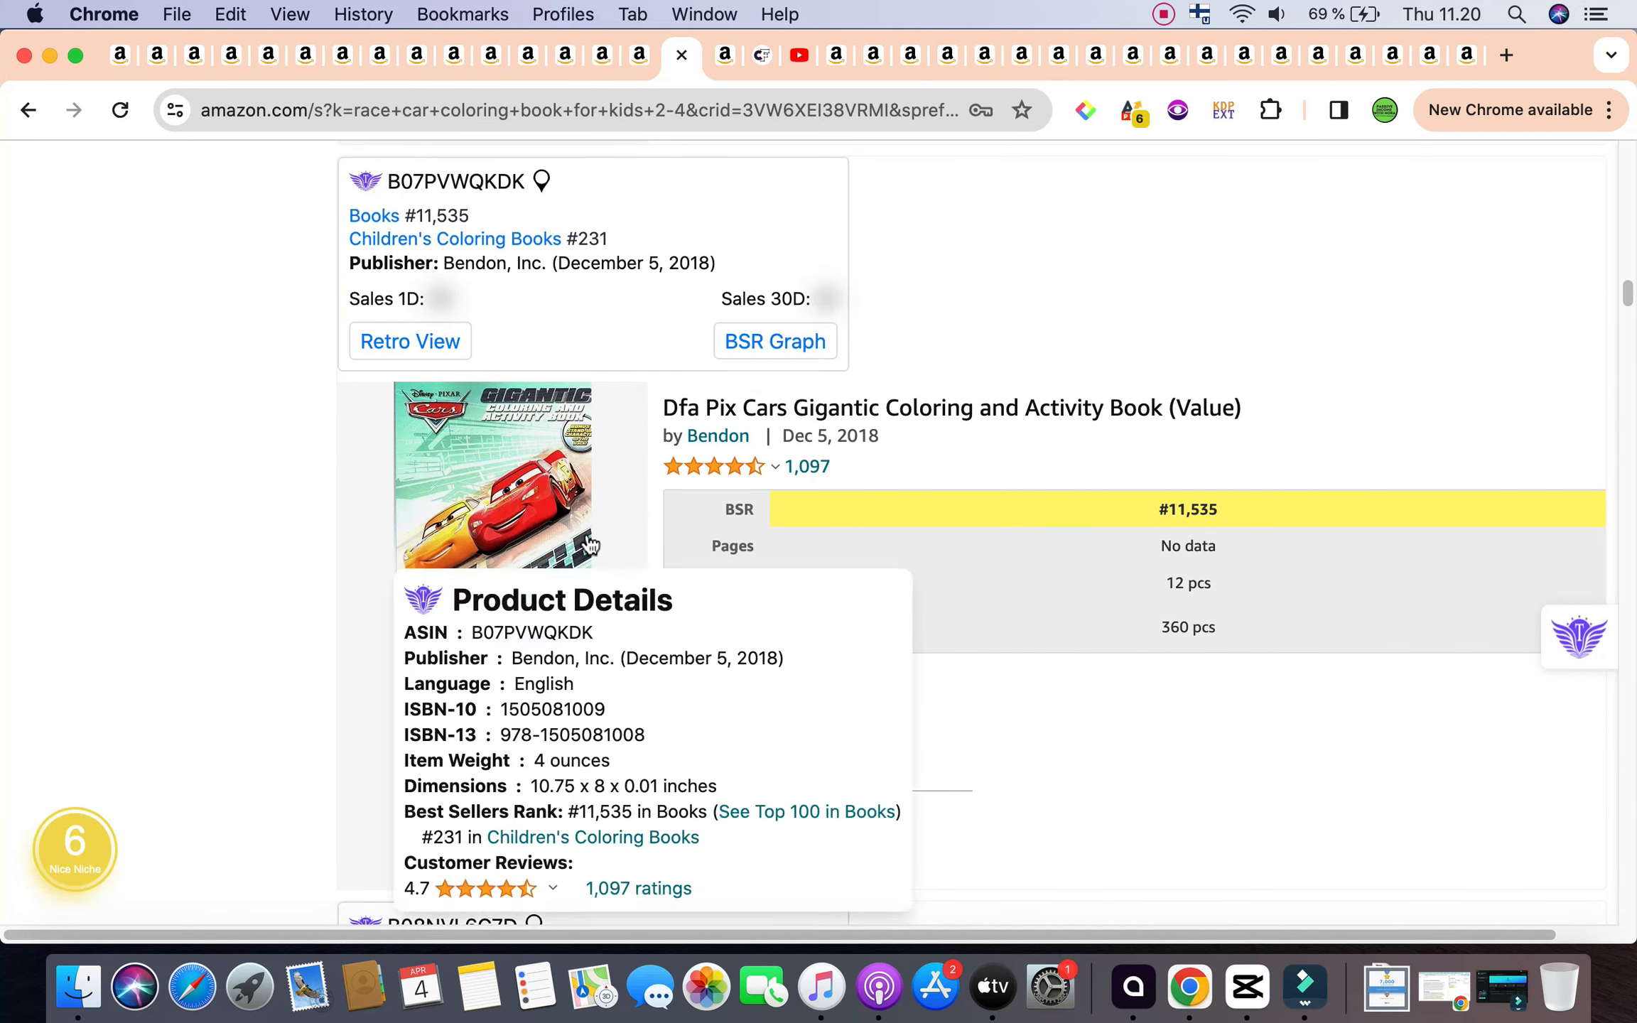
{"action": "mouse_move", "coordinate": [491, 532]}
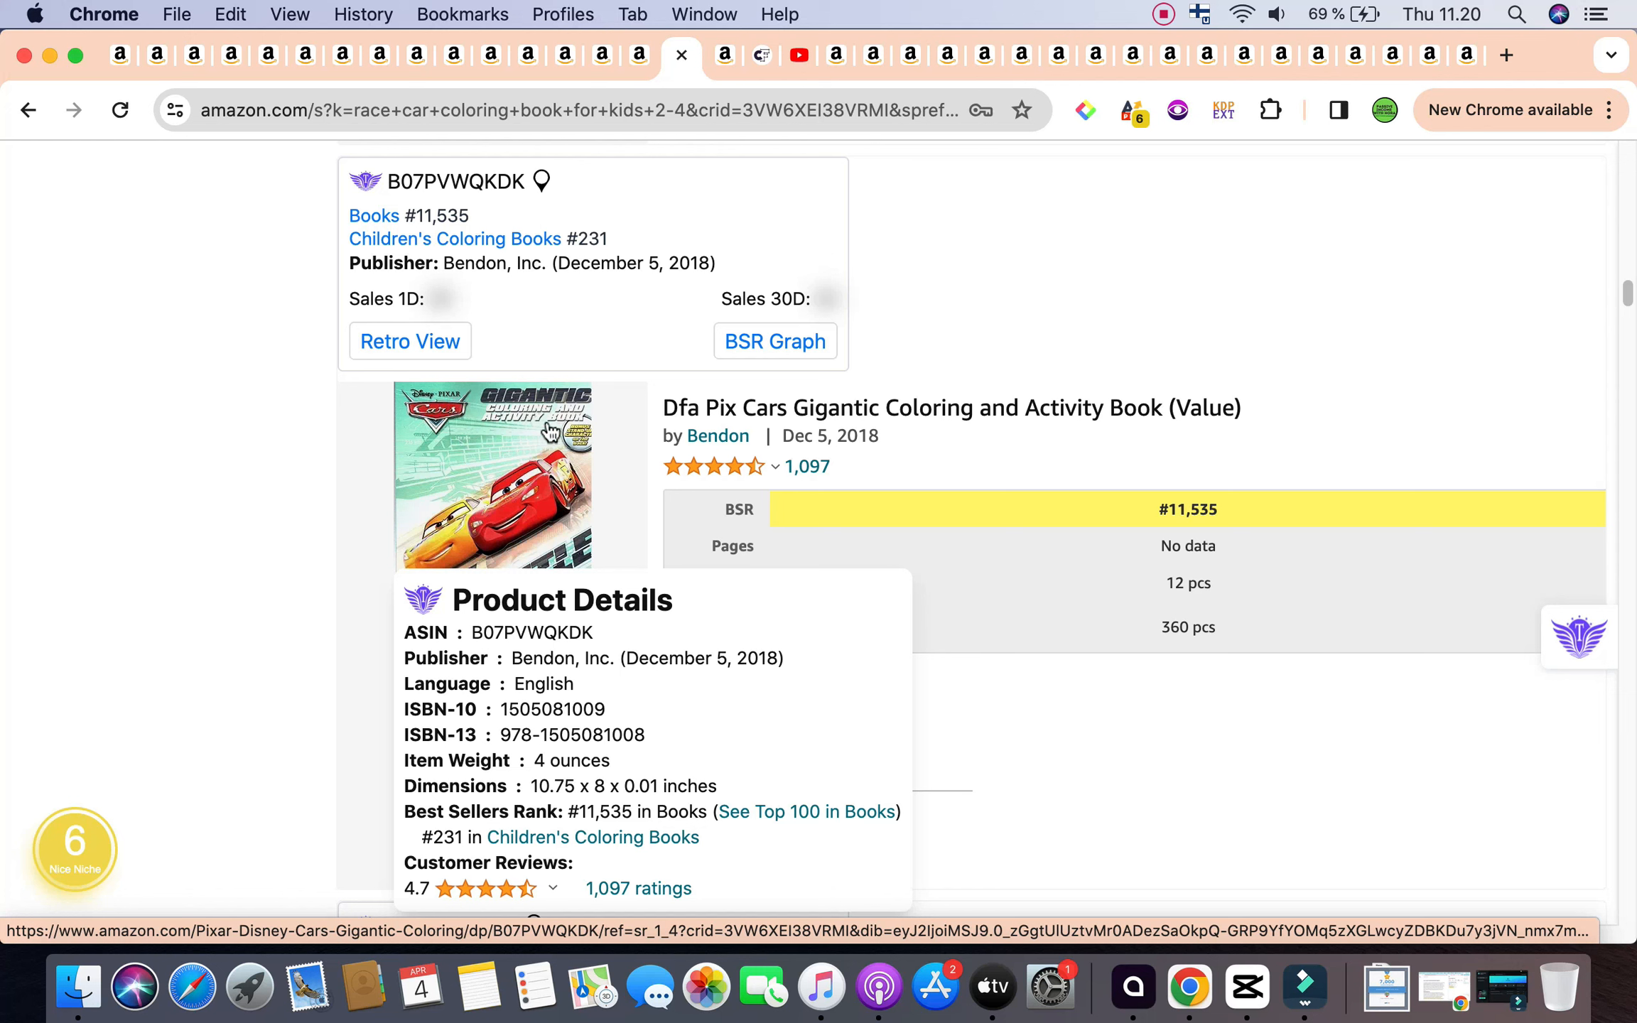
{"action": "mouse_move", "coordinate": [642, 598]}
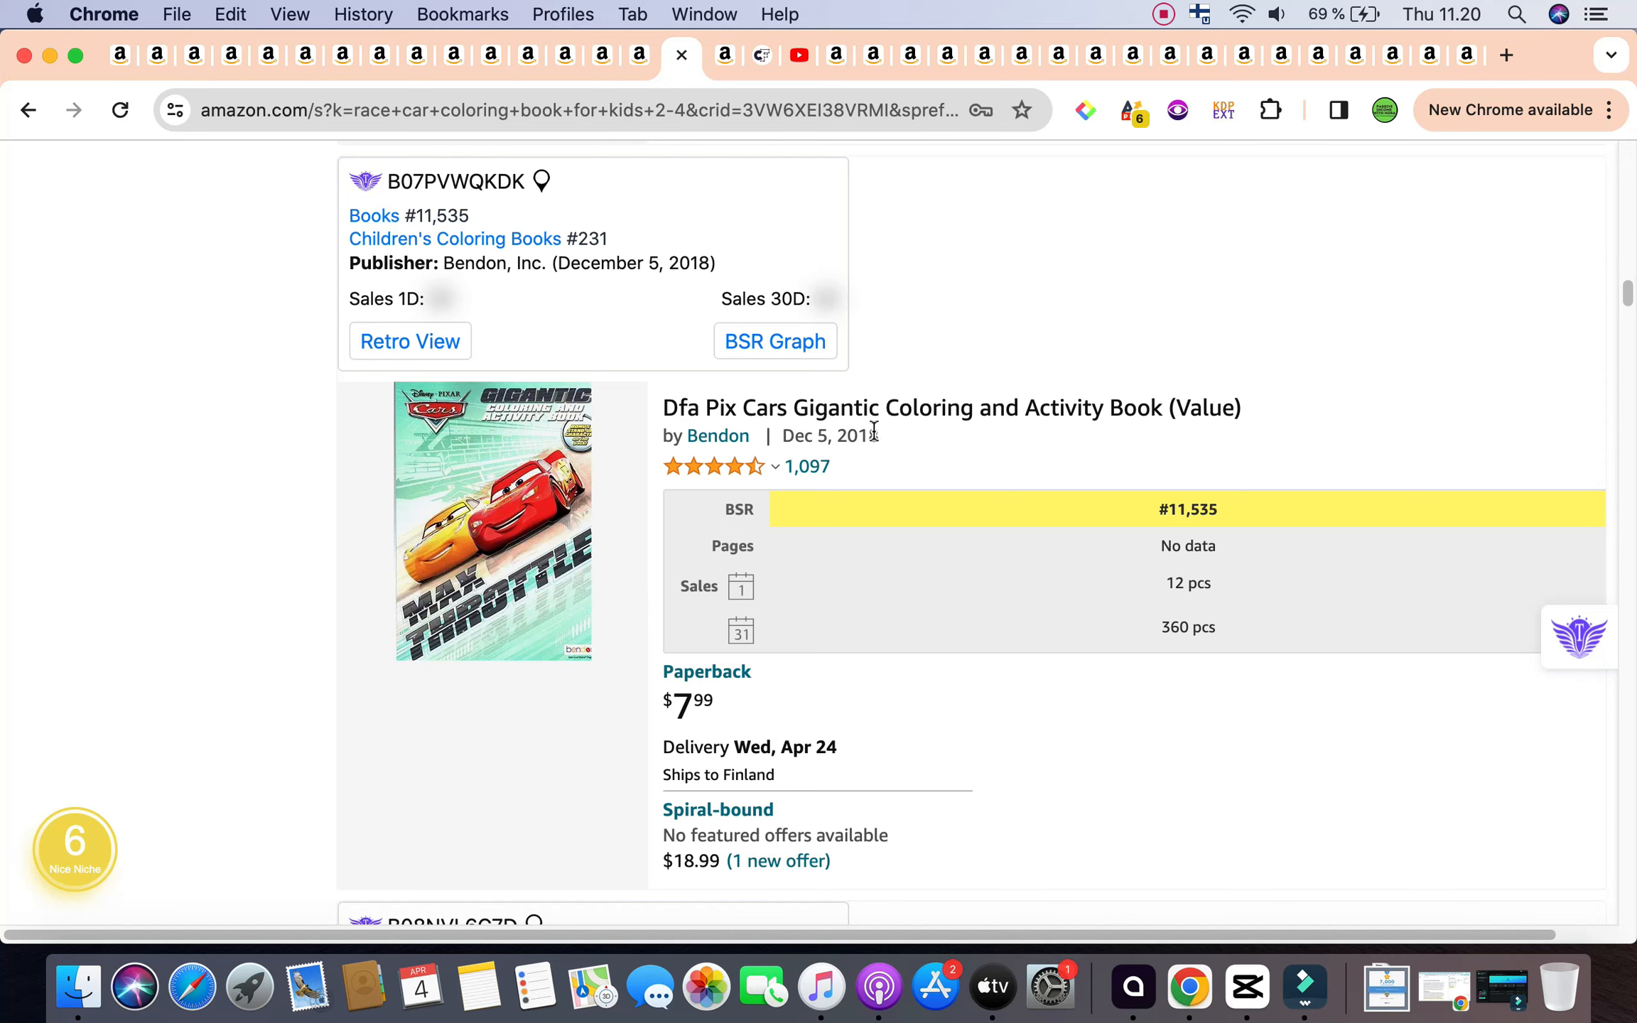
{"action": "mouse_move", "coordinate": [926, 449]}
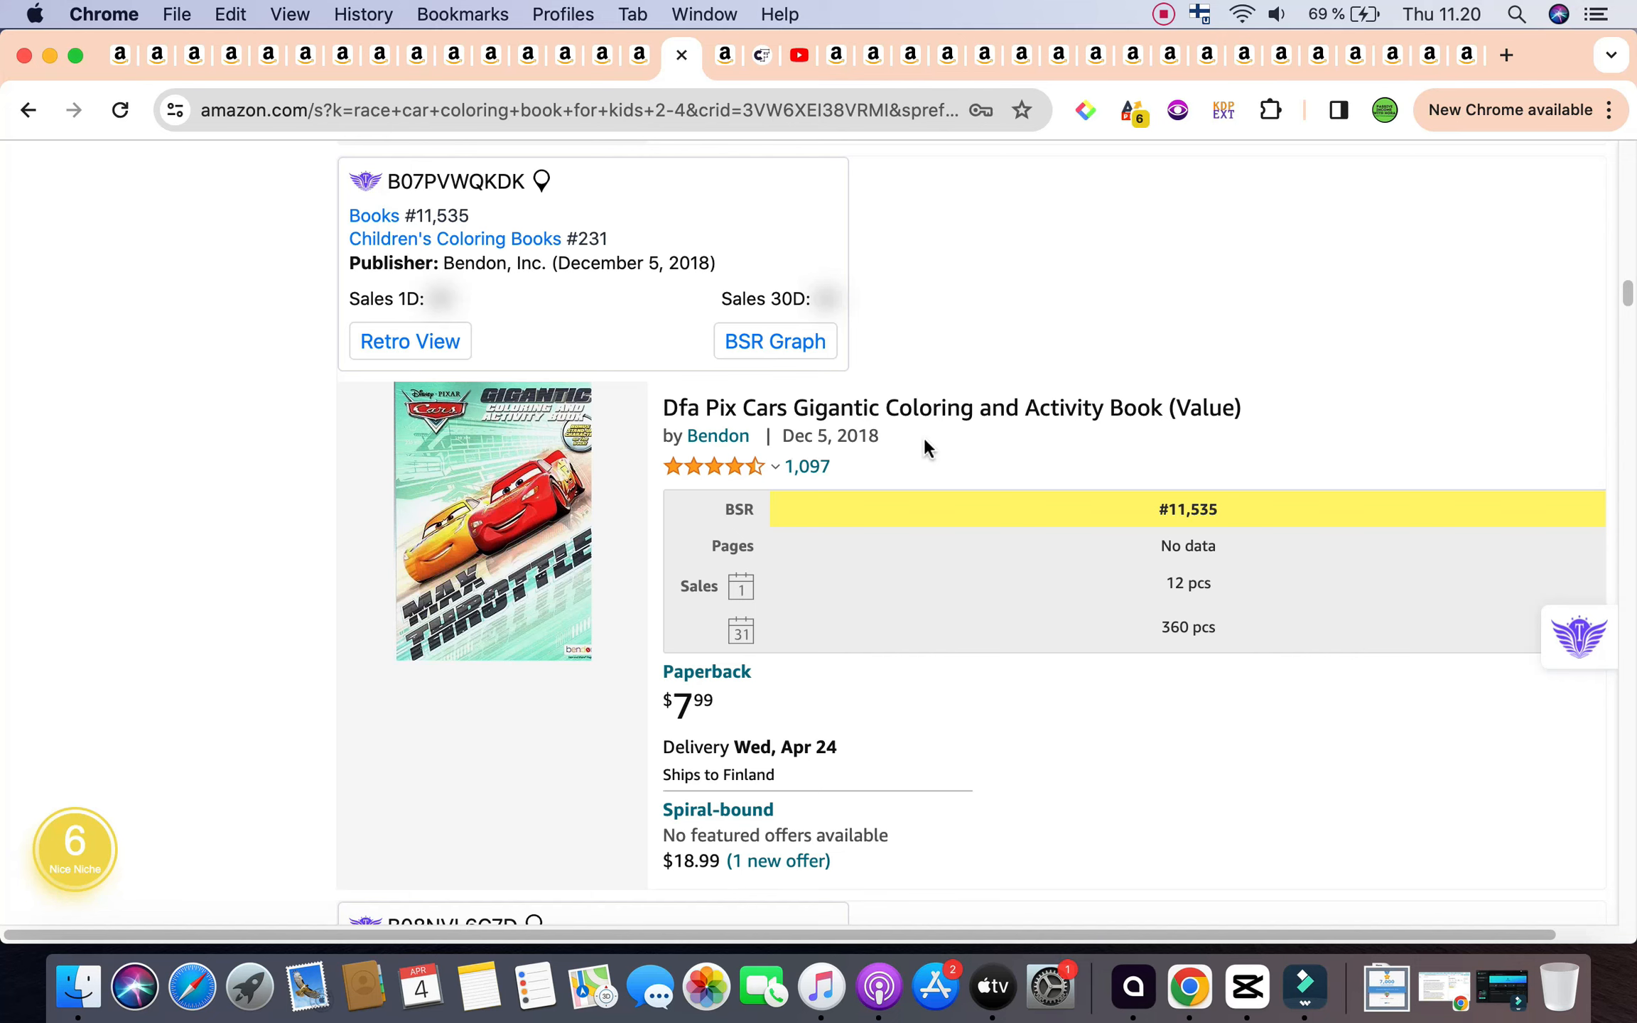
{"action": "scroll", "scroll_direction": "down", "scroll_amount": 3}
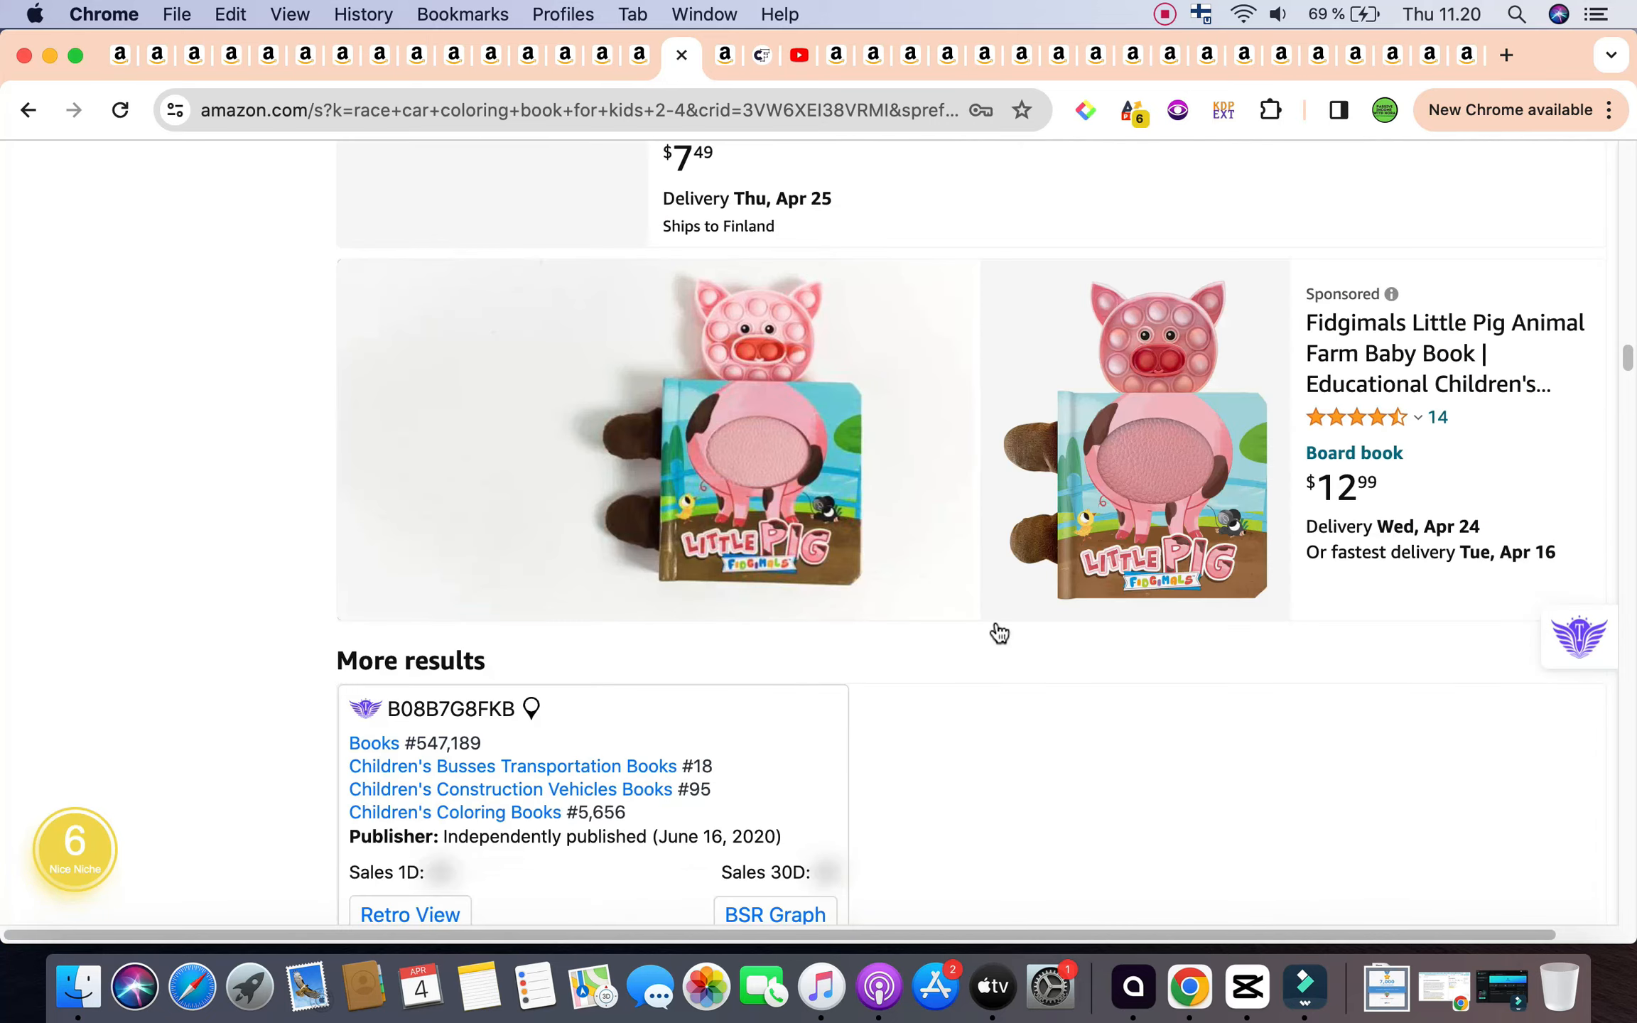
{"action": "scroll", "scroll_direction": "down", "scroll_amount": 3}
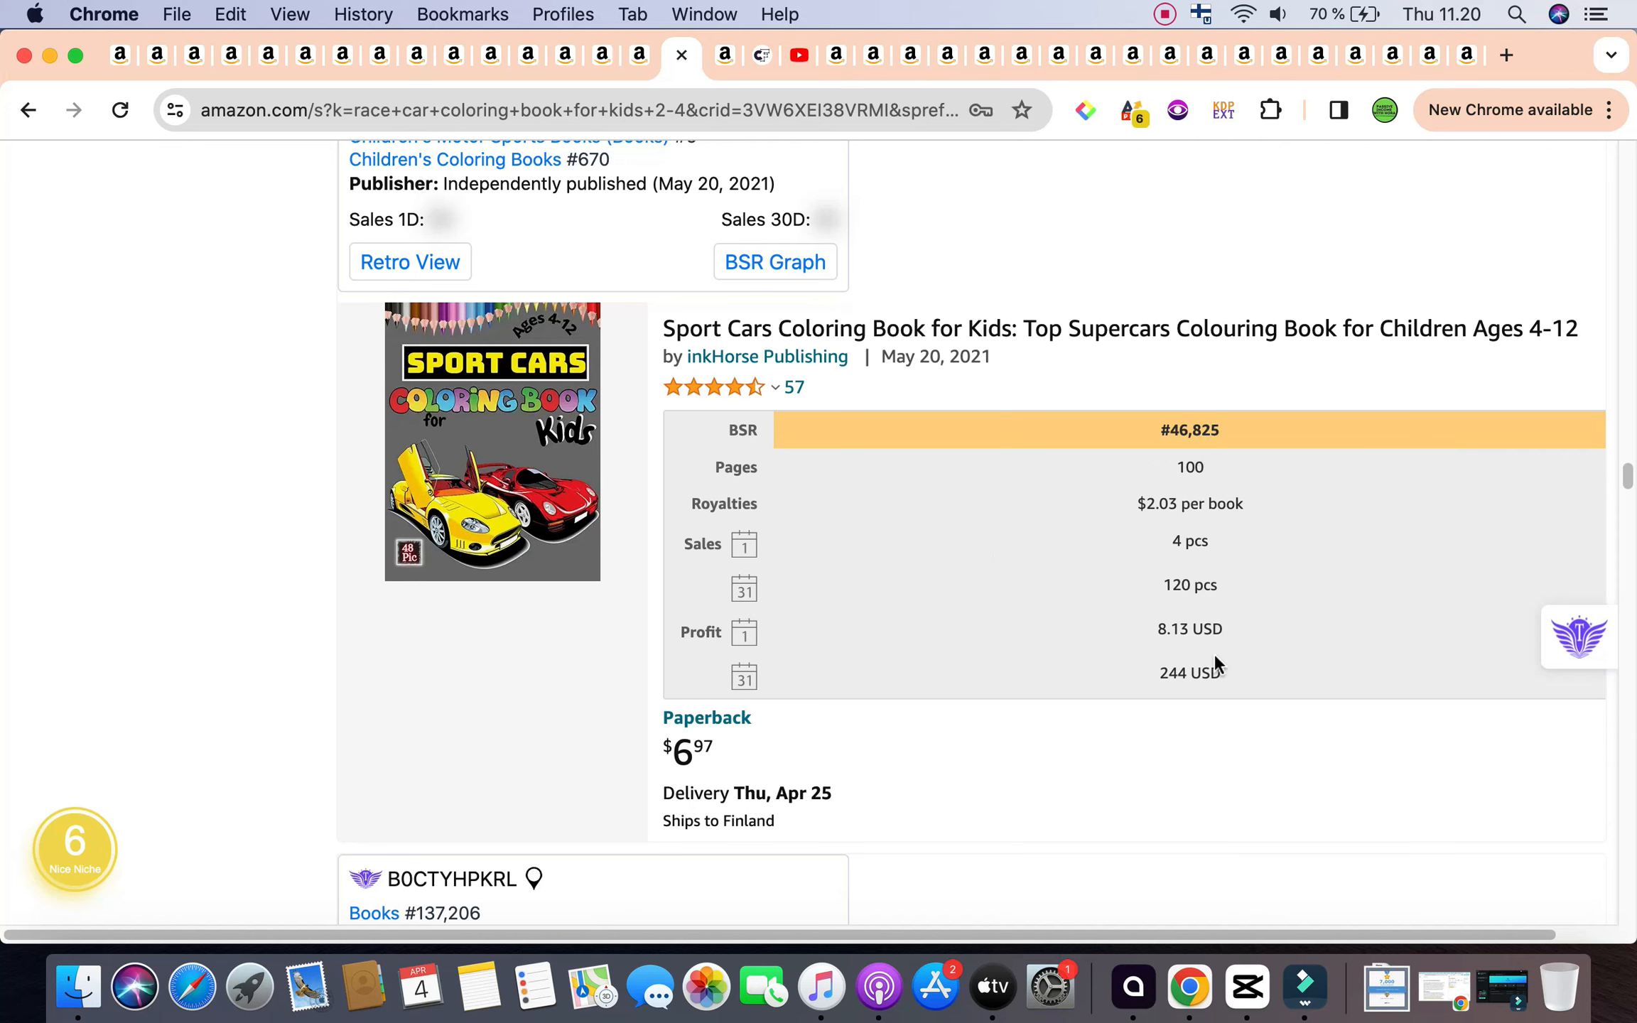
{"action": "scroll", "scroll_direction": "down", "scroll_amount": 3}
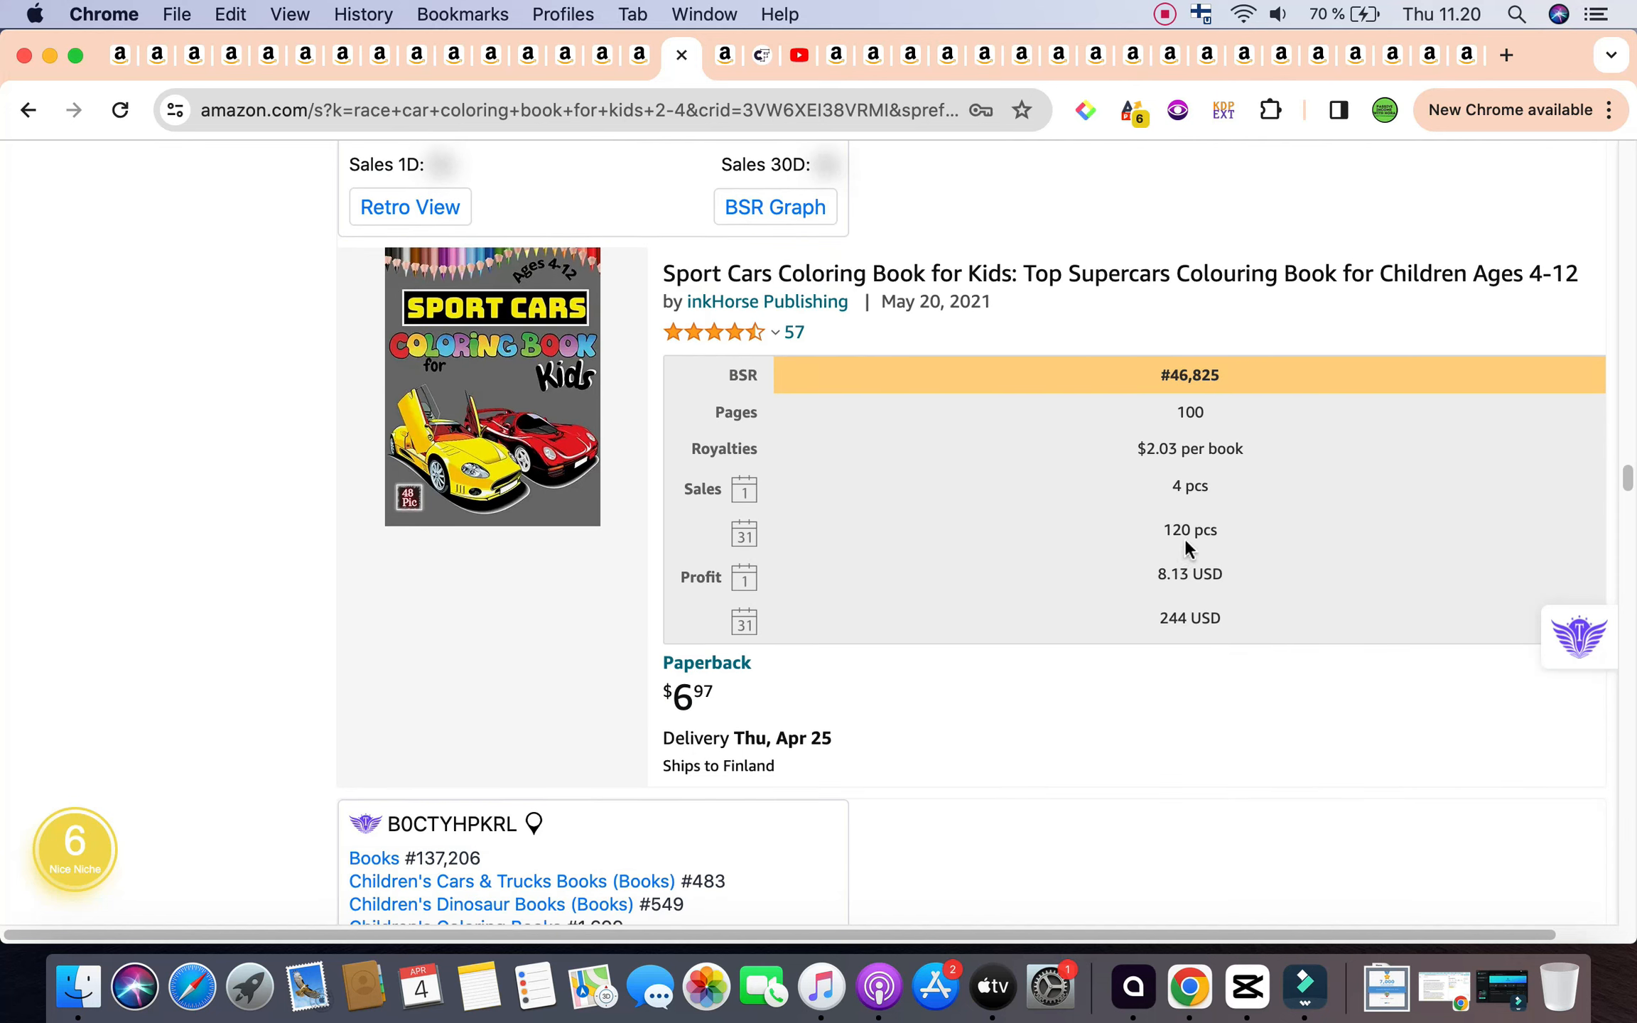
{"action": "mouse_move", "coordinate": [1217, 669]}
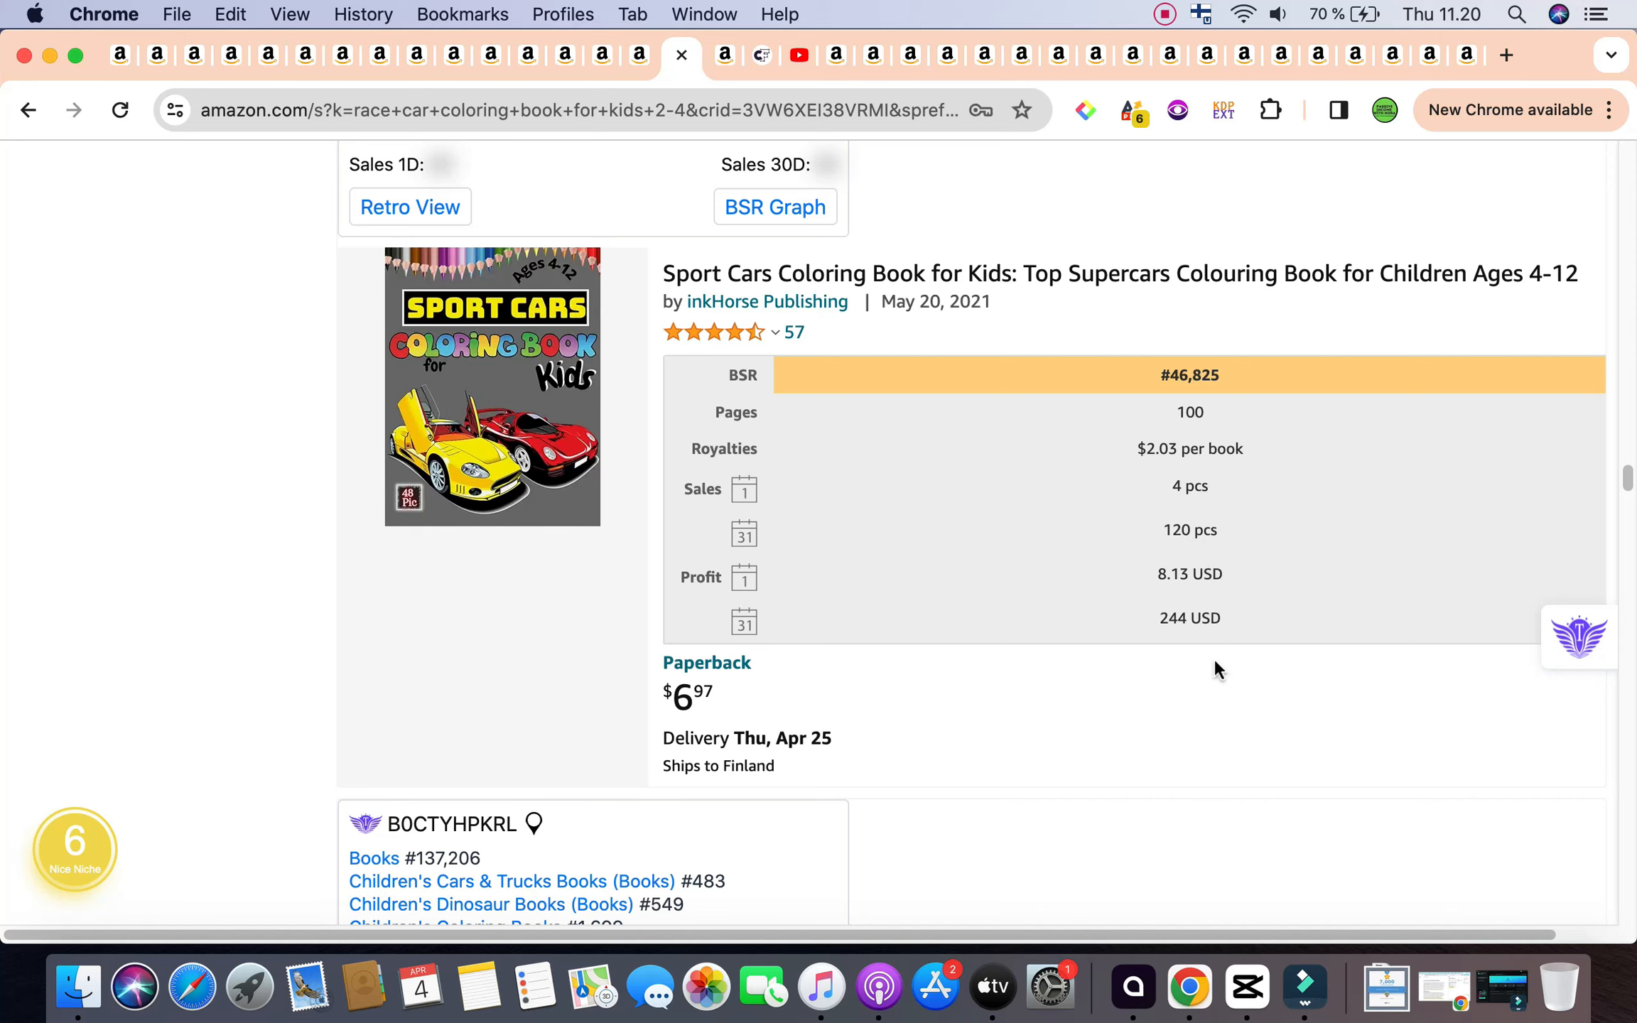
{"action": "mouse_move", "coordinate": [743, 617]}
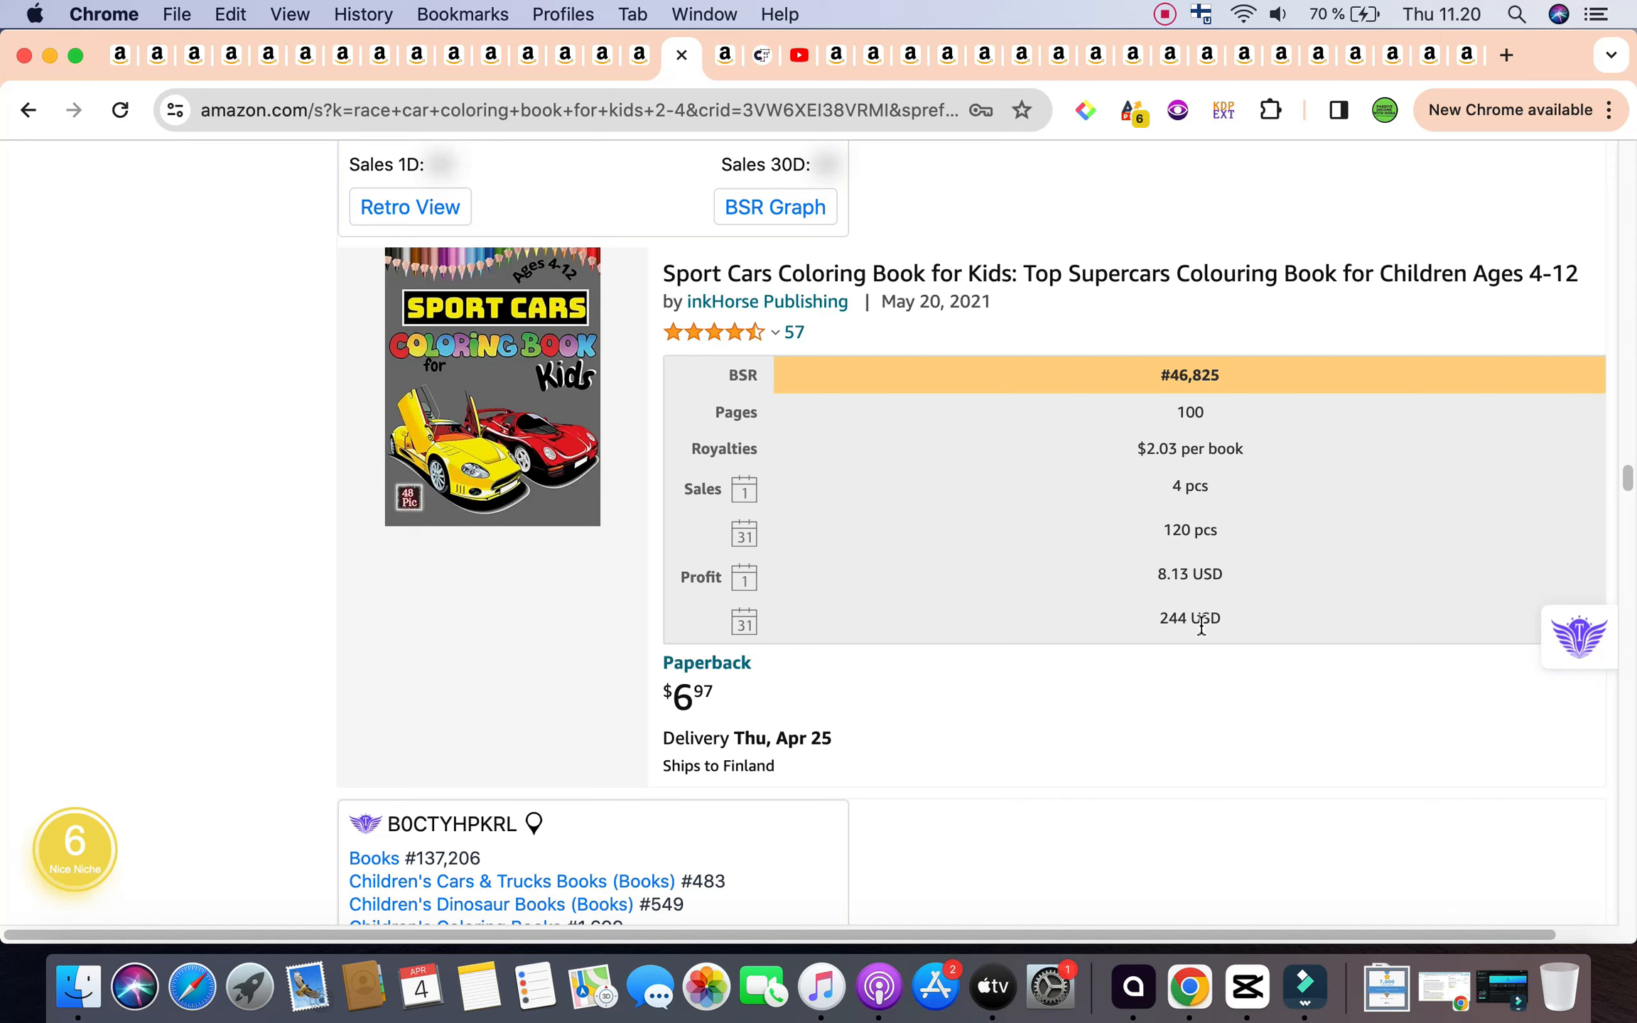
{"action": "mouse_move", "coordinate": [1201, 530]}
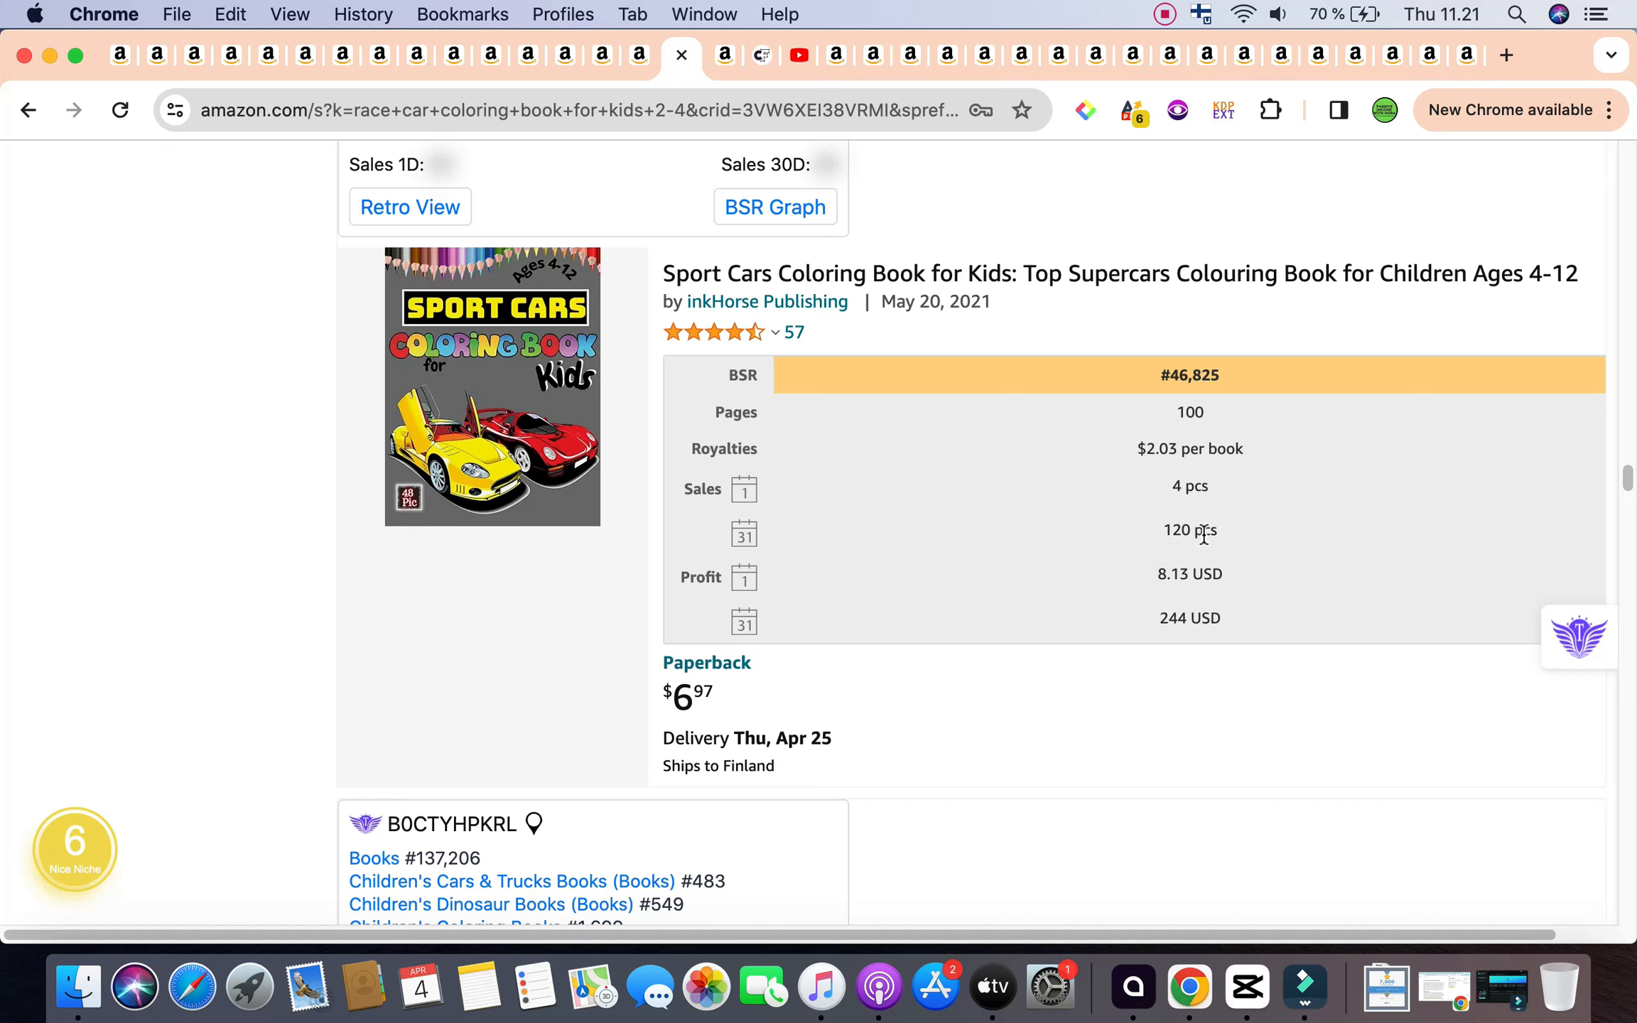
{"action": "scroll", "scroll_direction": "down", "scroll_amount": 3}
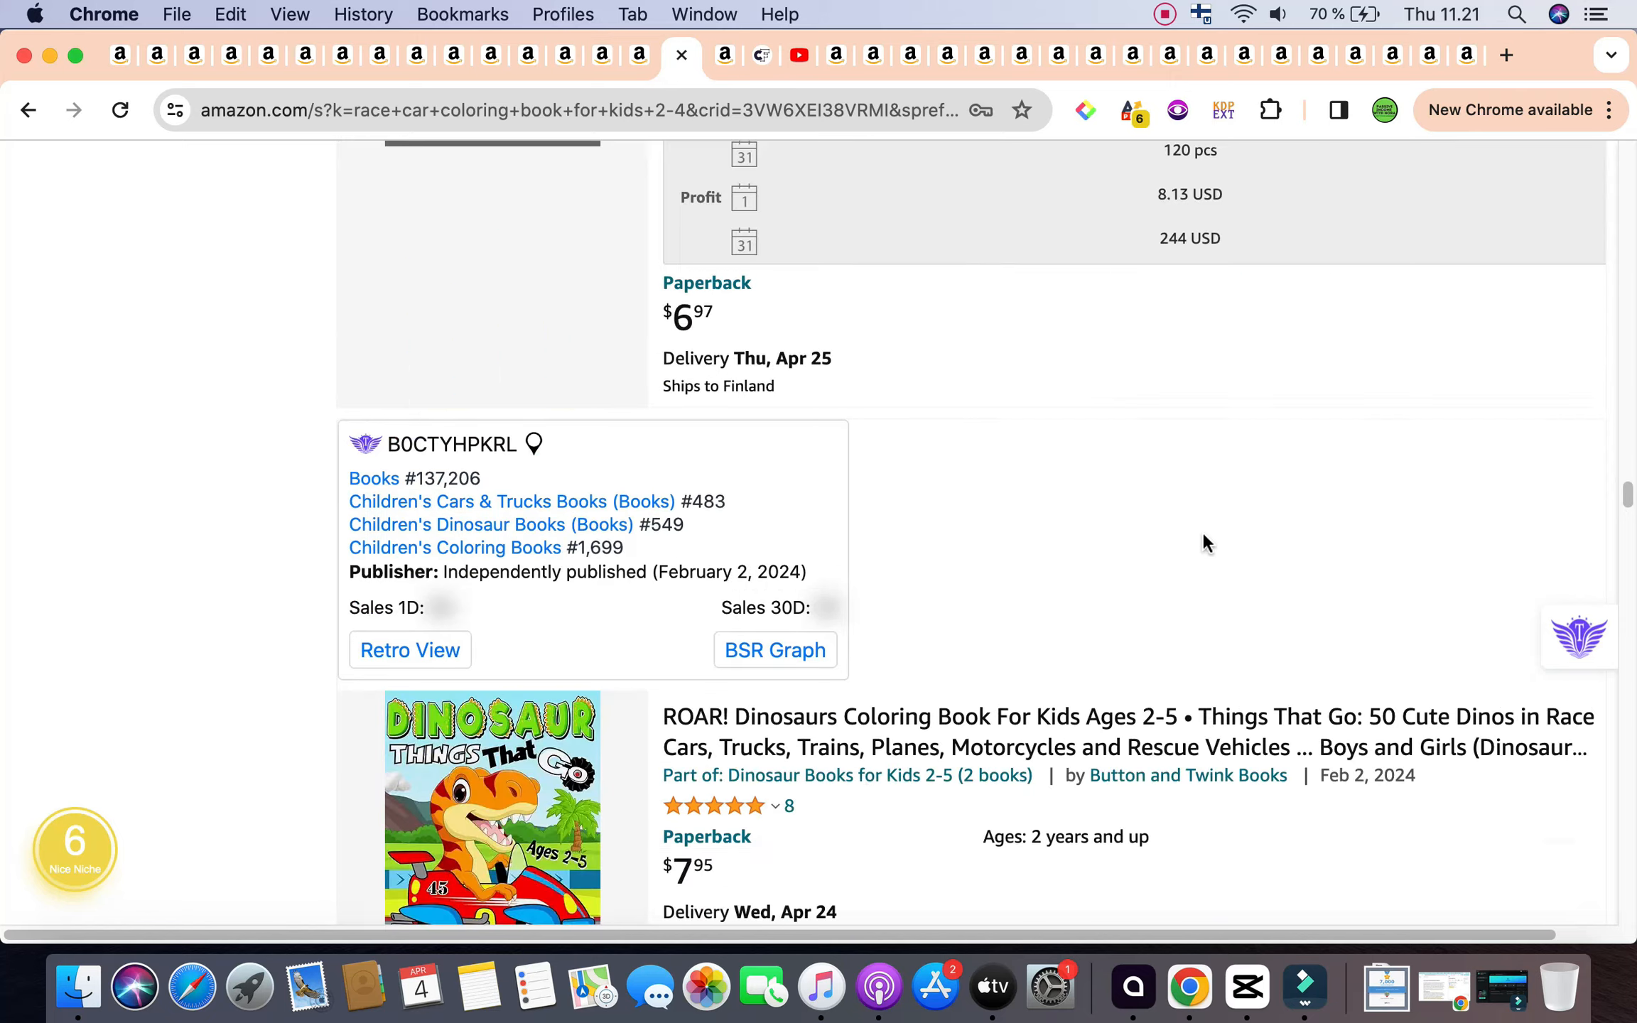
{"action": "scroll", "scroll_direction": "down", "scroll_amount": 3}
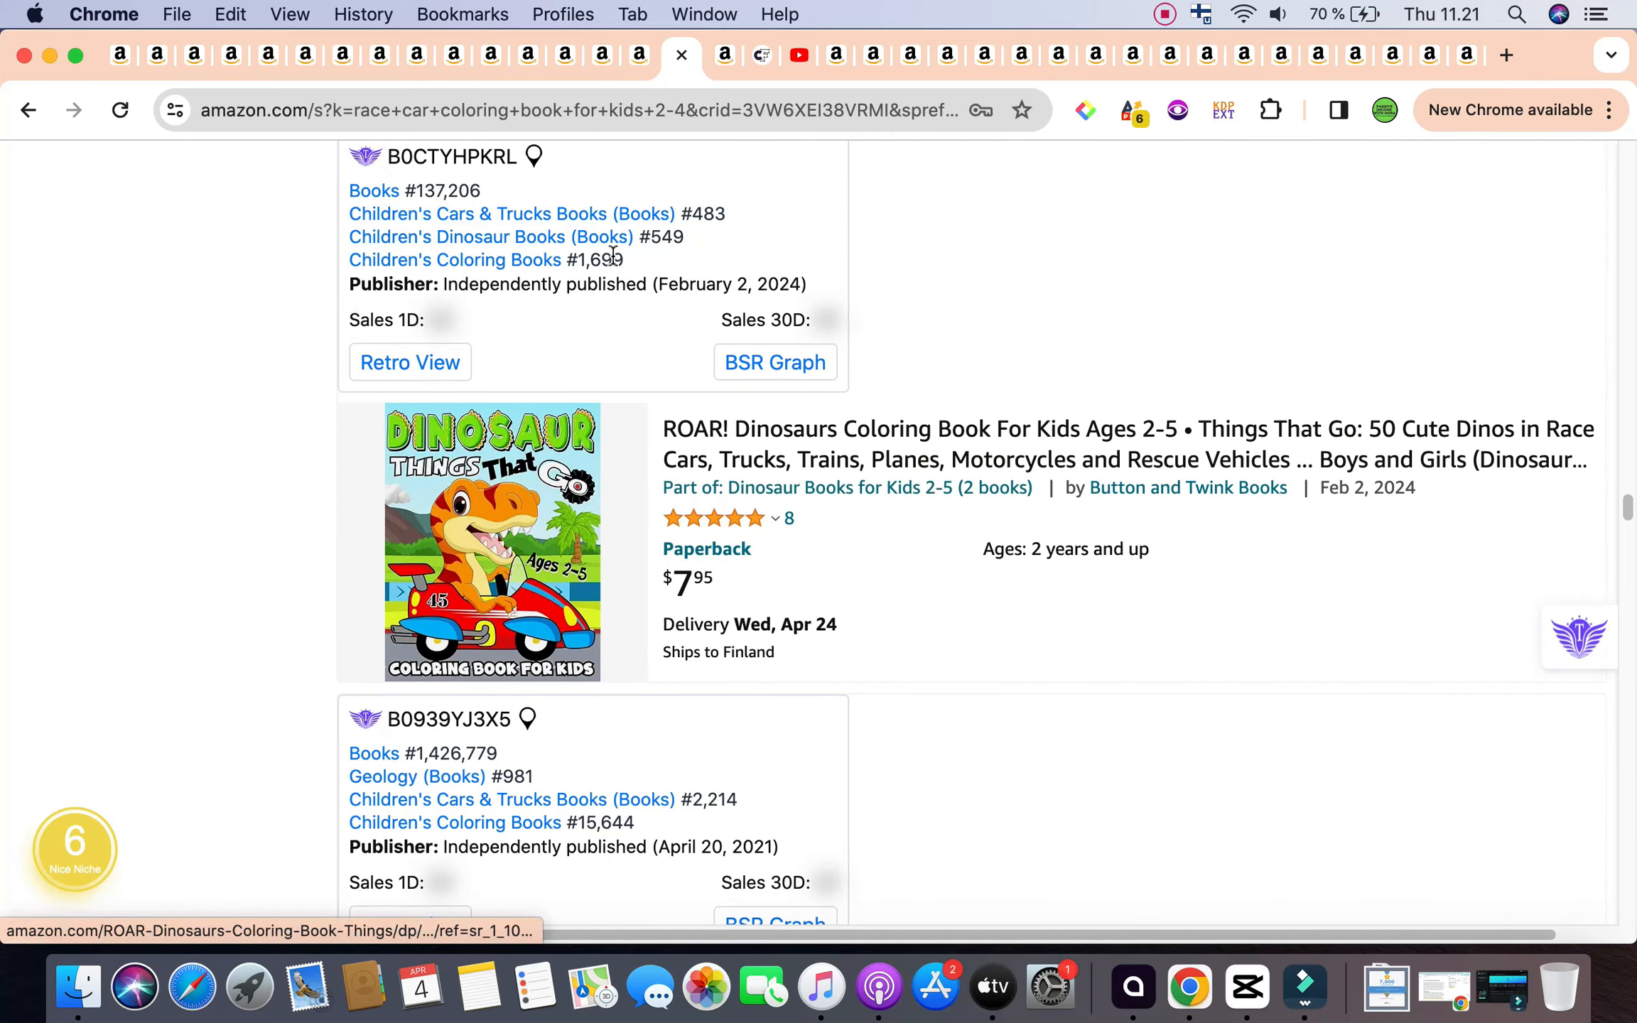
{"action": "mouse_move", "coordinate": [830, 496]}
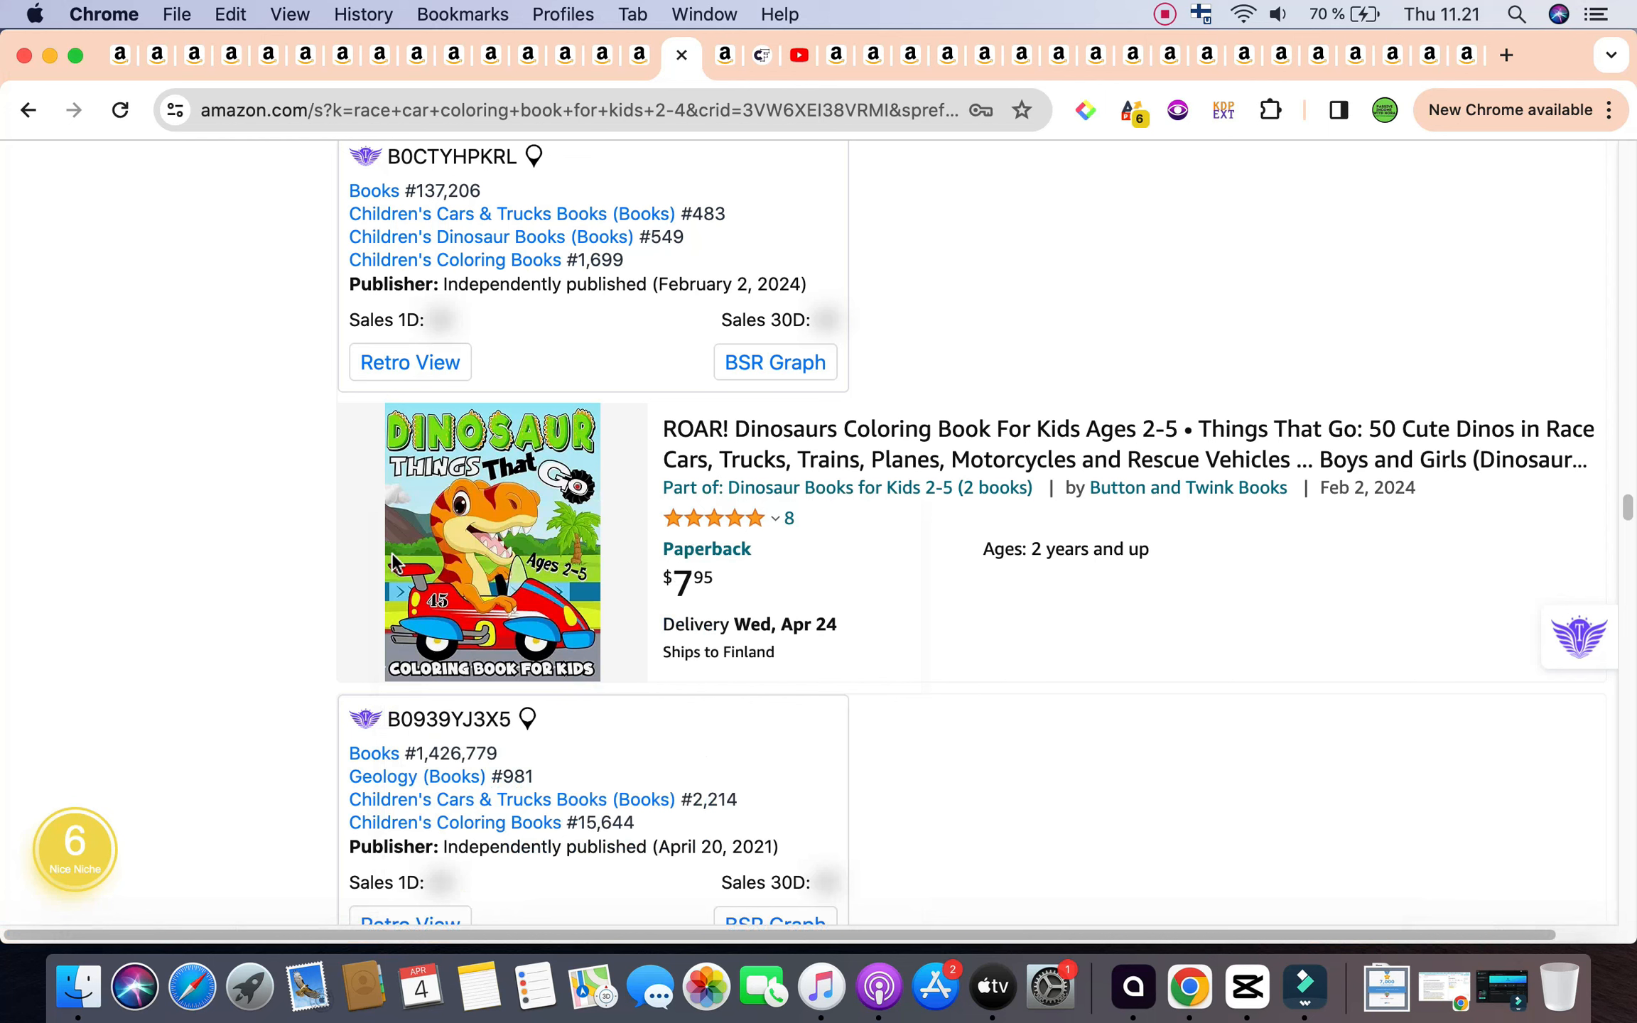
{"action": "mouse_move", "coordinate": [1207, 642]}
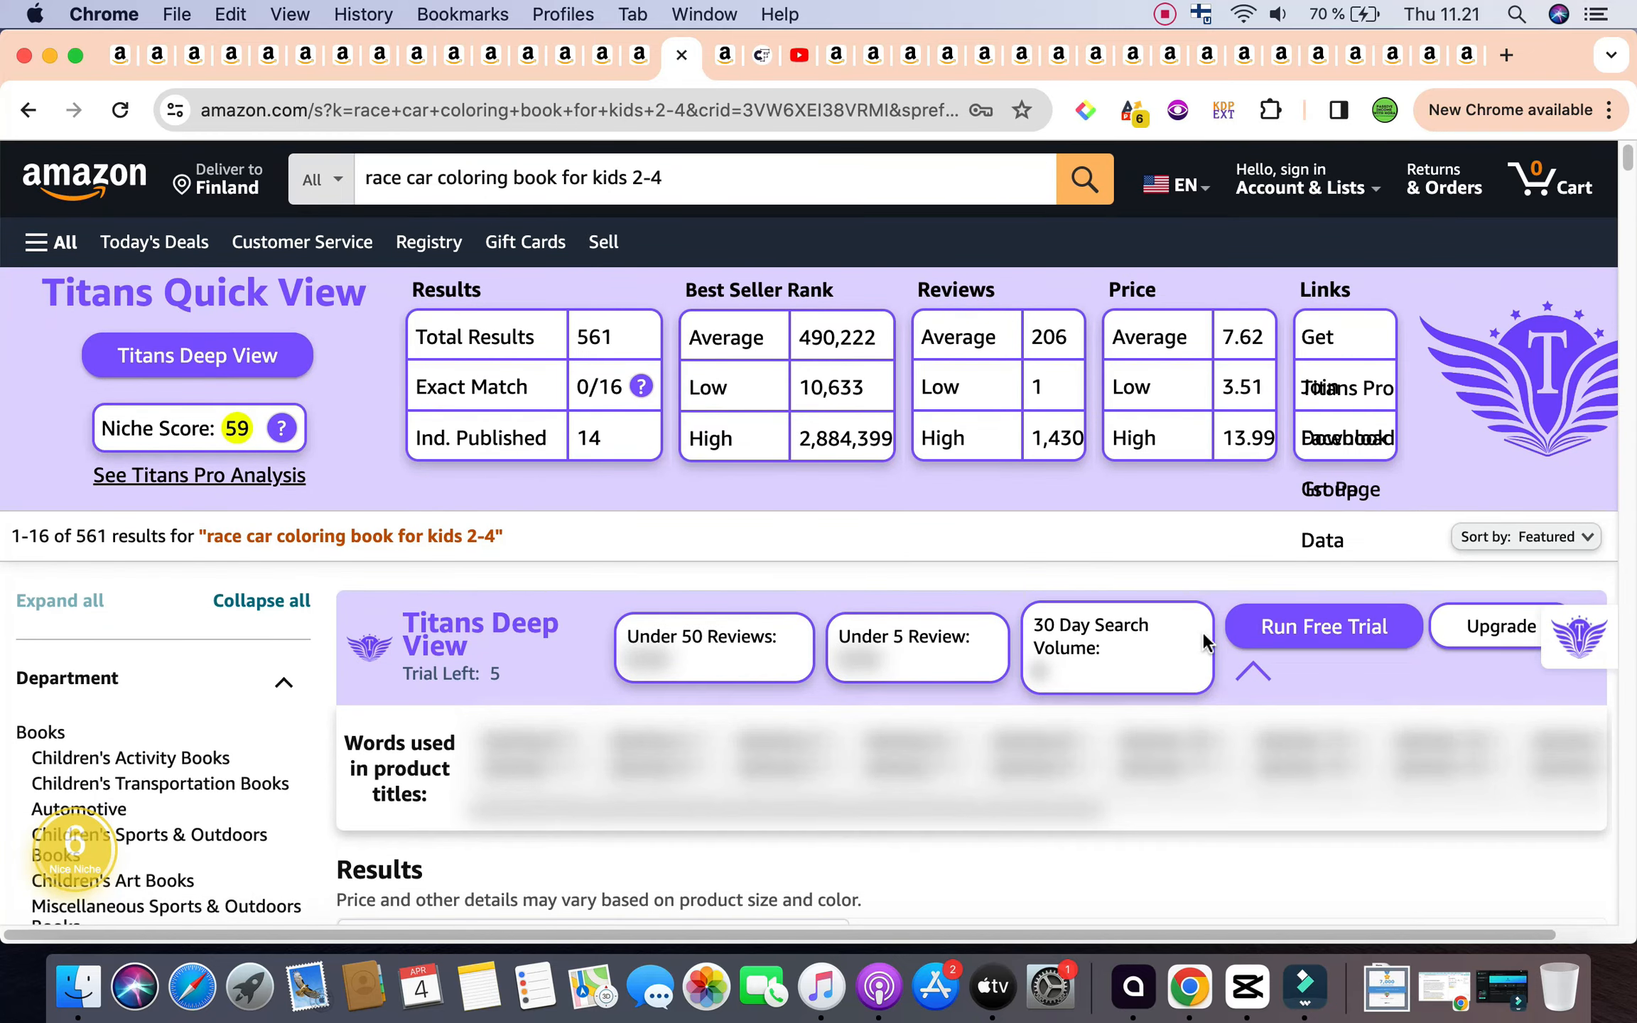
Step: Search Creative Fabrica for 'race car coloring book for kids' interior designs
{"action": "left_click", "coordinate": [604, 177]}
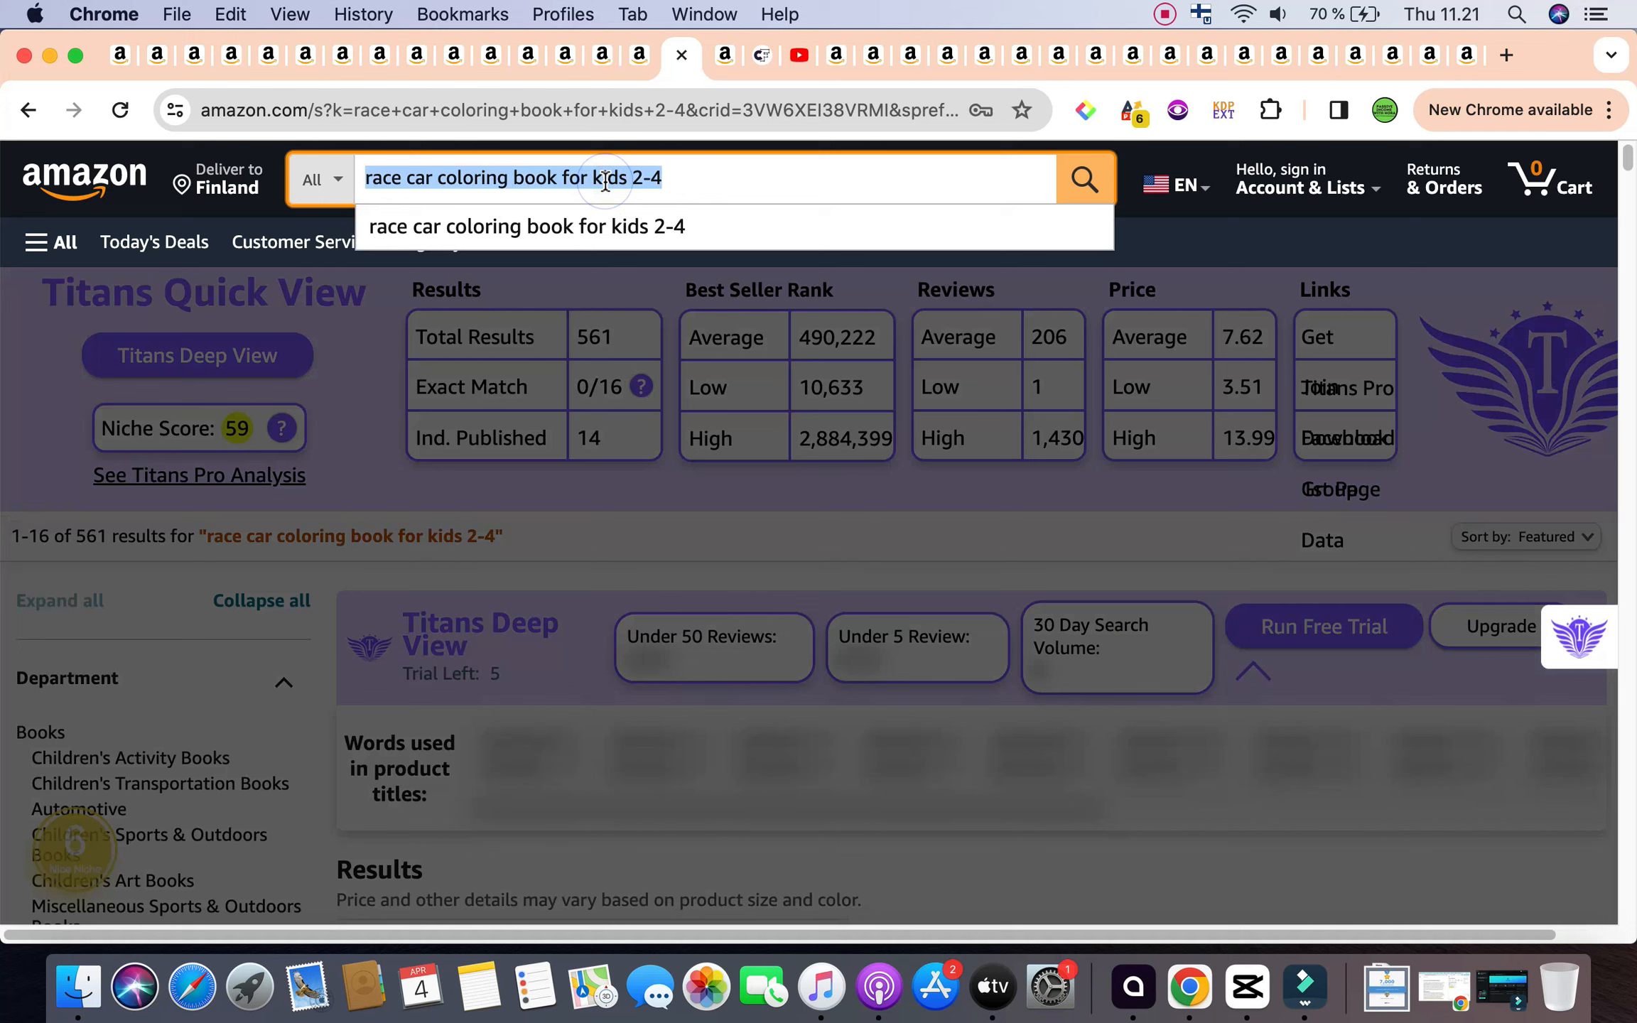
{"action": "left_click", "coordinate": [761, 54]}
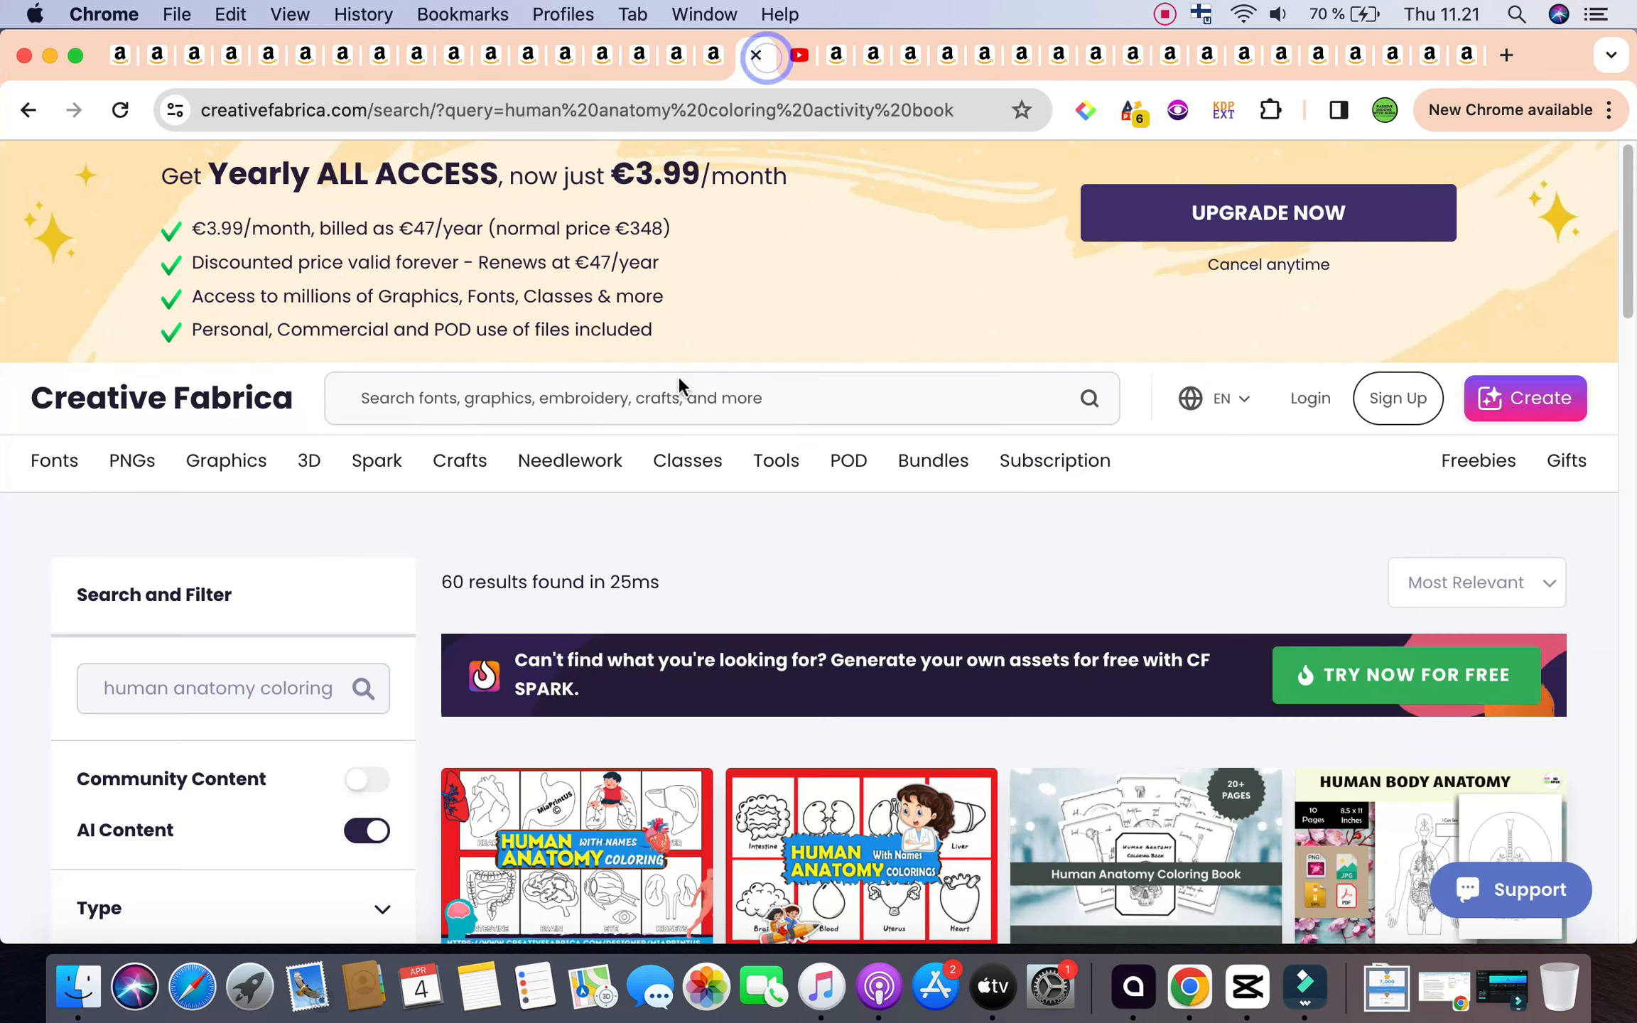
{"action": "type", "text": "race car coloring book for kids"}
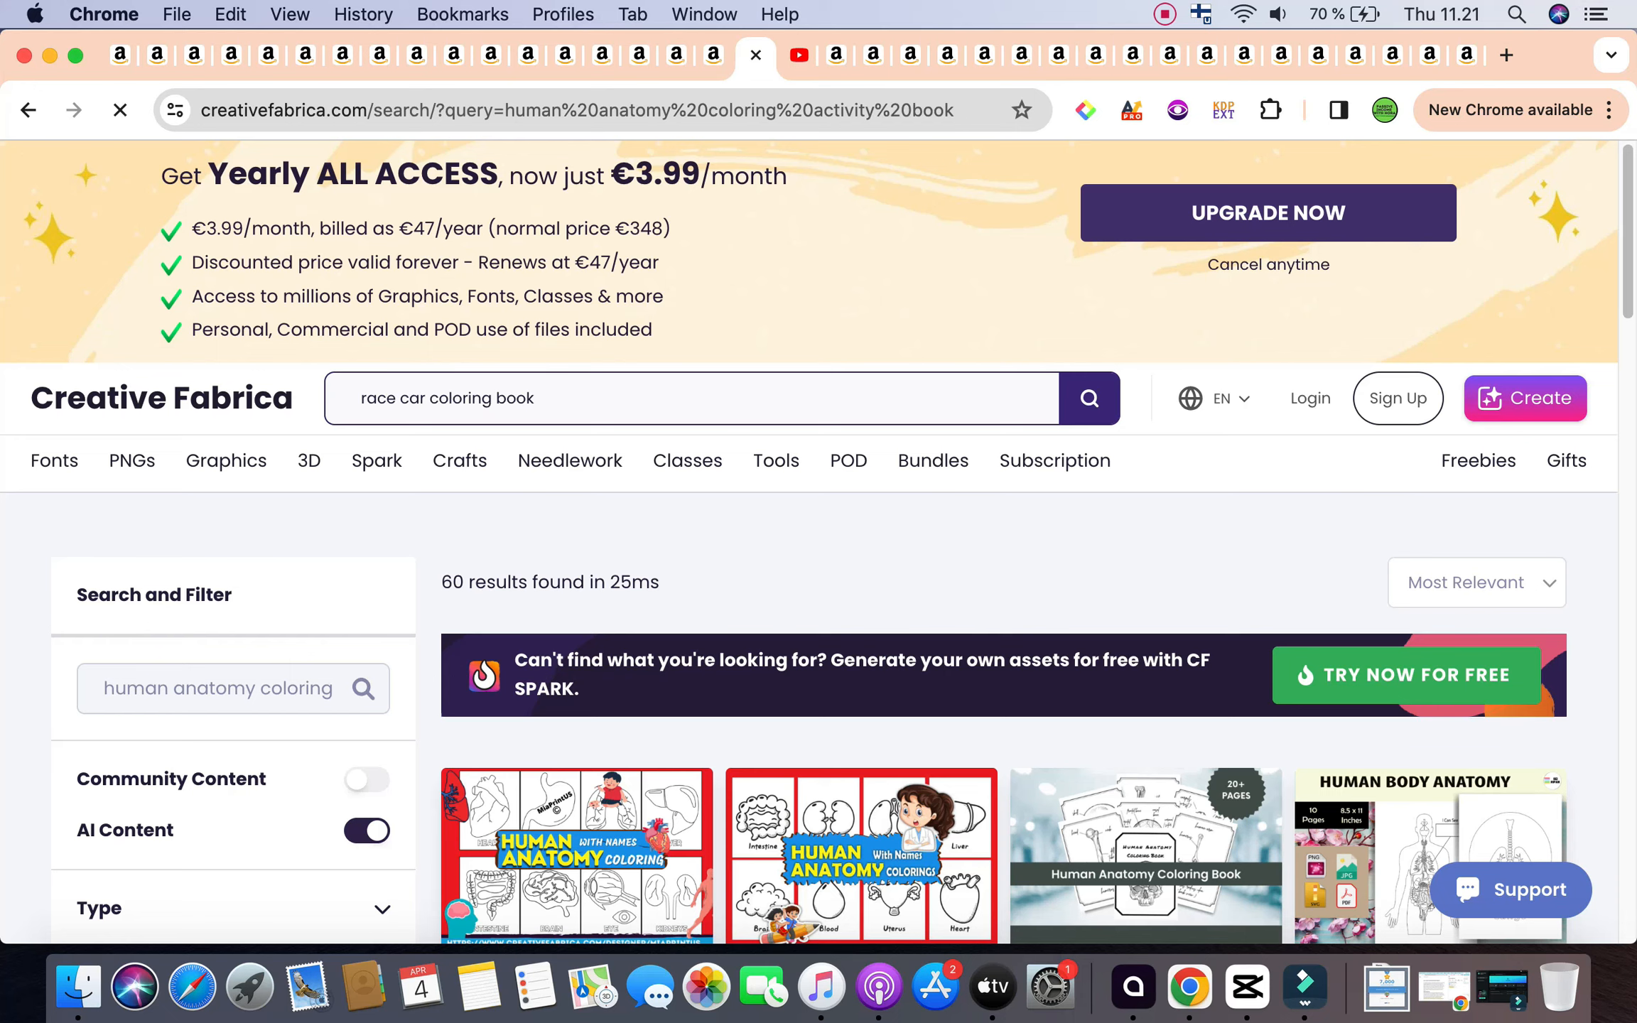
{"action": "left_click", "coordinate": [690, 398]}
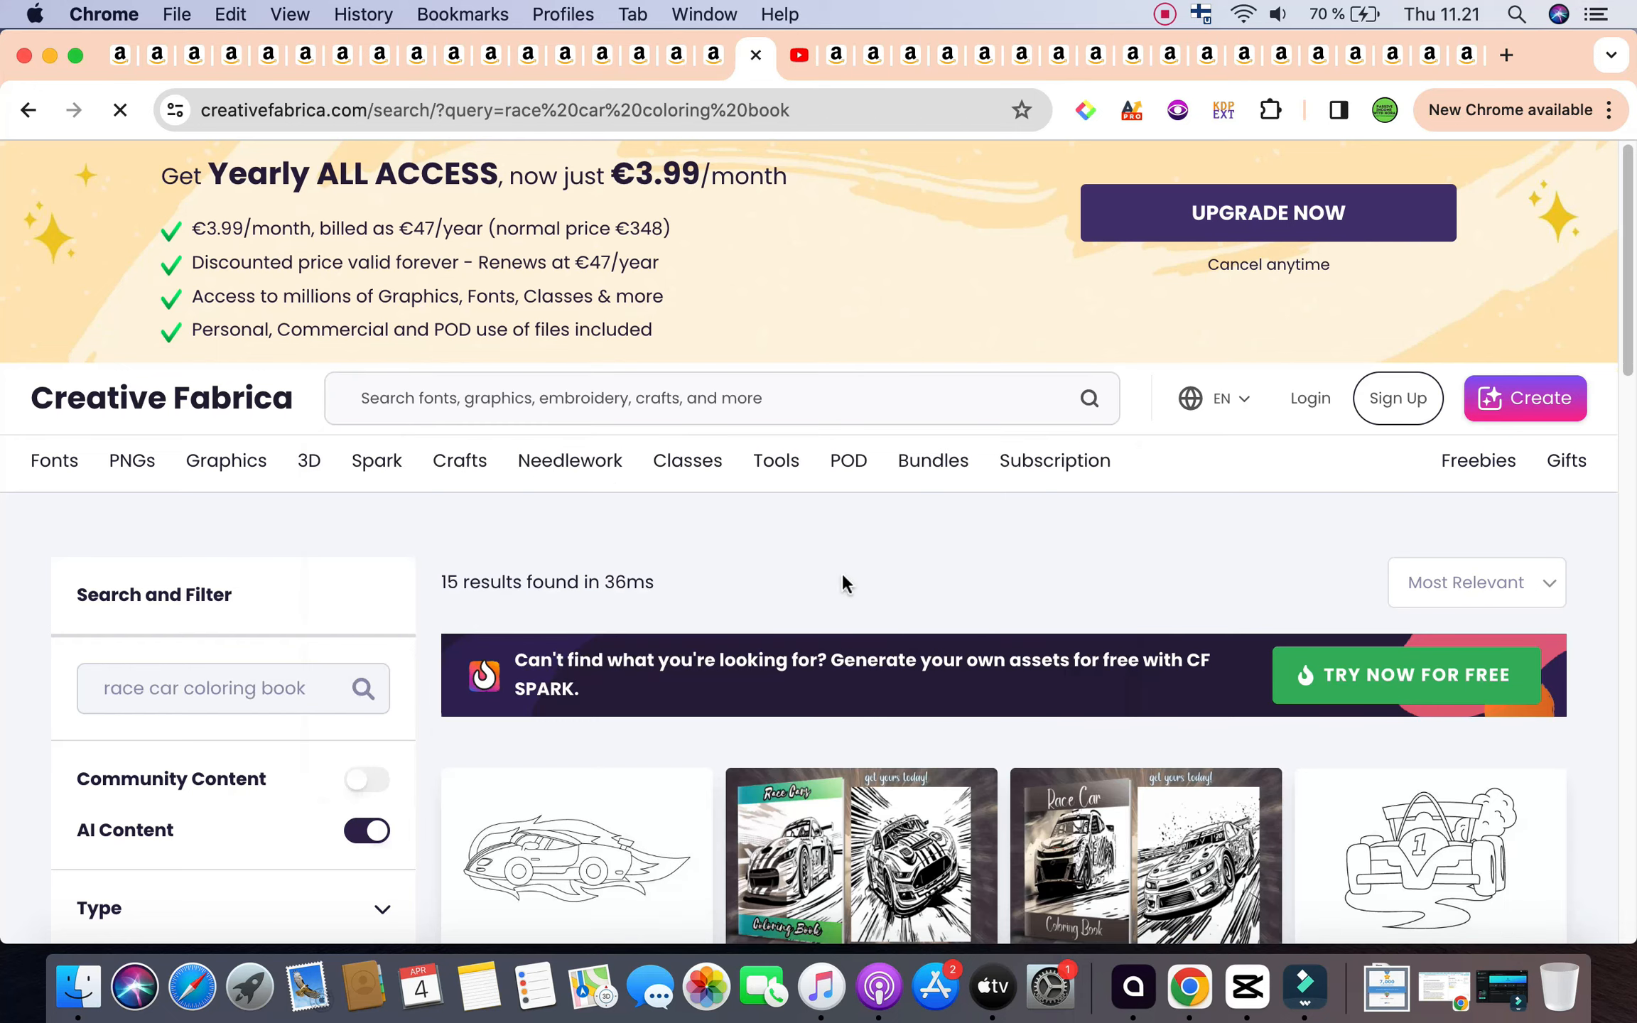
Step: Review the 15 race car design results, then return to the Amazon race car results
{"action": "scroll", "scroll_direction": "down", "scroll_amount": 3}
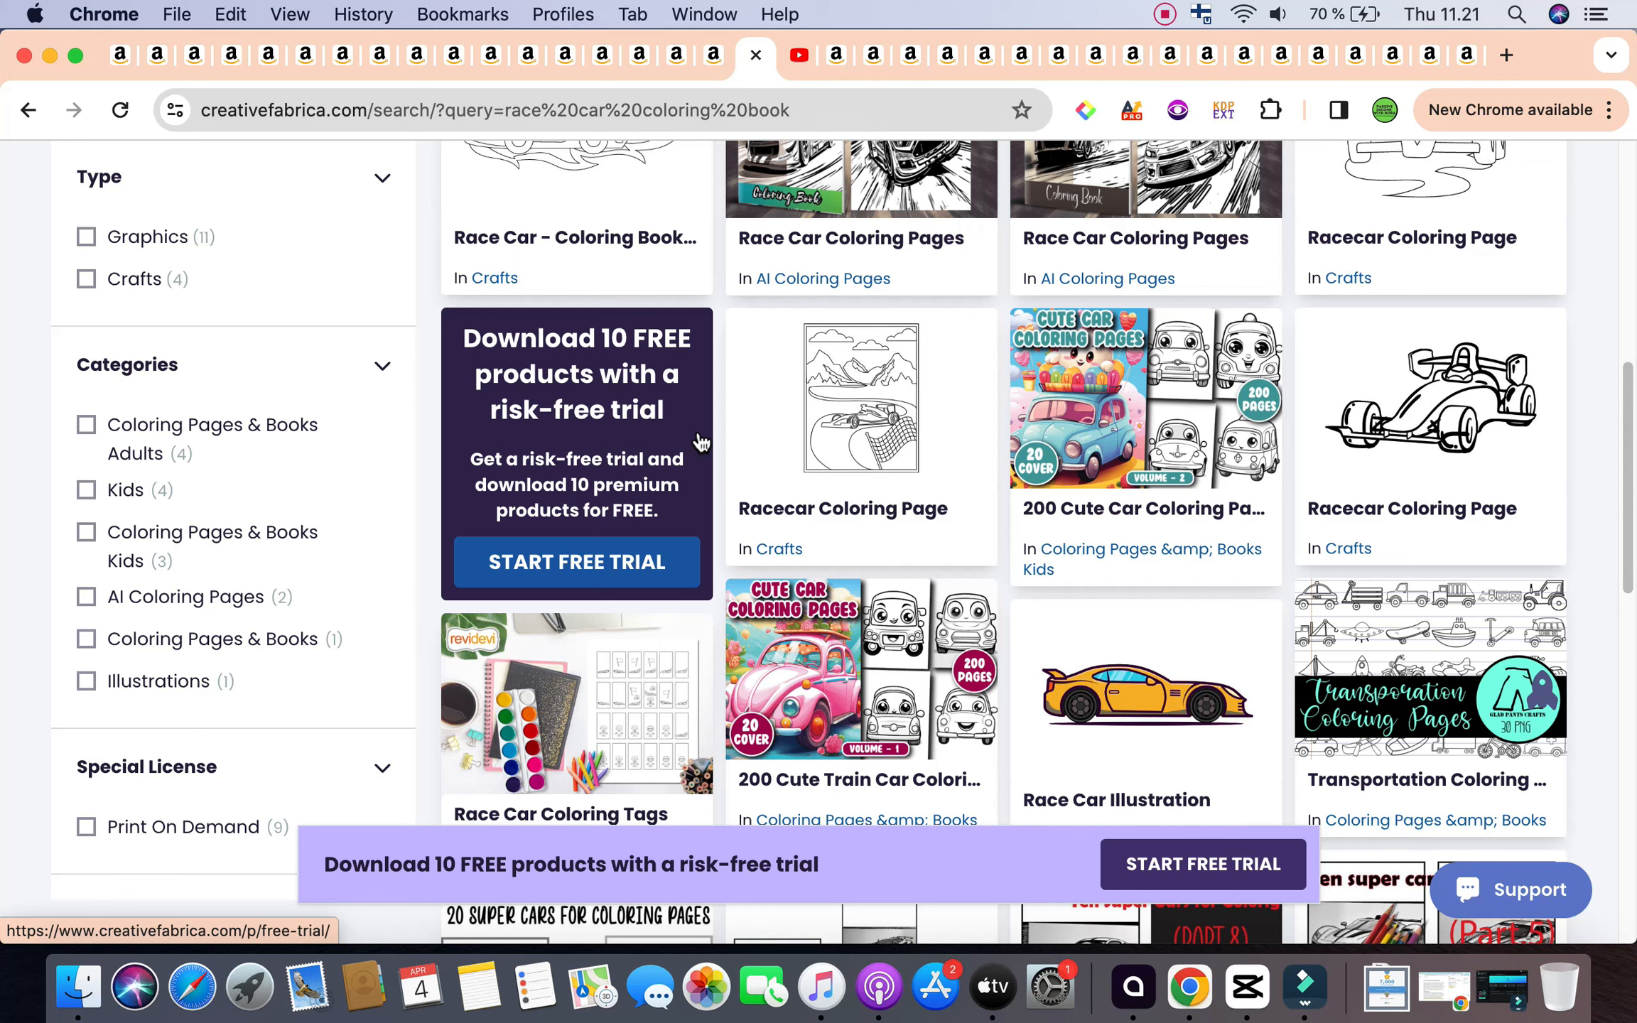
{"action": "scroll", "scroll_direction": "down", "scroll_amount": 3}
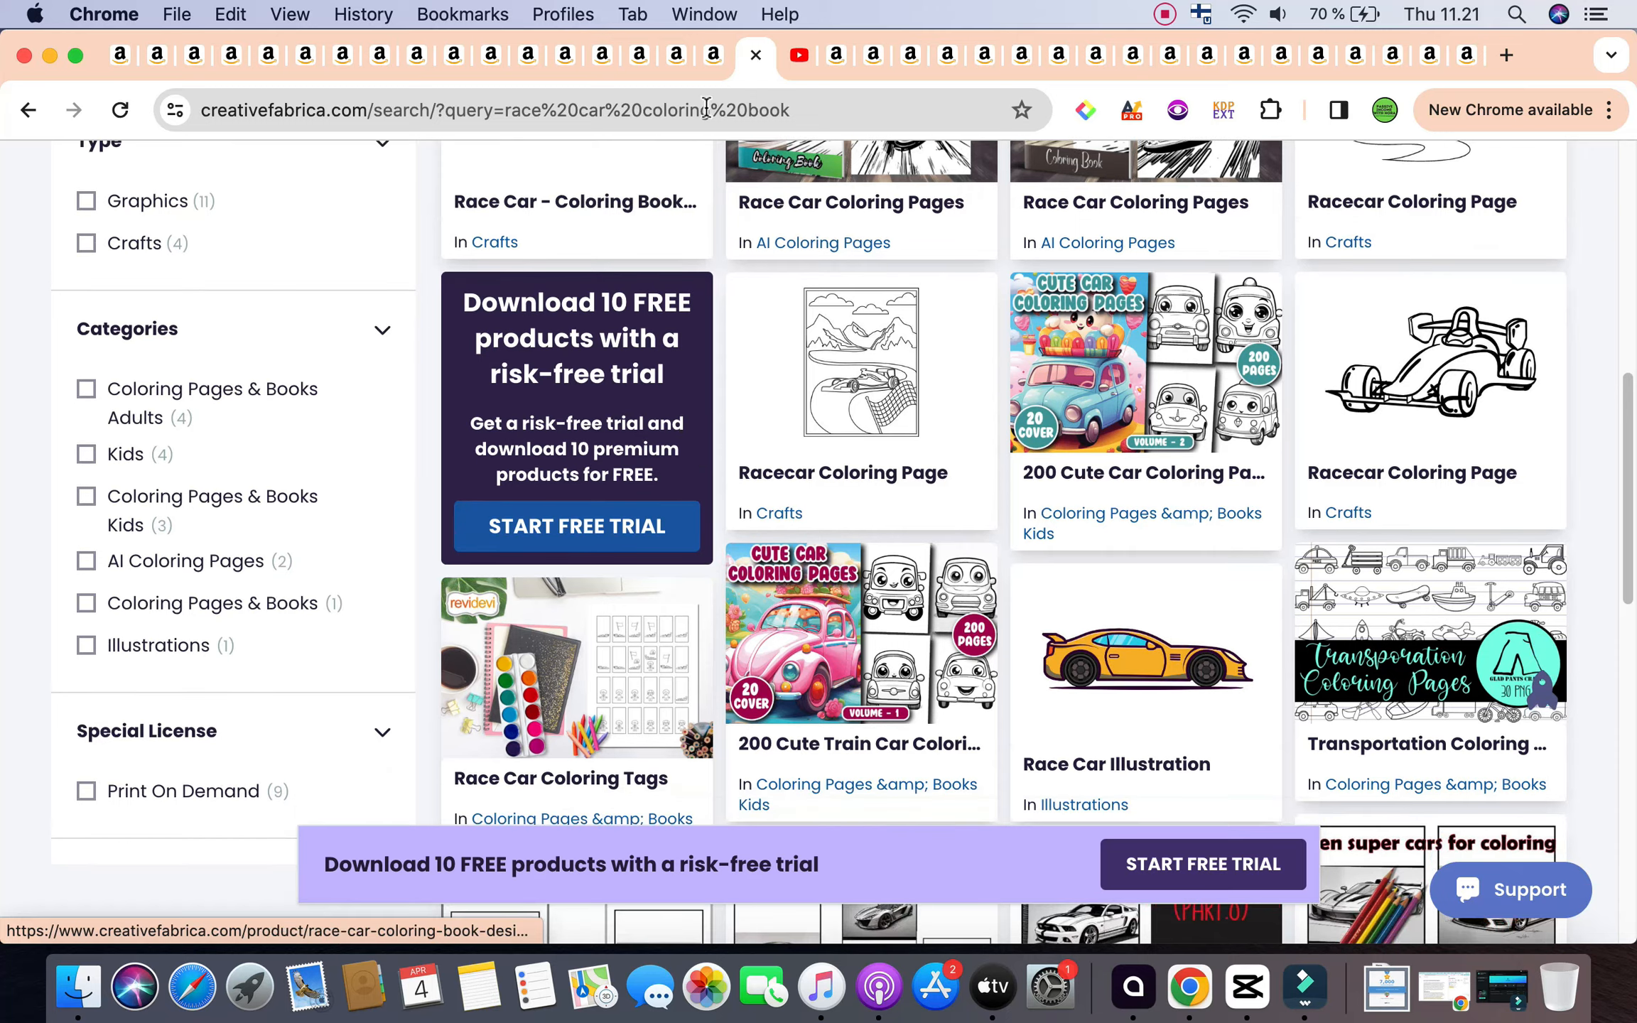
{"action": "left_click", "coordinate": [675, 53]}
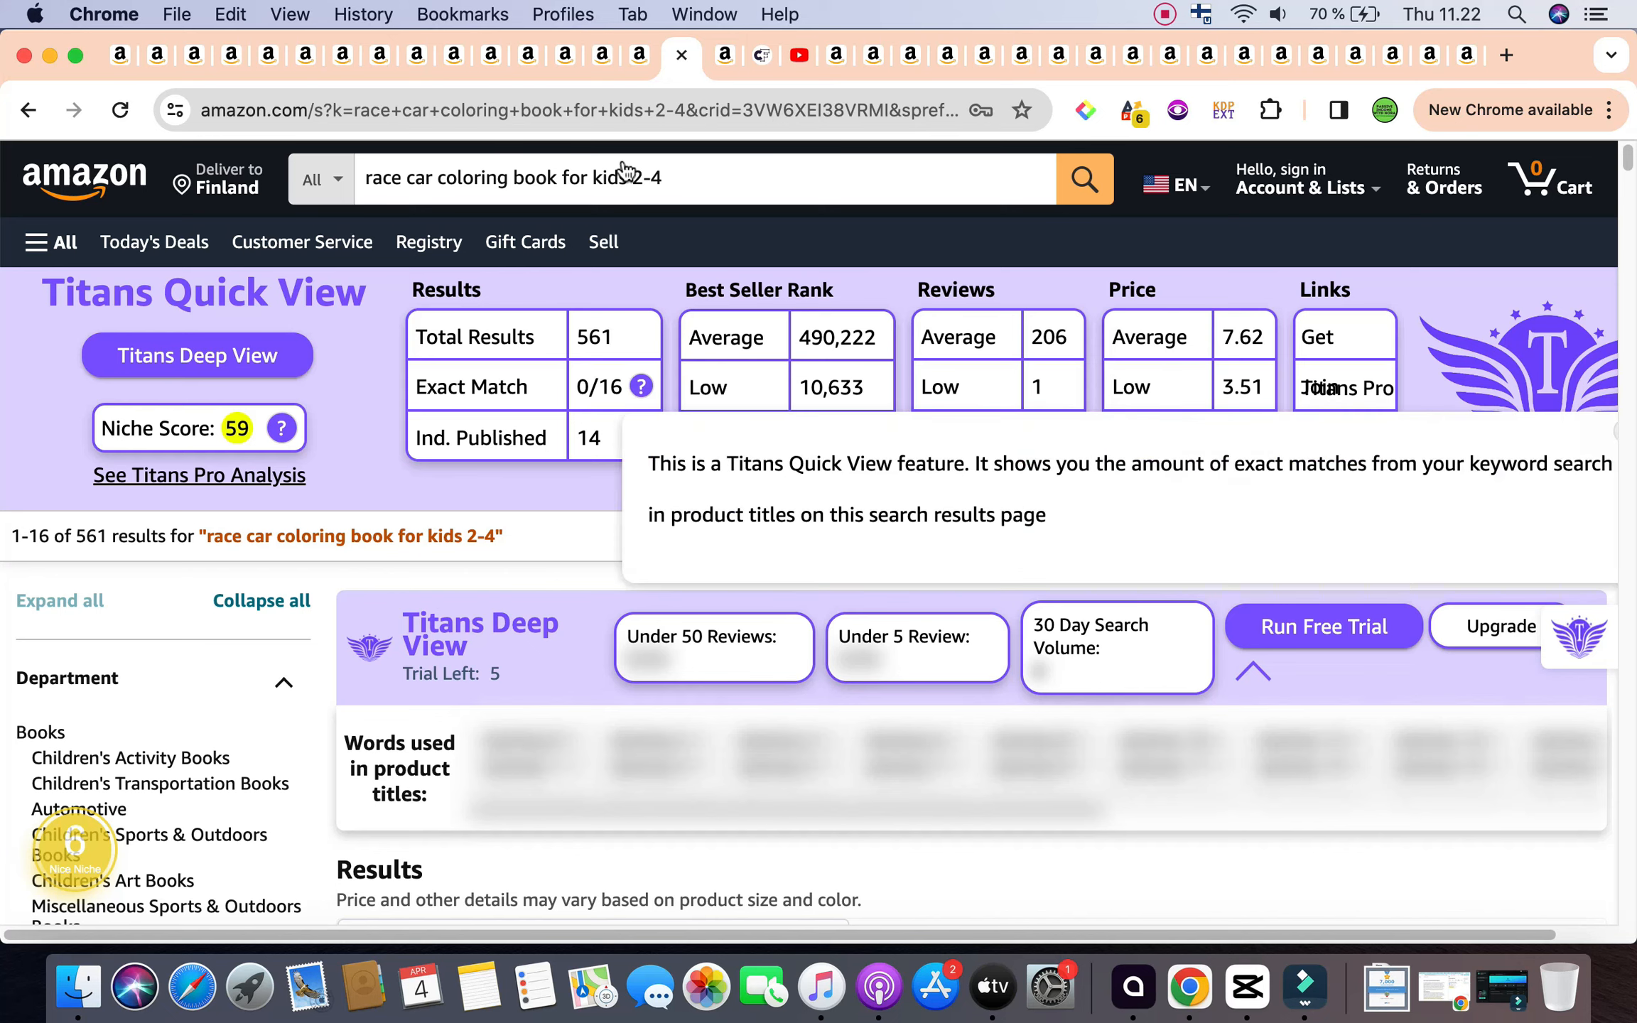
Step: Search Amazon for 'Cottagecore Coloring Book for Adults' and reveal its Titans Quick View niche stats
{"action": "type", "text": "Cottagecore Coloring Book for Adults"}
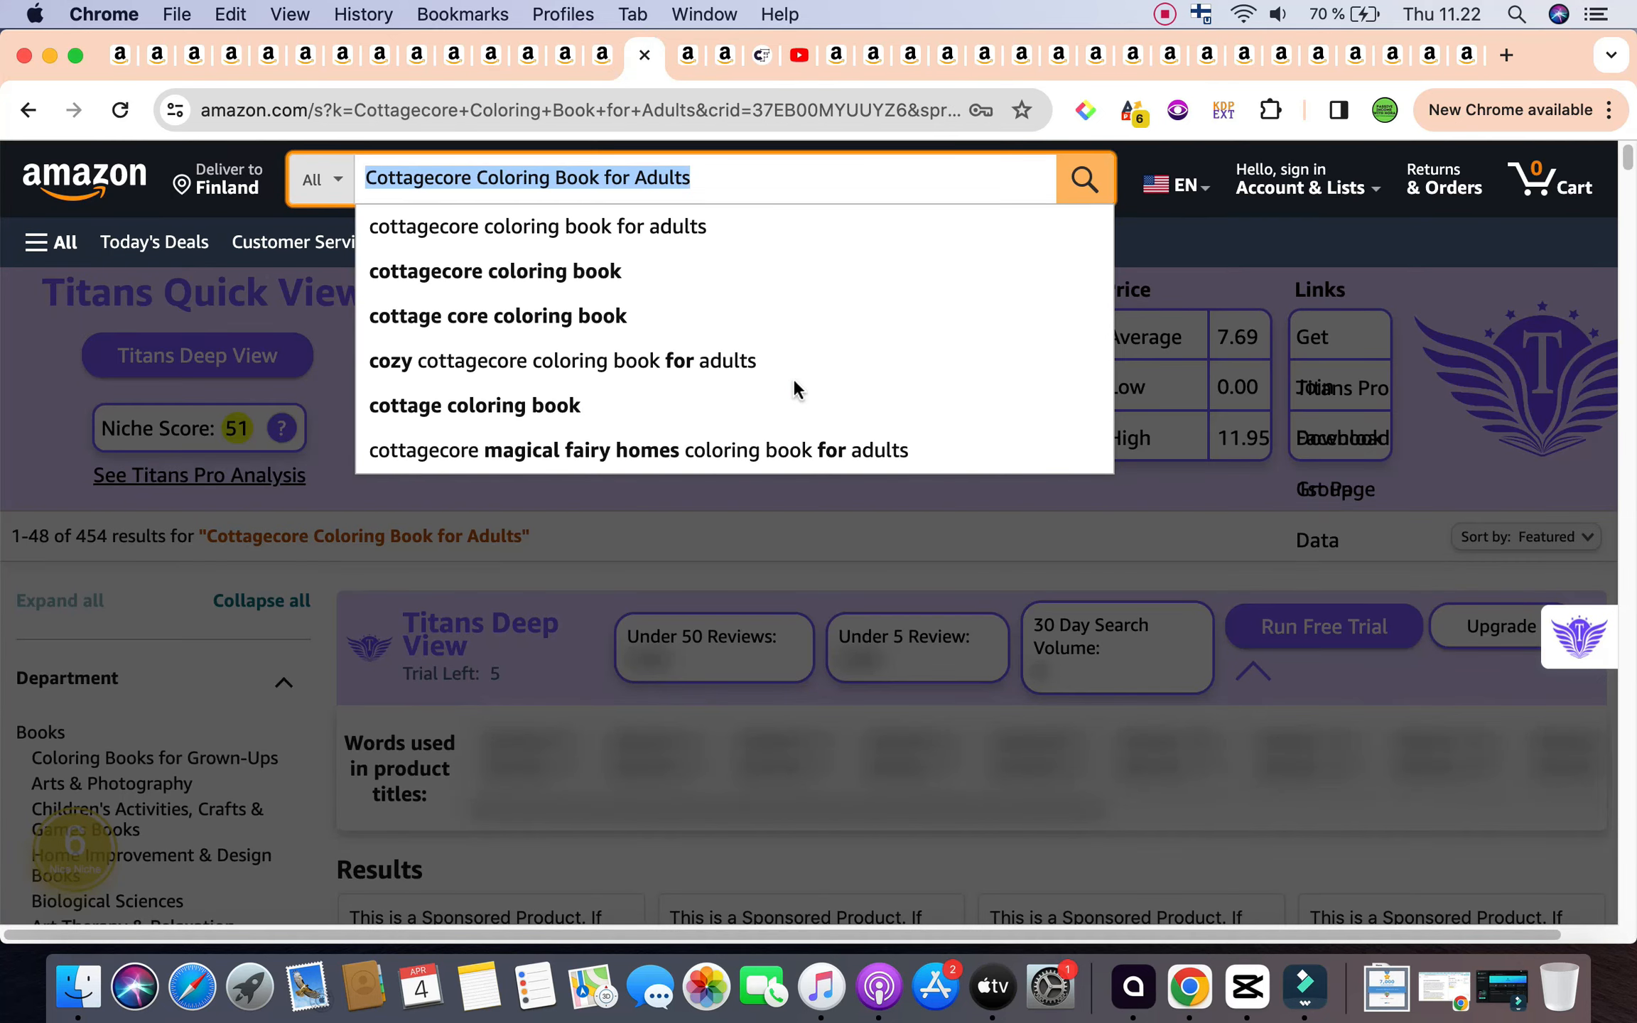
{"action": "left_click", "coordinate": [718, 534]}
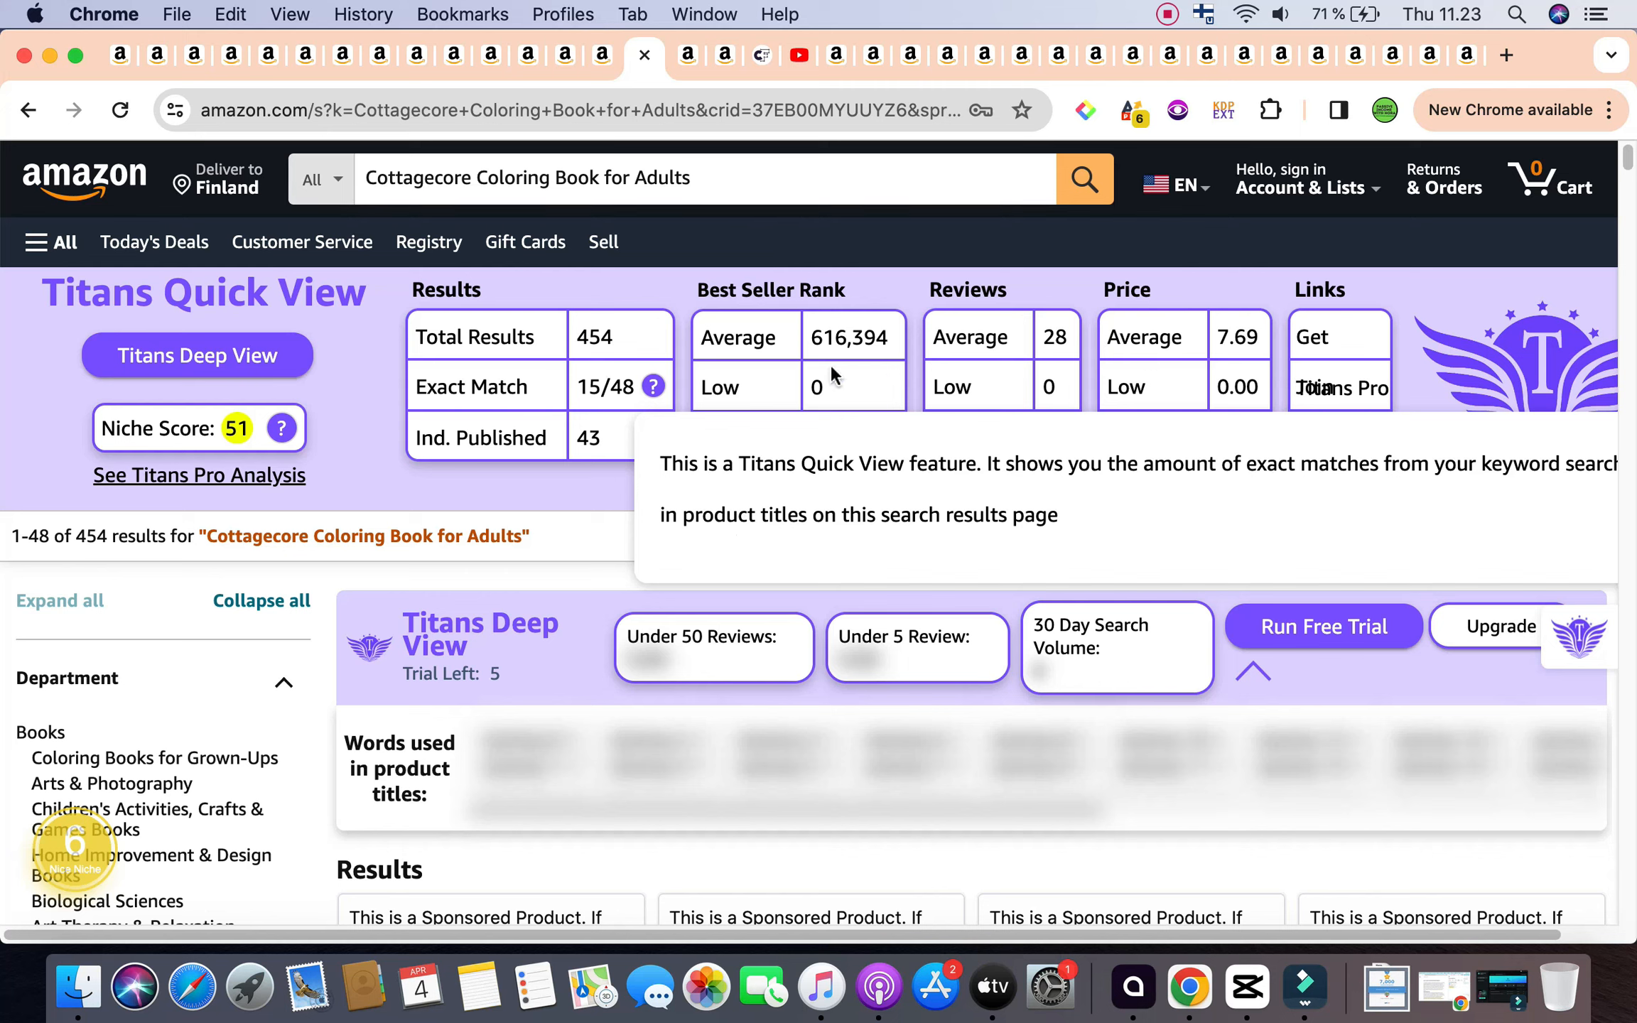
{"action": "mouse_move", "coordinate": [1009, 574]}
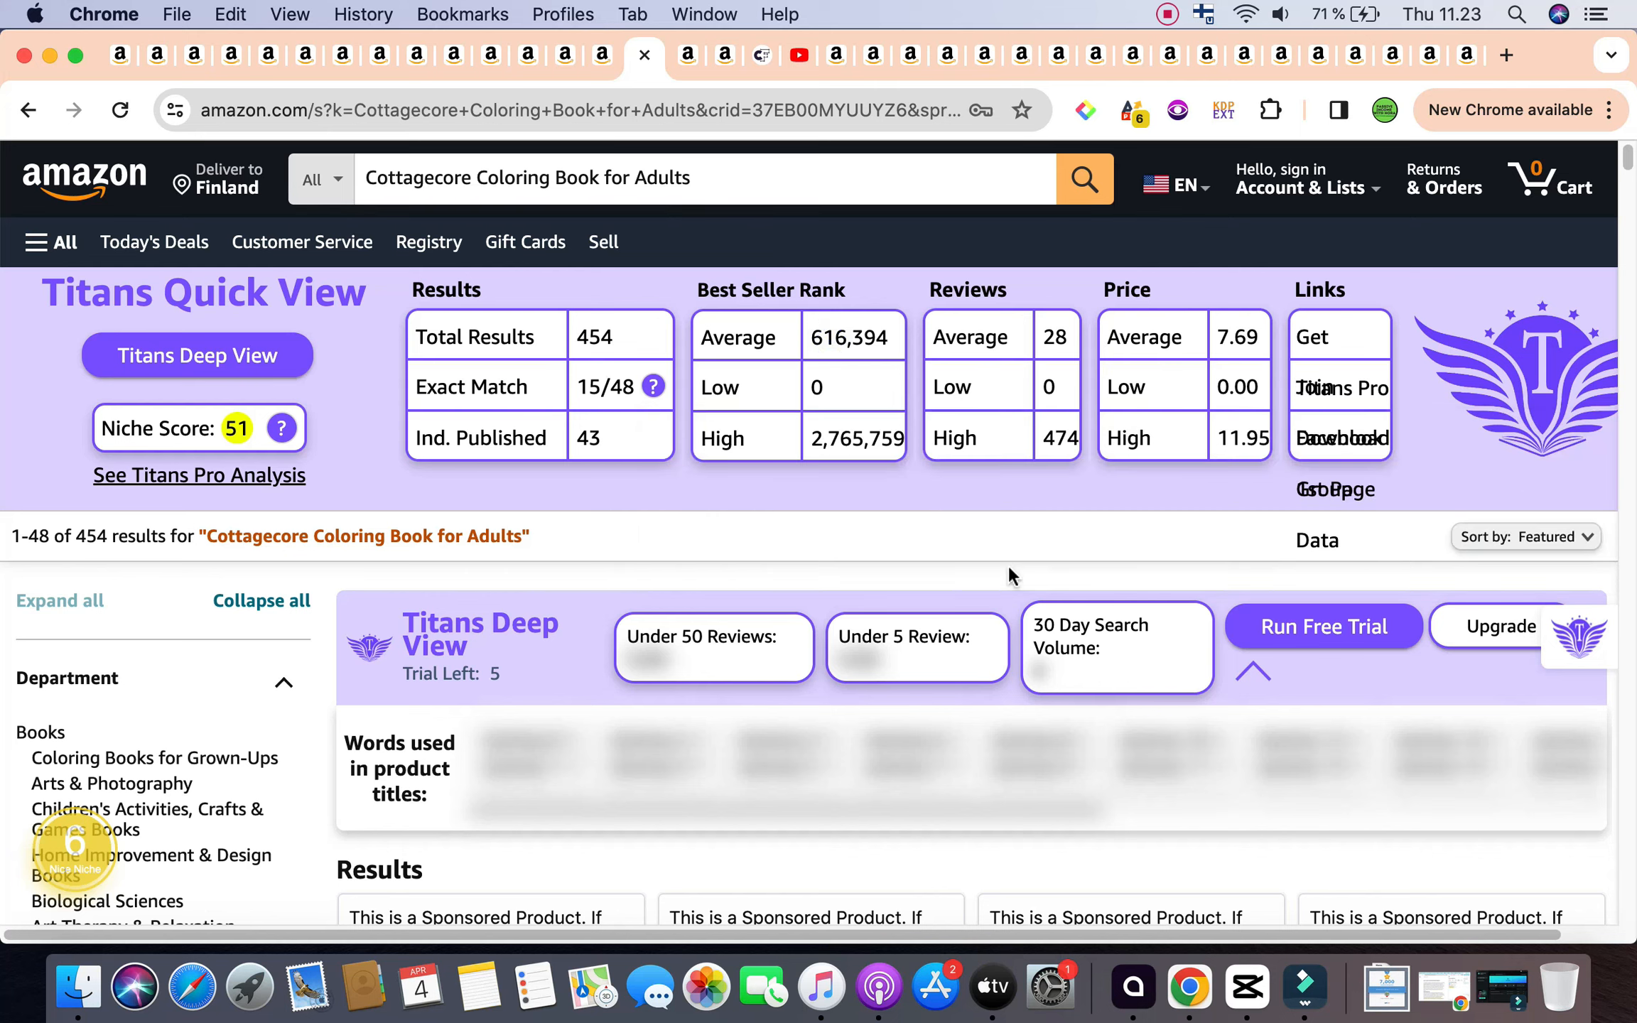
{"action": "mouse_move", "coordinate": [979, 330]}
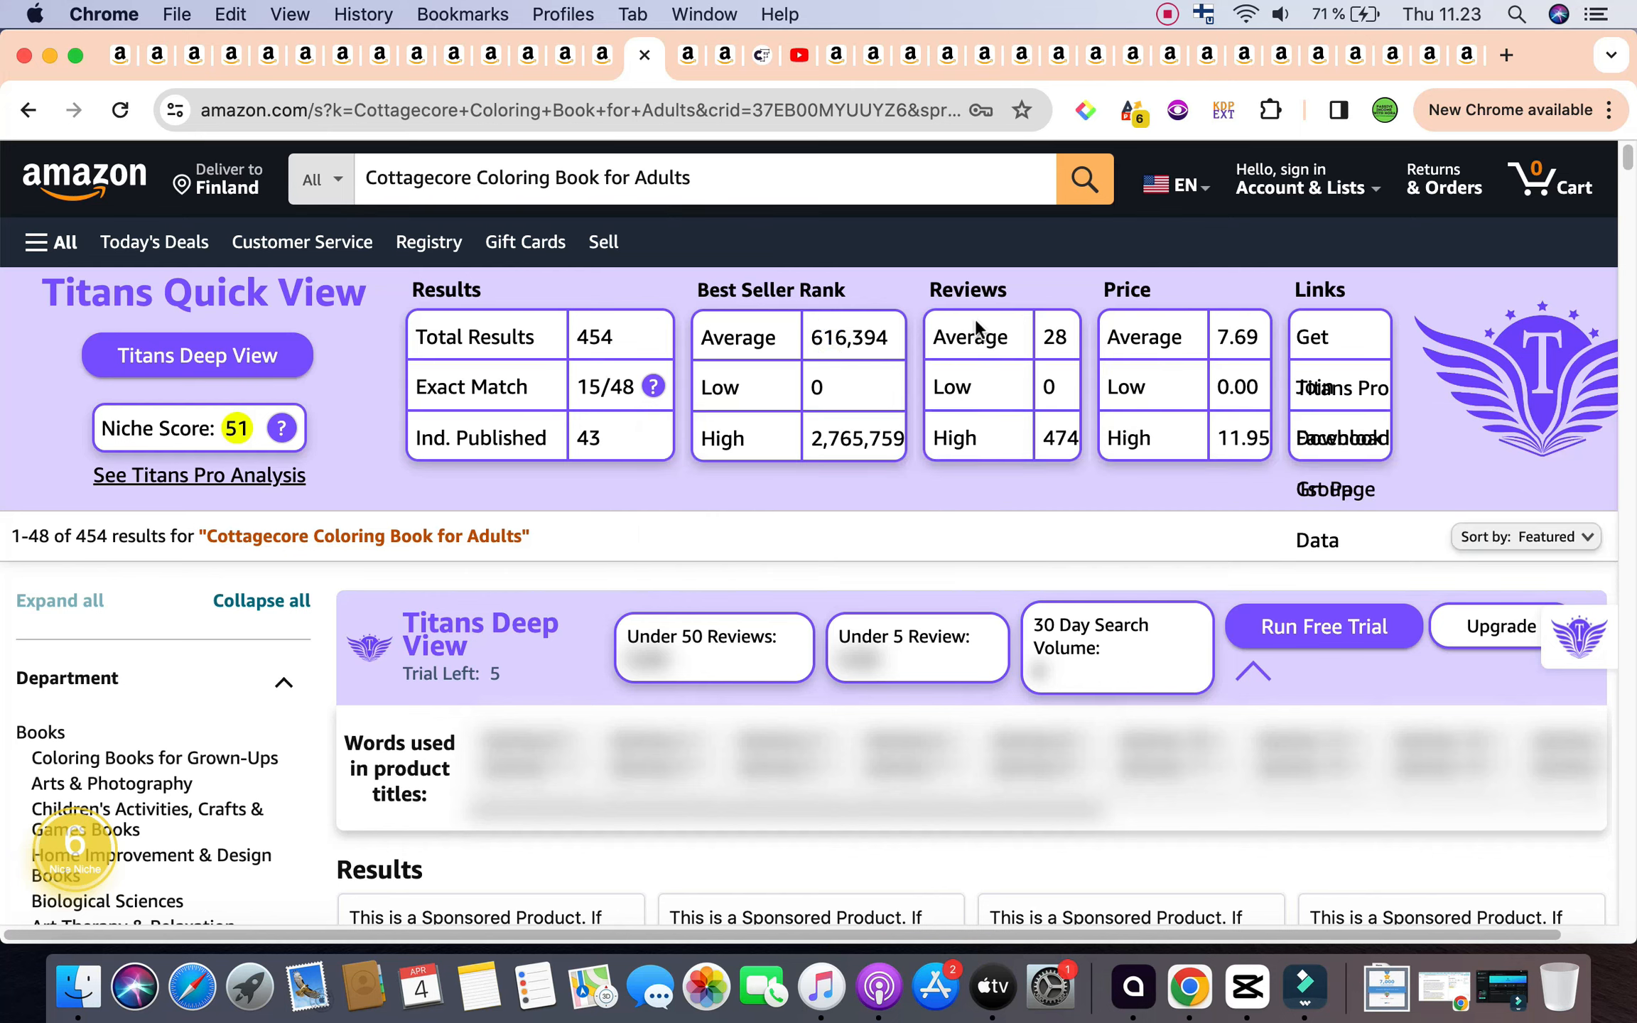
{"action": "scroll", "scroll_direction": "down", "scroll_amount": 3}
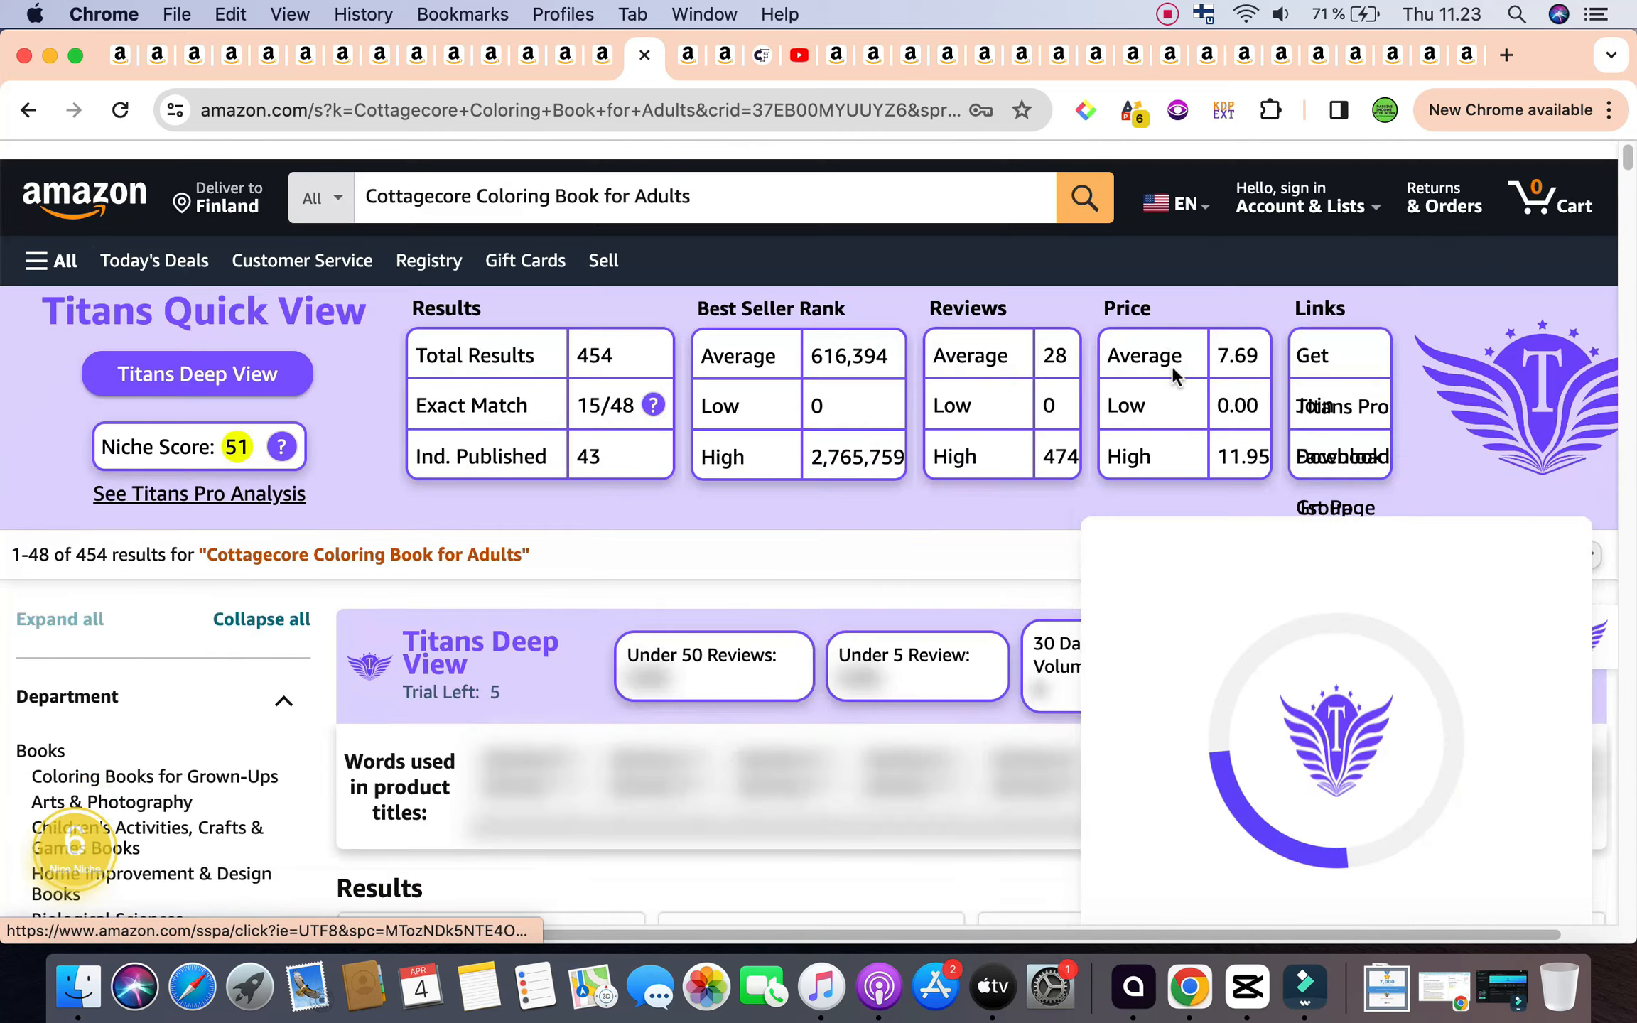
{"action": "scroll", "scroll_direction": "down", "scroll_amount": 3}
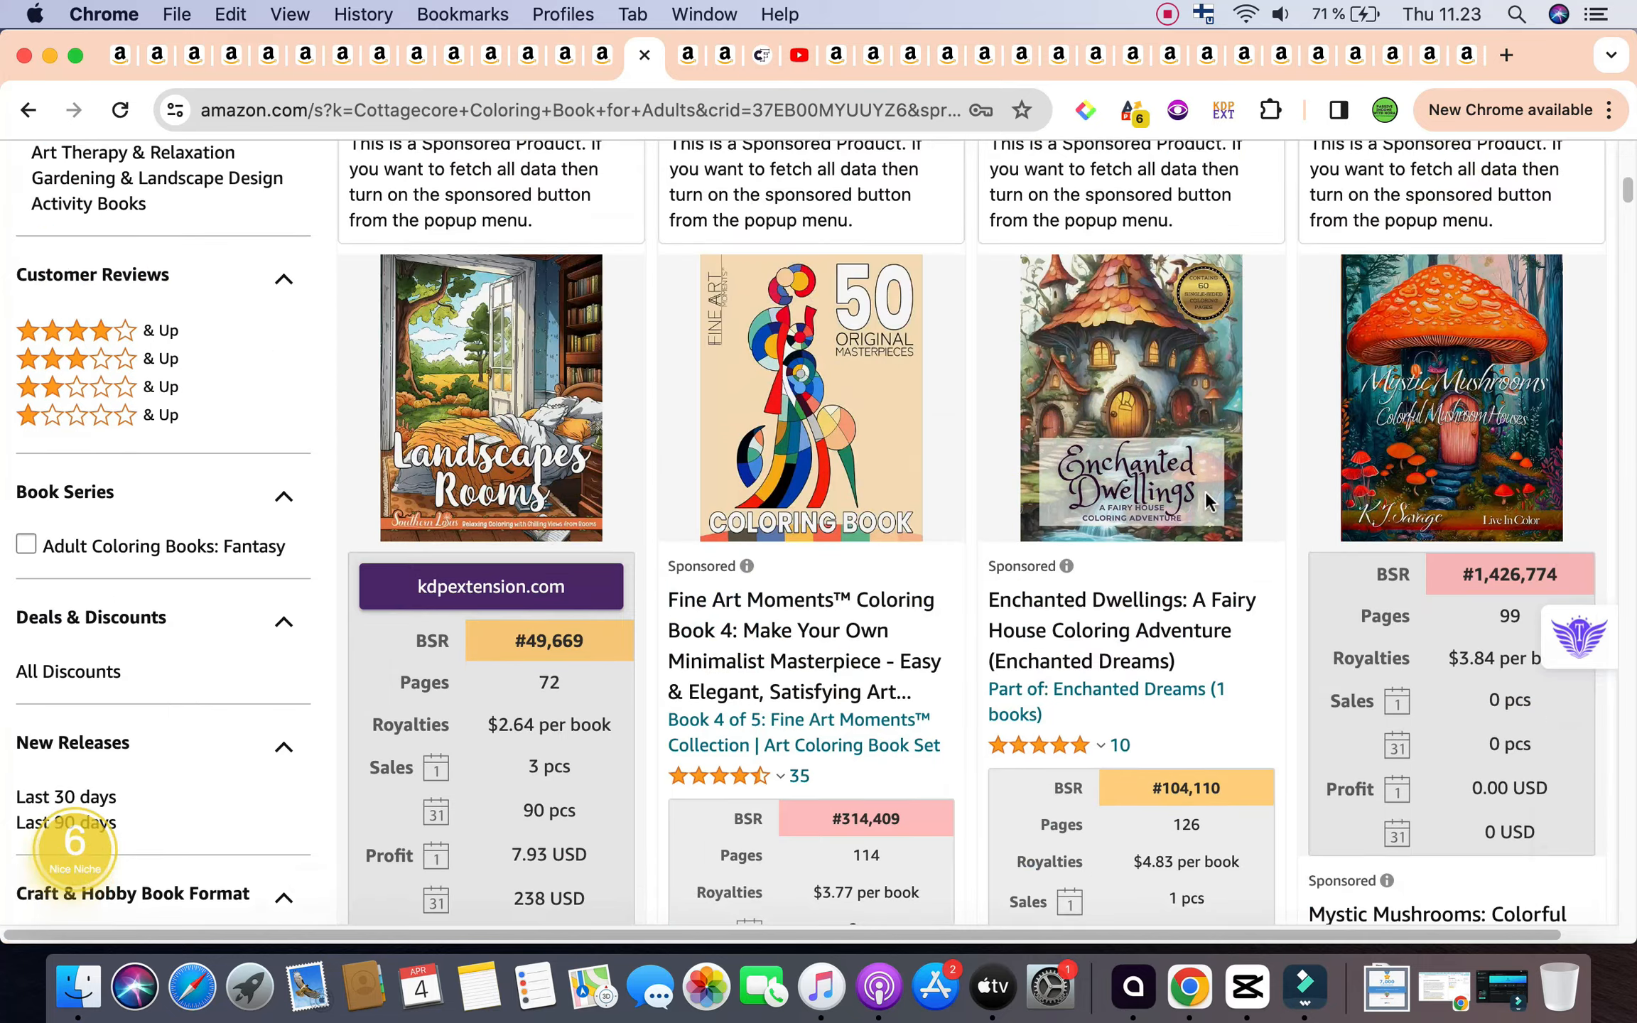
{"action": "scroll", "scroll_direction": "down", "scroll_amount": 3}
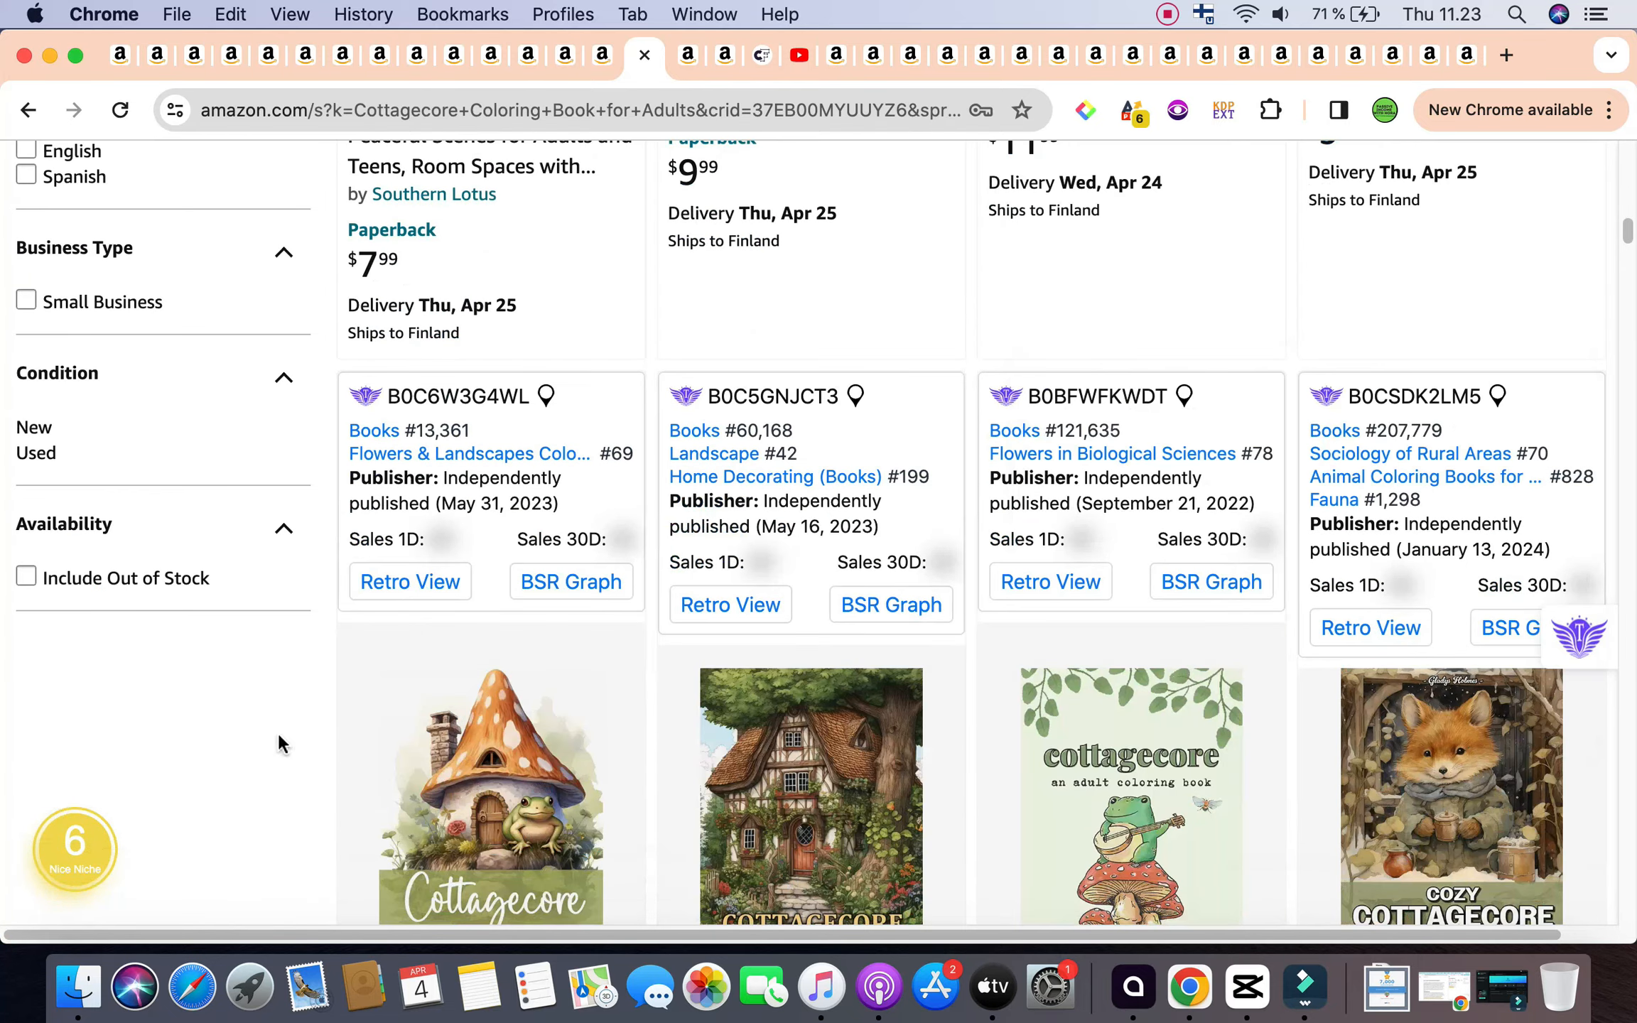
{"action": "scroll", "scroll_direction": "down", "scroll_amount": 3}
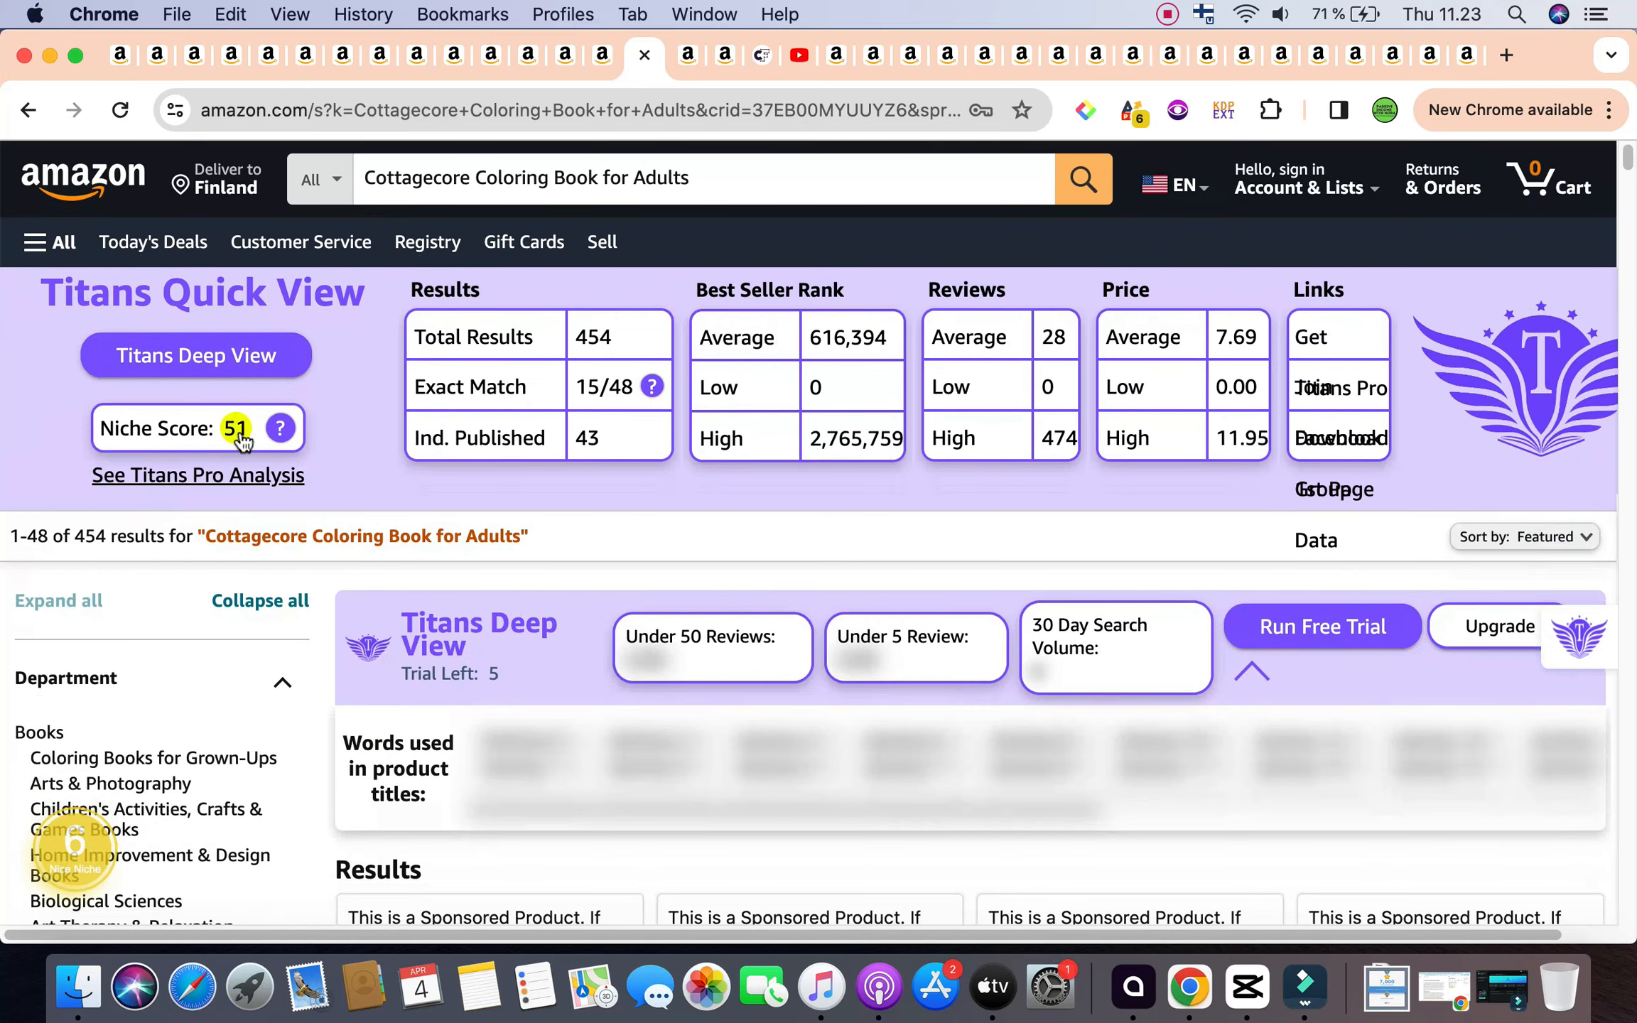
{"action": "left_click", "coordinate": [280, 428]}
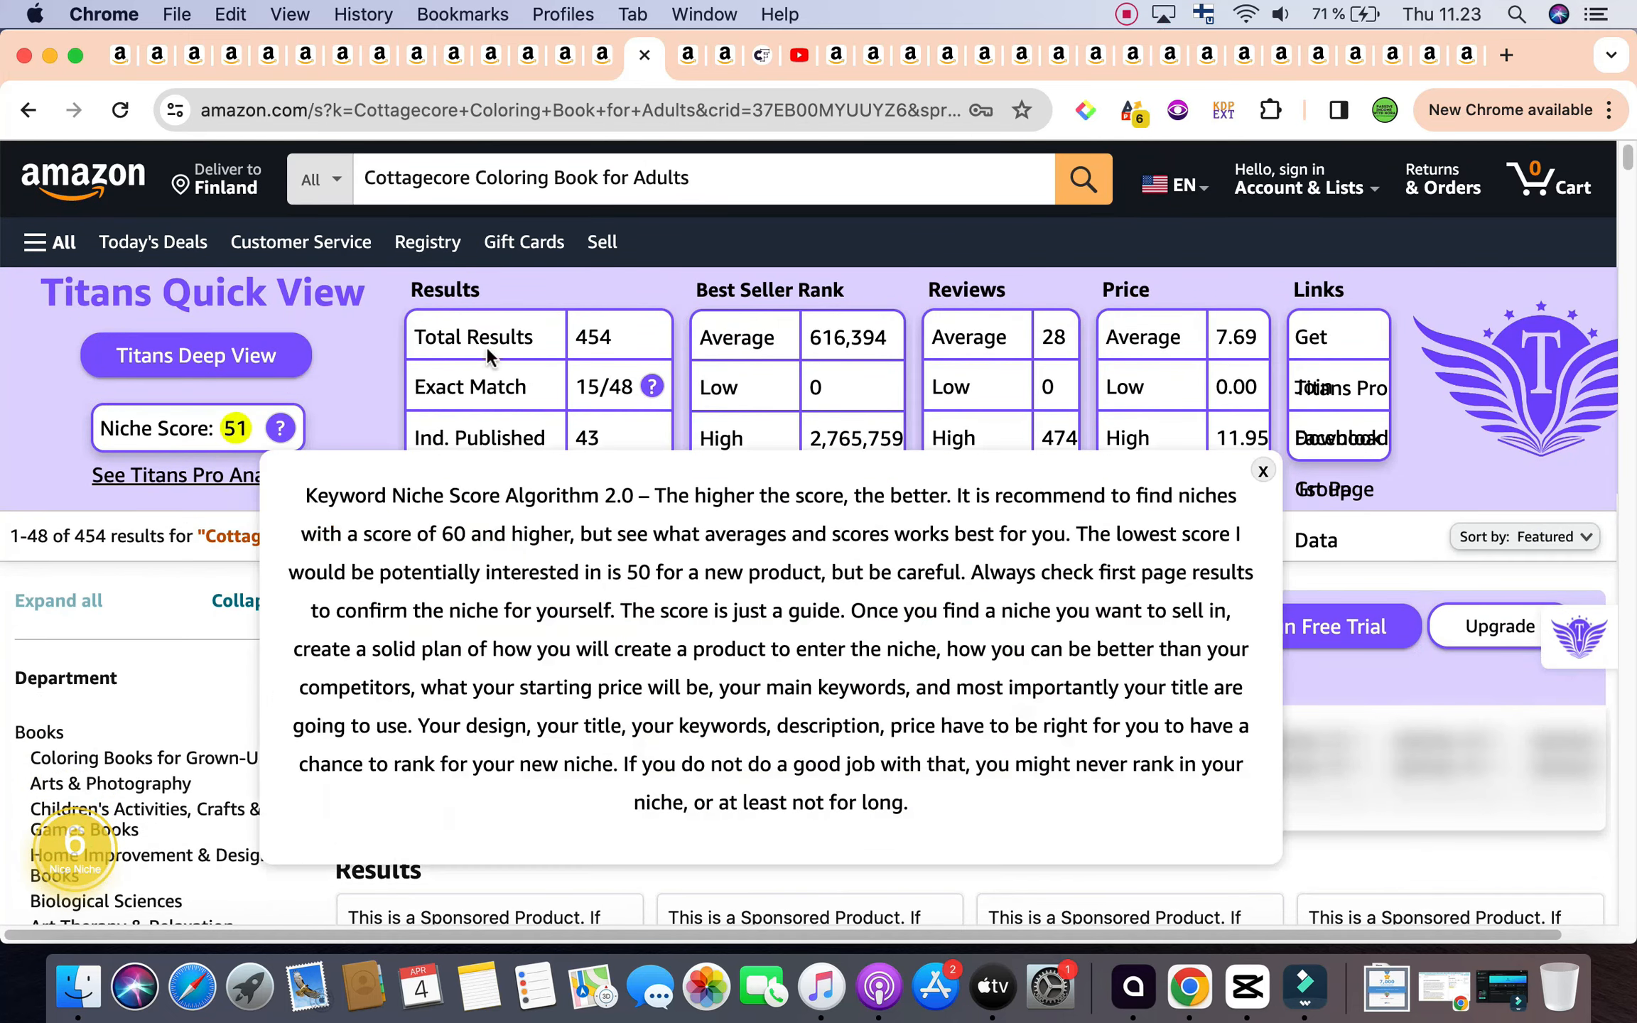
{"action": "mouse_move", "coordinate": [762, 303]}
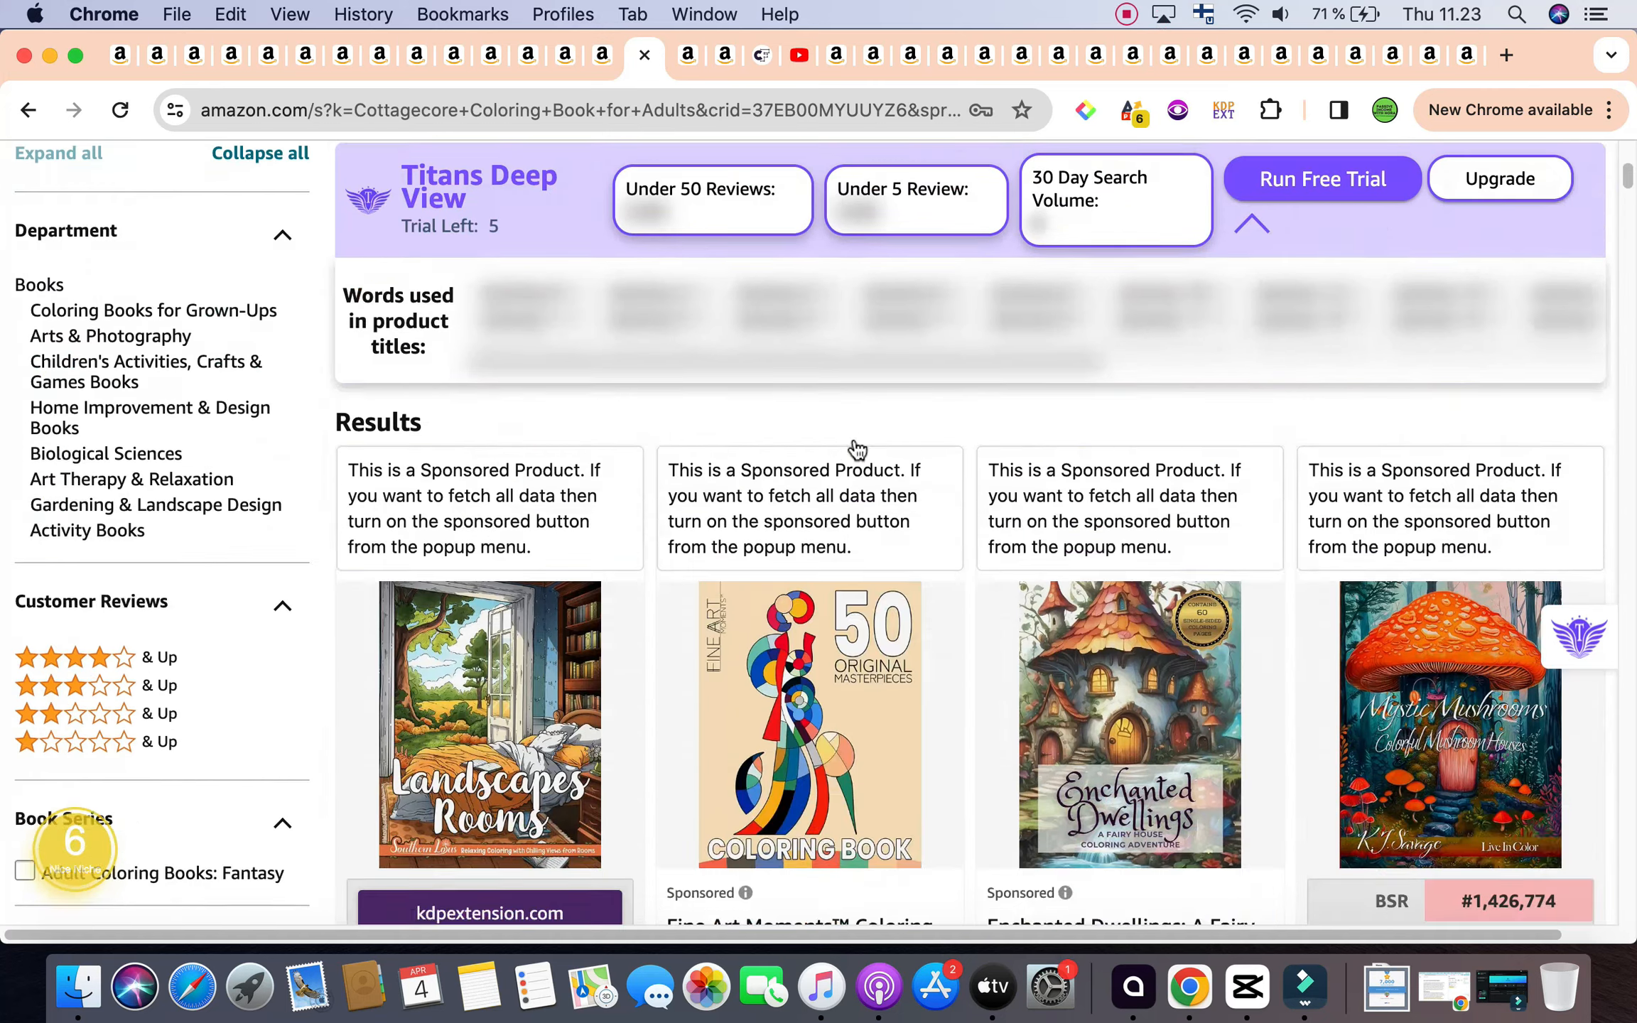
{"action": "scroll", "scroll_direction": "down", "scroll_amount": 3}
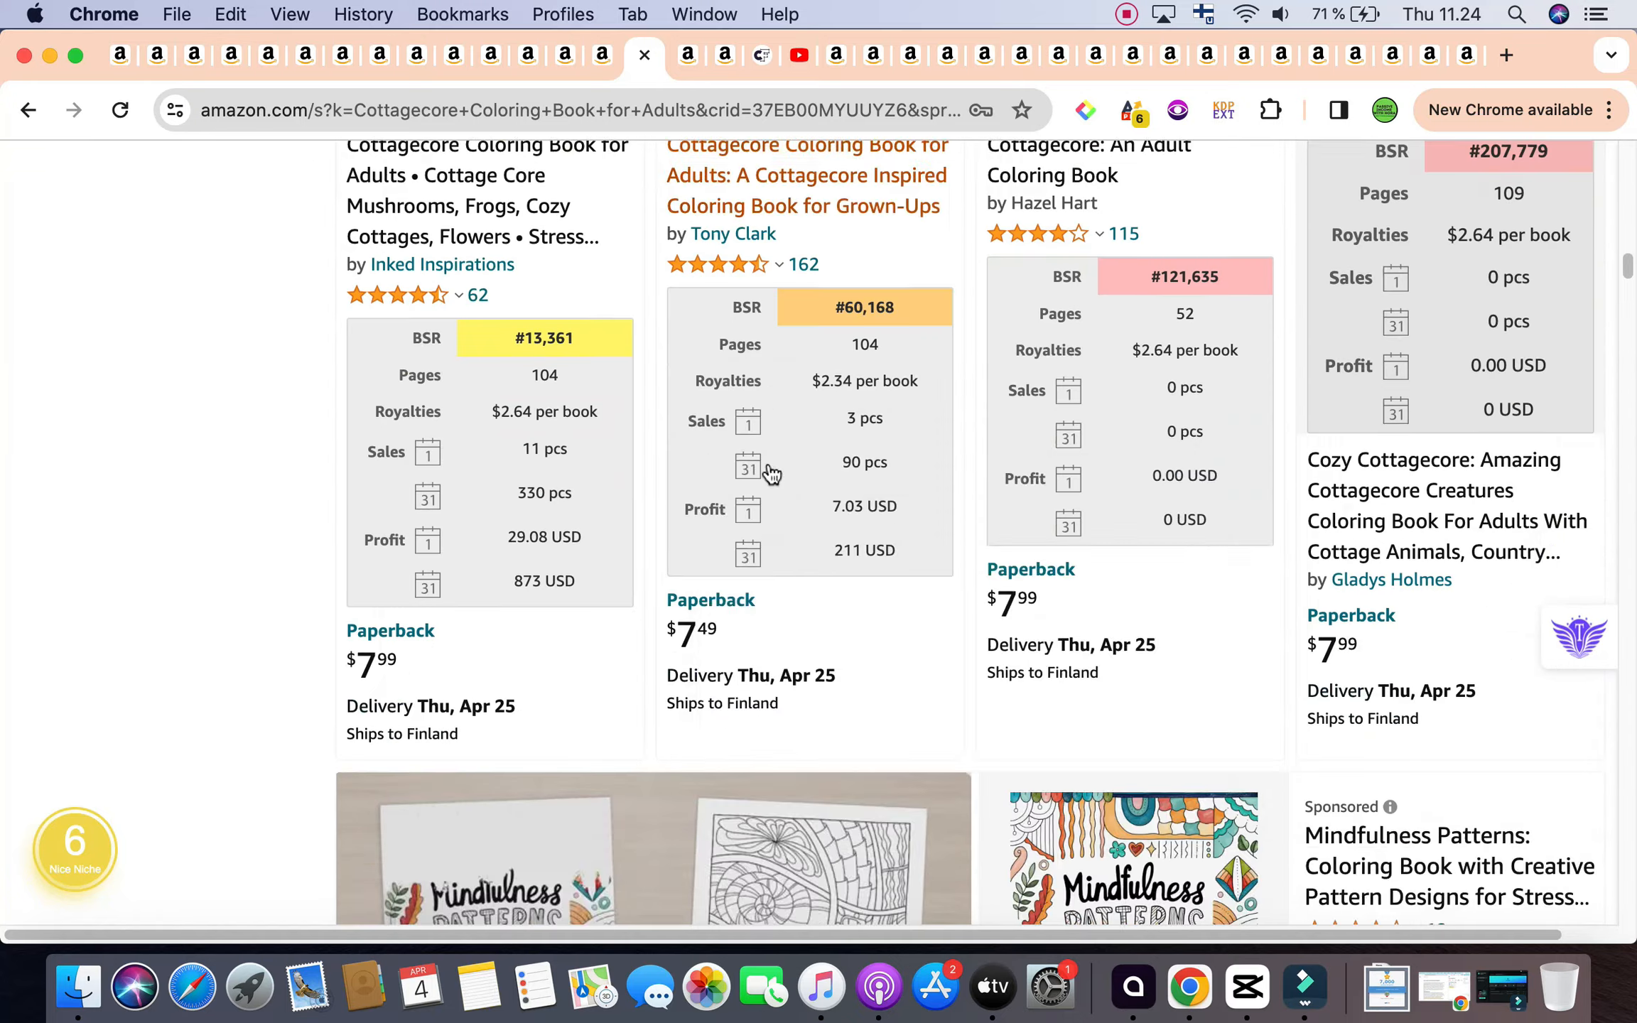
{"action": "scroll", "scroll_direction": "down", "scroll_amount": 3}
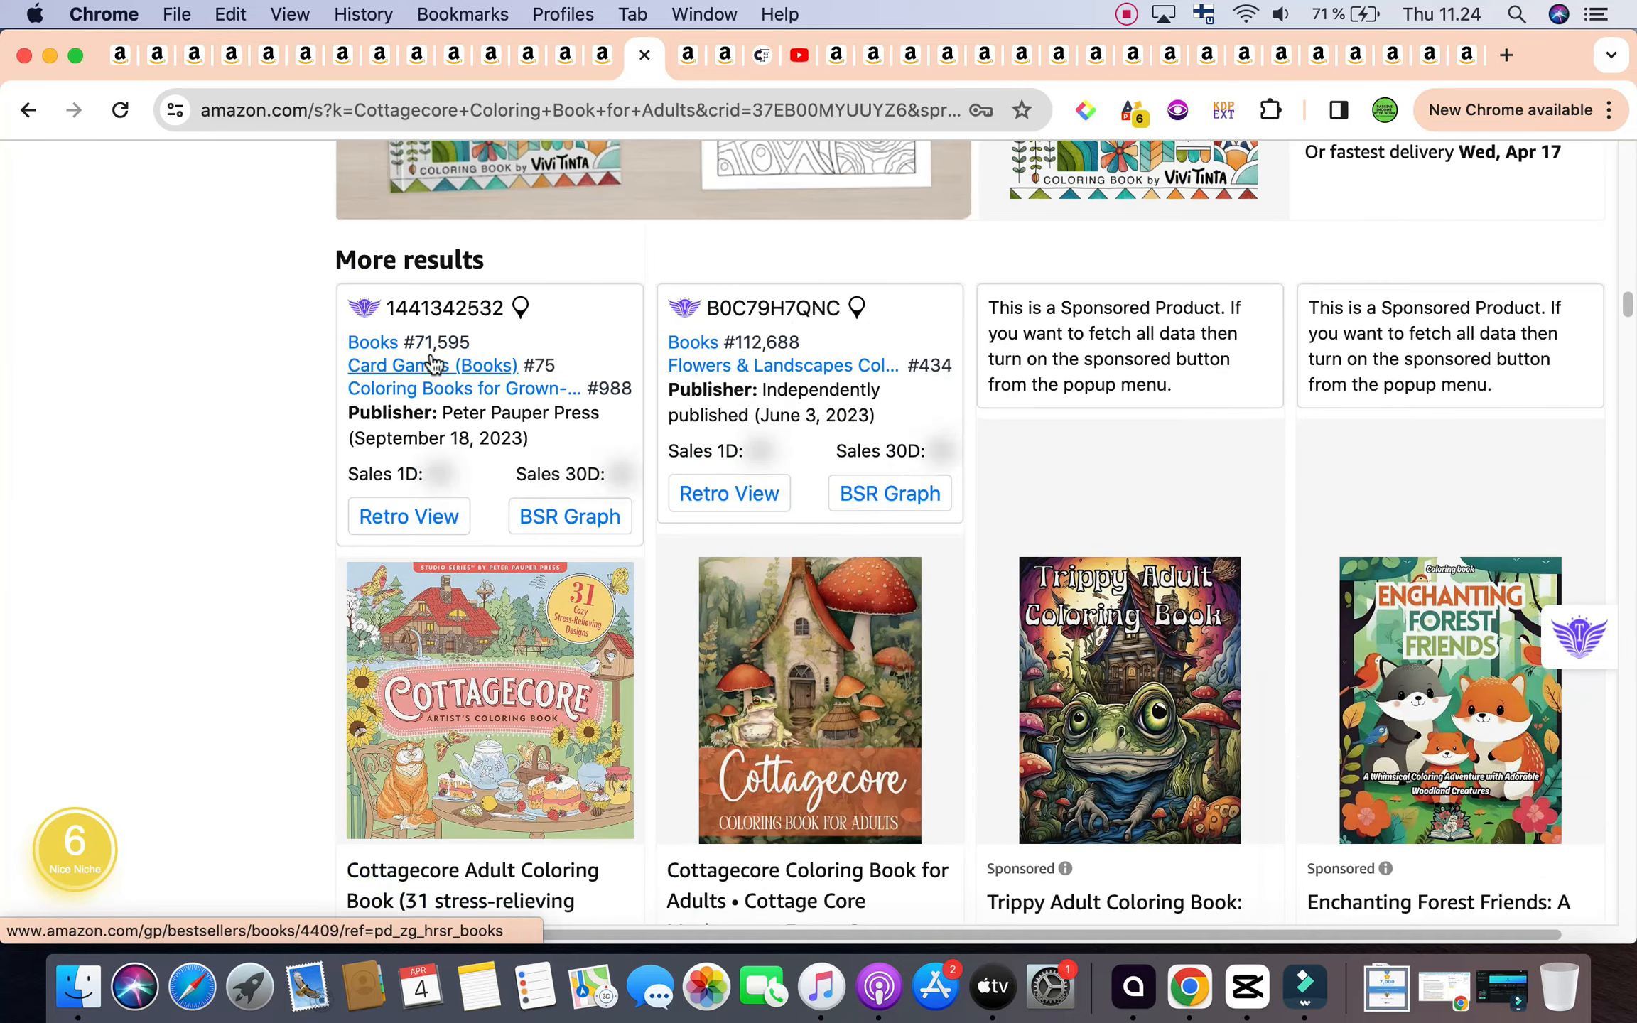
{"action": "scroll", "scroll_direction": "down", "scroll_amount": 3}
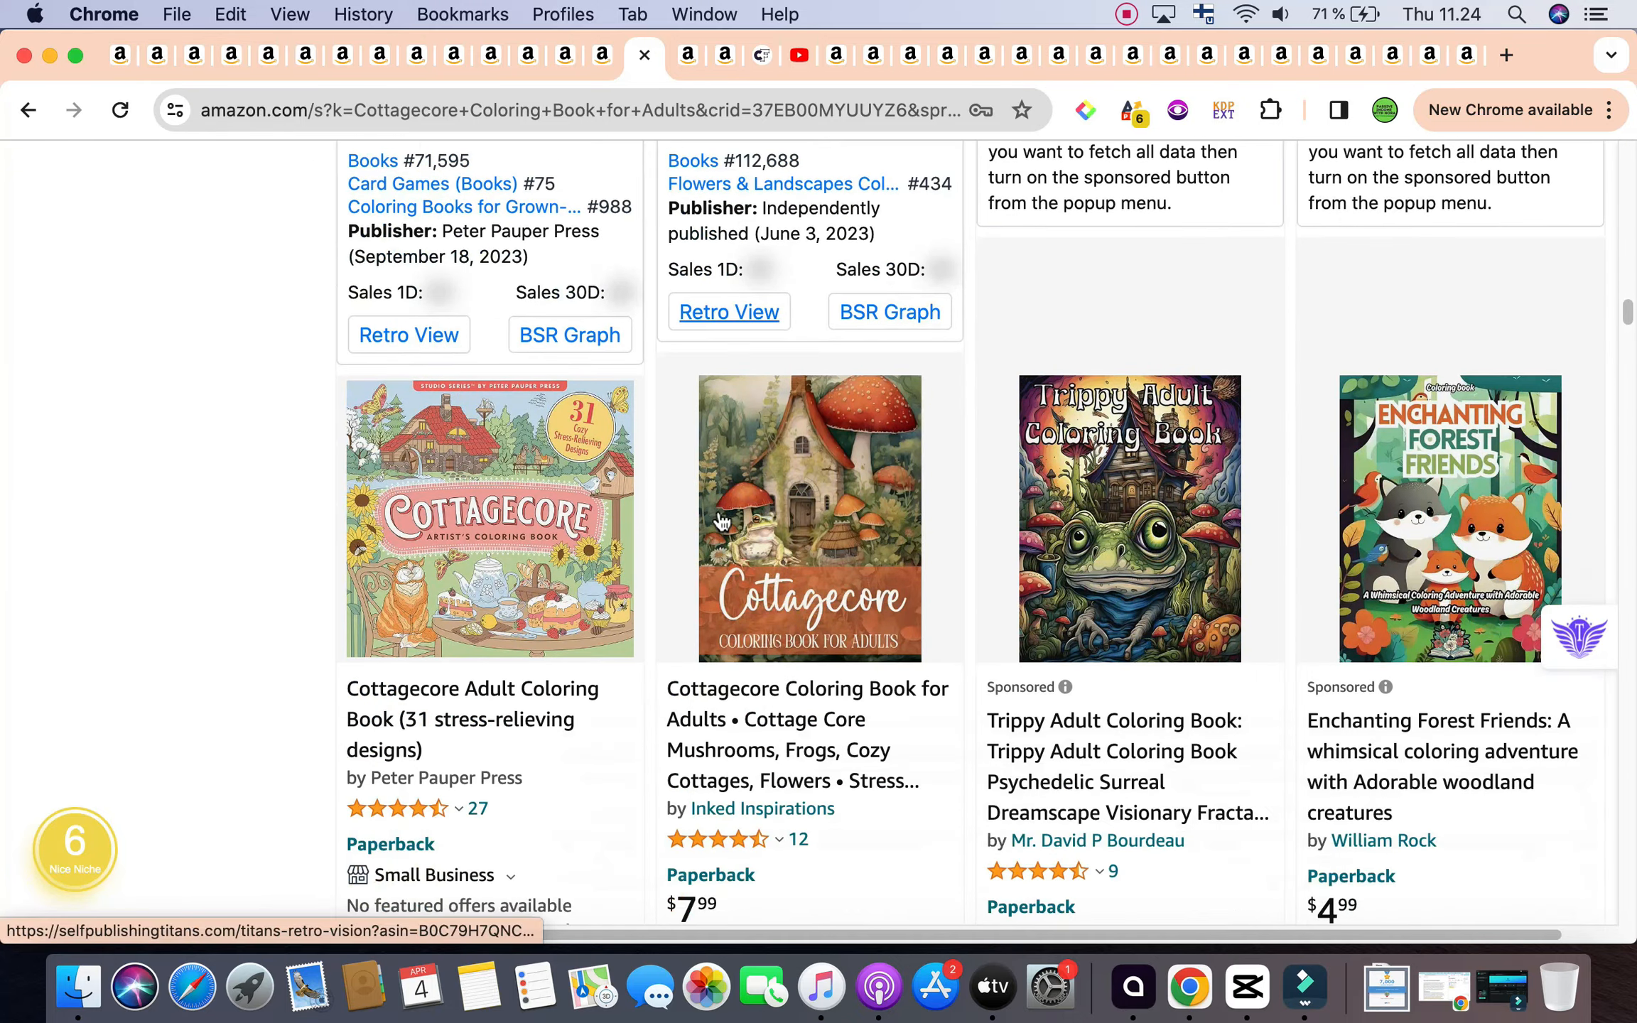
{"action": "scroll", "scroll_direction": "down", "scroll_amount": 3}
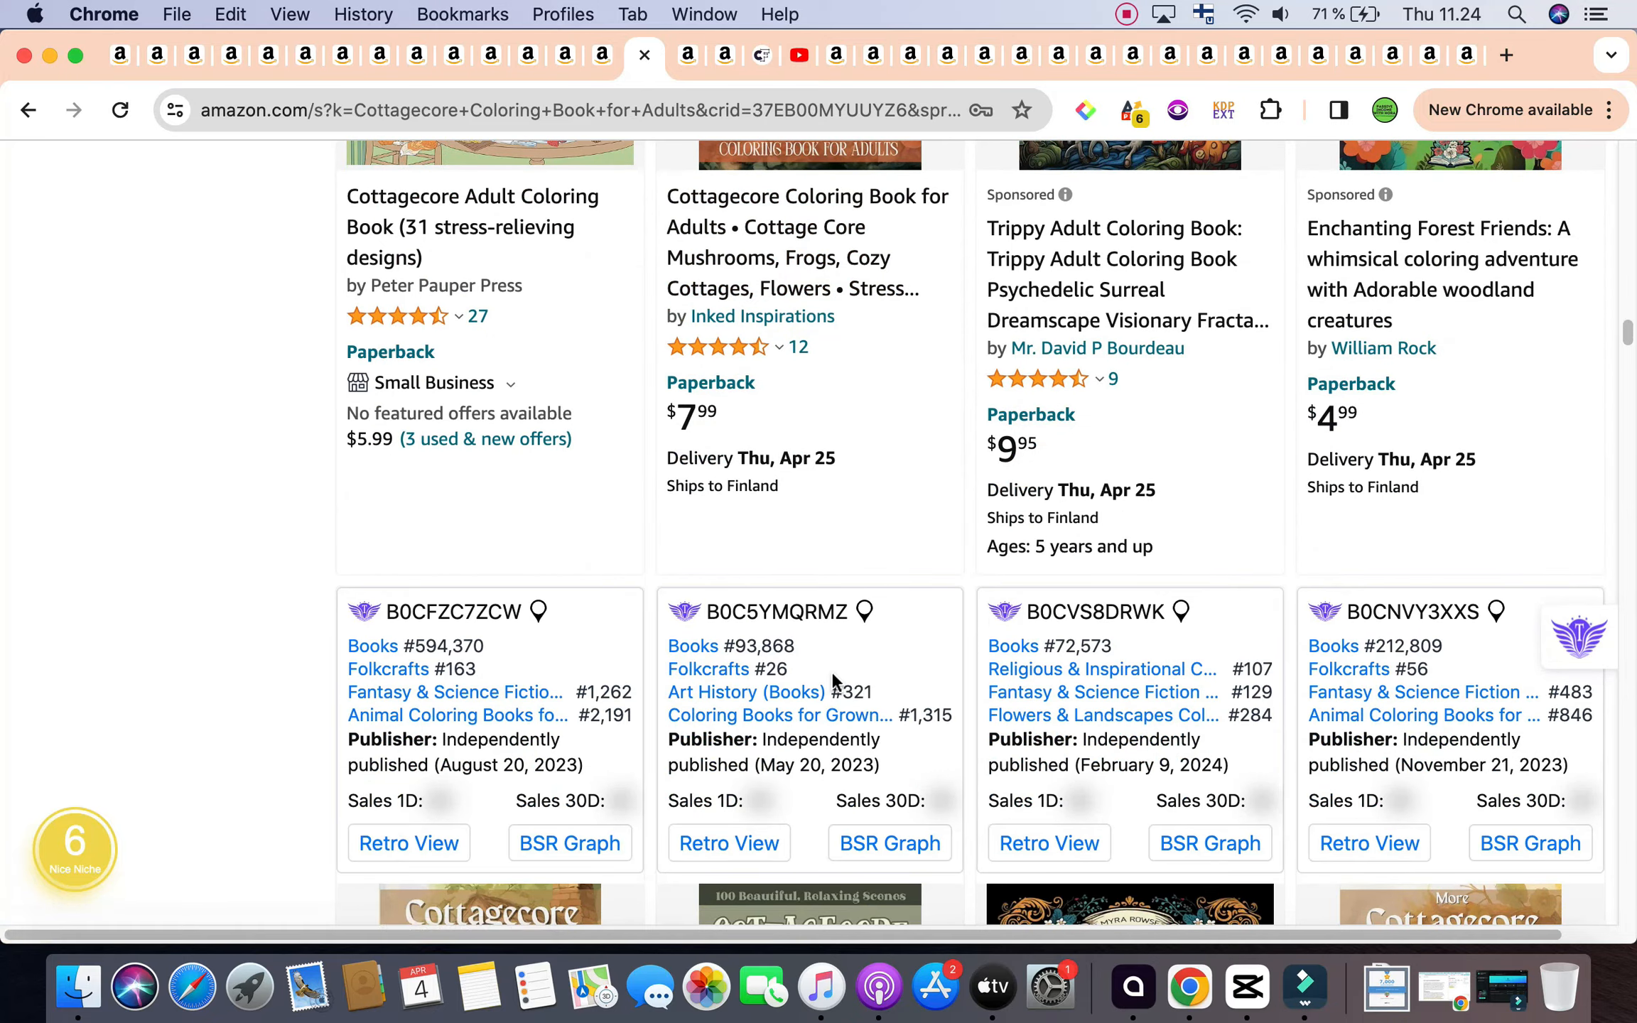
{"action": "mouse_move", "coordinate": [1069, 678]}
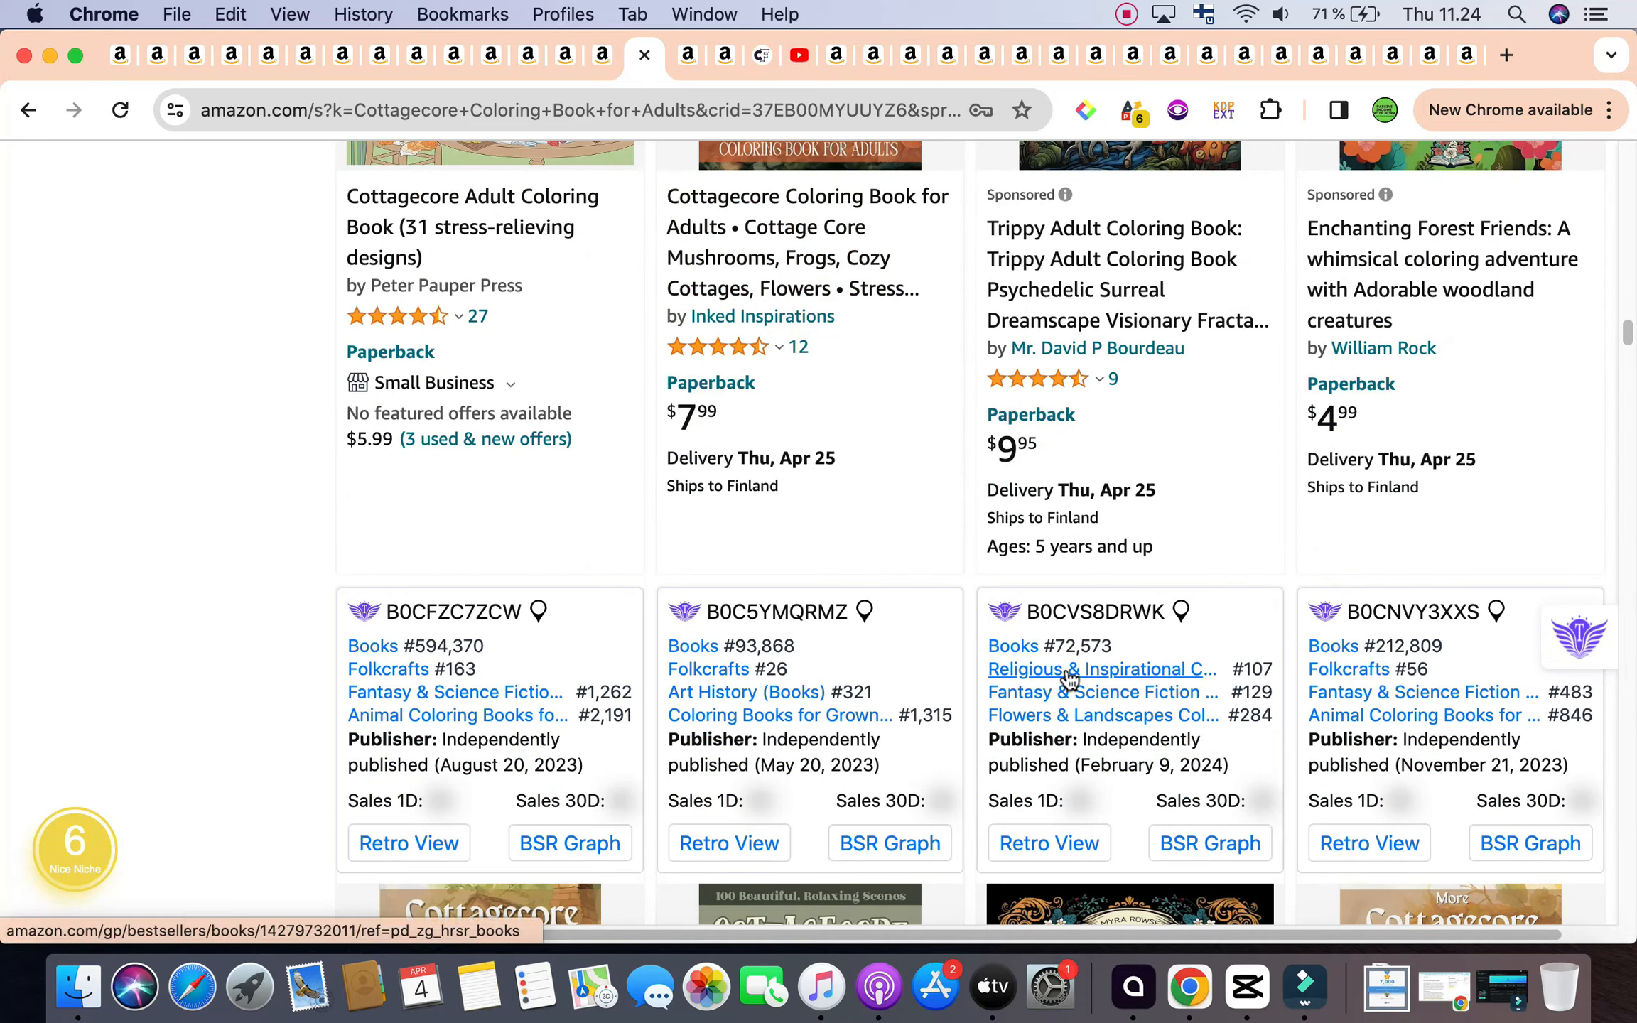
{"action": "scroll", "scroll_direction": "down", "scroll_amount": 3}
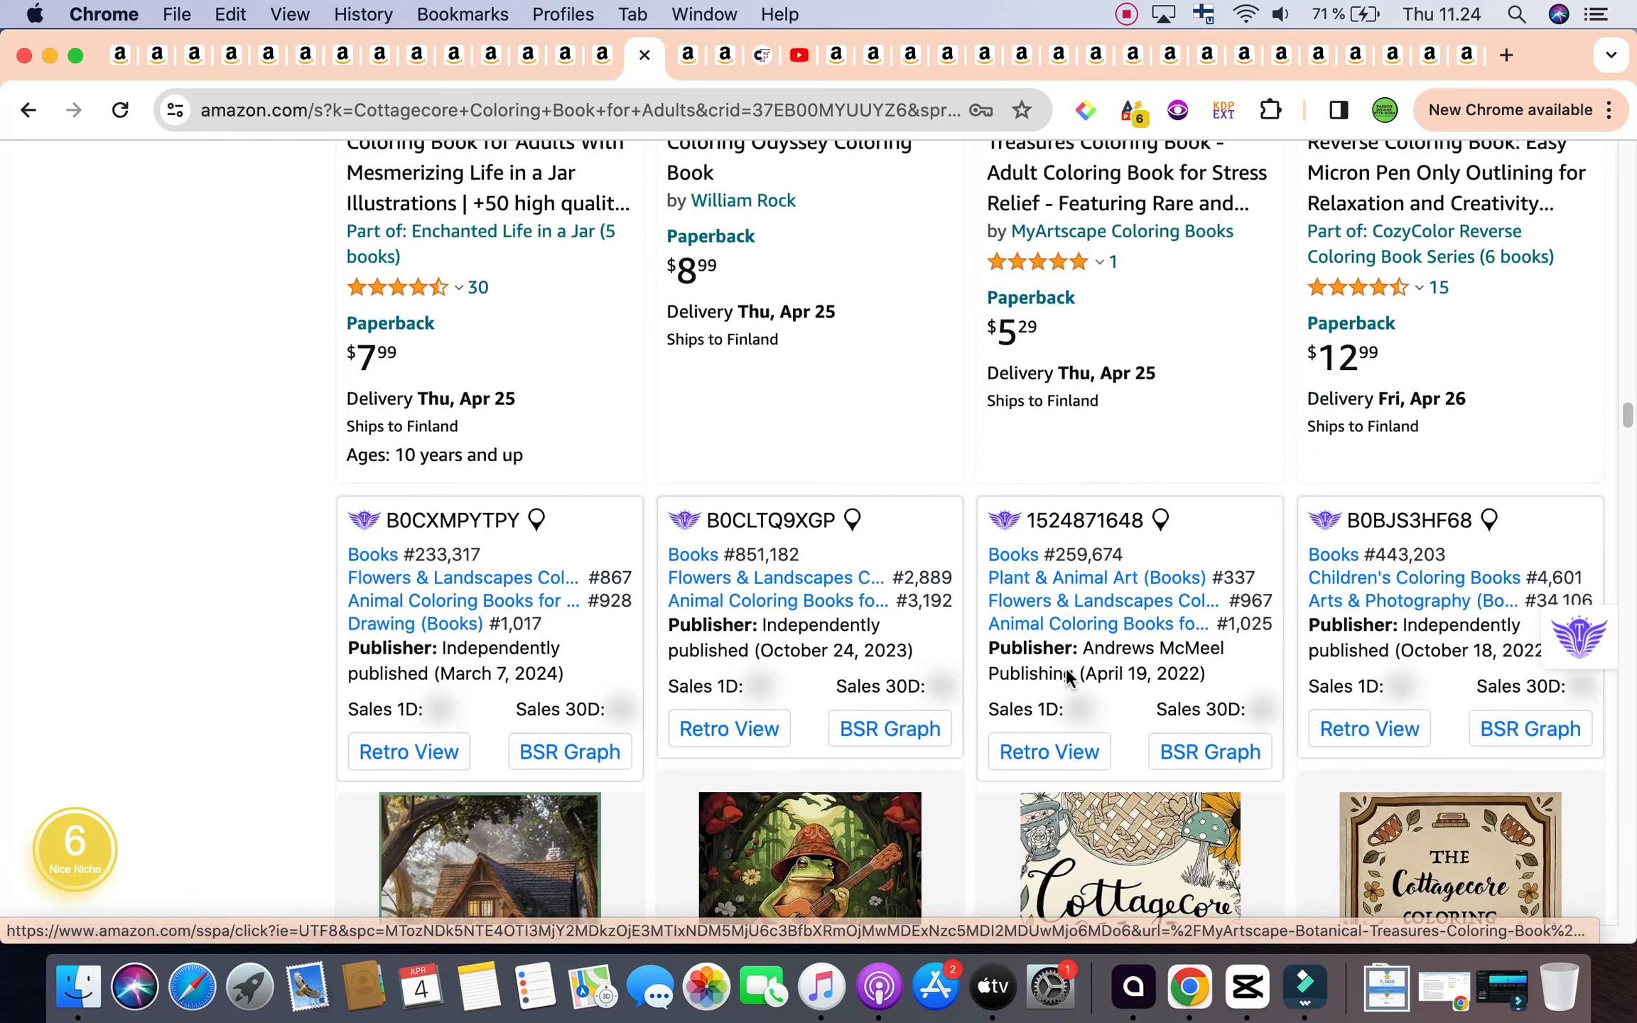
{"action": "scroll", "scroll_direction": "down", "scroll_amount": 3}
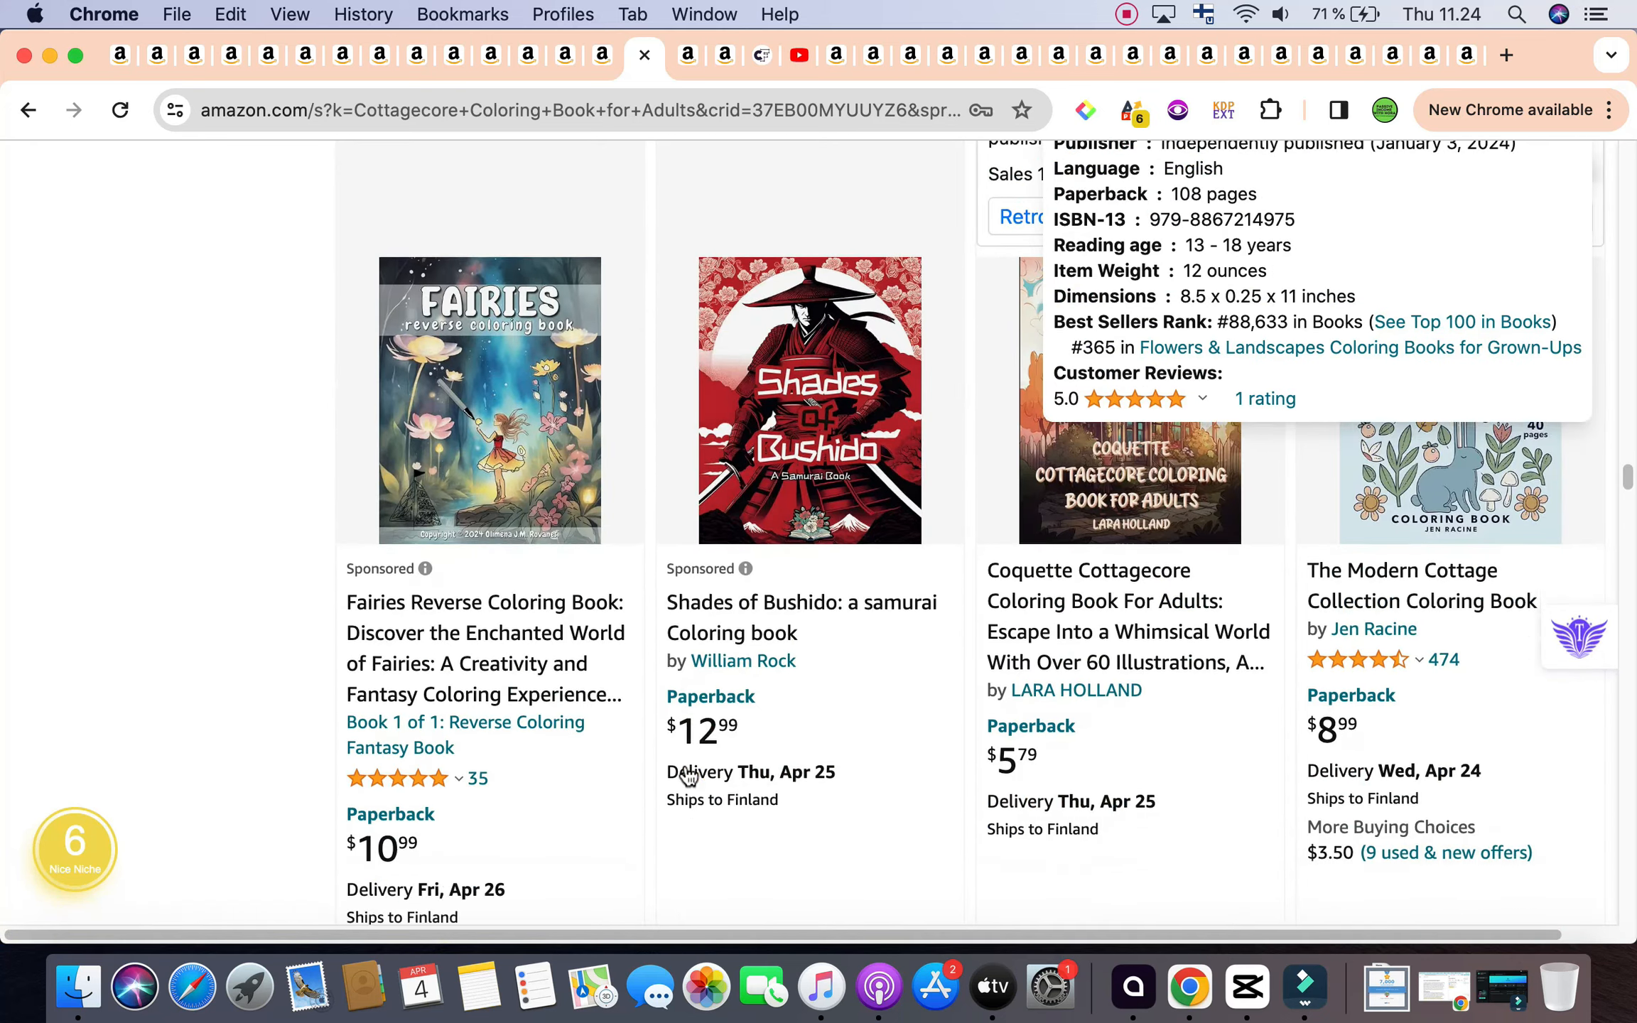
{"action": "scroll", "scroll_direction": "down", "scroll_amount": 3}
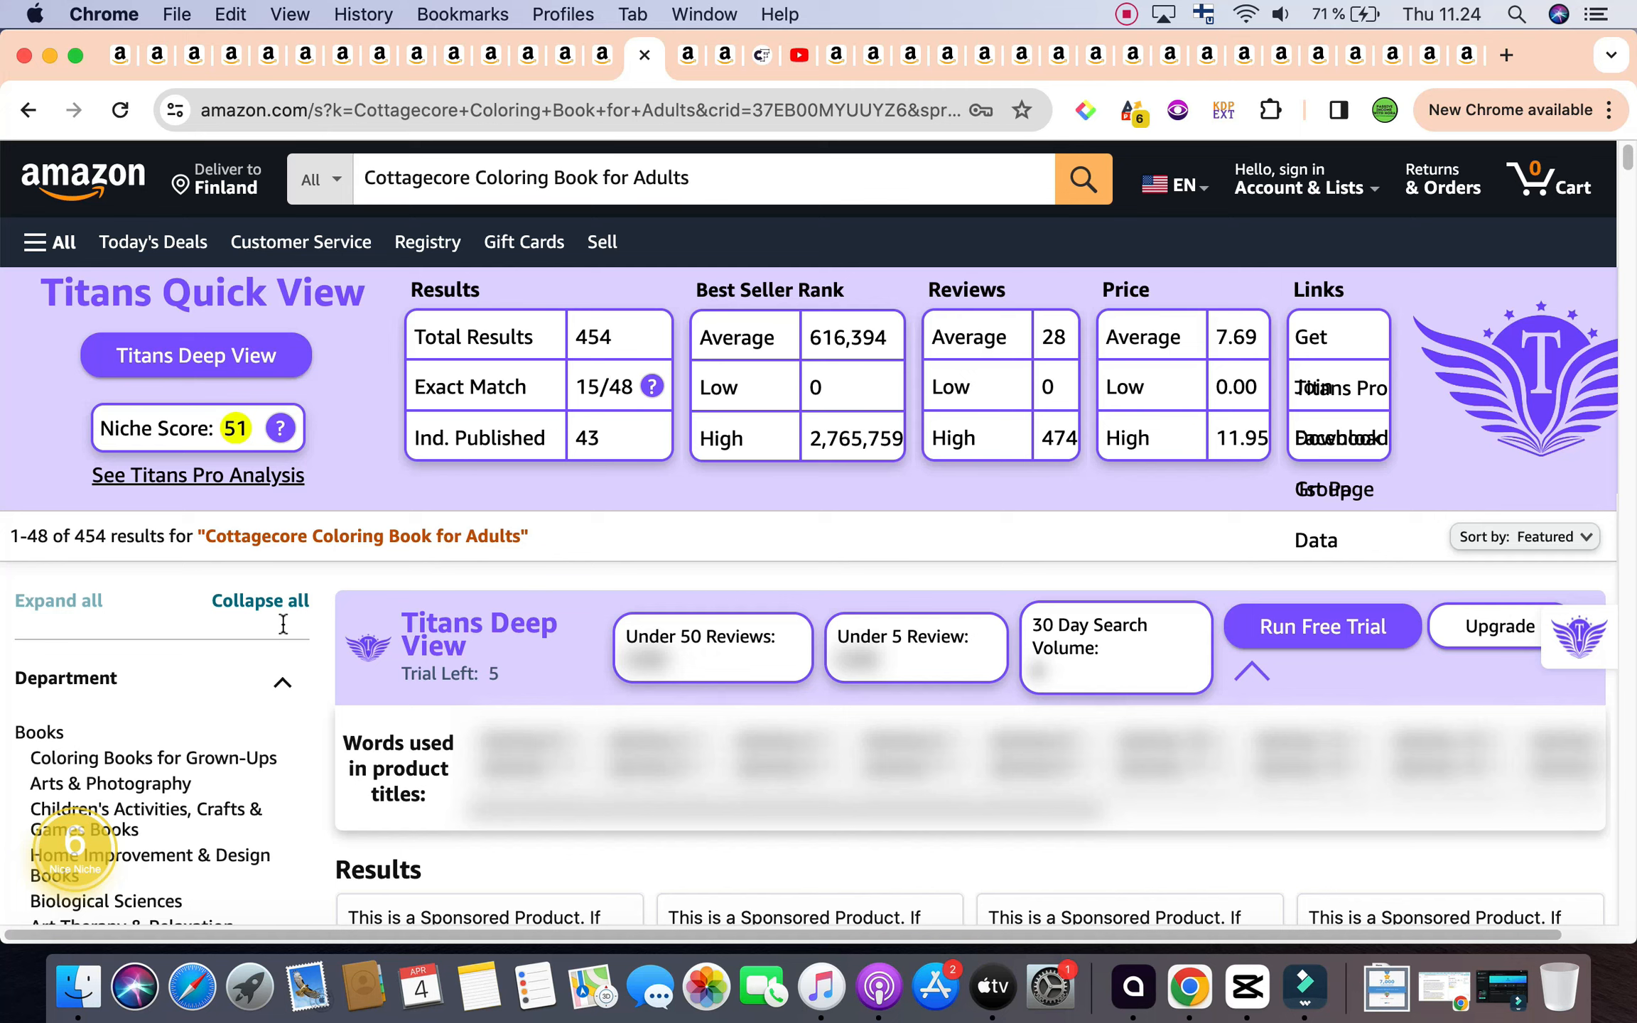
{"action": "left_click", "coordinate": [1125, 14]}
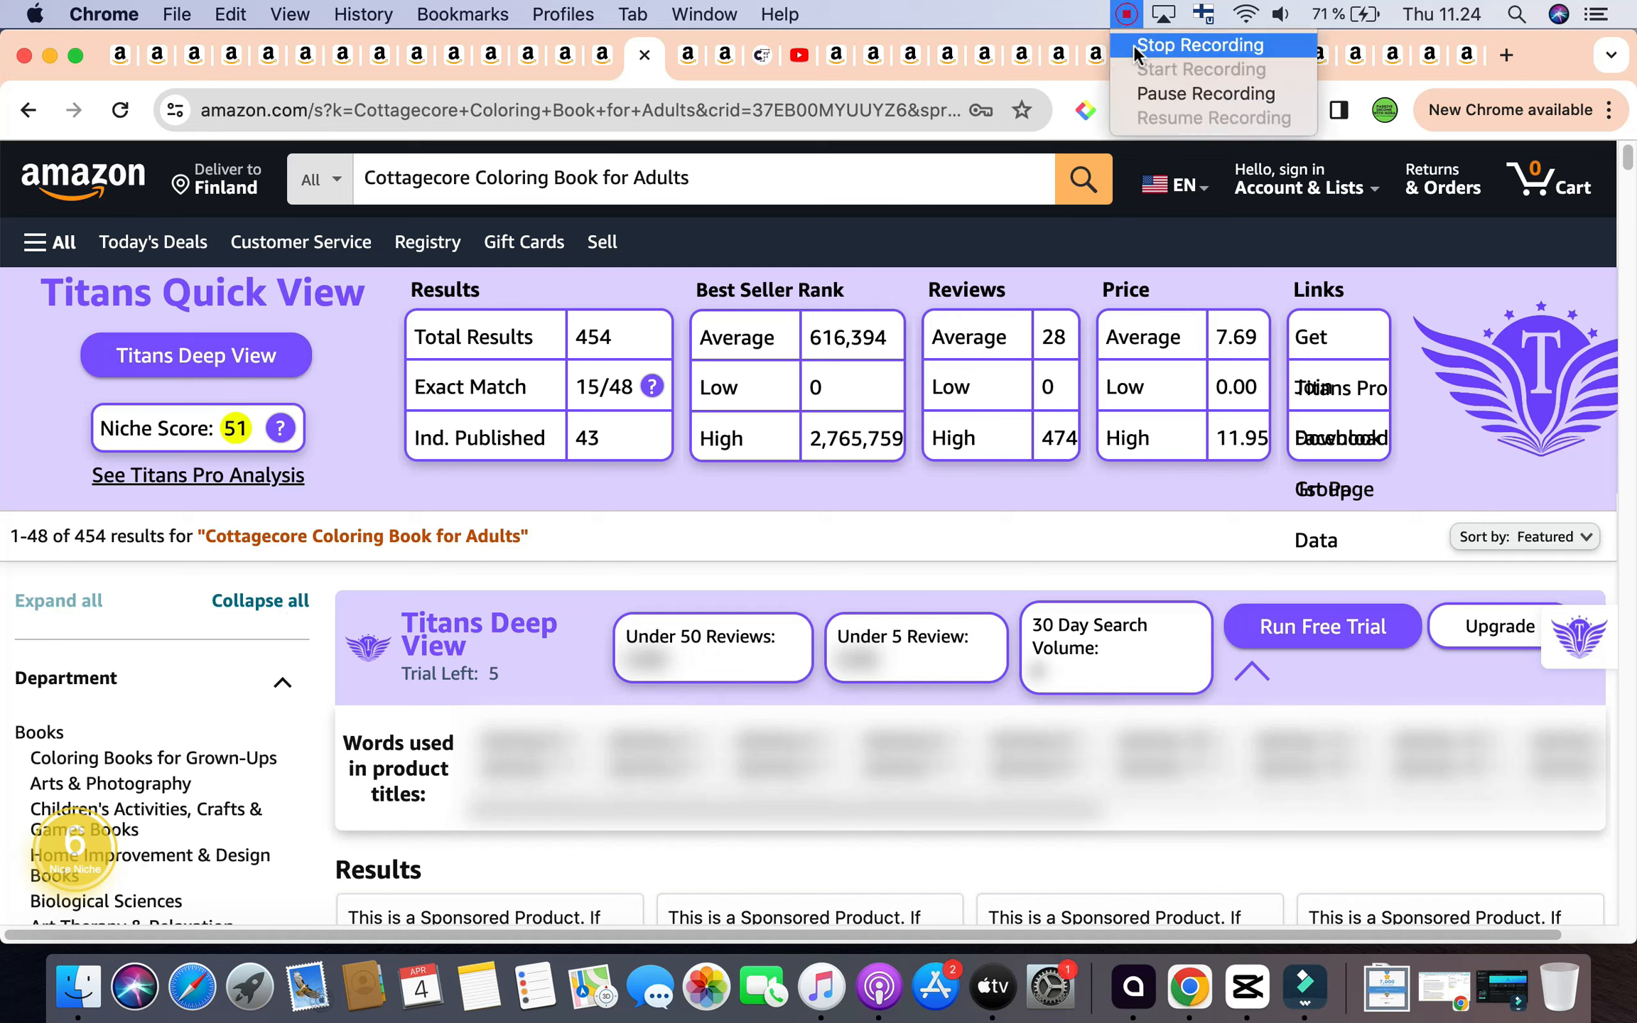